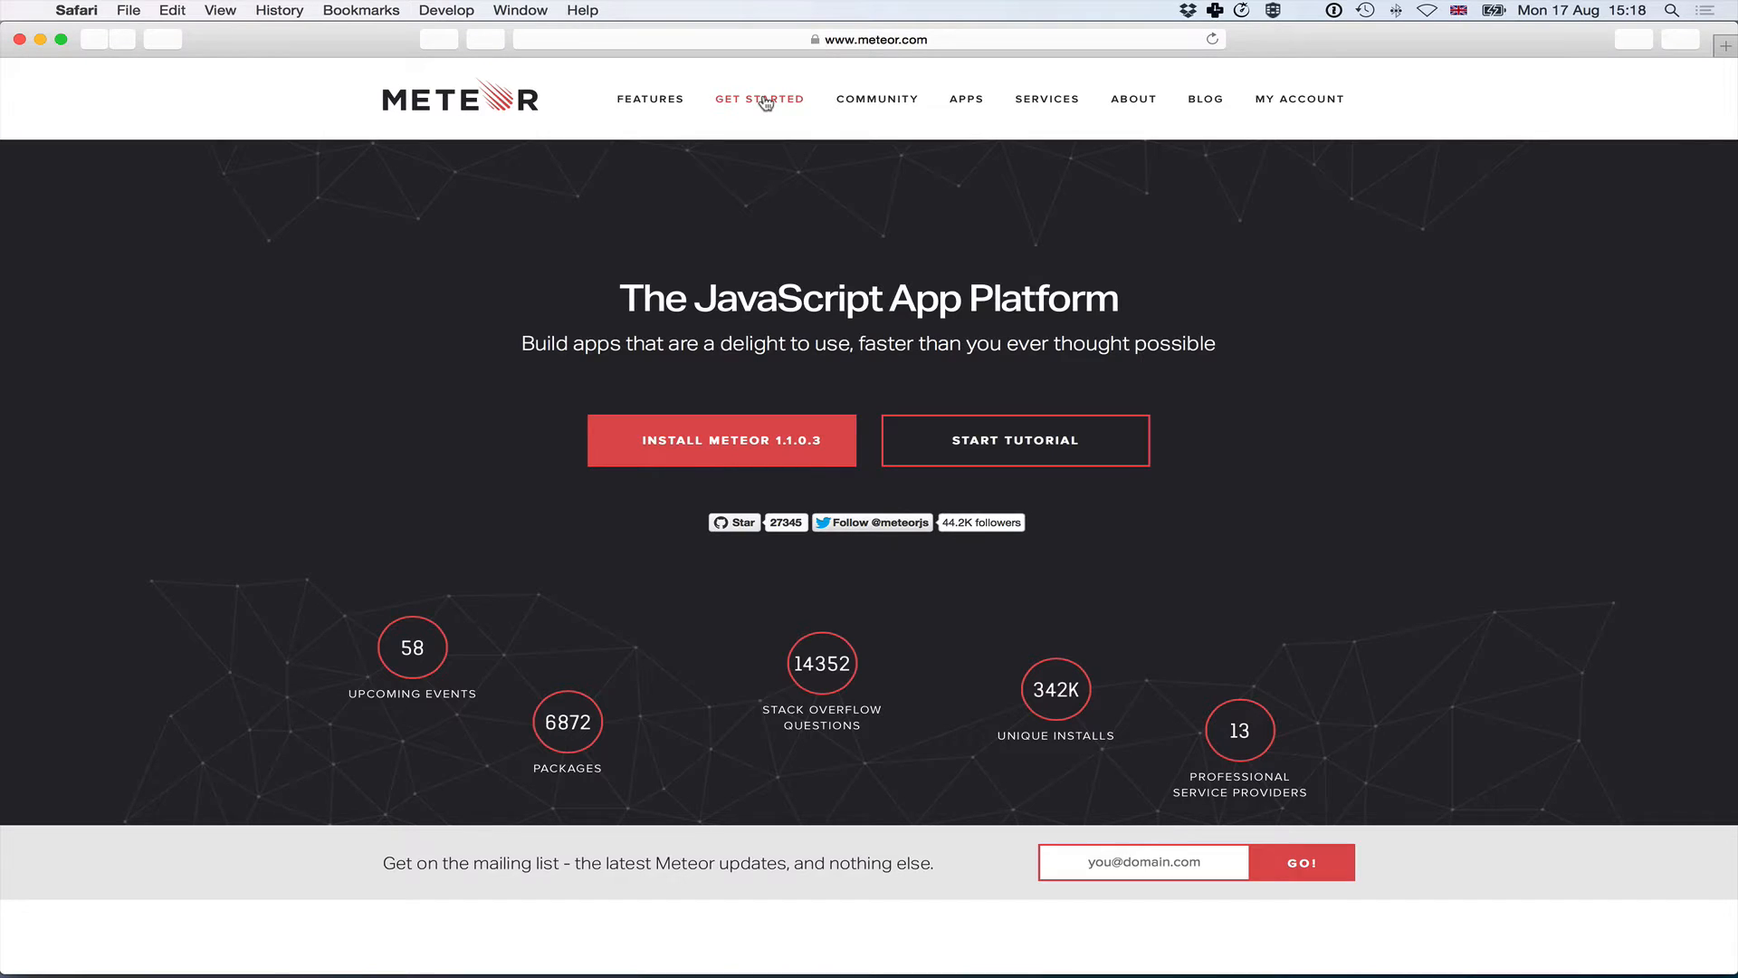
- Go to Meteor's GET STARTED installation page from the meteor.com navigation bar
{"action": "left_click", "coordinate": [759, 98]}
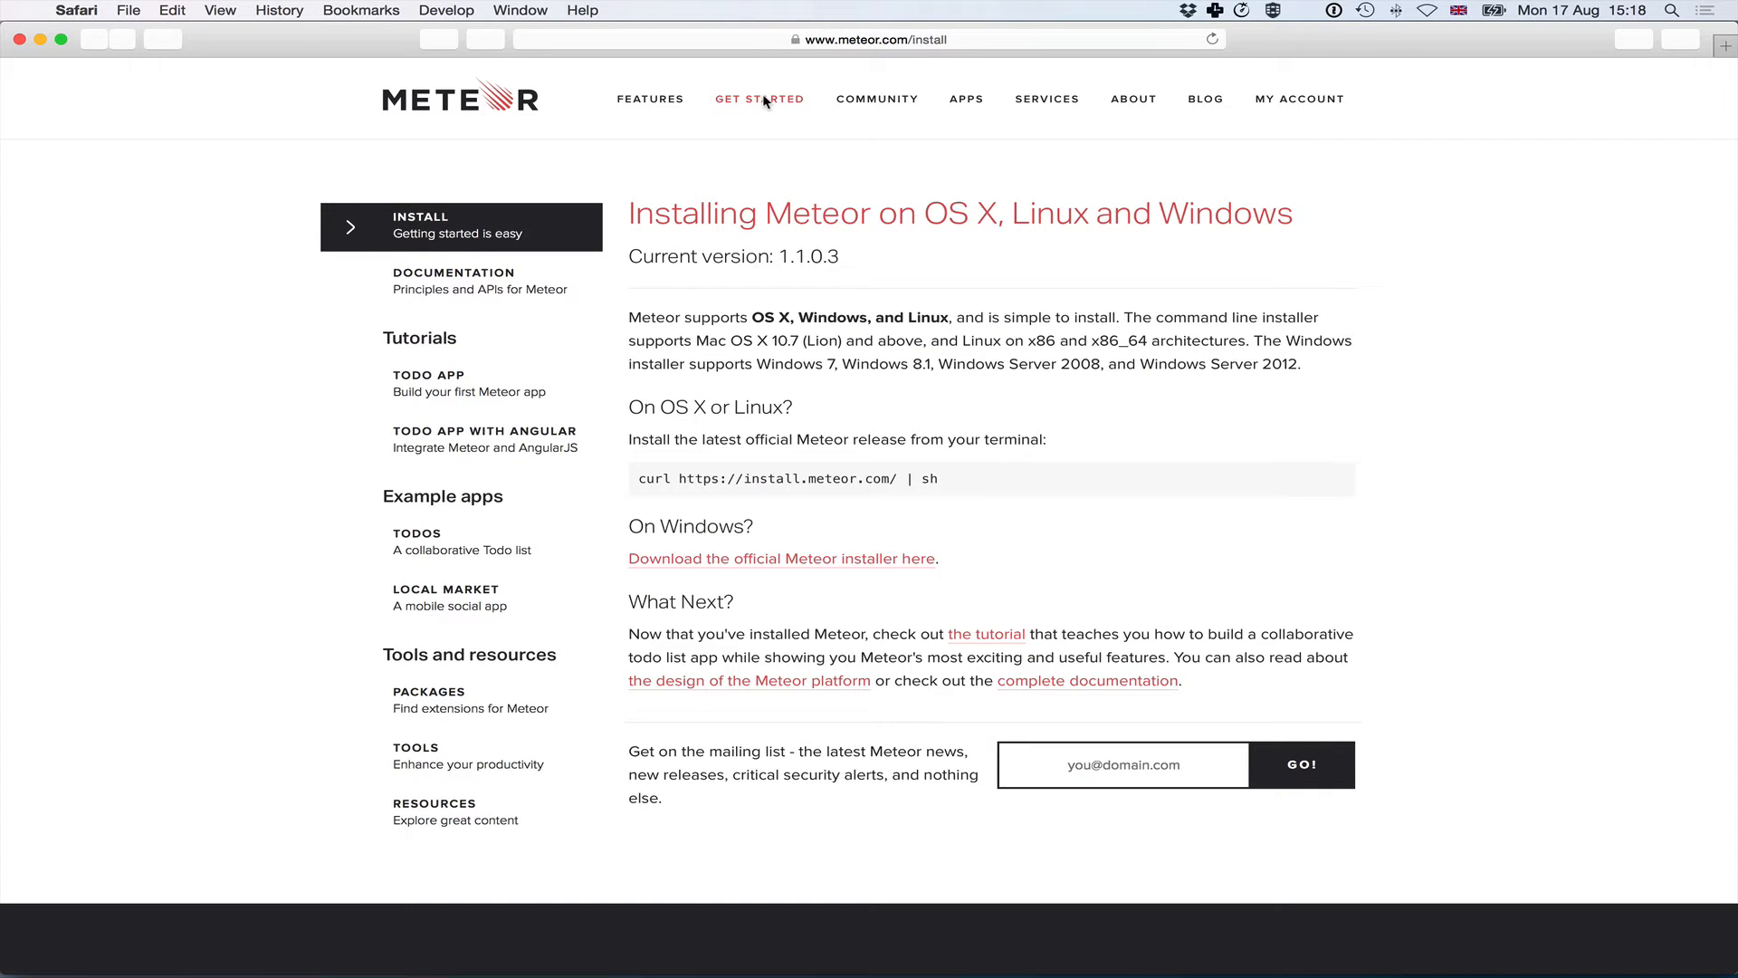
{"action": "mouse_move", "coordinate": [963, 97]}
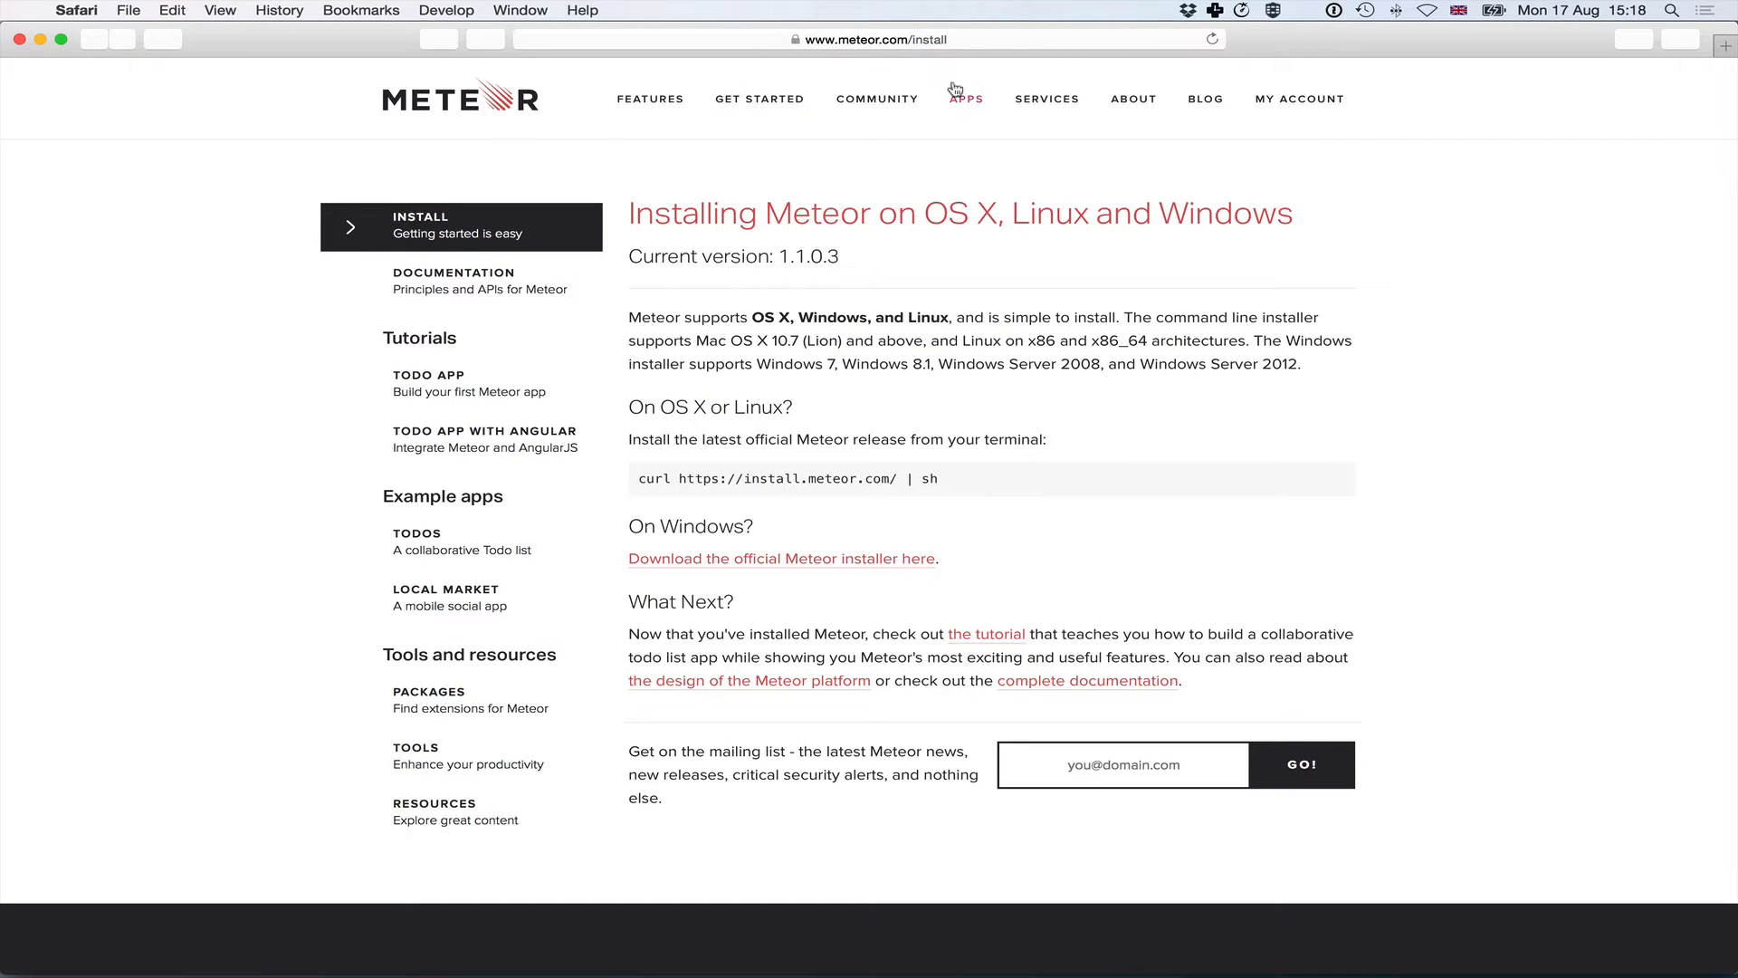
{"action": "mouse_move", "coordinate": [829, 125]}
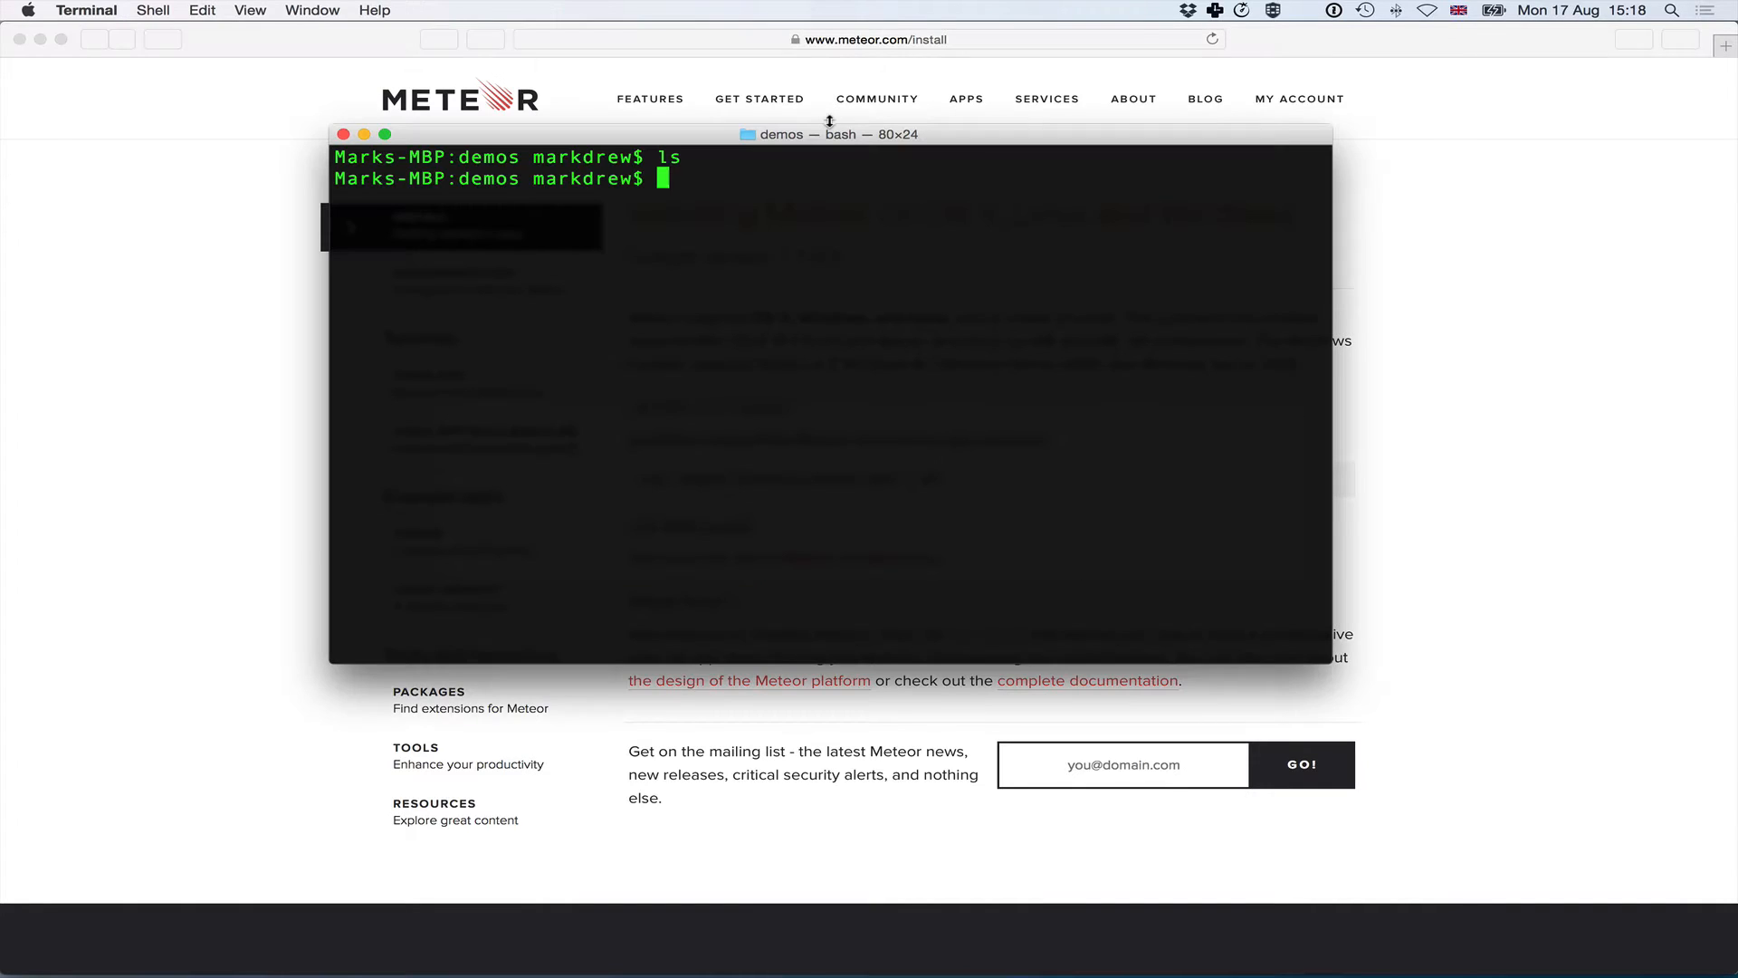
- Create a new Meteor project with 'meteor create mddemo01'
{"action": "type", "text": "mete"}
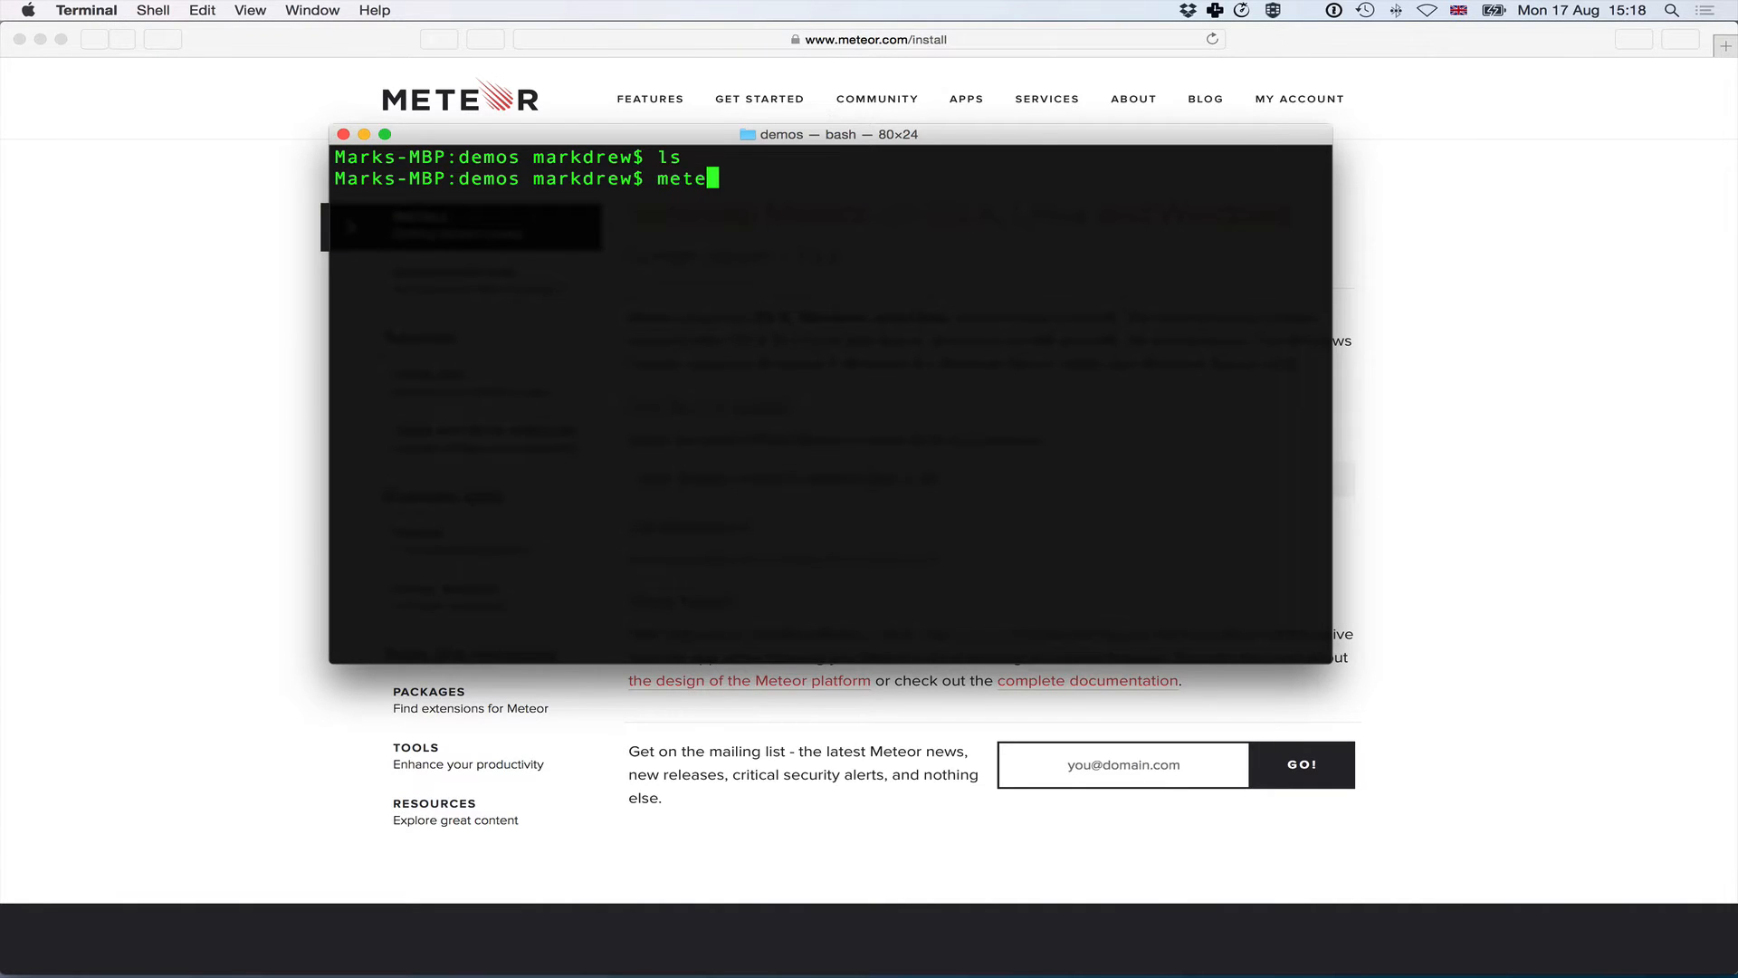
{"action": "type", "text": "or create mda"}
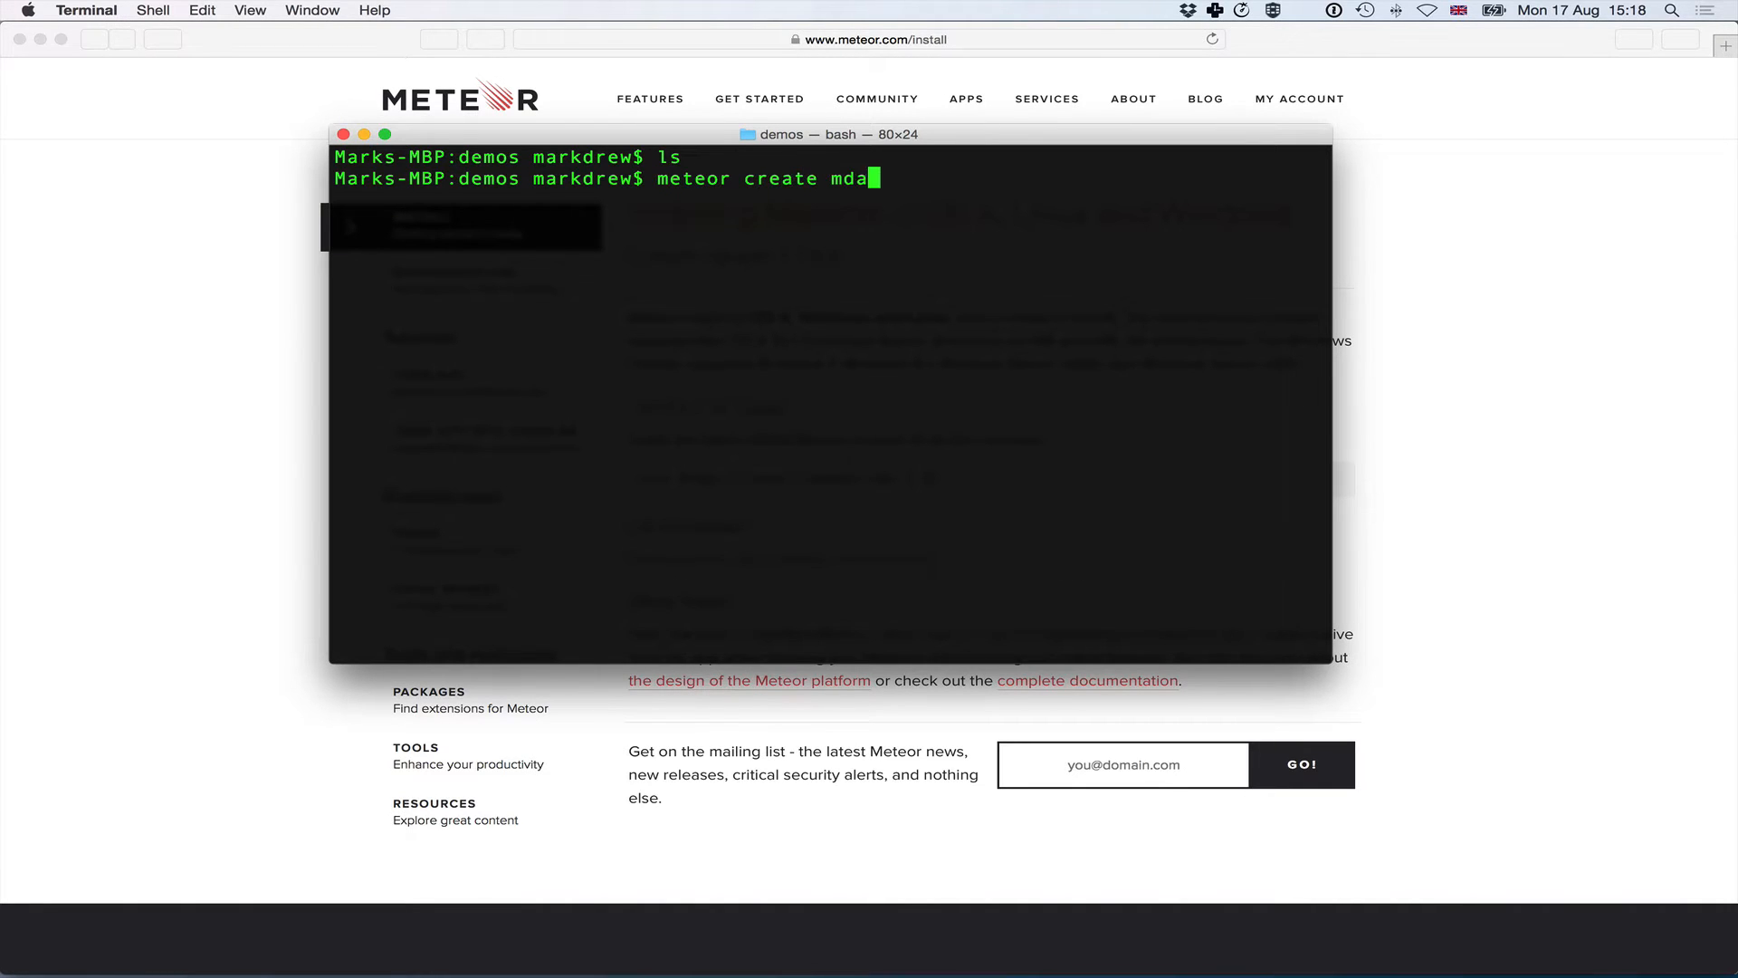
{"action": "type", "text": "demo01"}
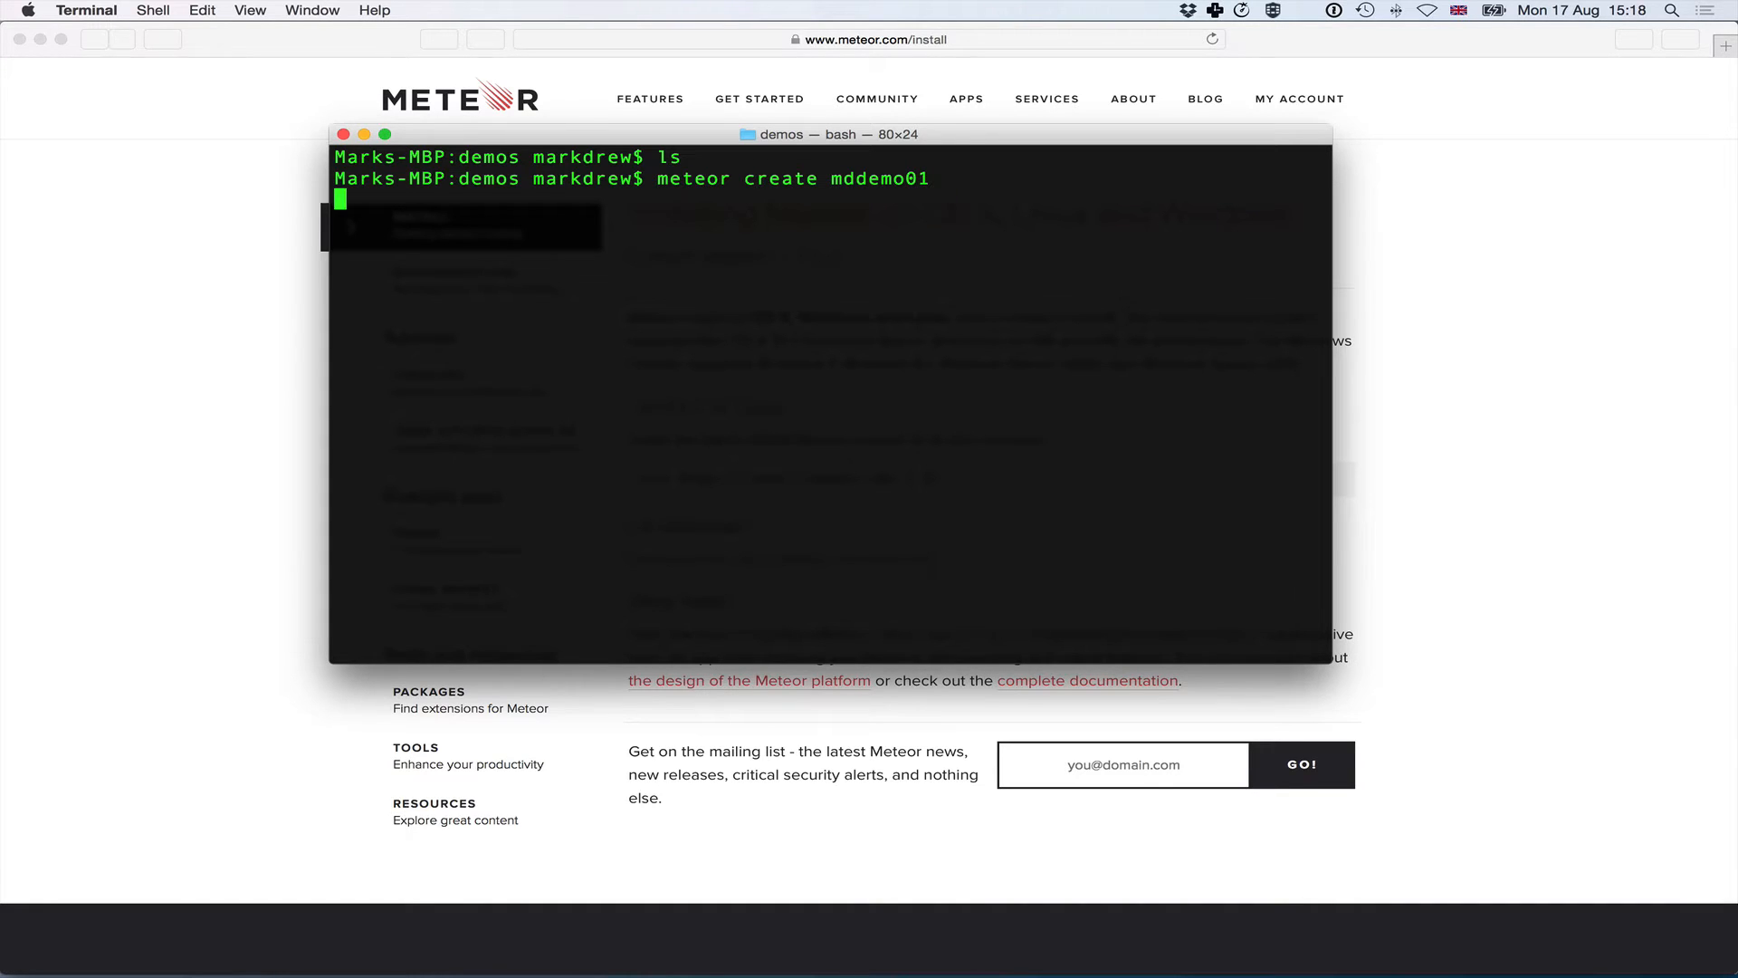
{"action": "key", "text": "Return"}
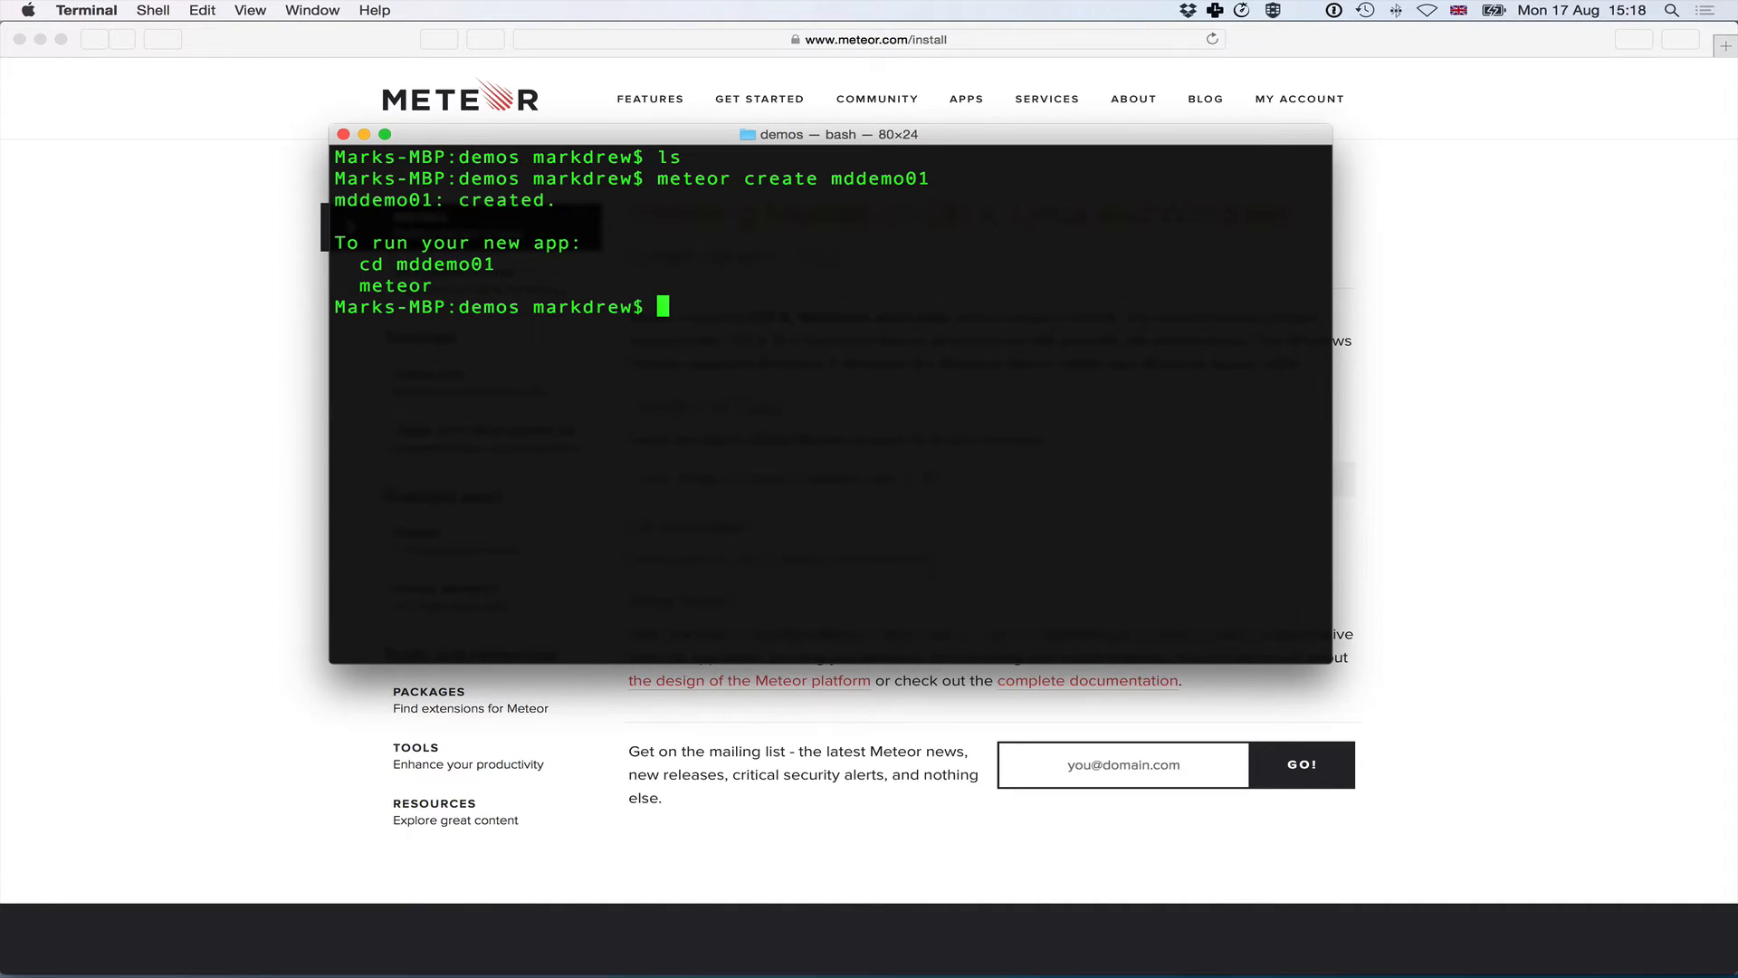
- Change into the mddemo01 project folder so it can be opened in Atom
{"action": "type", "text": "cd md"}
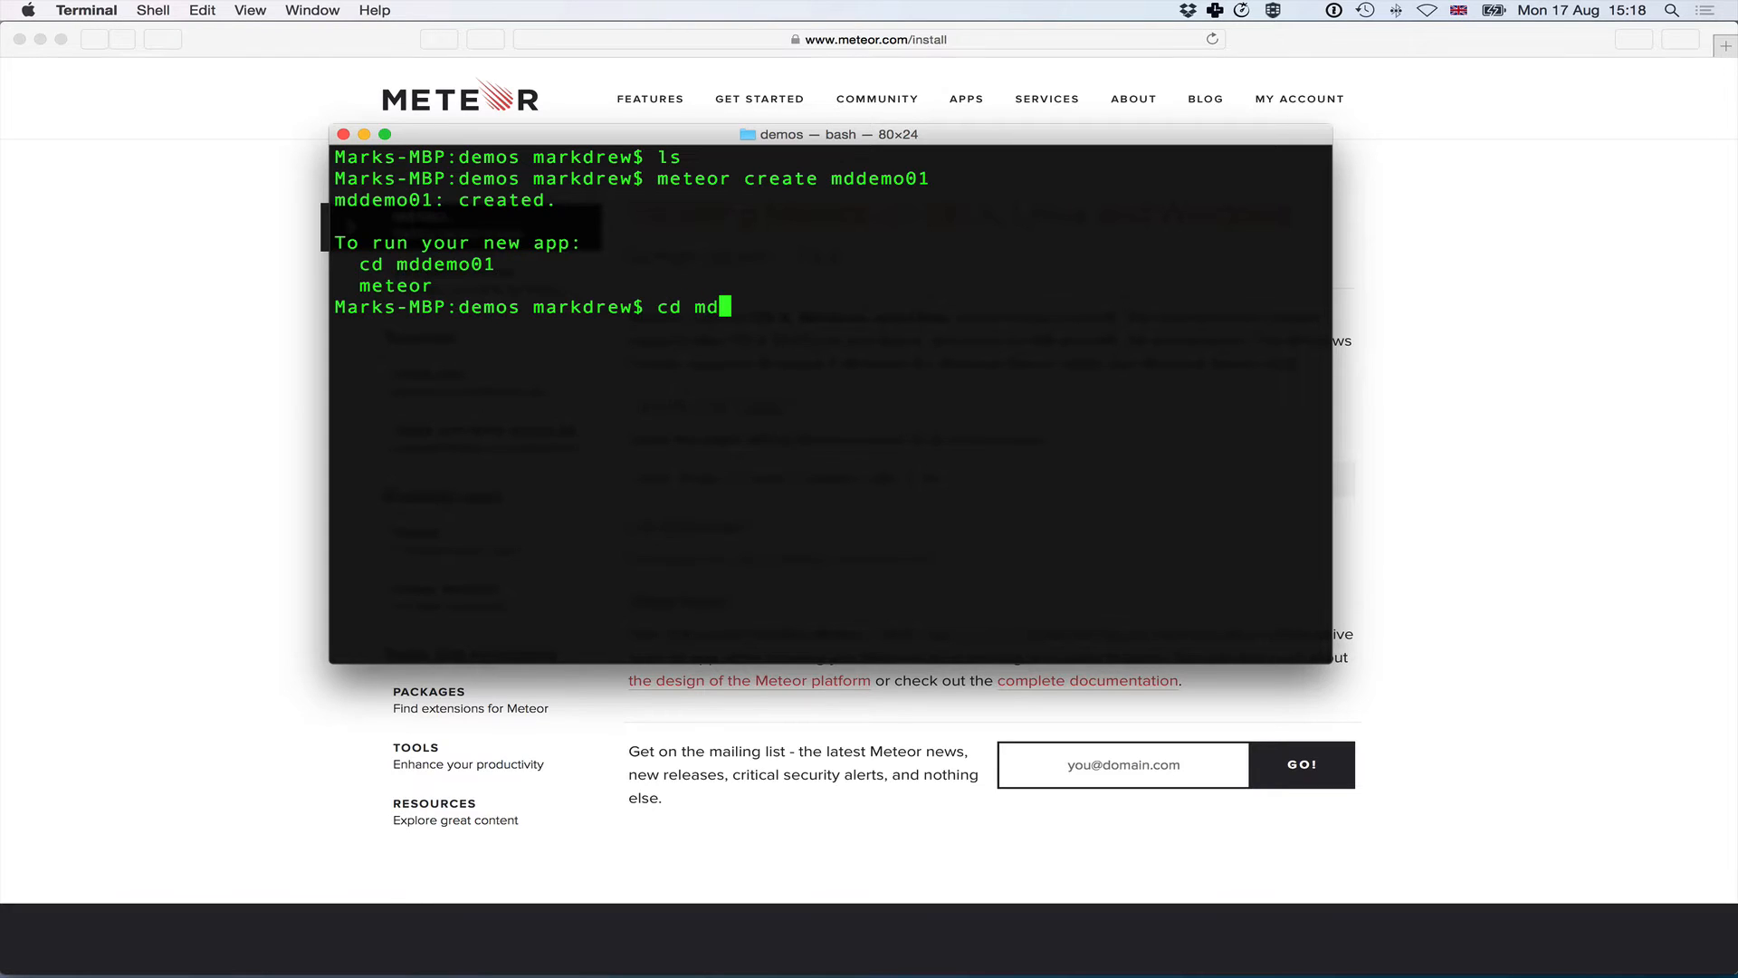
{"action": "key", "text": "Return"}
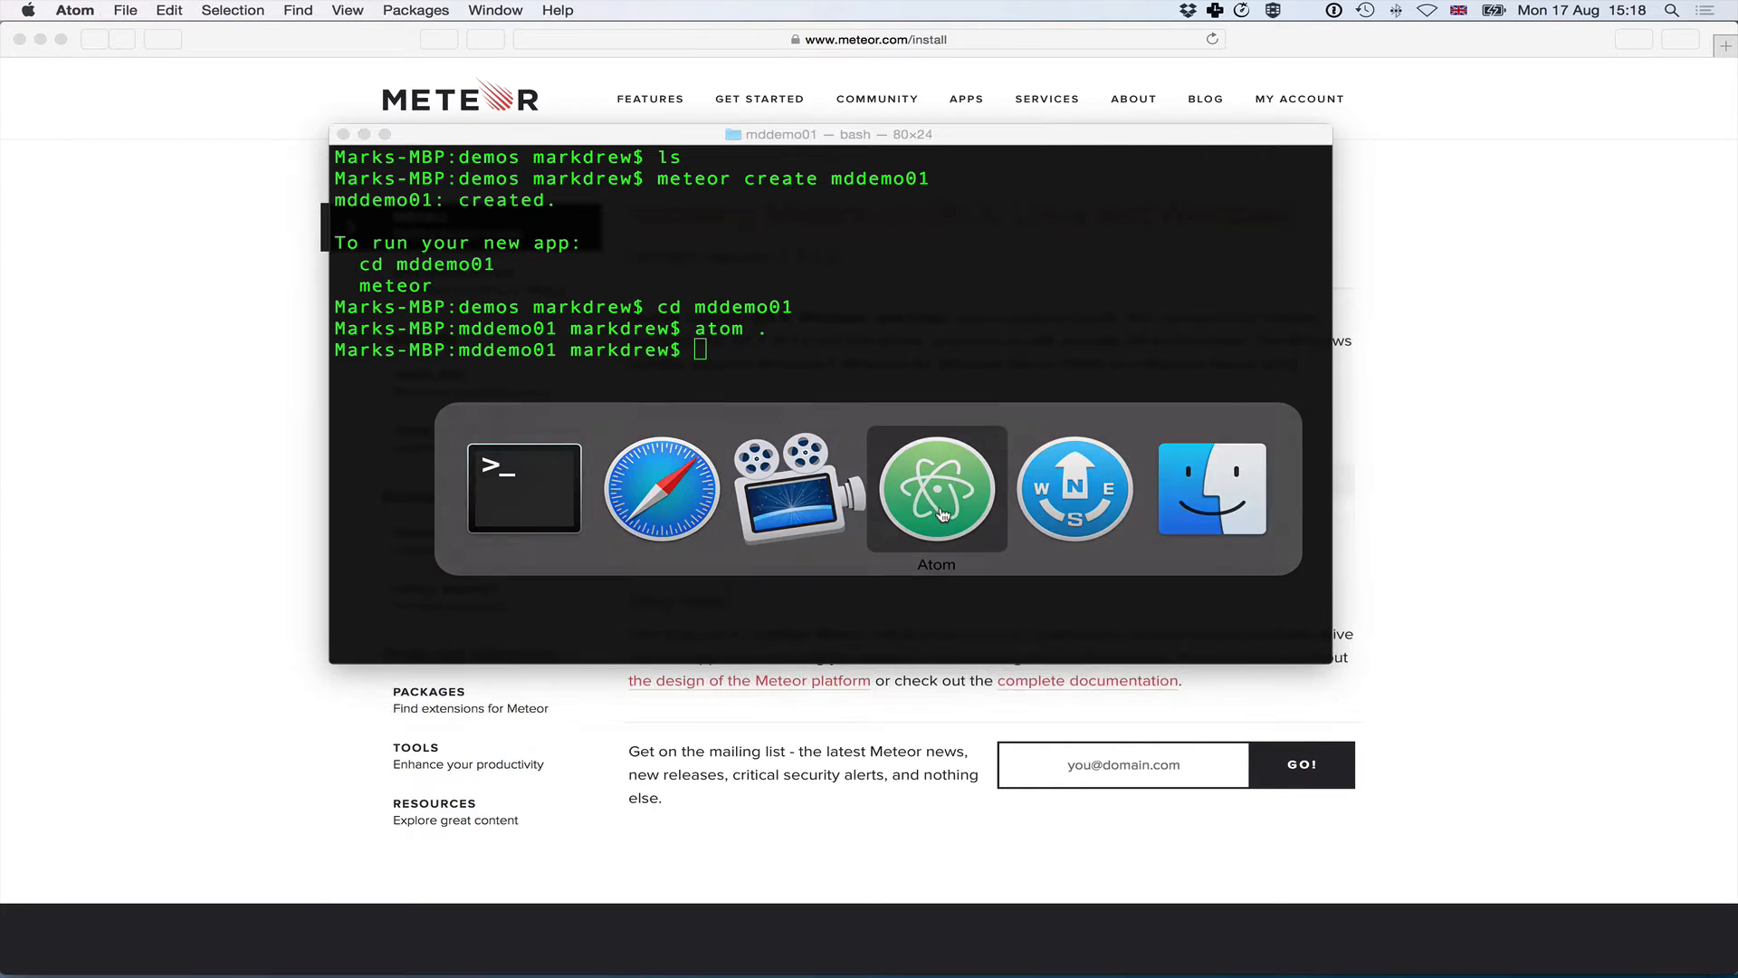
- Define a 'goodbye' template in mddemo01.html containing a <footer> reading 'The FOOT'
{"action": "left_click", "coordinate": [936, 487]}
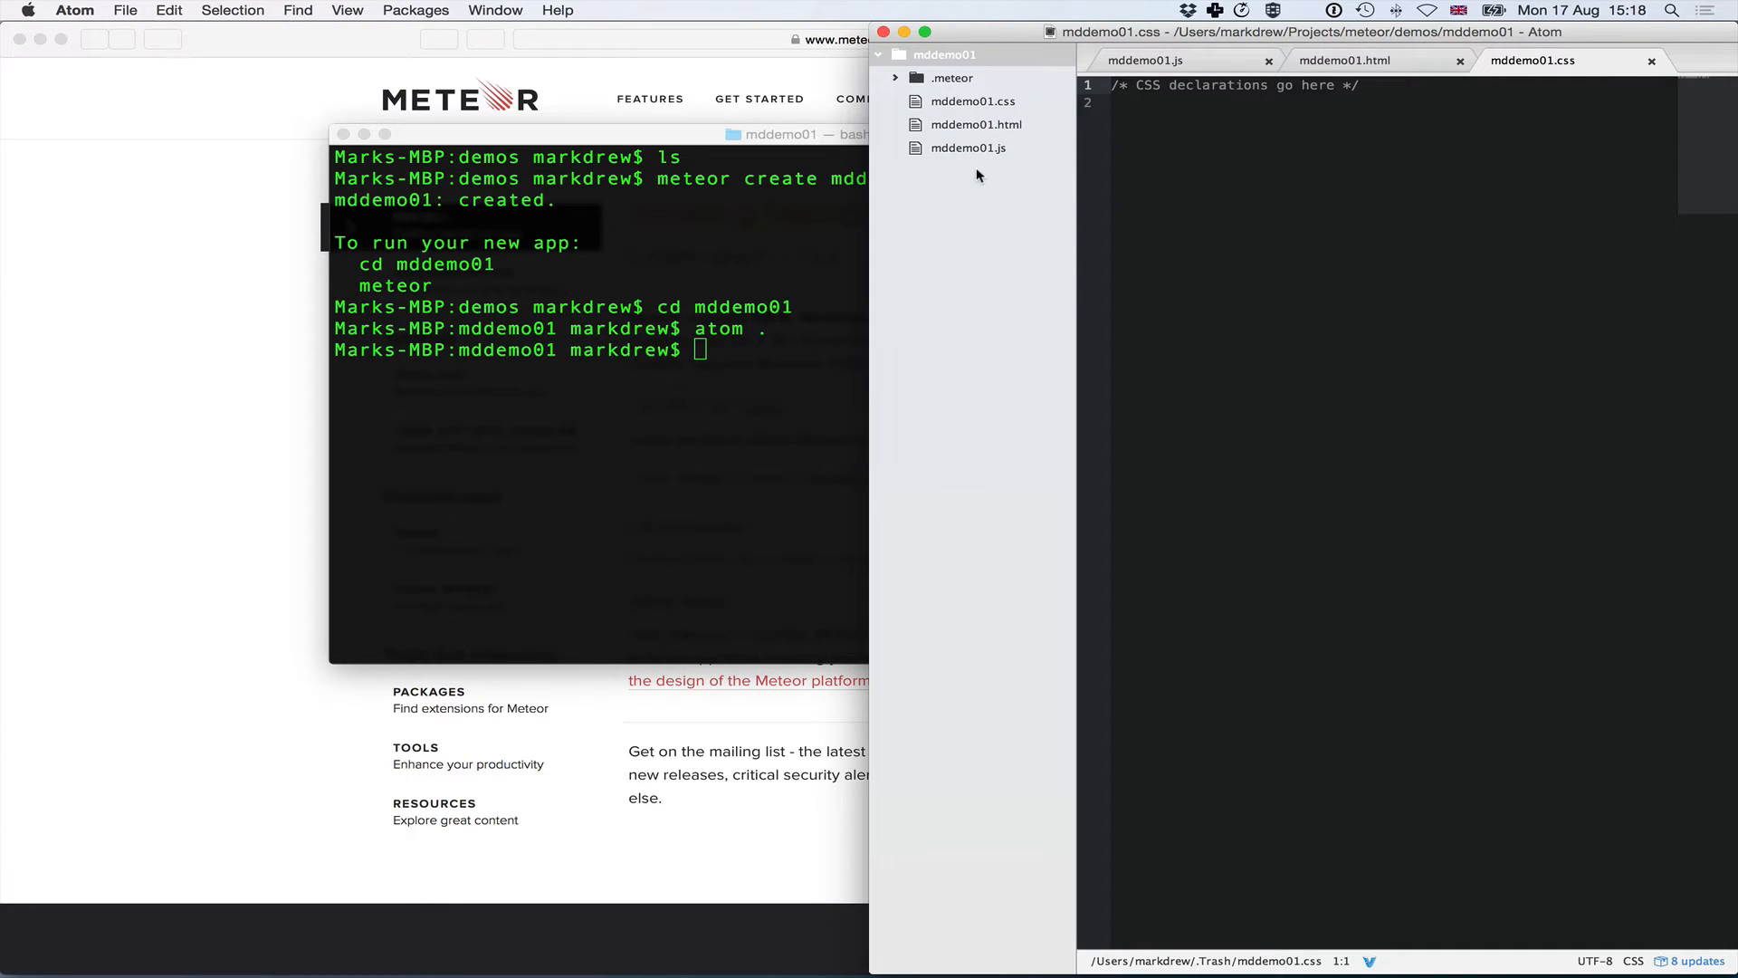
{"action": "left_click", "coordinate": [975, 125]}
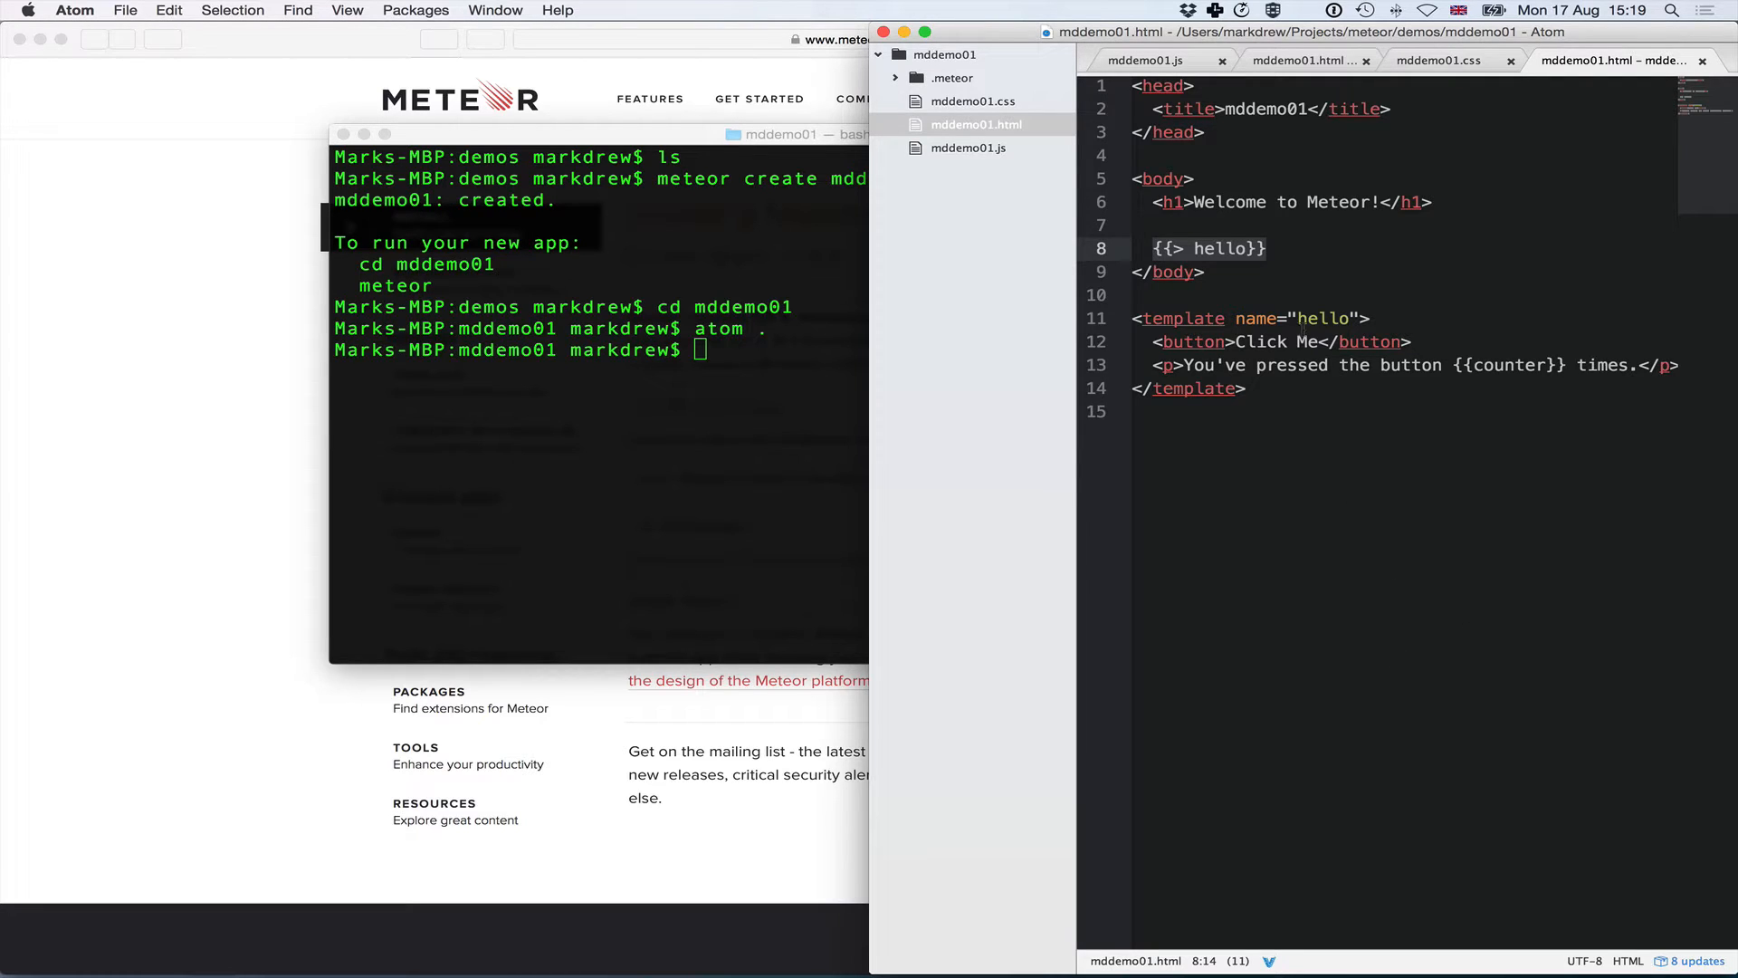
{"action": "left_click", "coordinate": [1248, 388]}
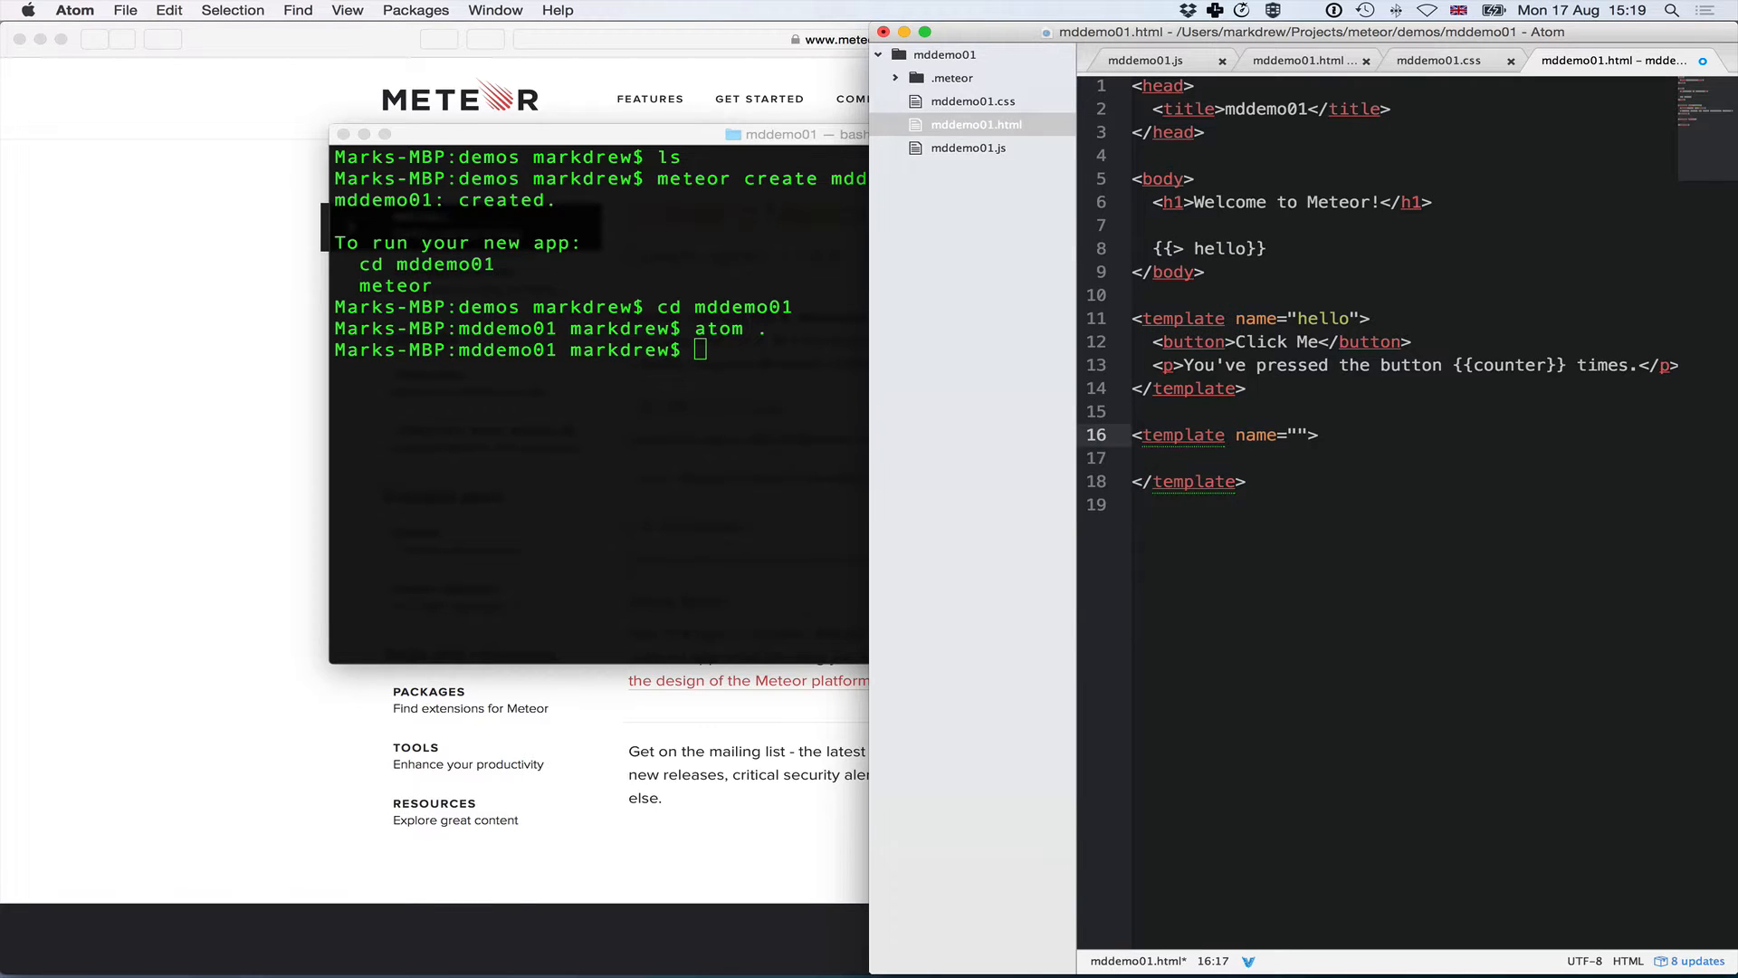
{"action": "type", "text": "goodbye"}
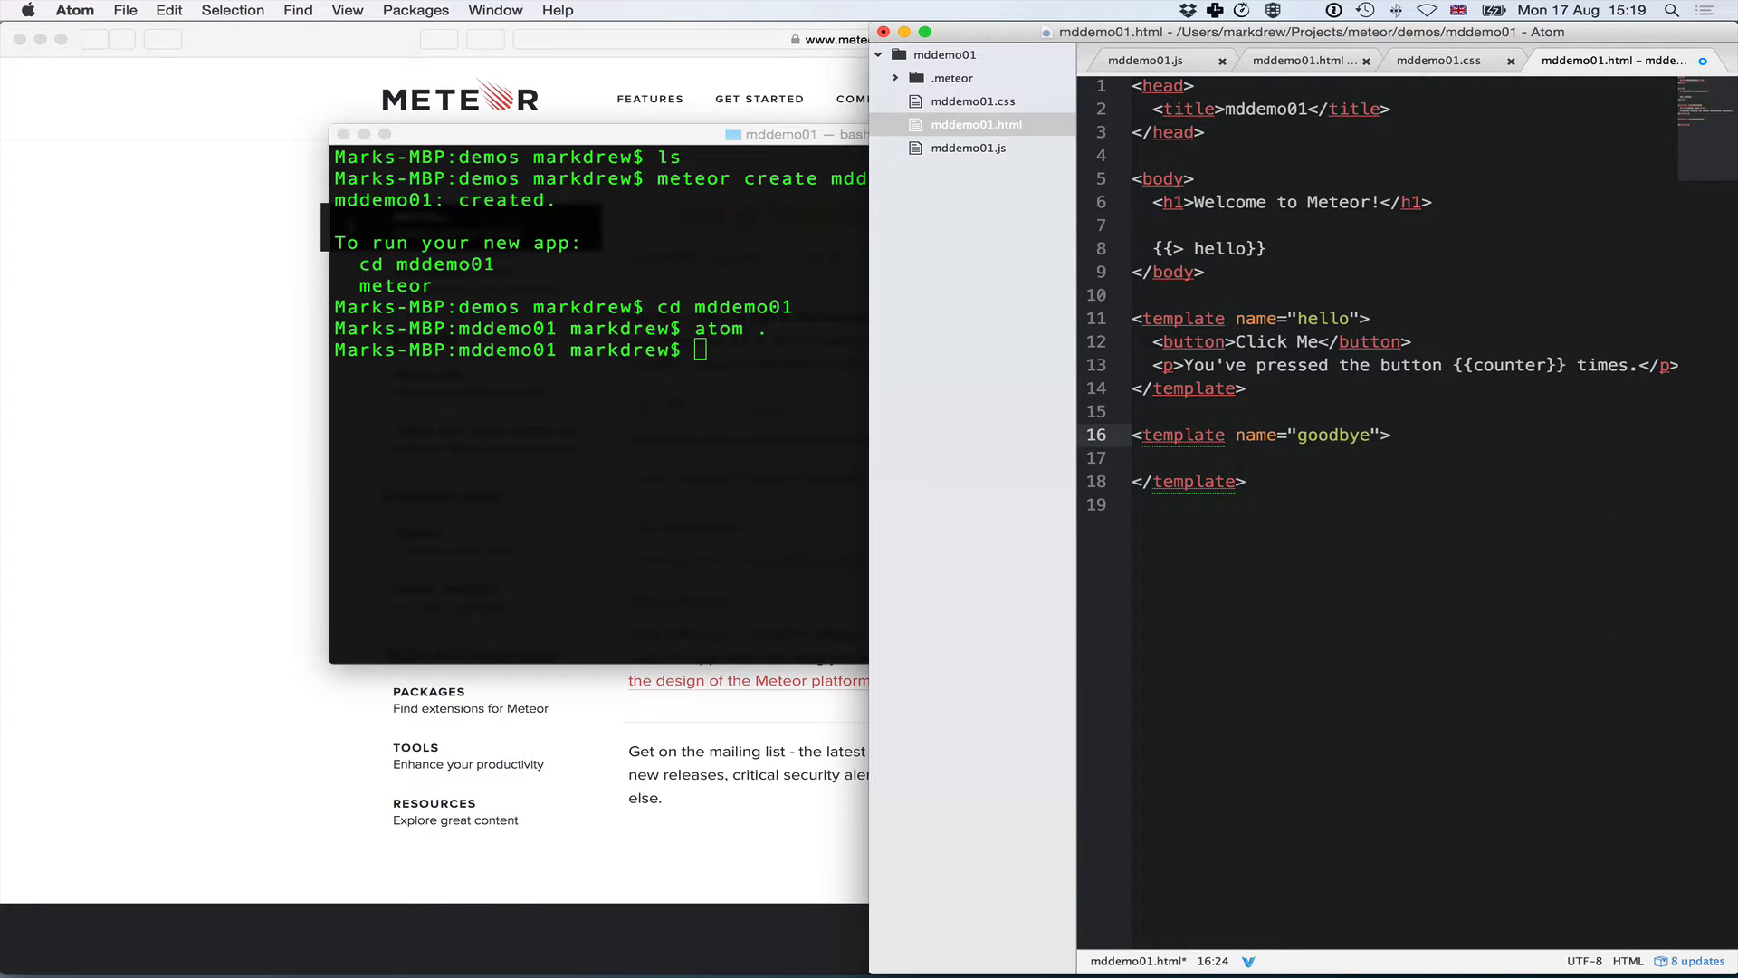
{"action": "type", "text": "<f"}
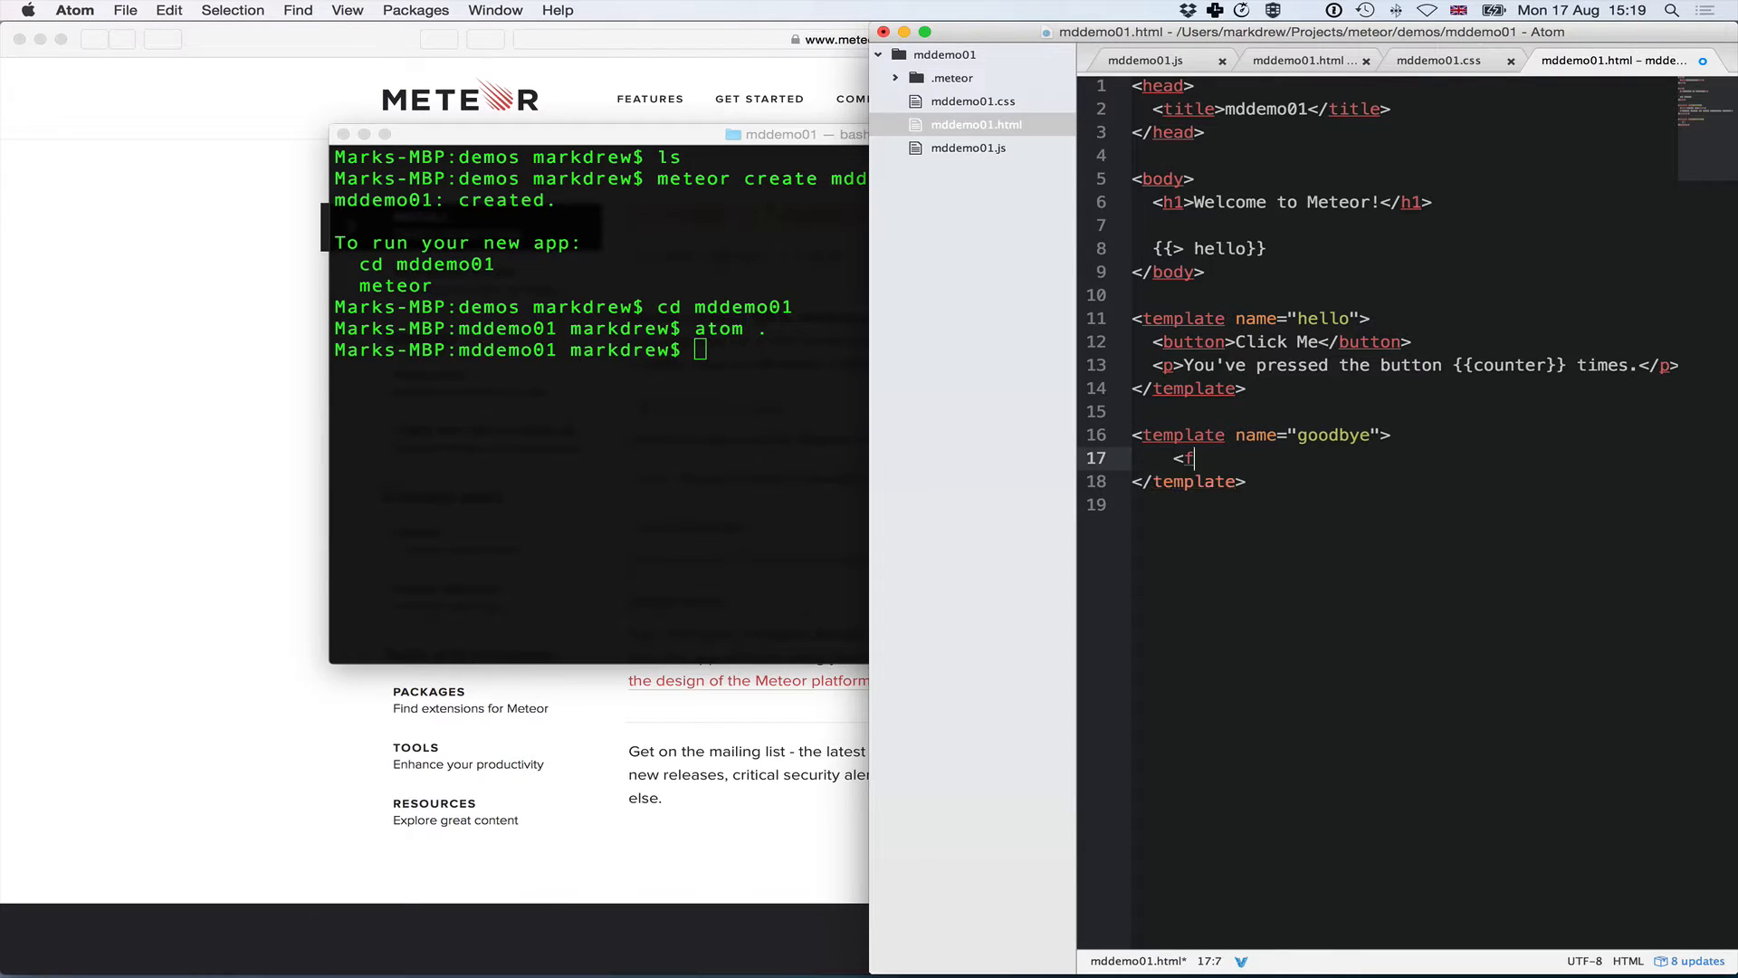
{"action": "type", "text": "ooter>The FOOT</footer>"}
{"action": "type", "text": "{{>"}
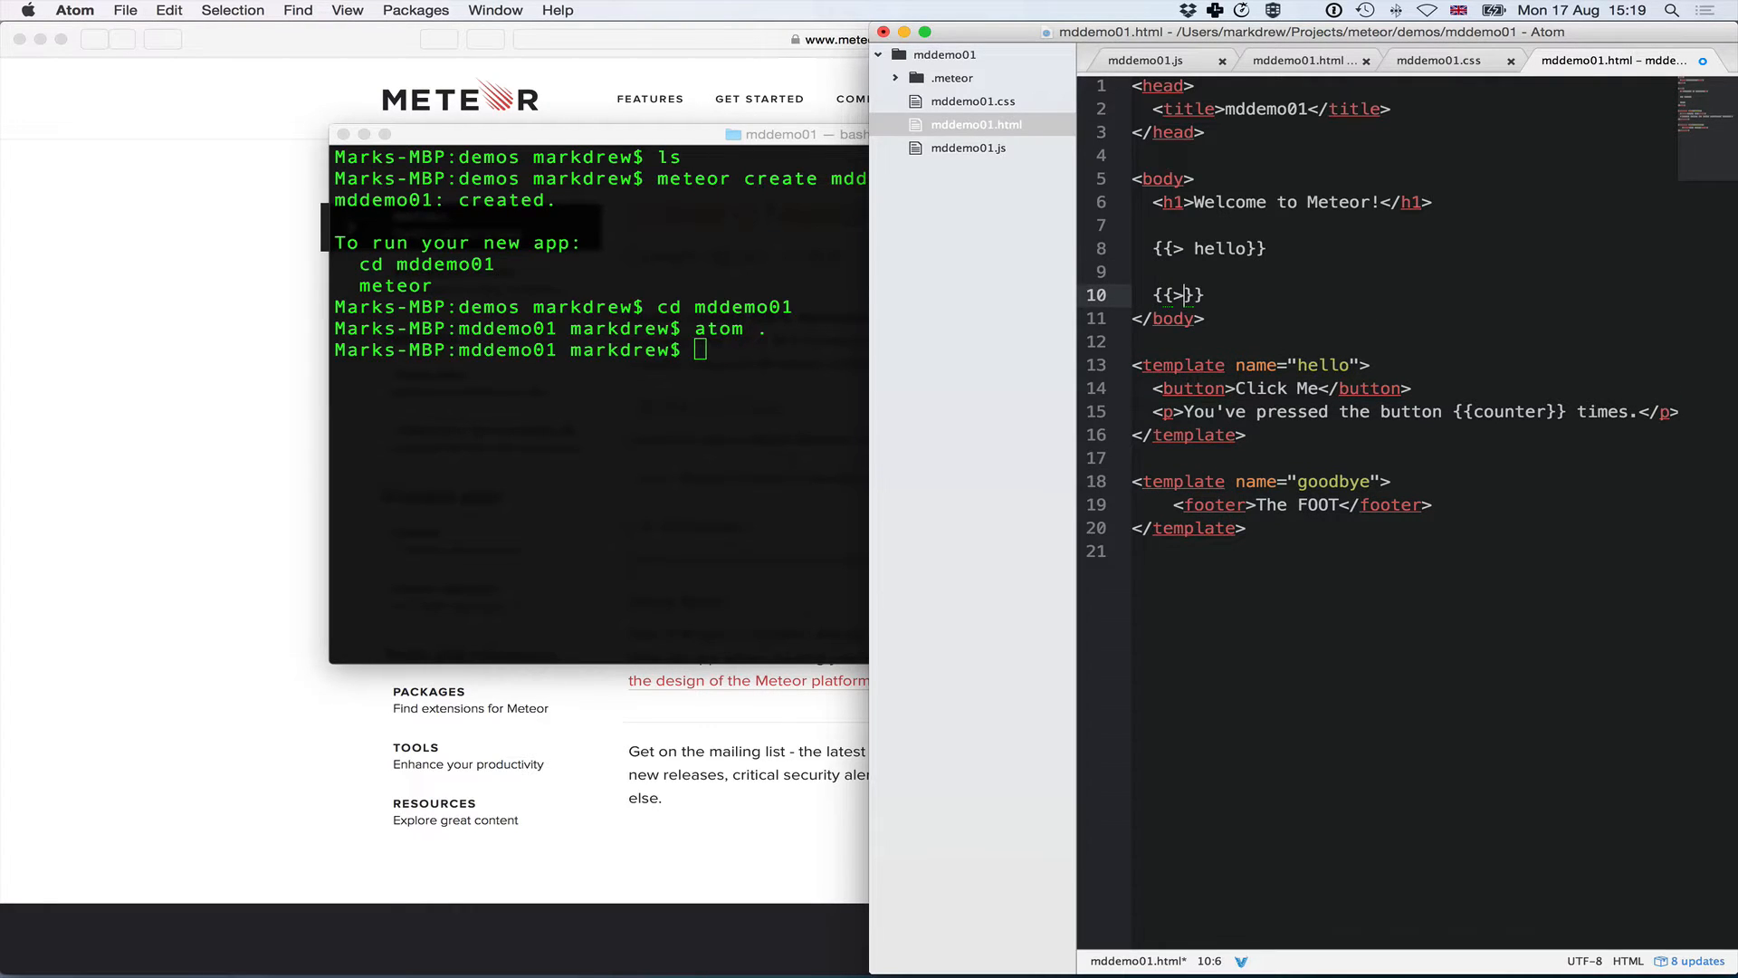
- Include the template in the page body with {{> goodbye}}
{"action": "type", "text": "goodbye"}
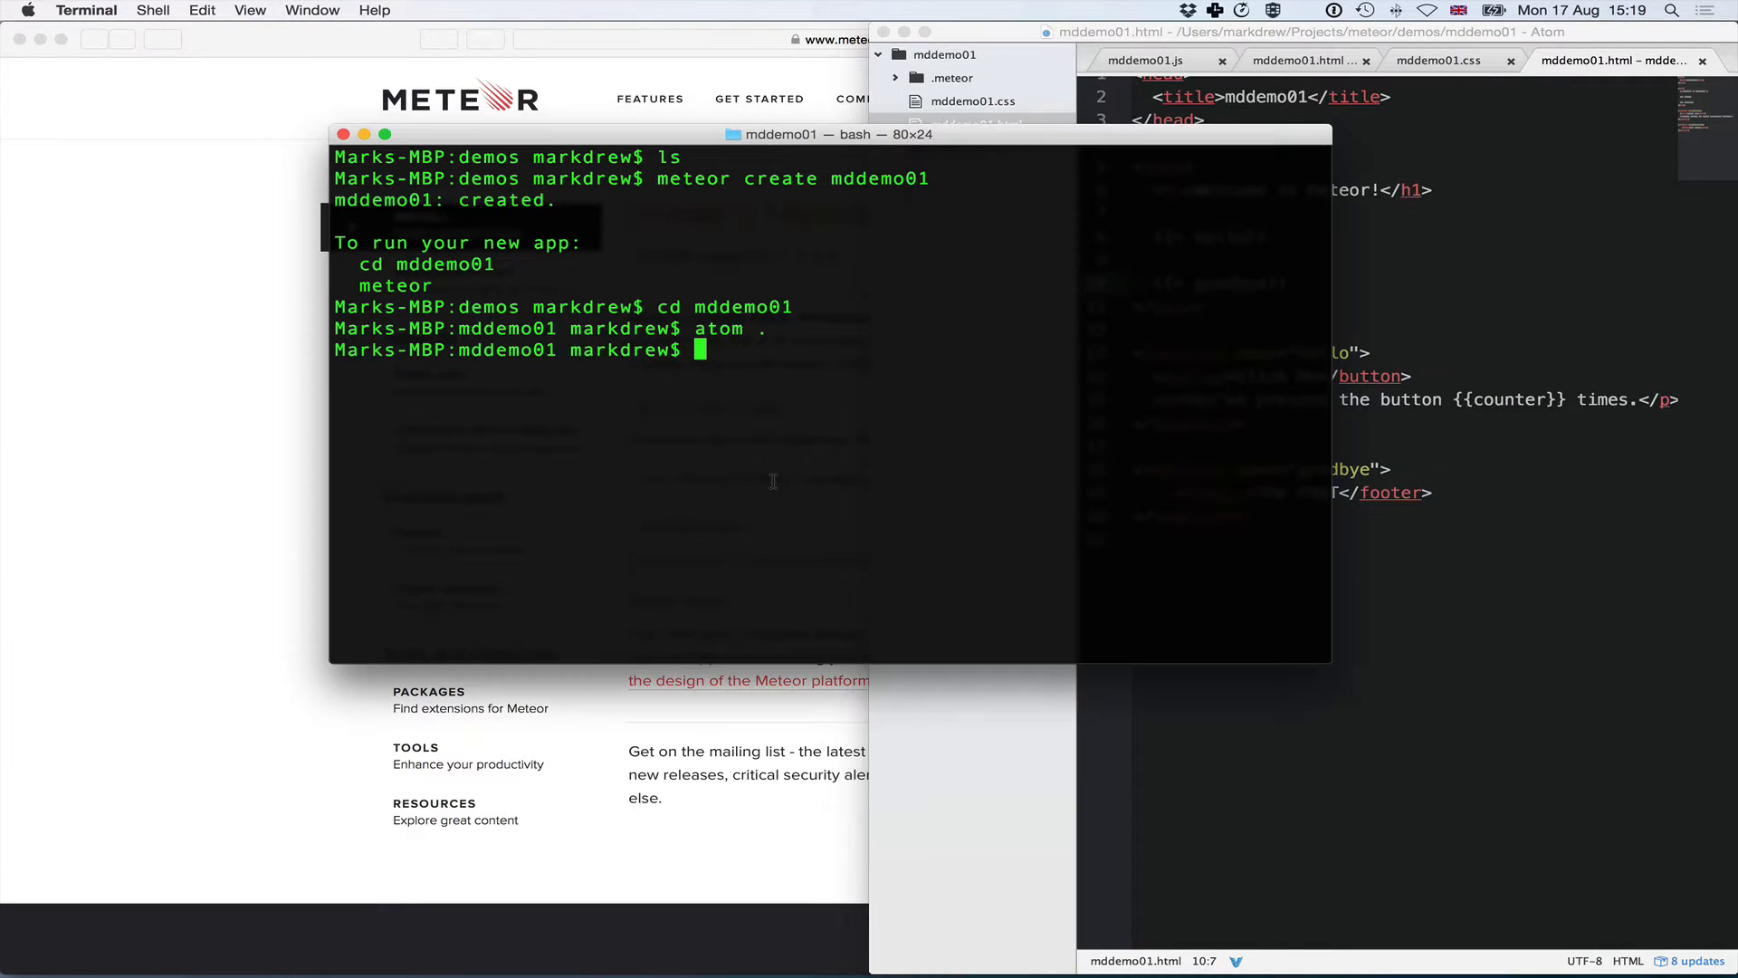
- Run 'meteor' to launch the development server for mddemo01
{"action": "type", "text": "meteor"}
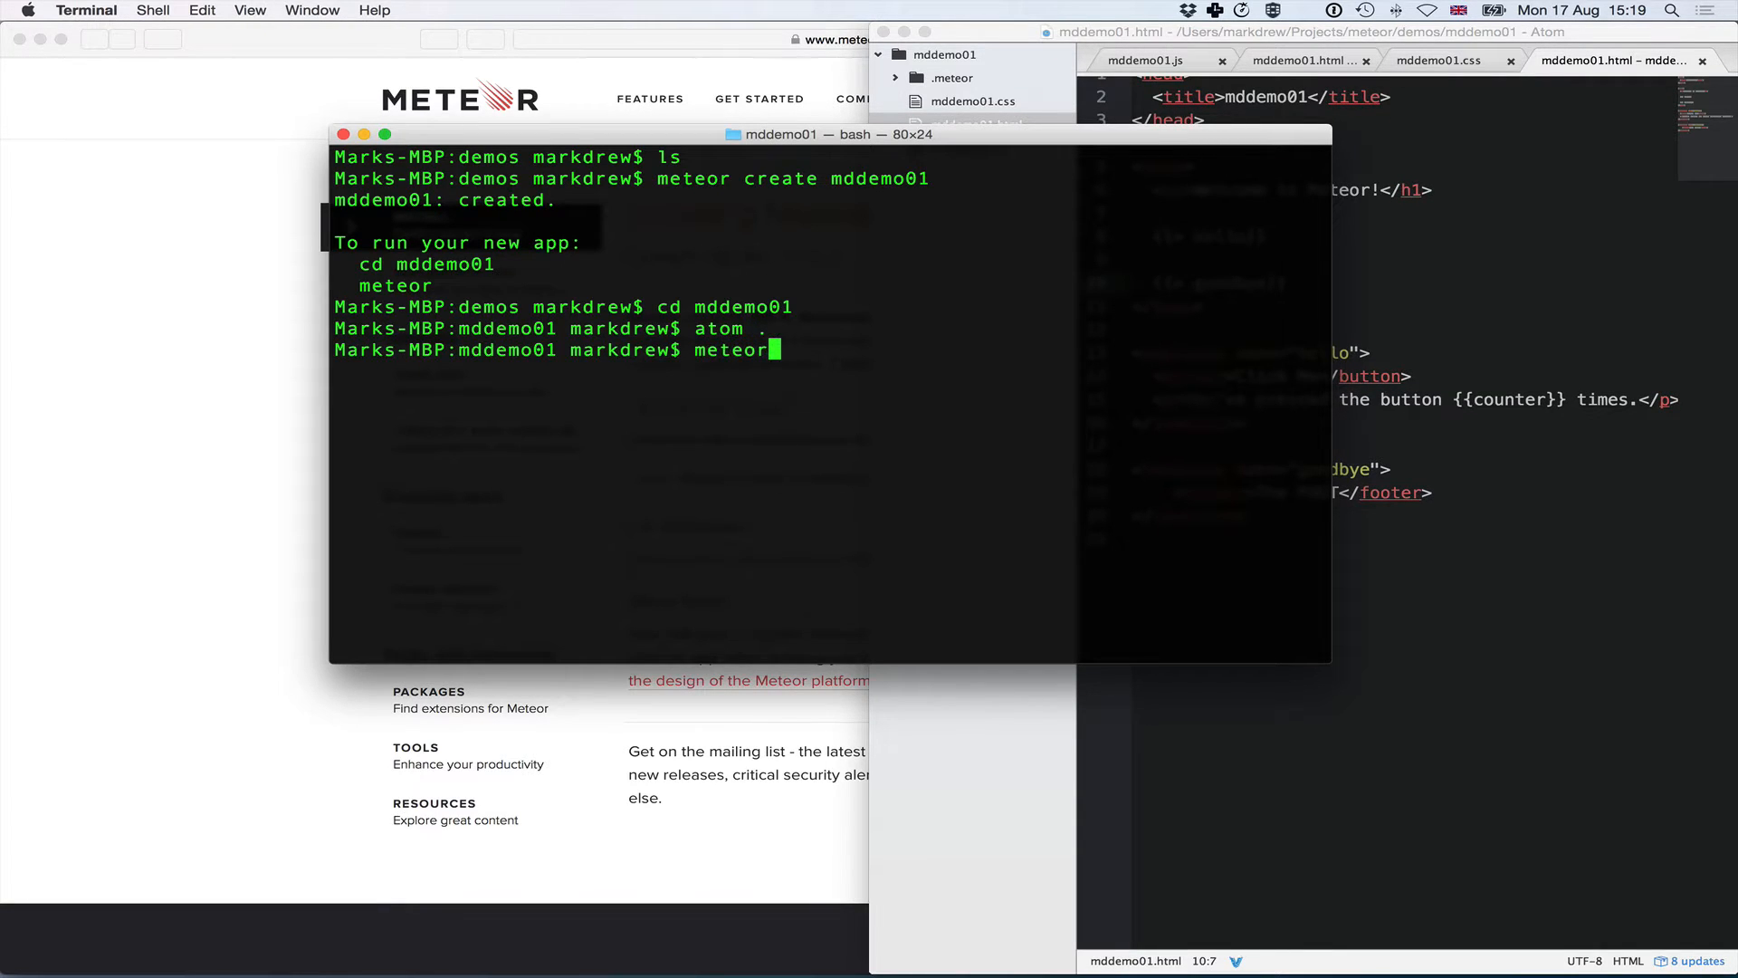
{"action": "key", "text": "Return"}
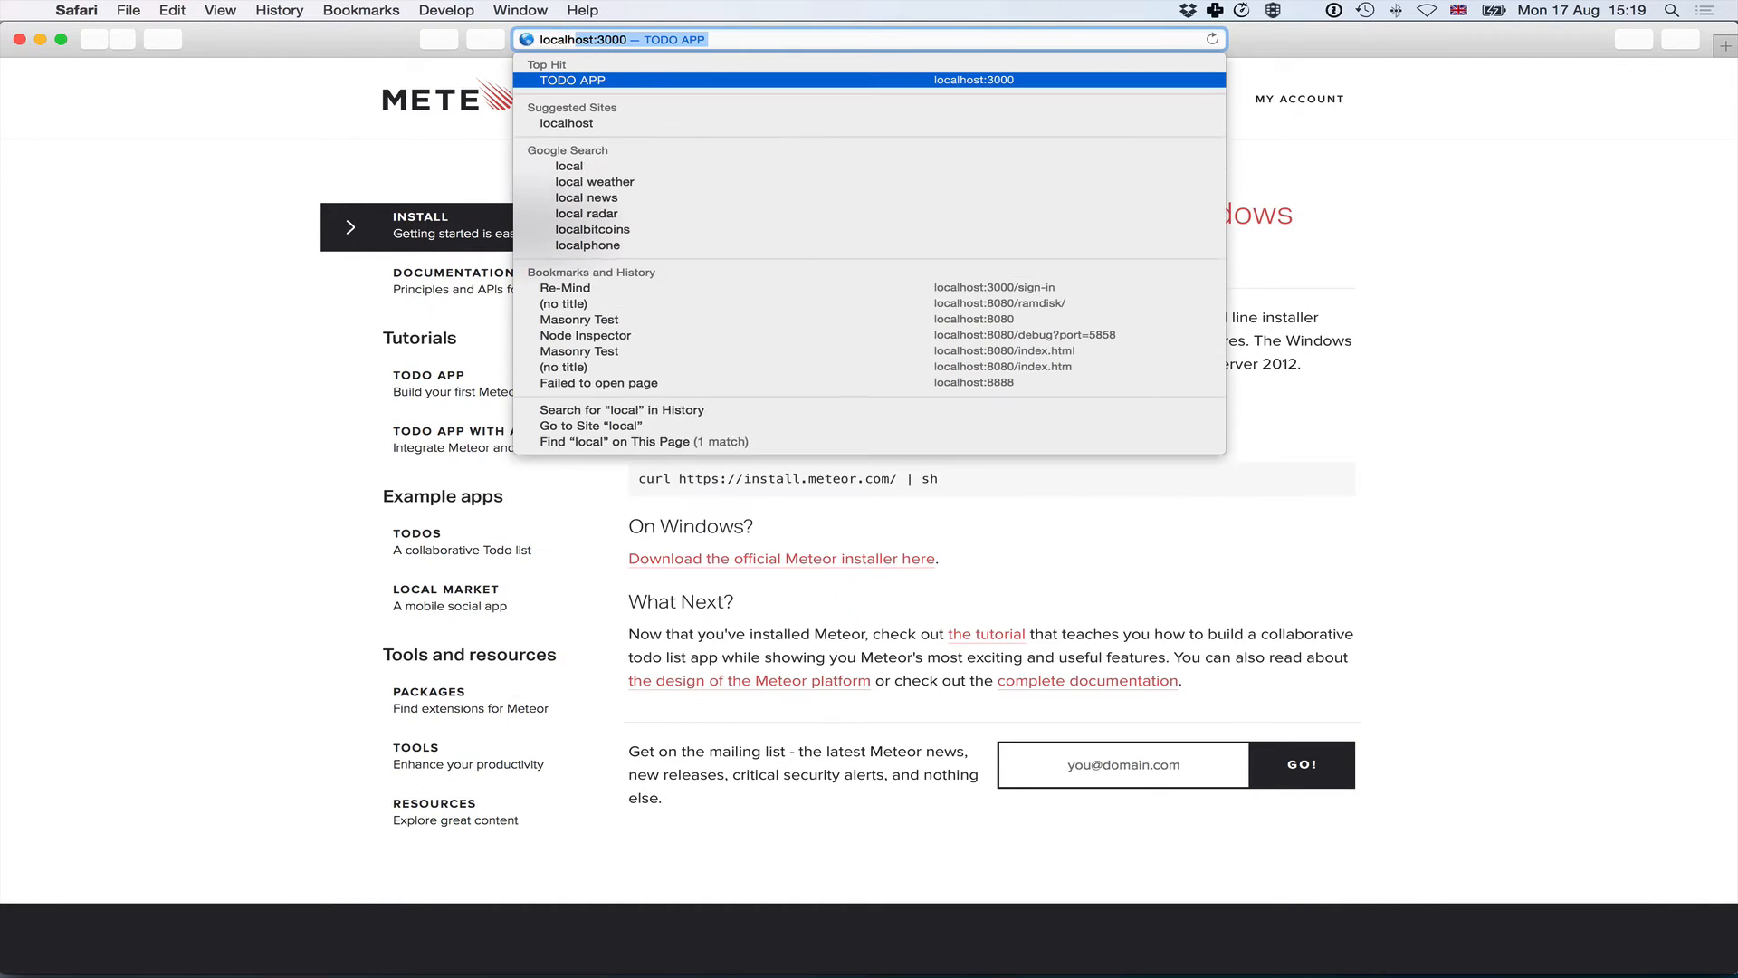
- Load localhost:3000 and press Click Me once so the counter reads 1
{"action": "type", "text": "localhost:3000"}
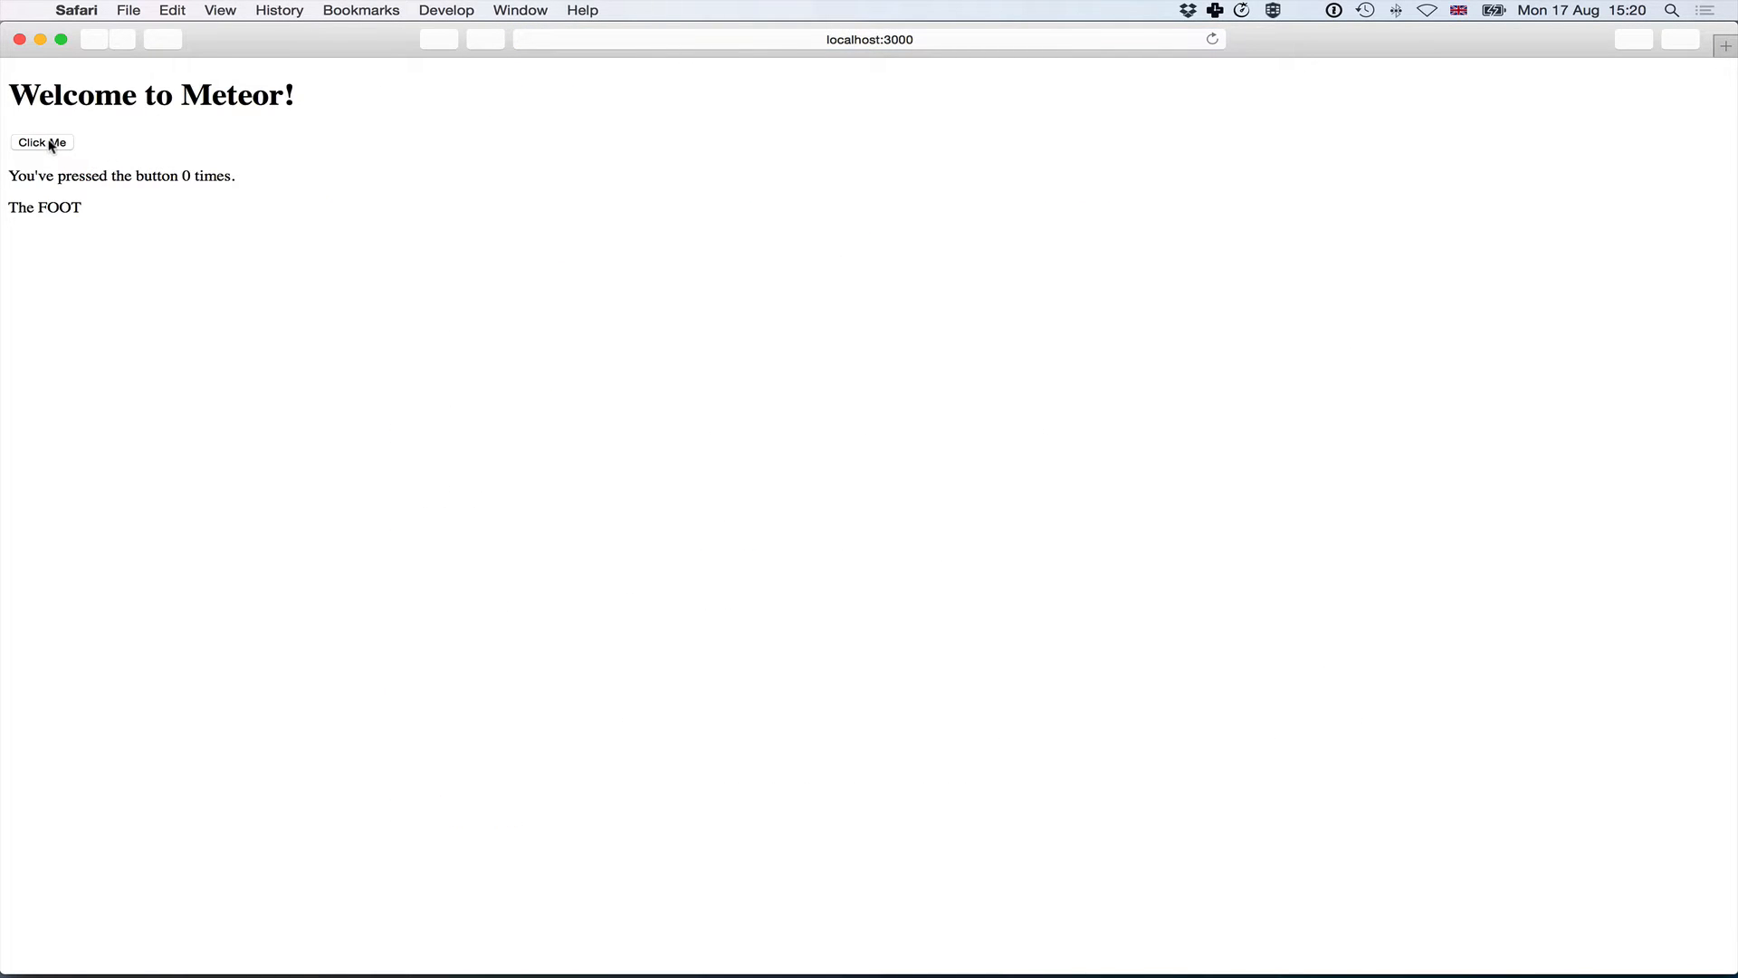
{"action": "left_click", "coordinate": [42, 141]}
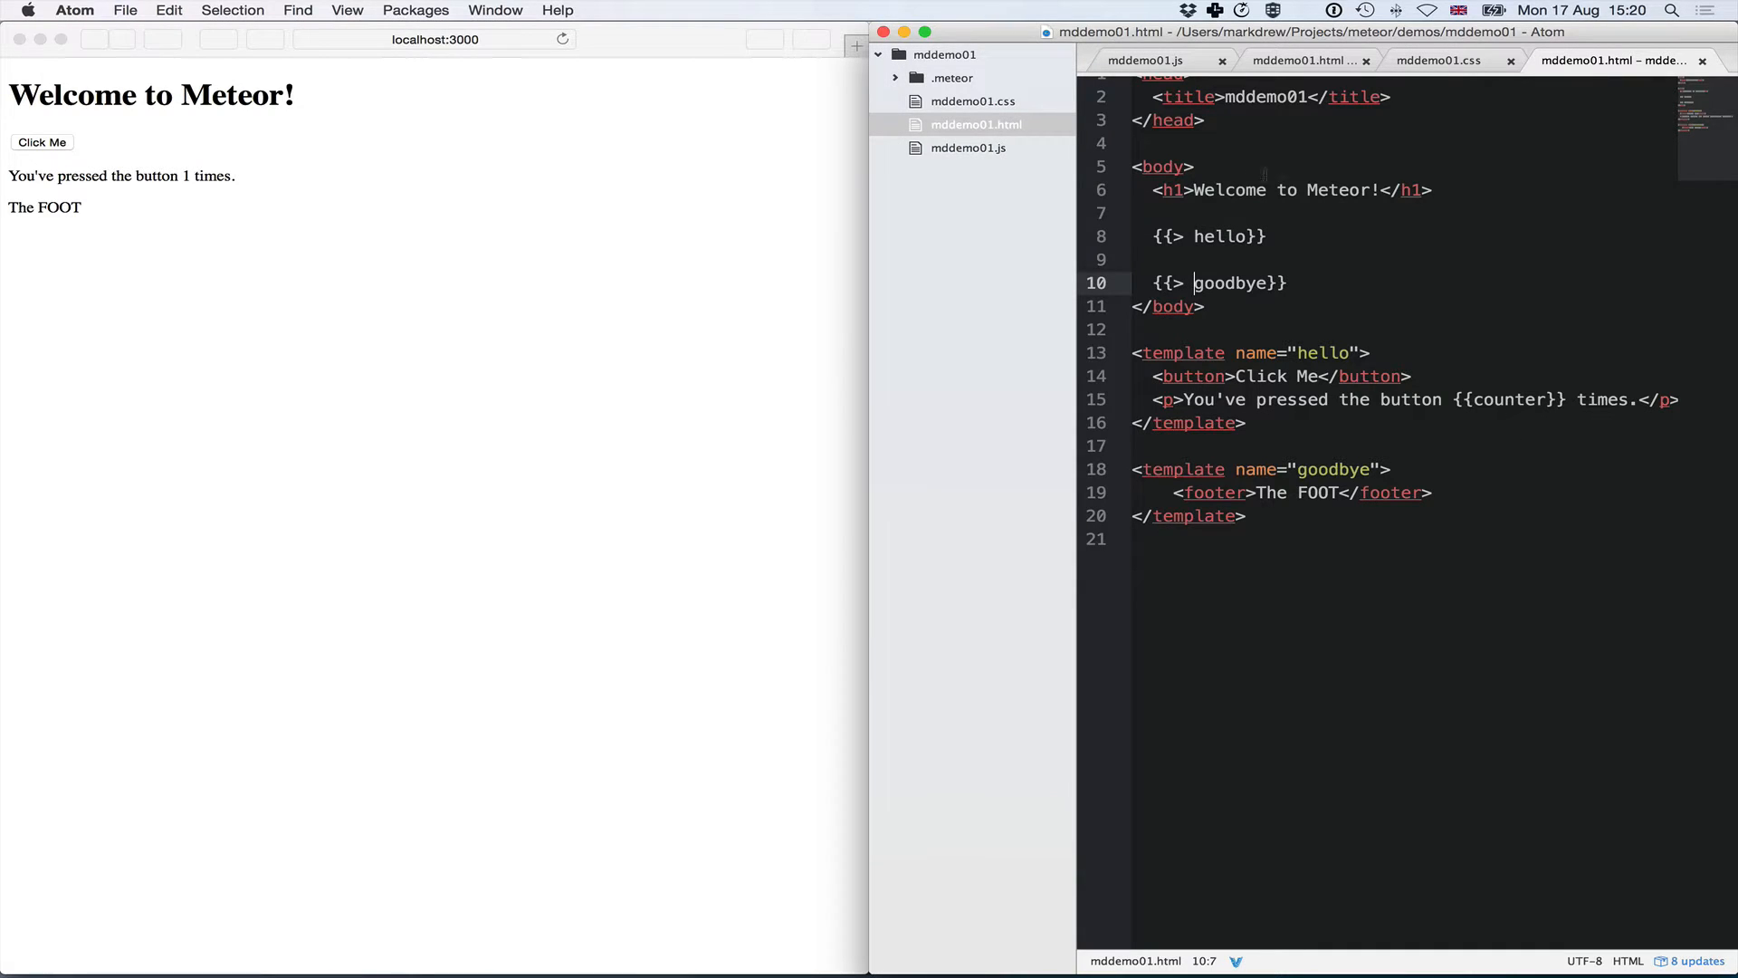
- Review mddemo01.css, then mddemo01.js with its client counter helper and click handler
{"action": "left_click", "coordinate": [974, 101]}
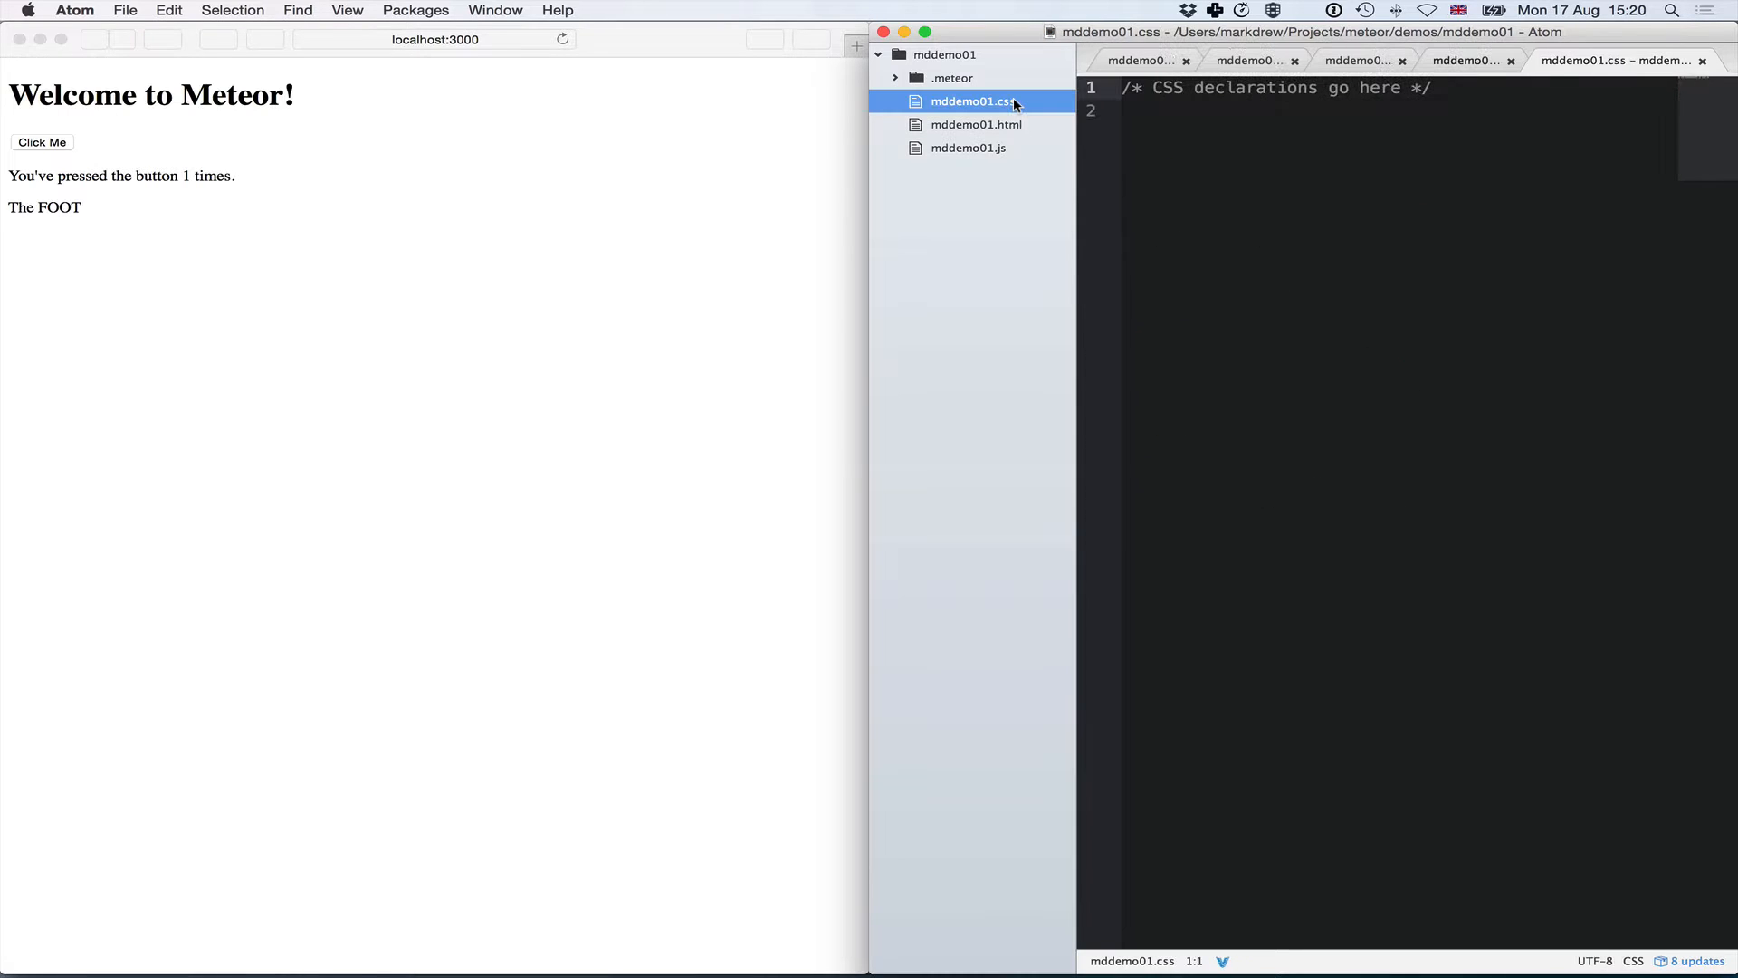
{"action": "mouse_move", "coordinate": [999, 155]}
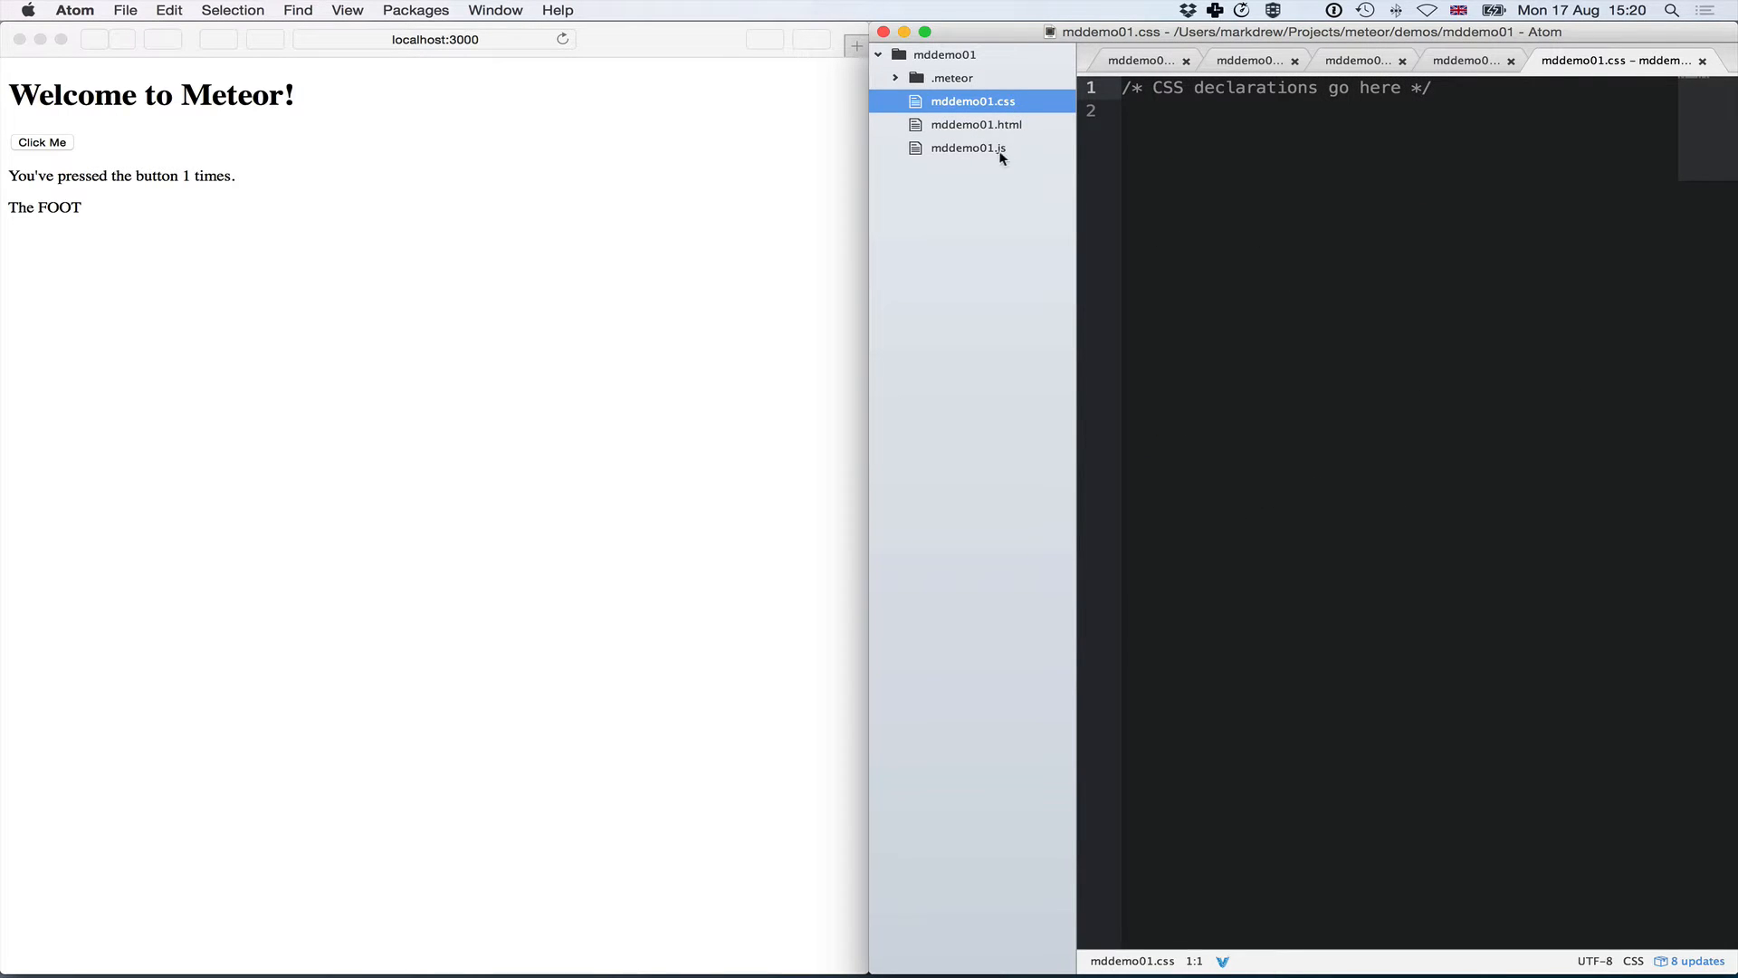
{"action": "left_click", "coordinate": [967, 146]}
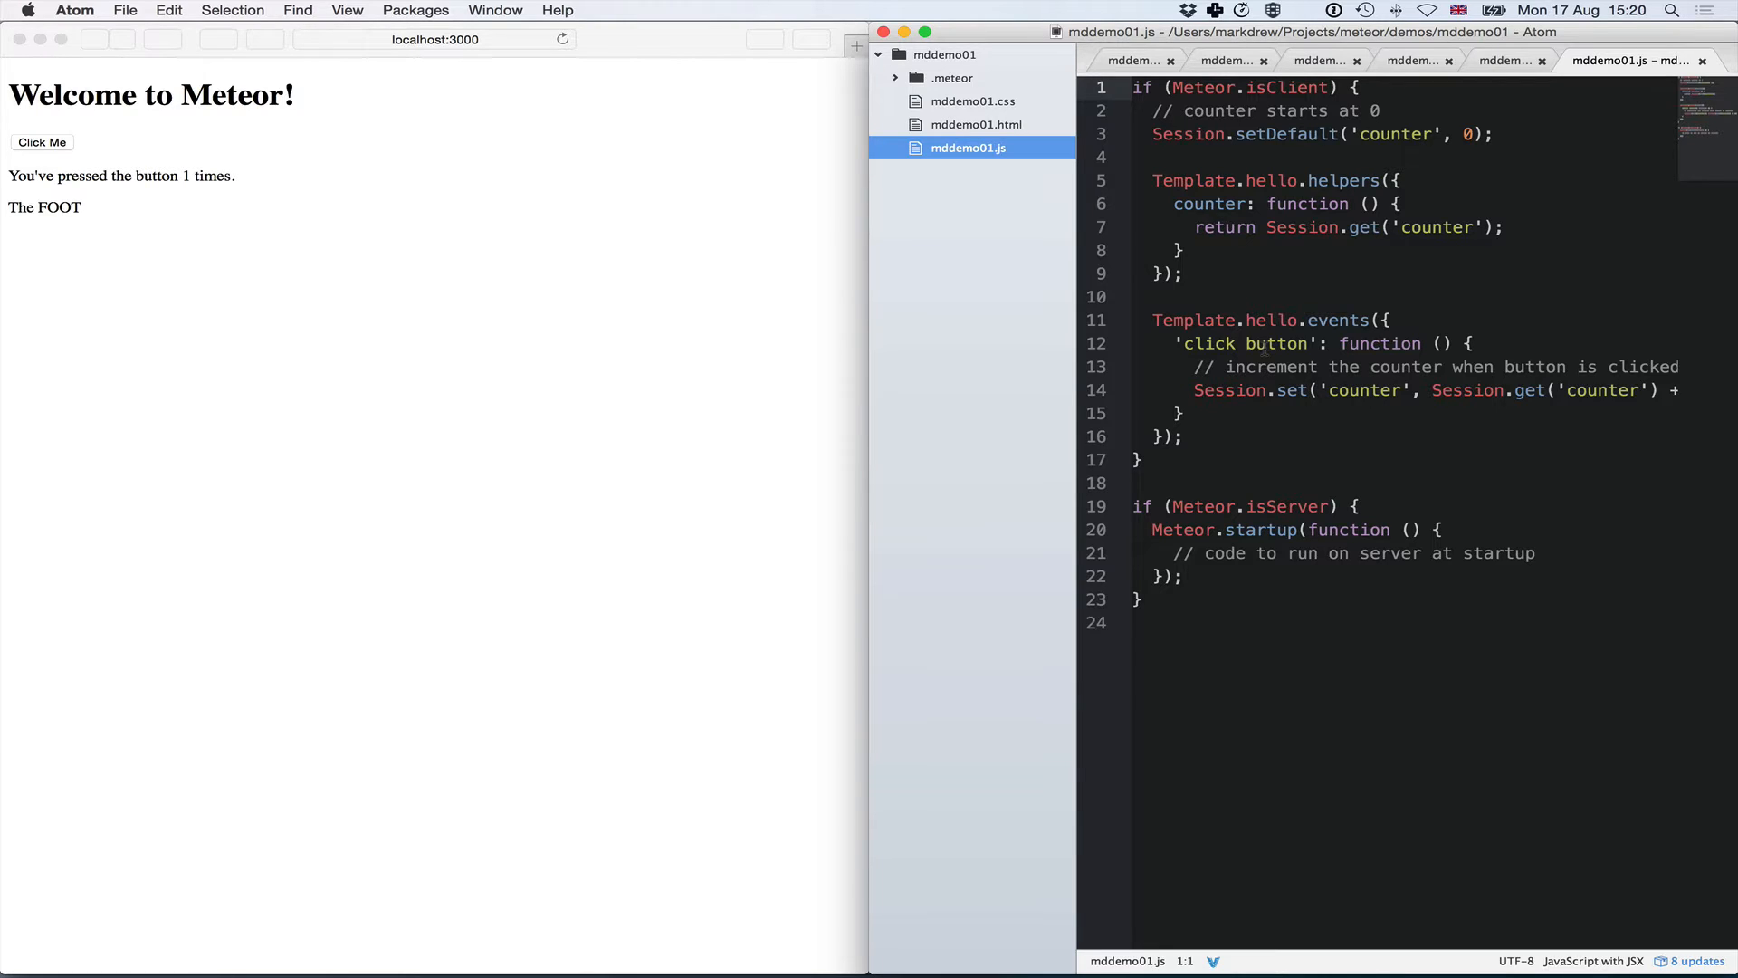
{"action": "mouse_move", "coordinate": [916, 348]}
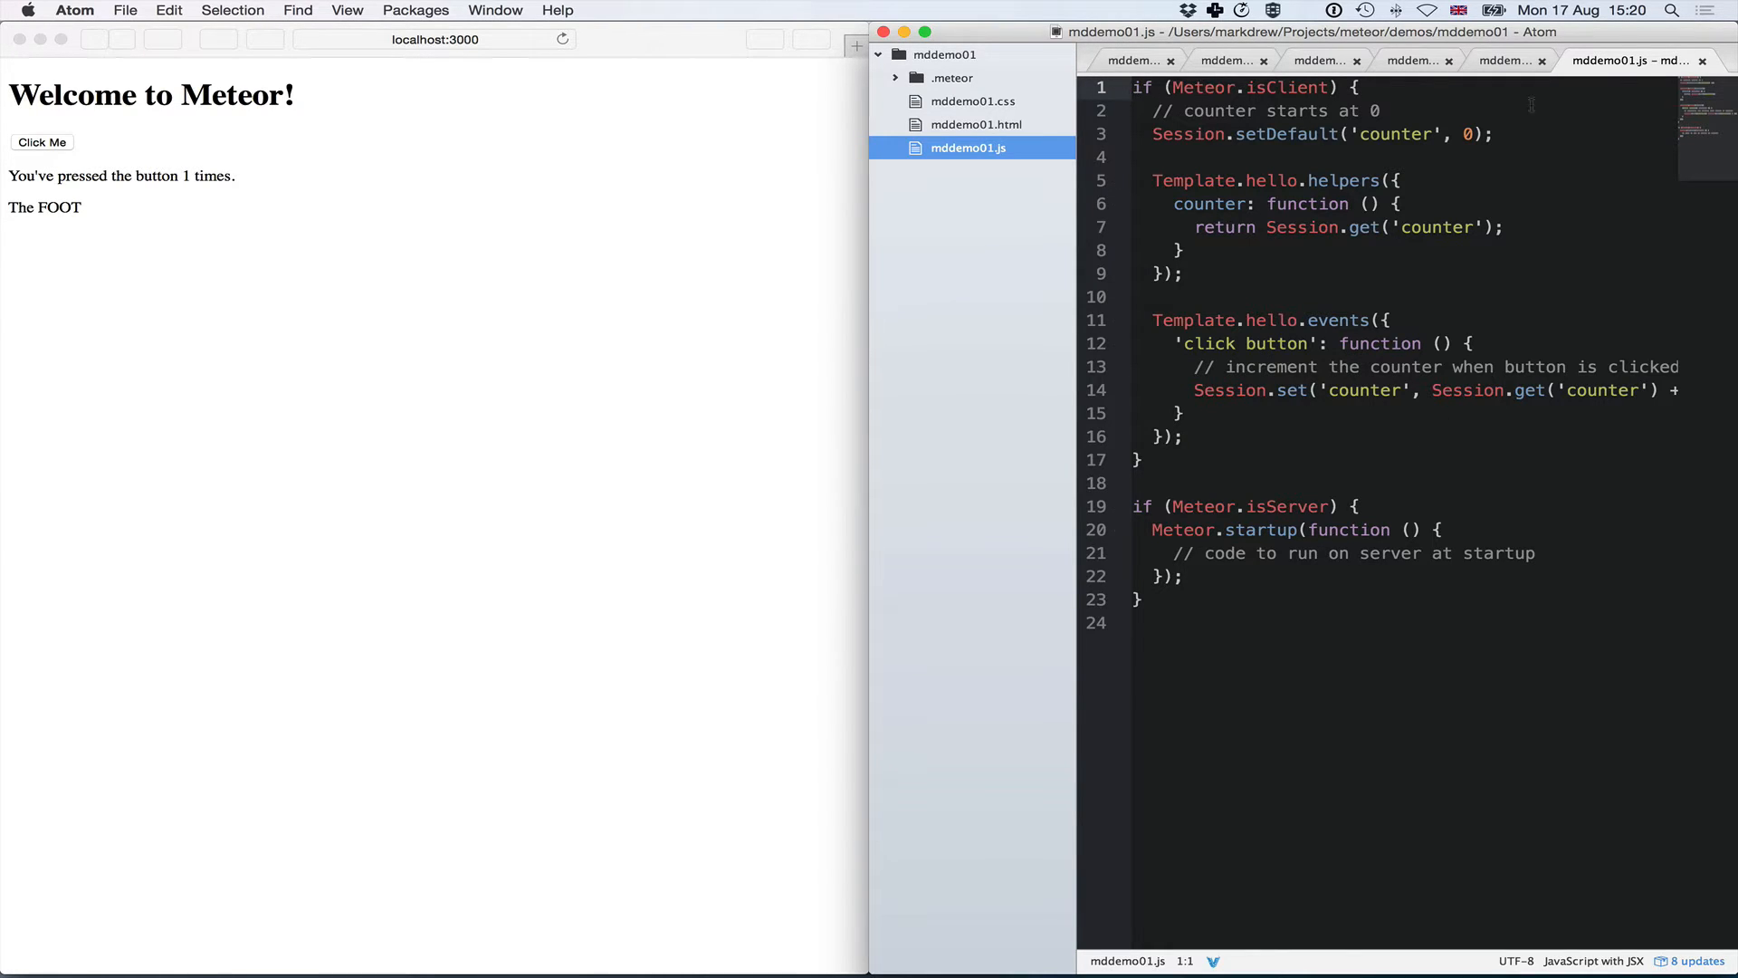
{"action": "mouse_move", "coordinate": [1068, 165]}
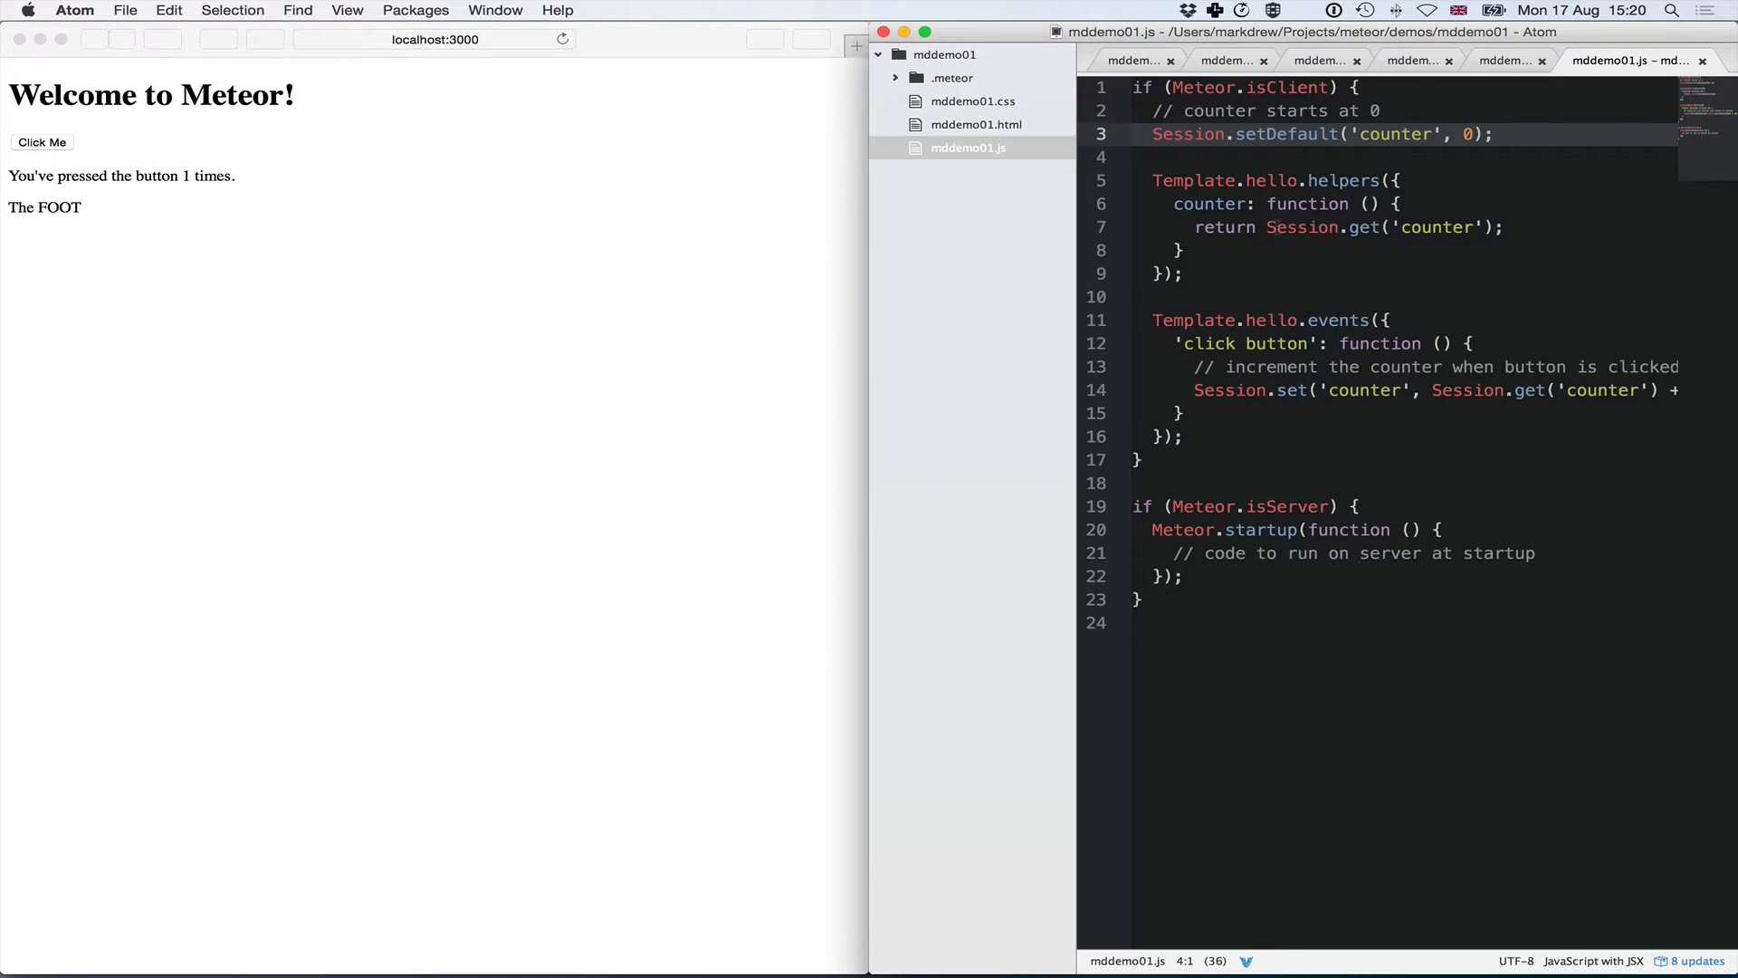
{"action": "mouse_move", "coordinate": [1528, 194]}
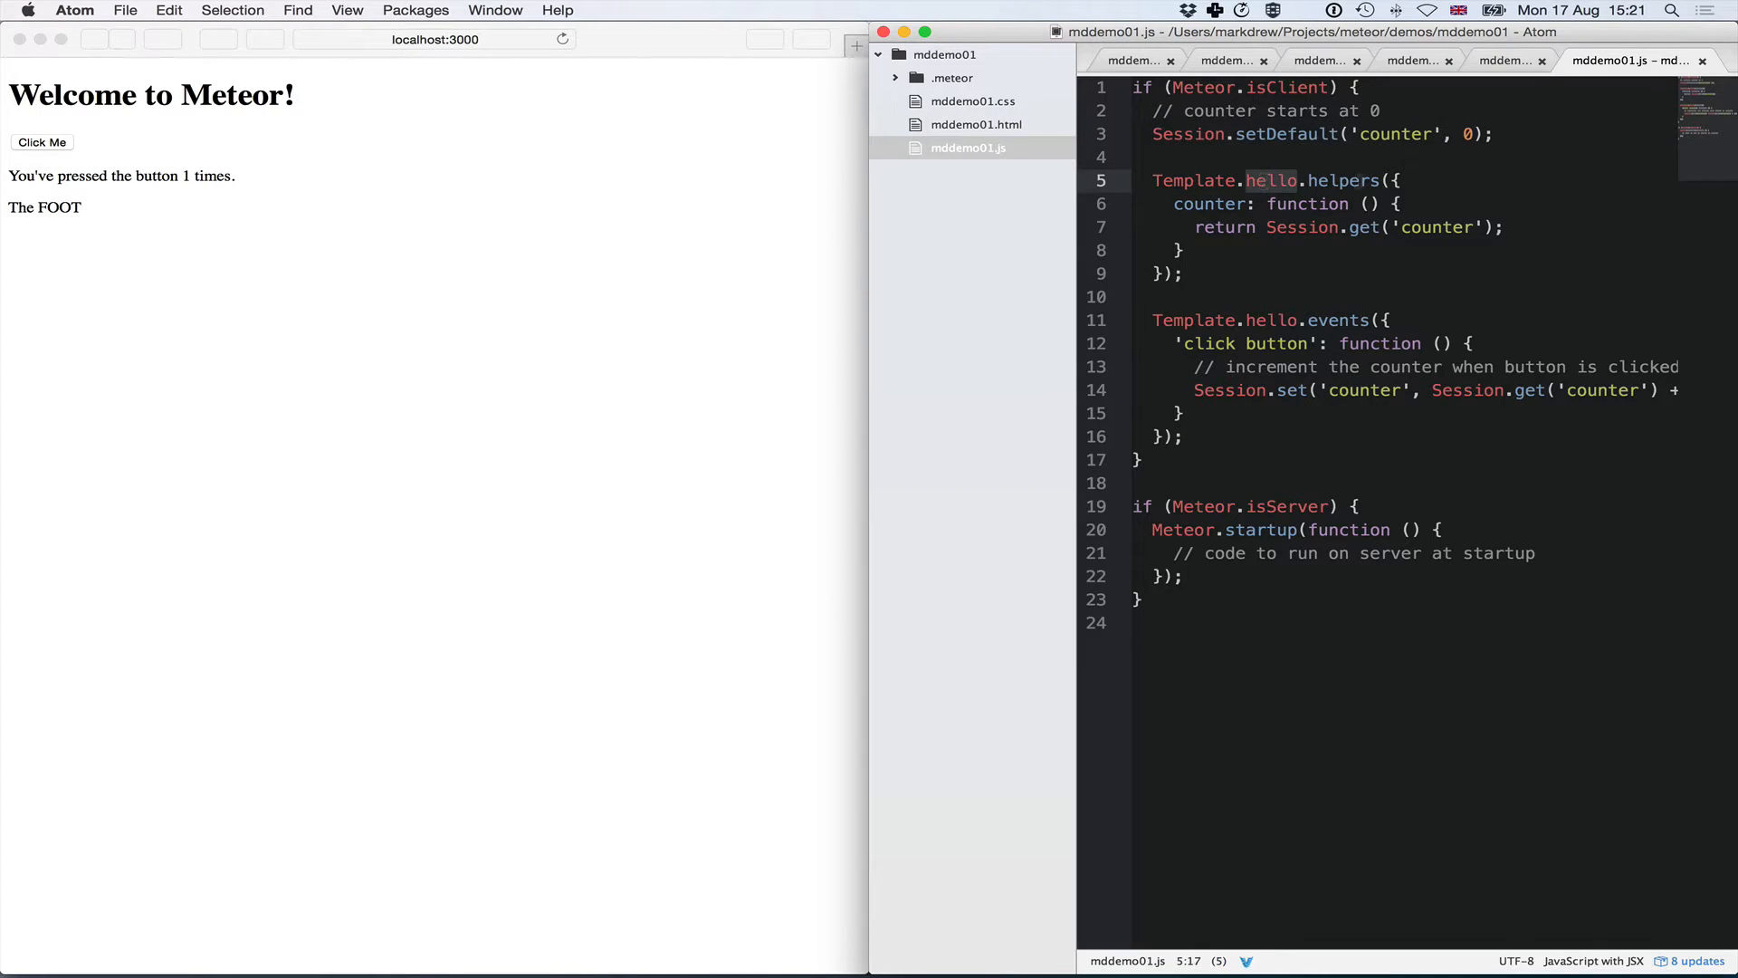
{"action": "left_click", "coordinate": [1182, 205]}
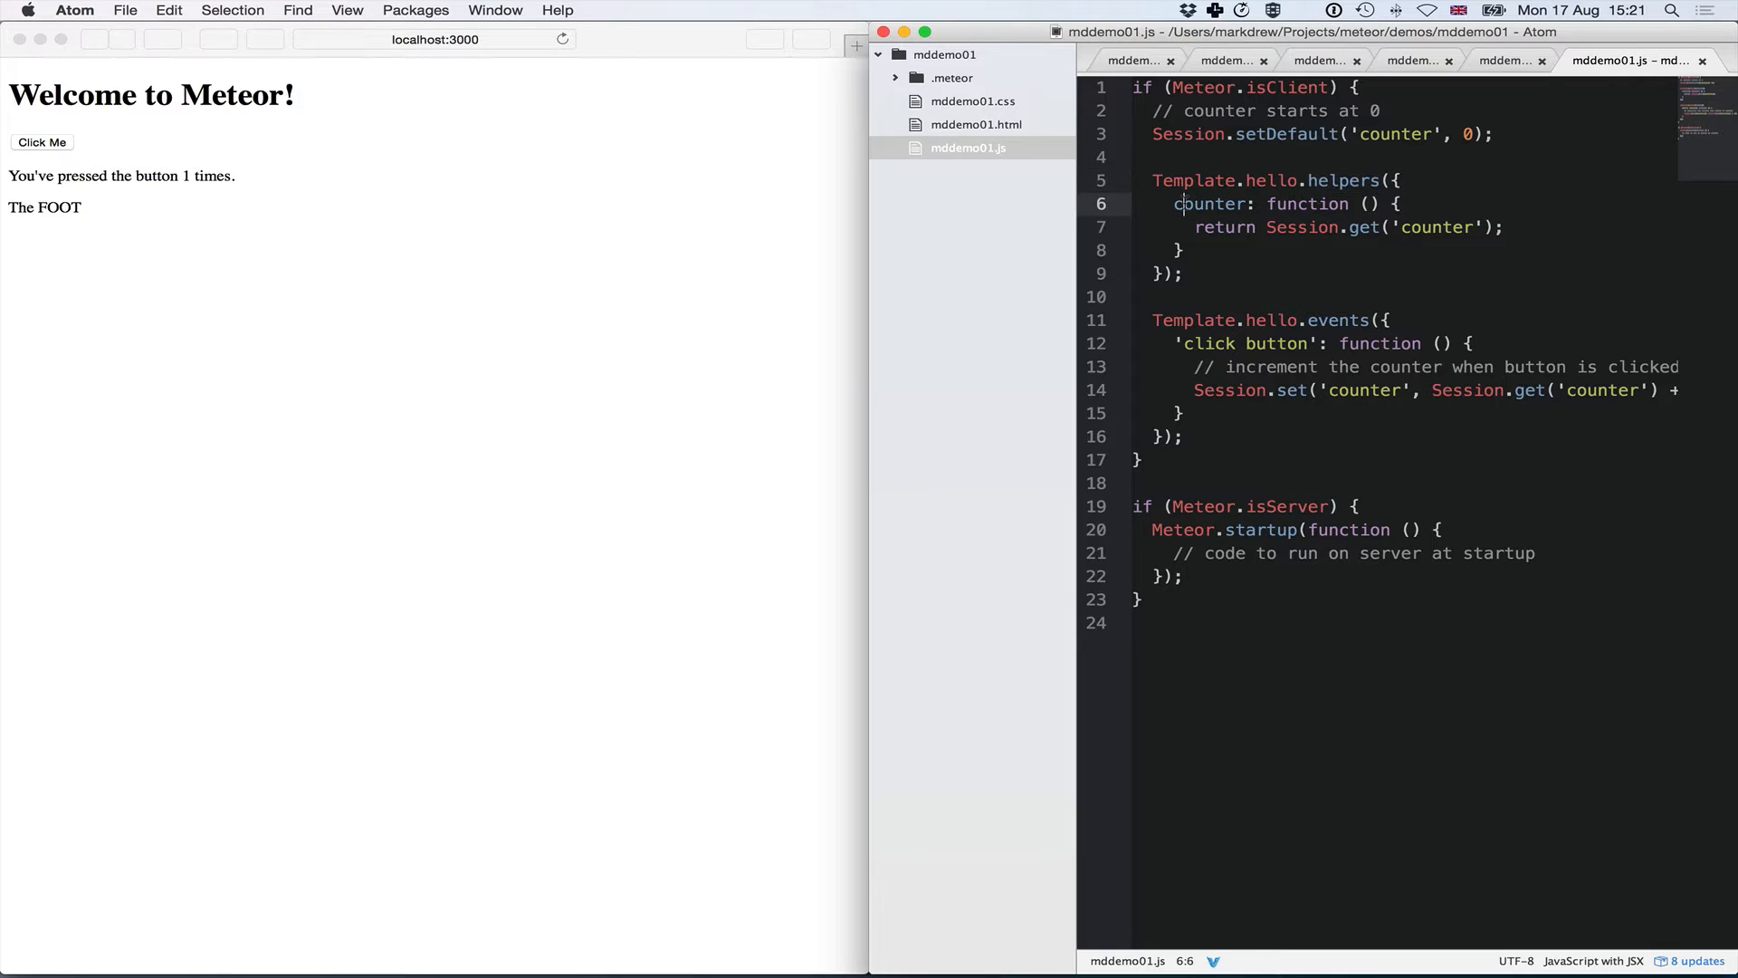
{"action": "double_click", "coordinate": [1211, 204]}
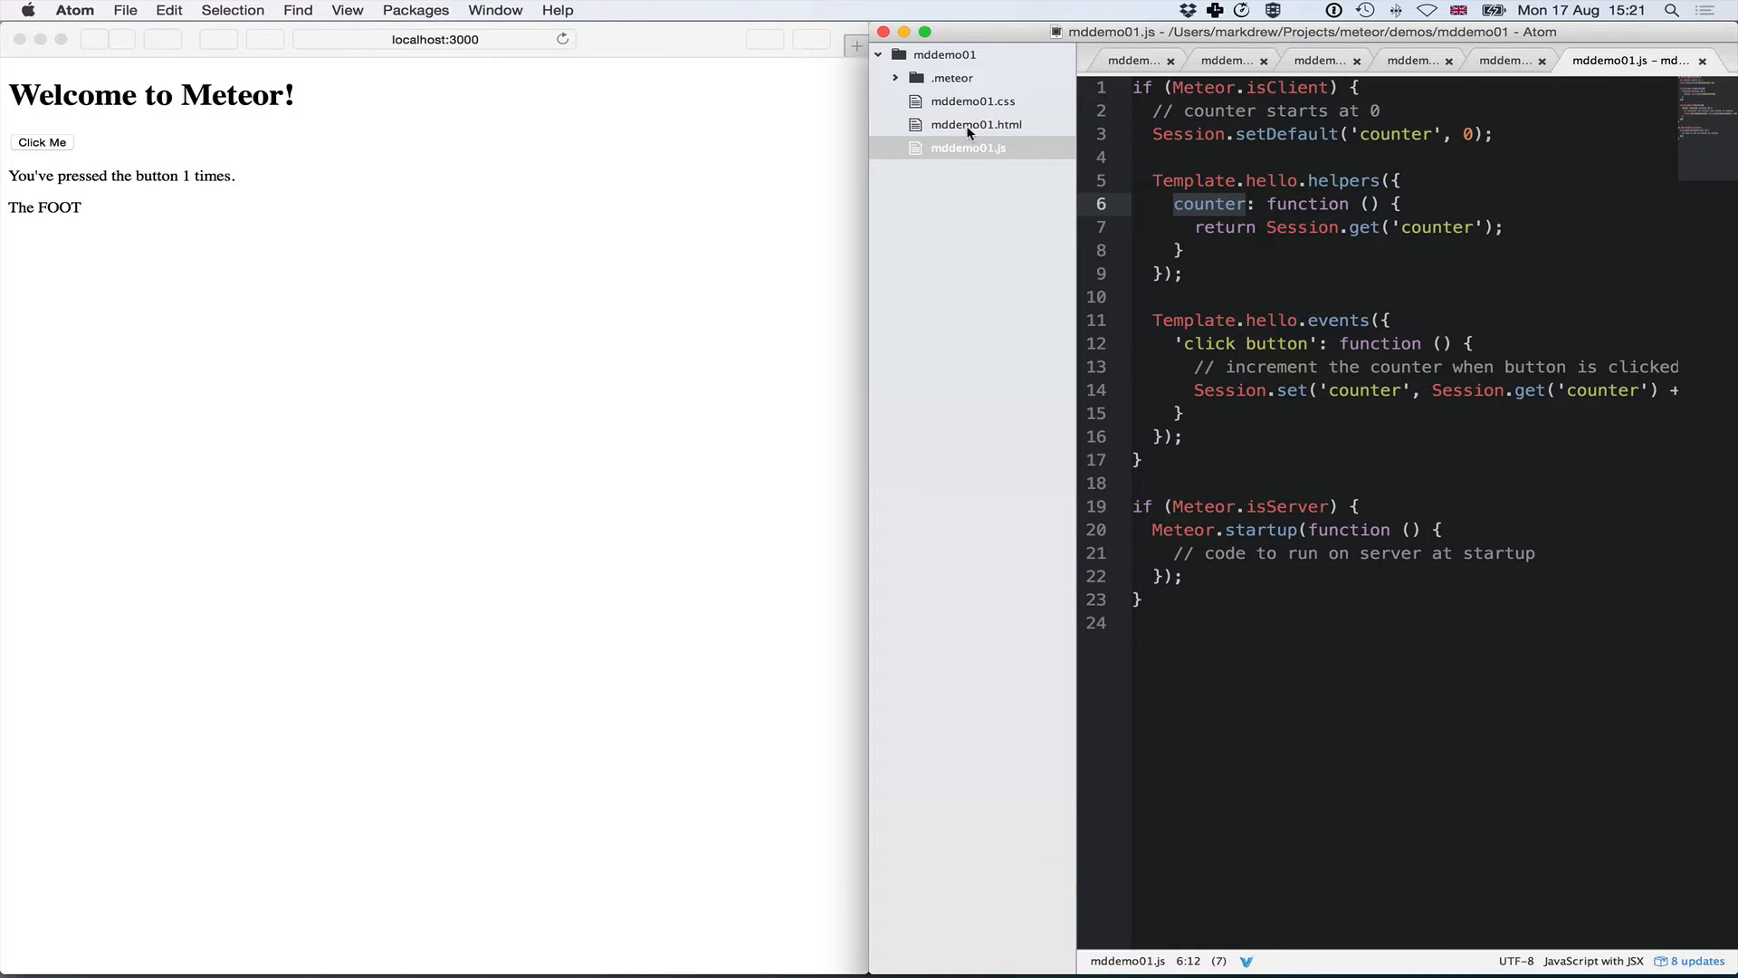
{"action": "left_click", "coordinate": [976, 125]}
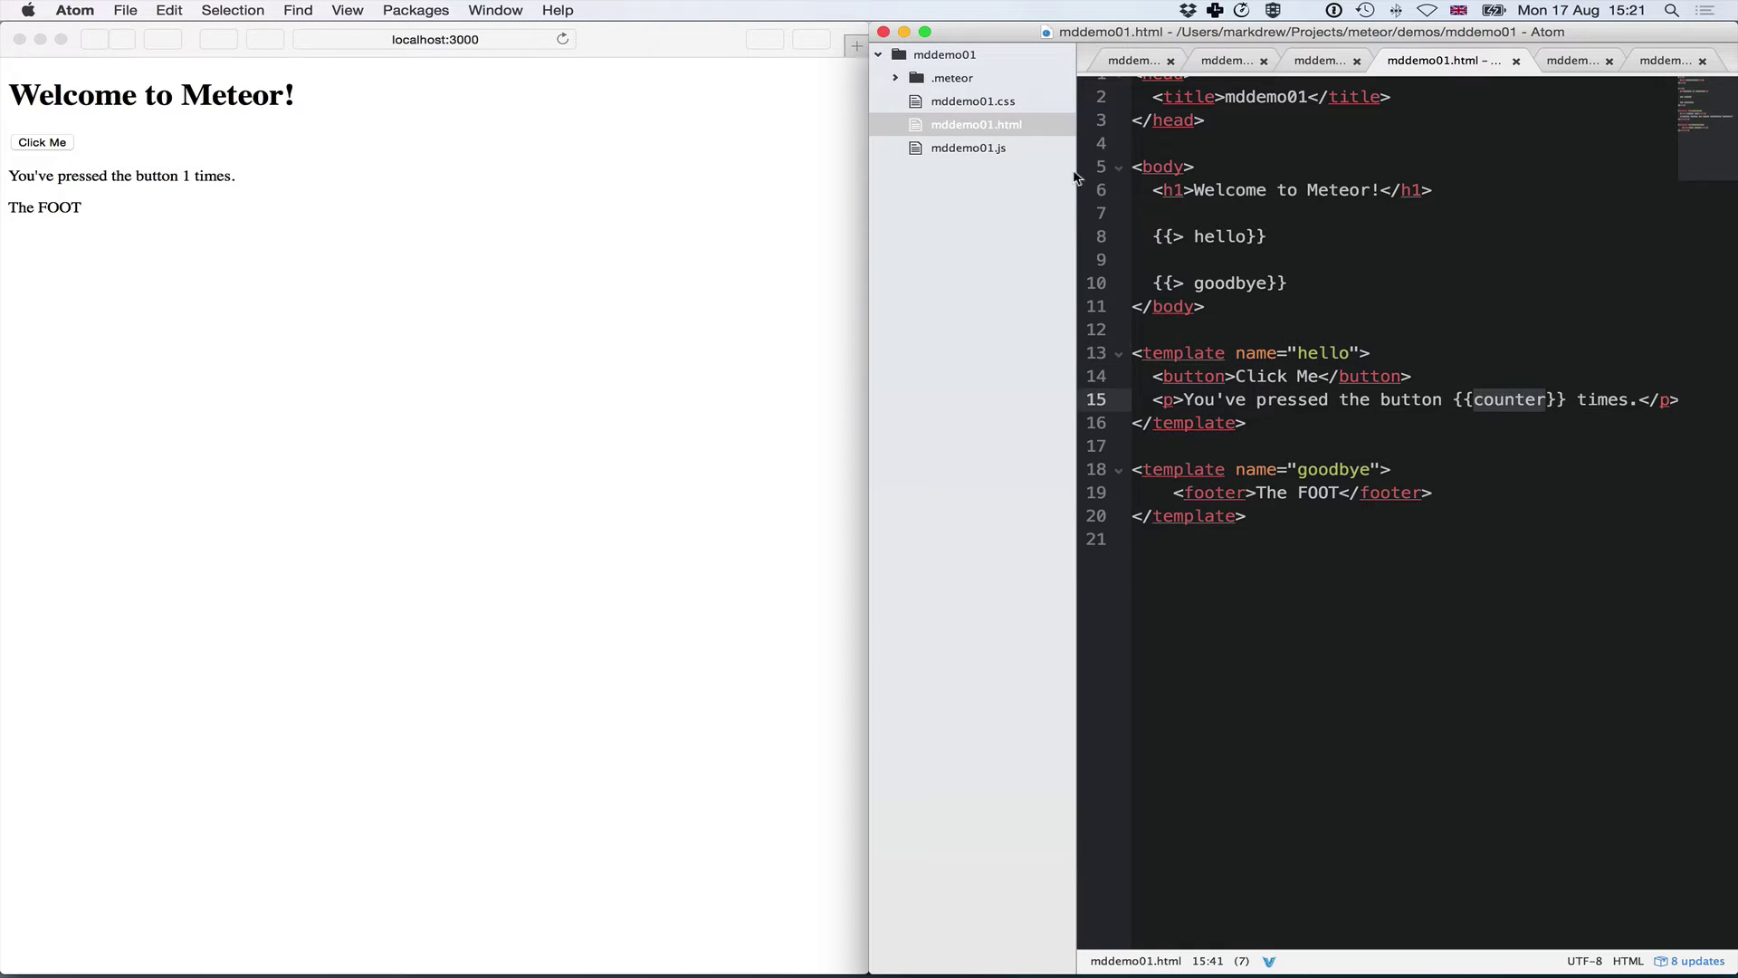
{"action": "left_click", "coordinate": [967, 146]}
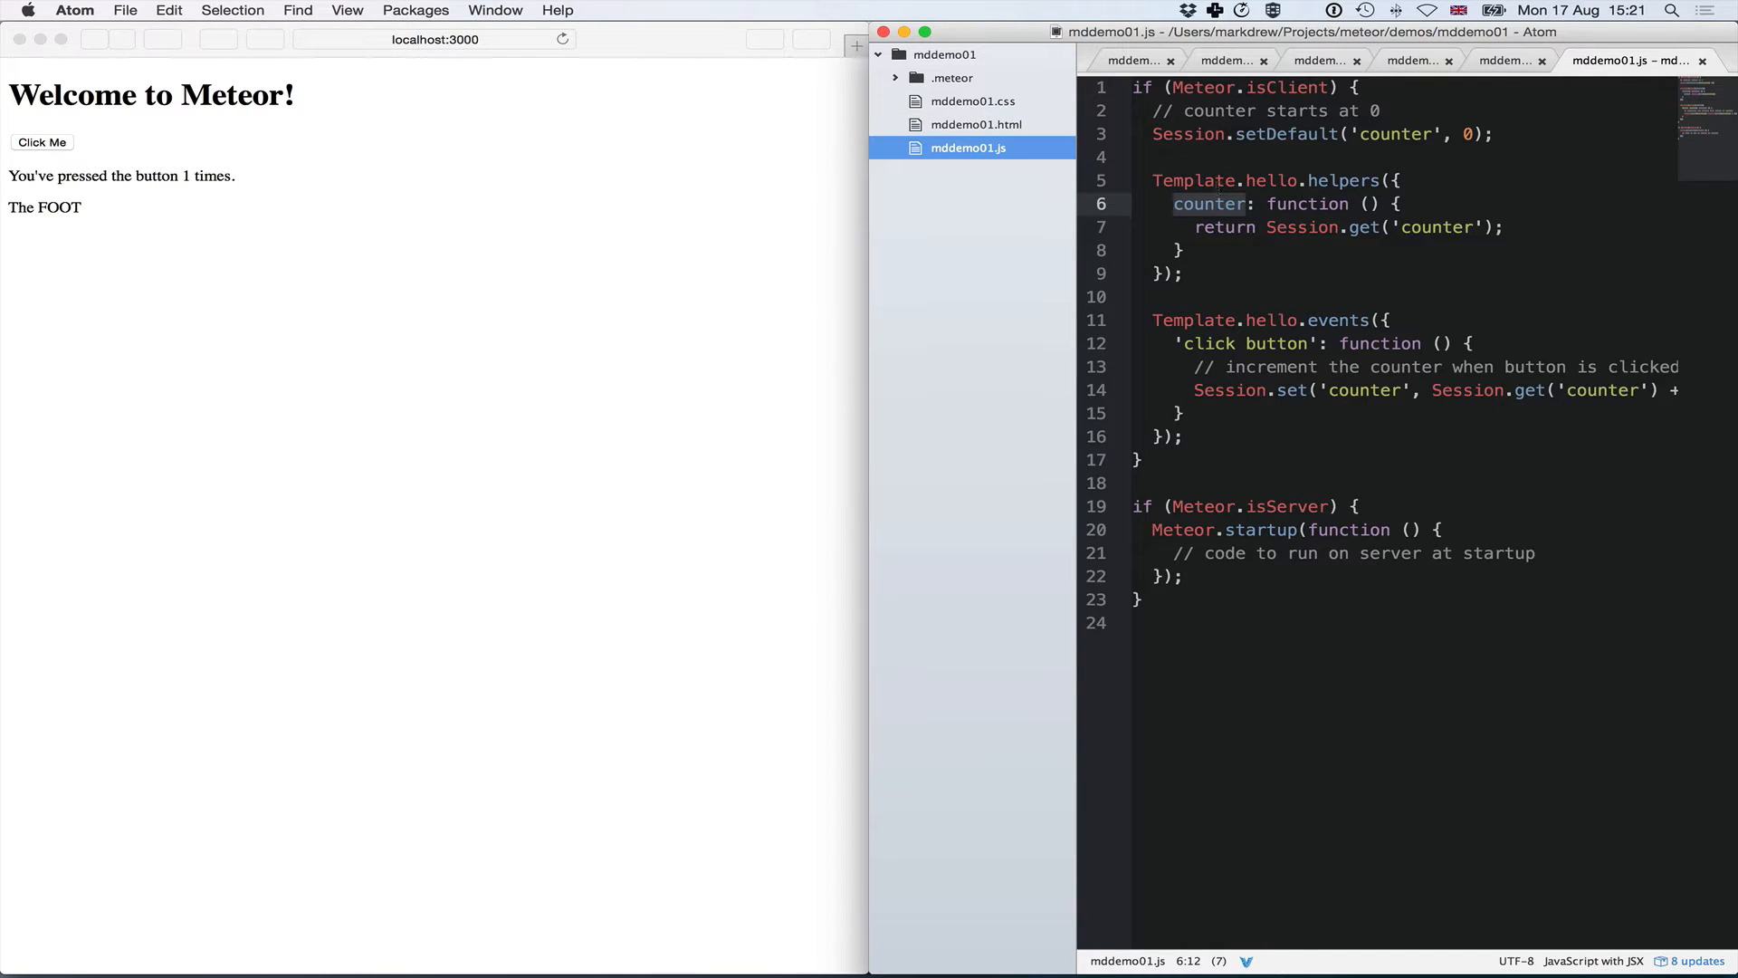
{"action": "left_click", "coordinate": [1206, 205]}
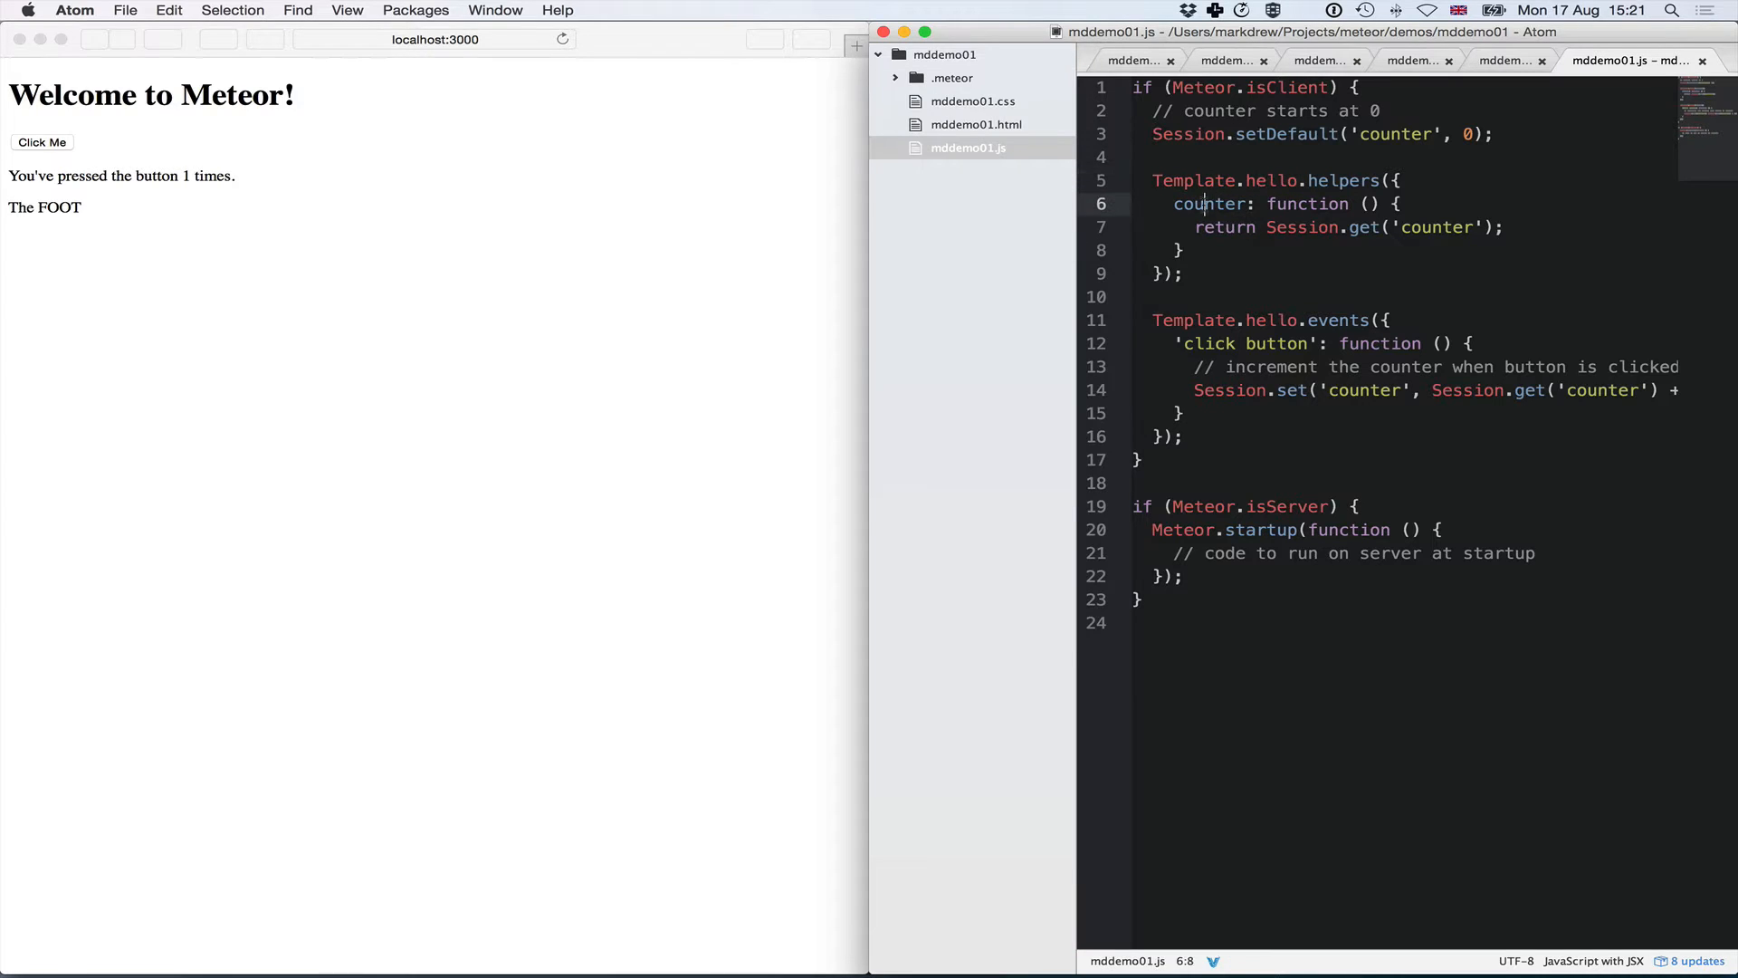
{"action": "double_click", "coordinate": [1211, 205]}
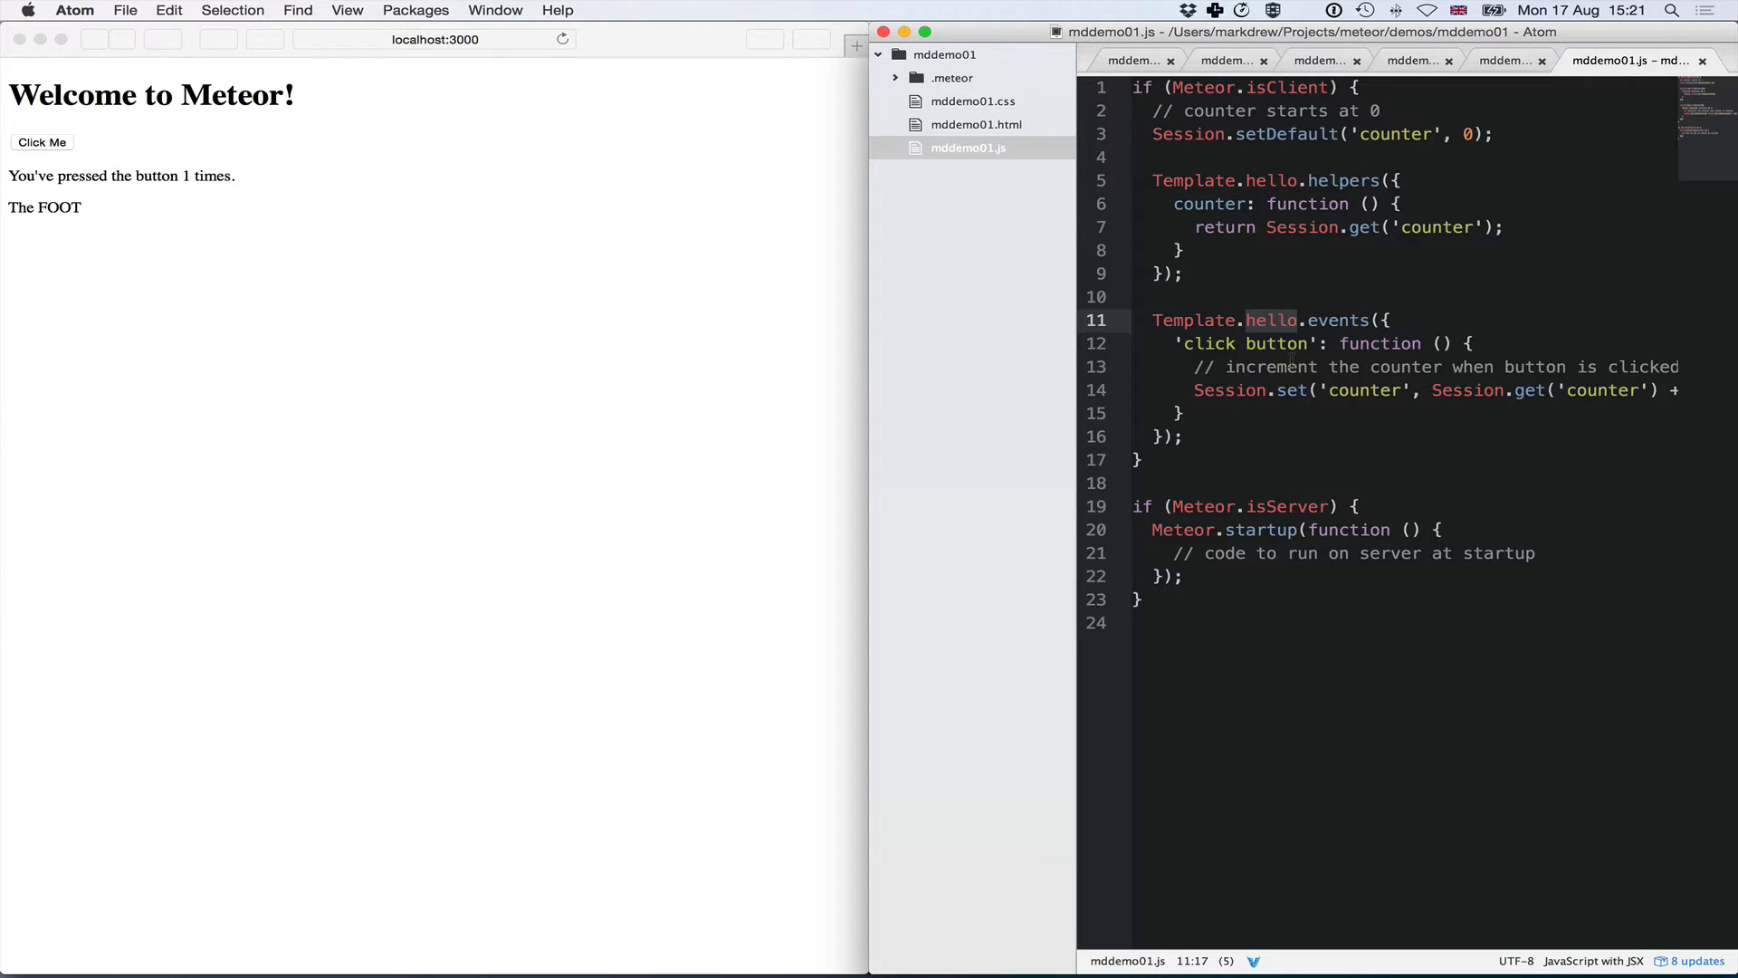
{"action": "mouse_move", "coordinate": [817, 275]}
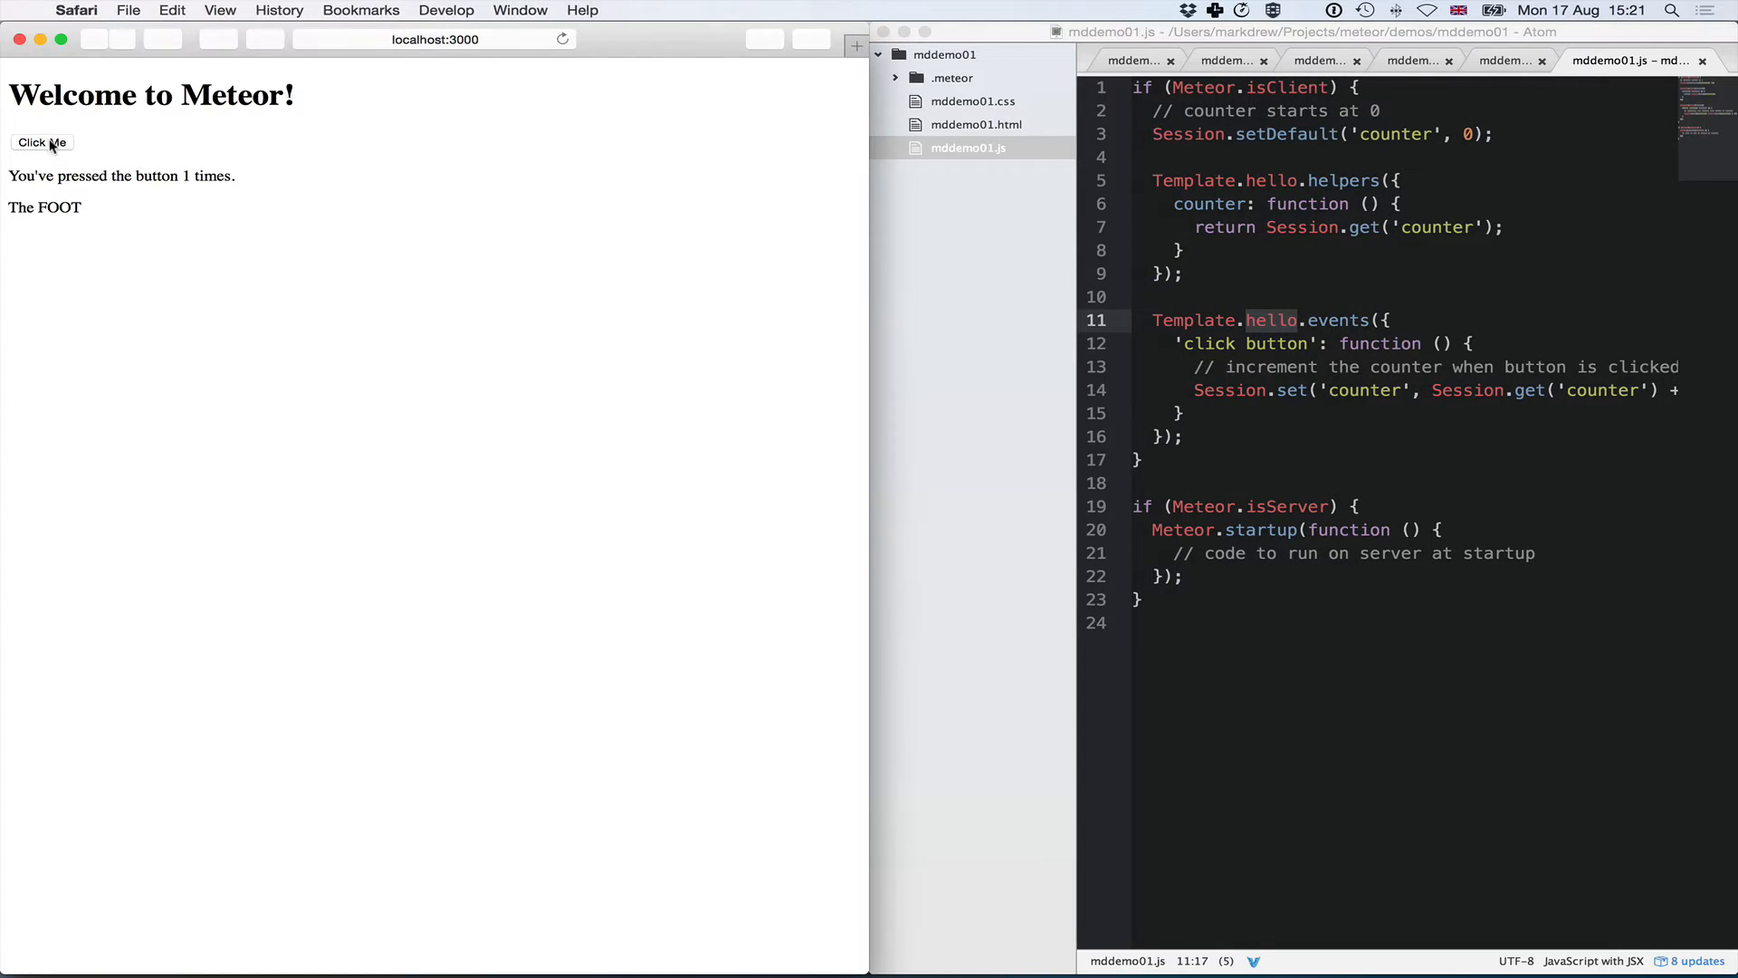
- Press Click Me, then replace the startup comment with console.log('Hello world from the server'); and save
{"action": "left_click", "coordinate": [41, 141]}
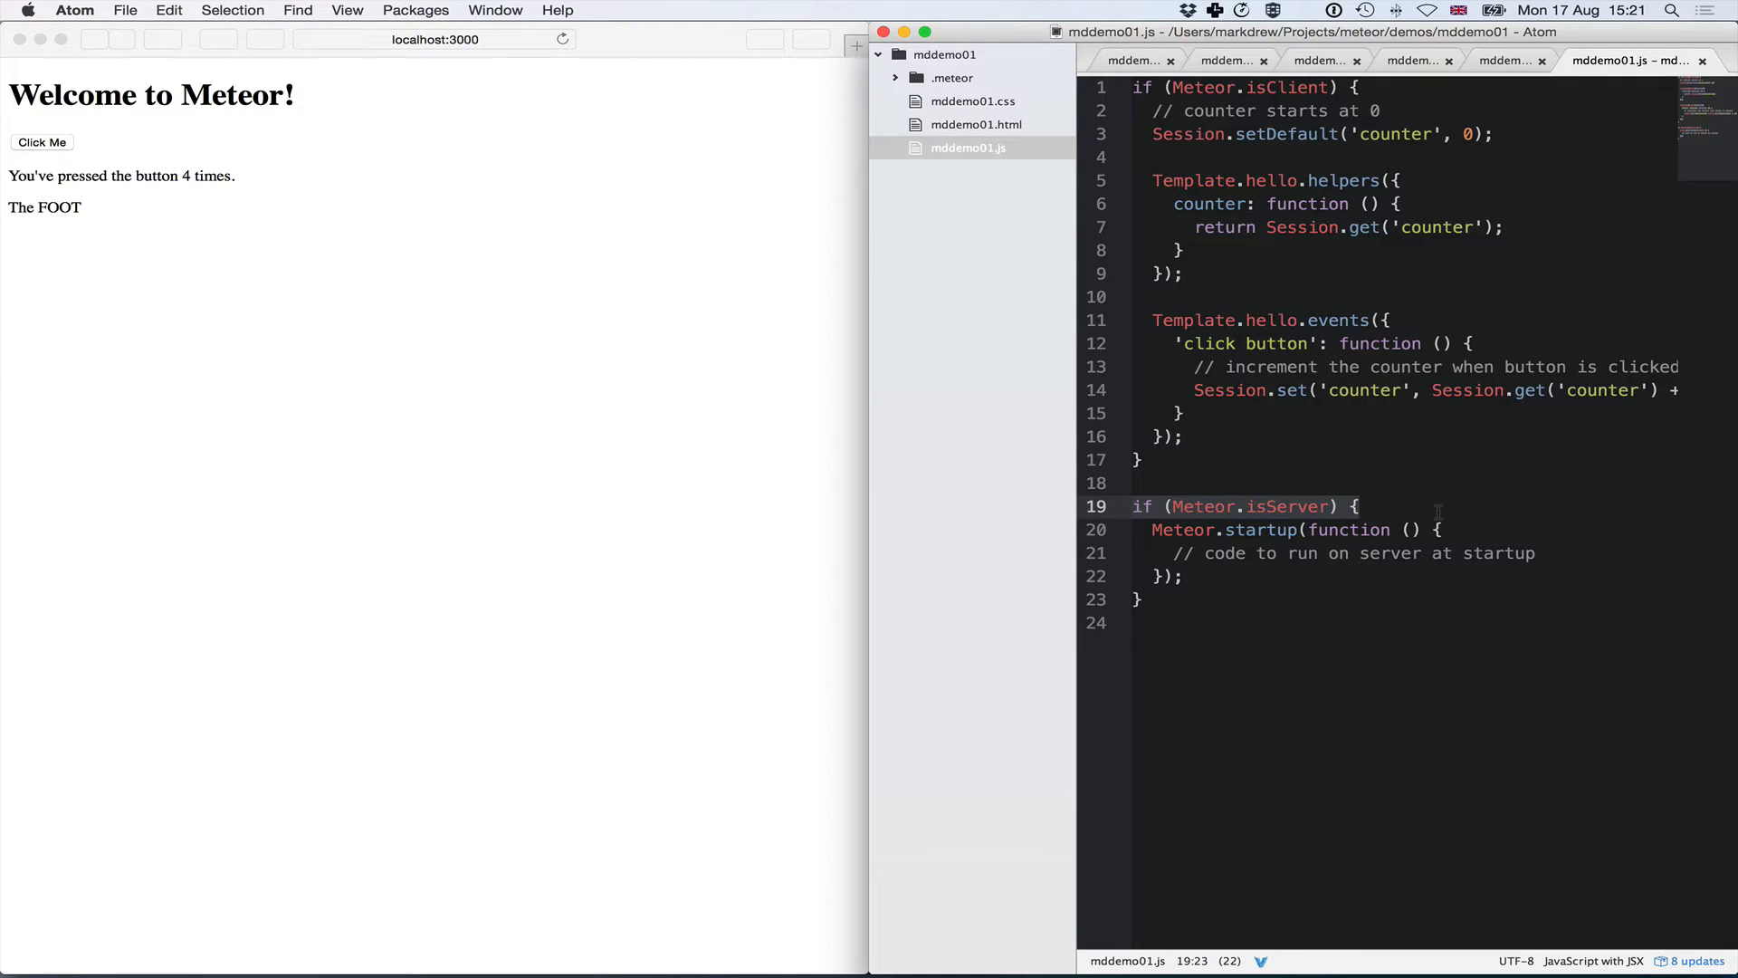
{"action": "mouse_move", "coordinate": [1414, 742]}
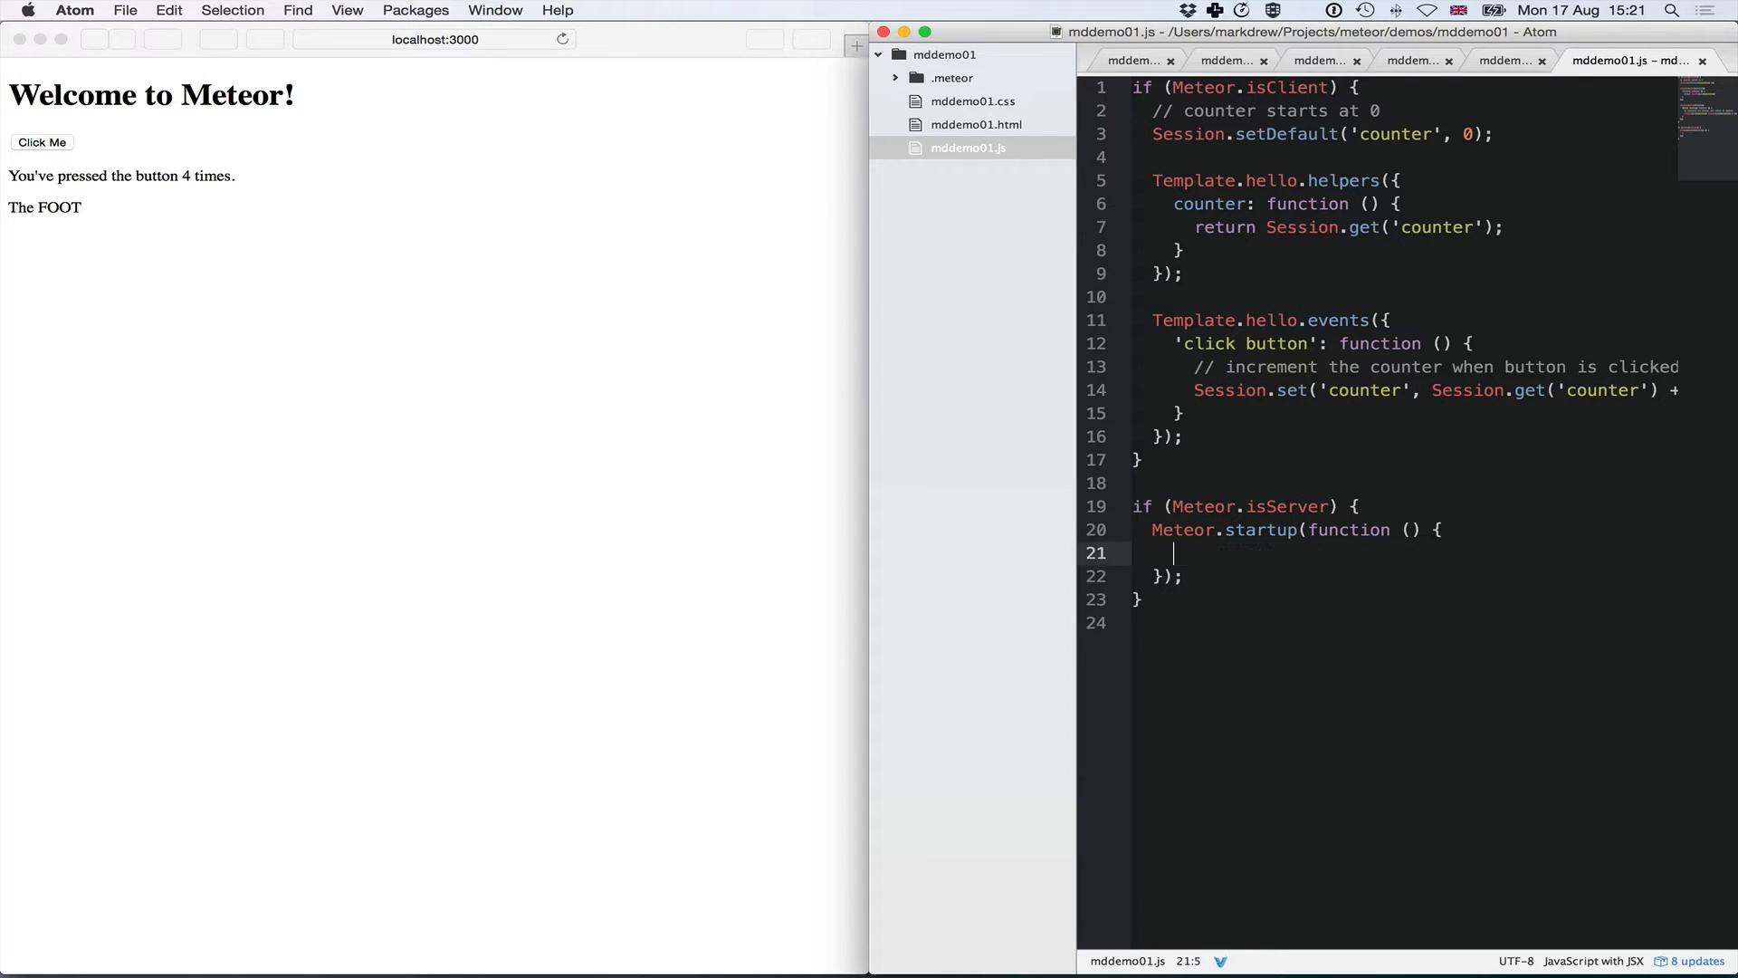
{"action": "type", "text": "console.log('H"}
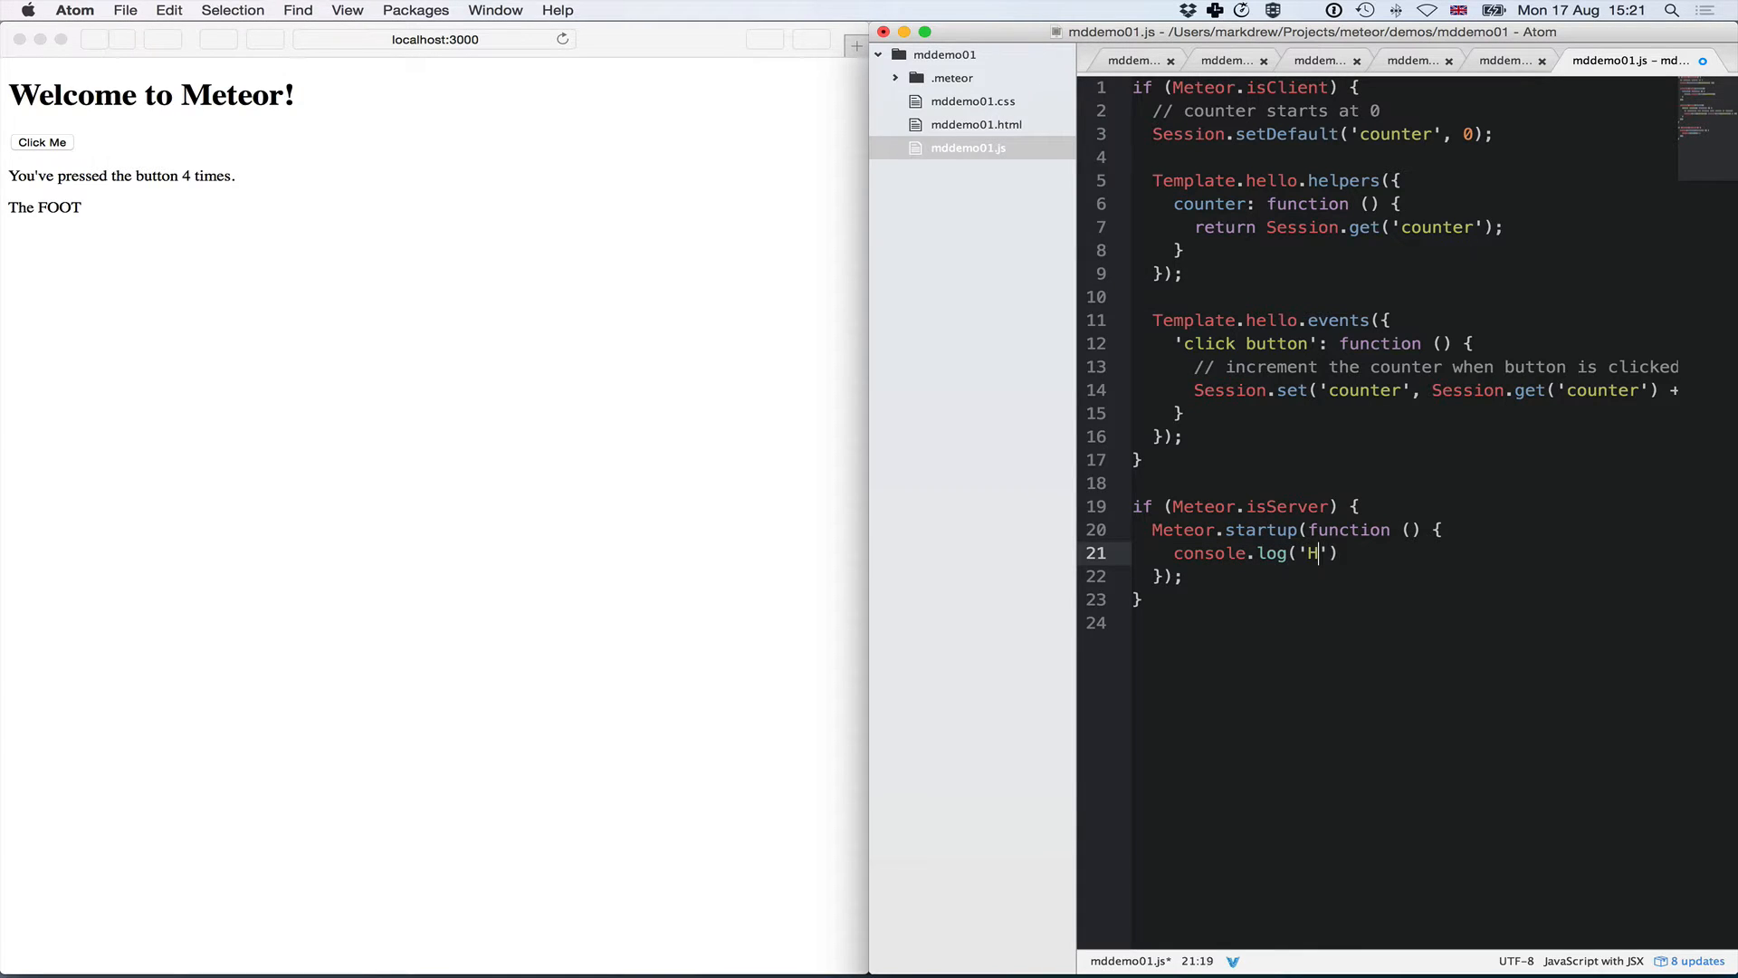
{"action": "type", "text": "ello world fo"}
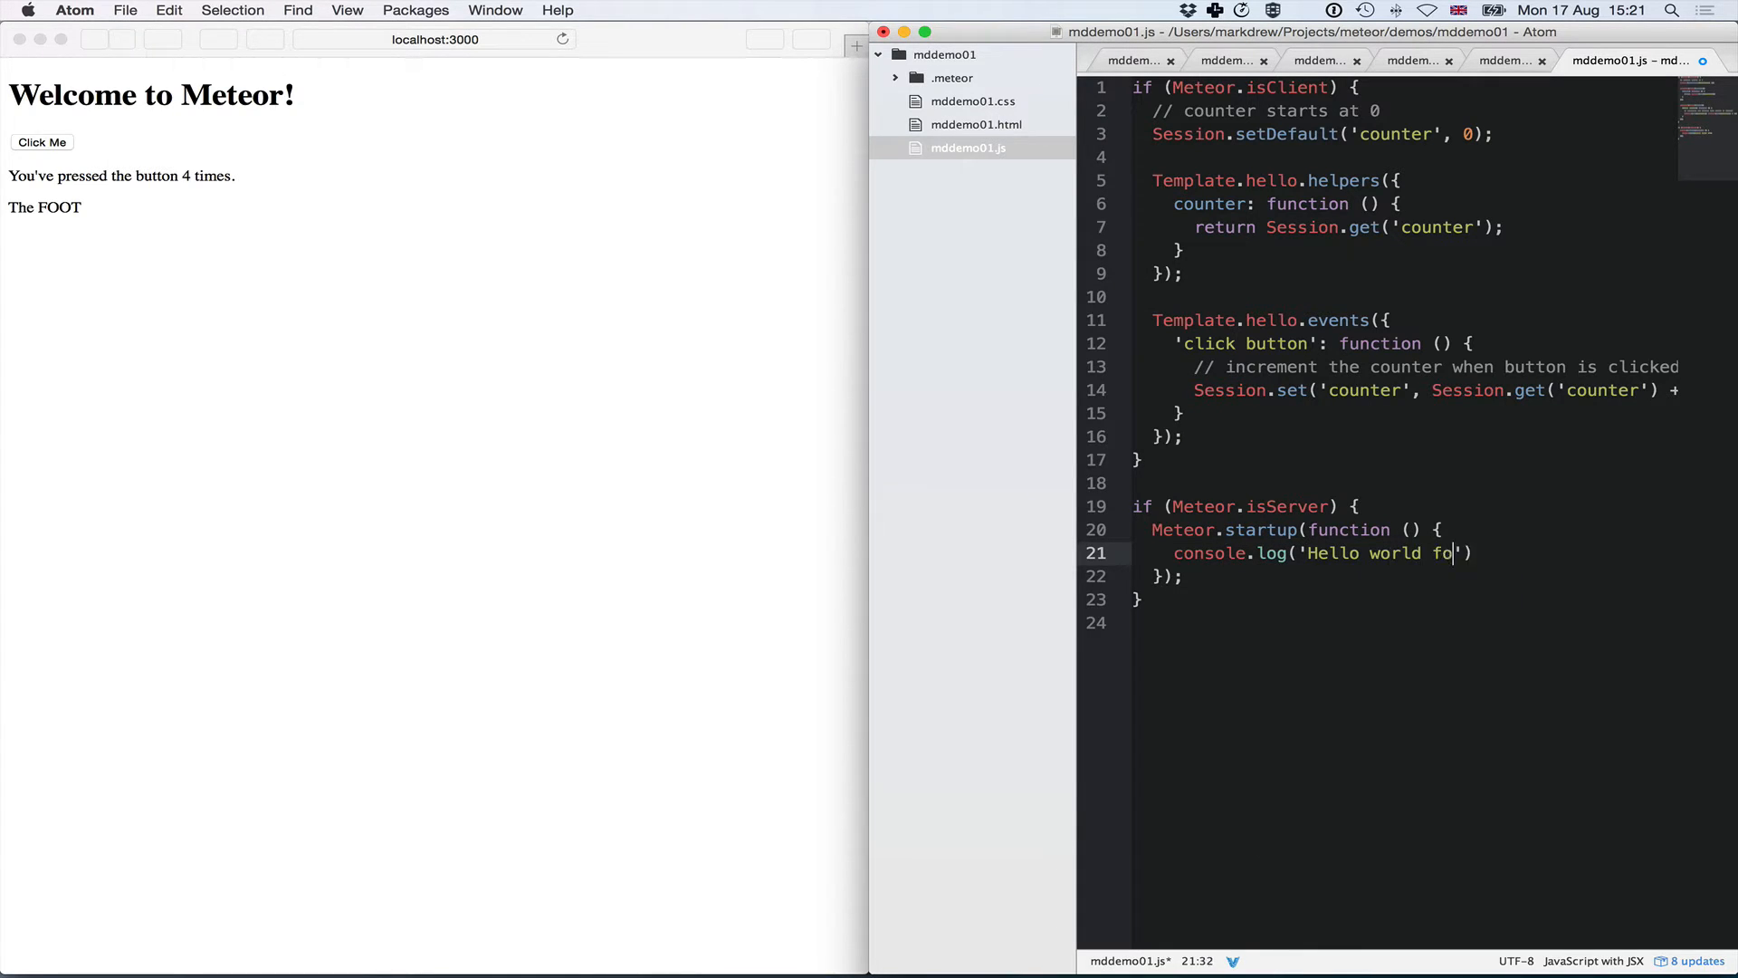
{"action": "type", "text": "rom the ser"}
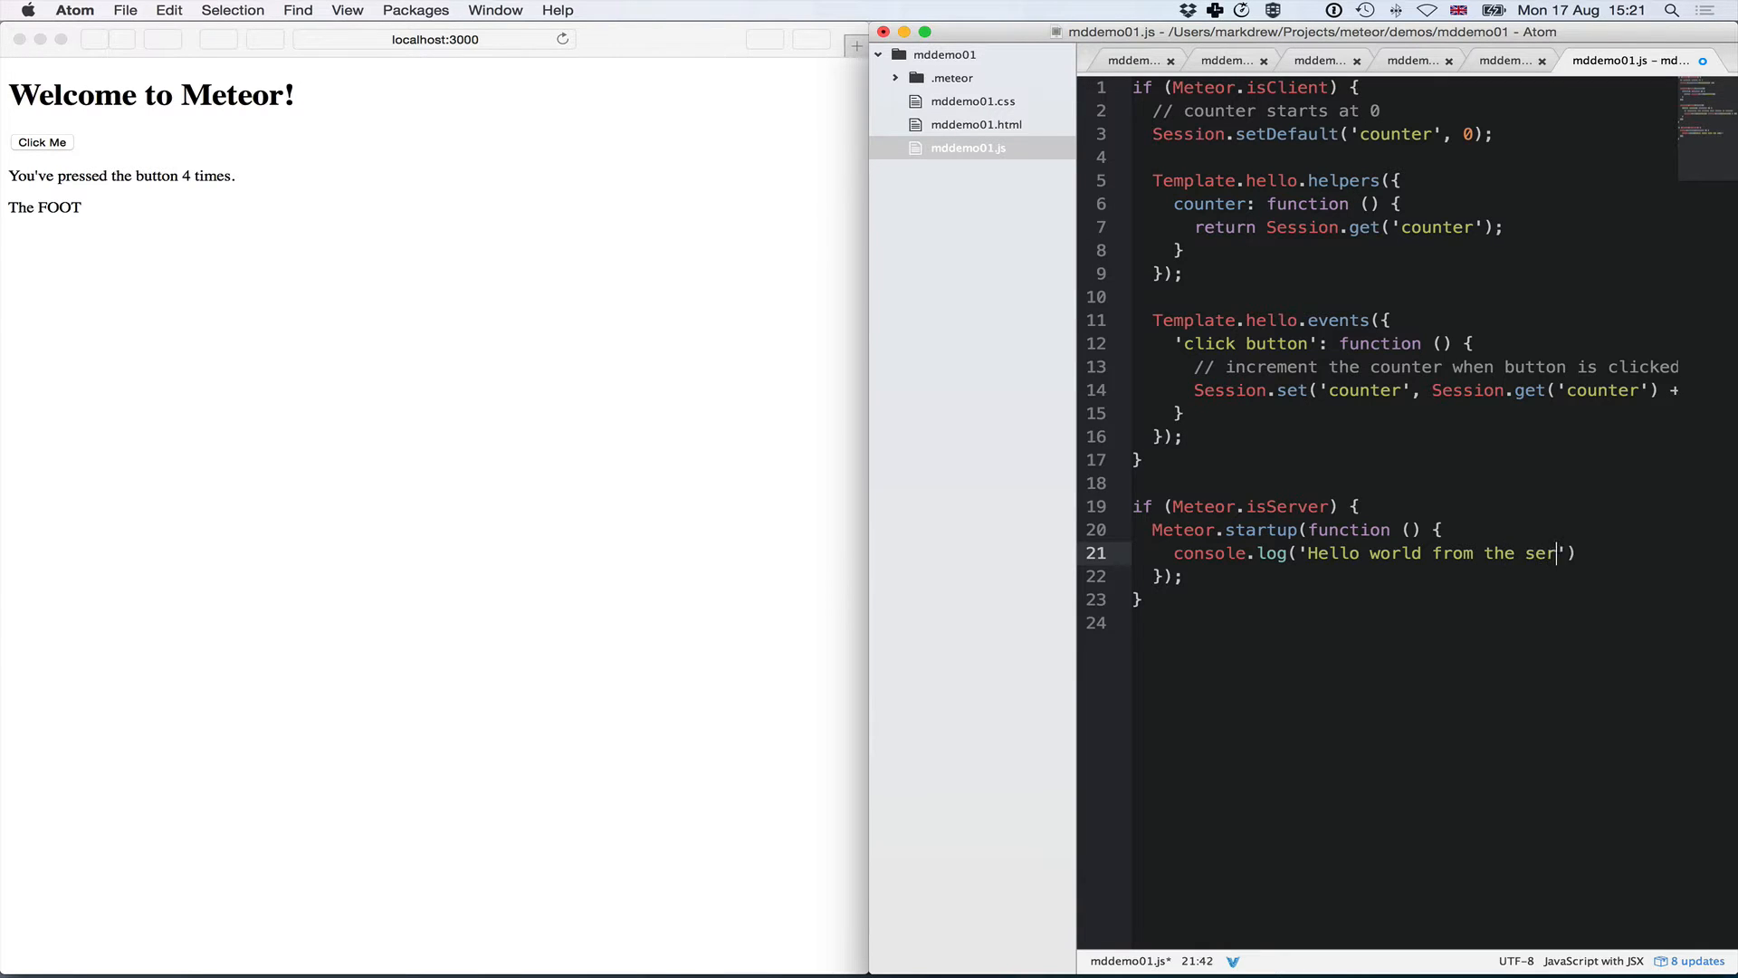
{"action": "type", "text": "ver');"}
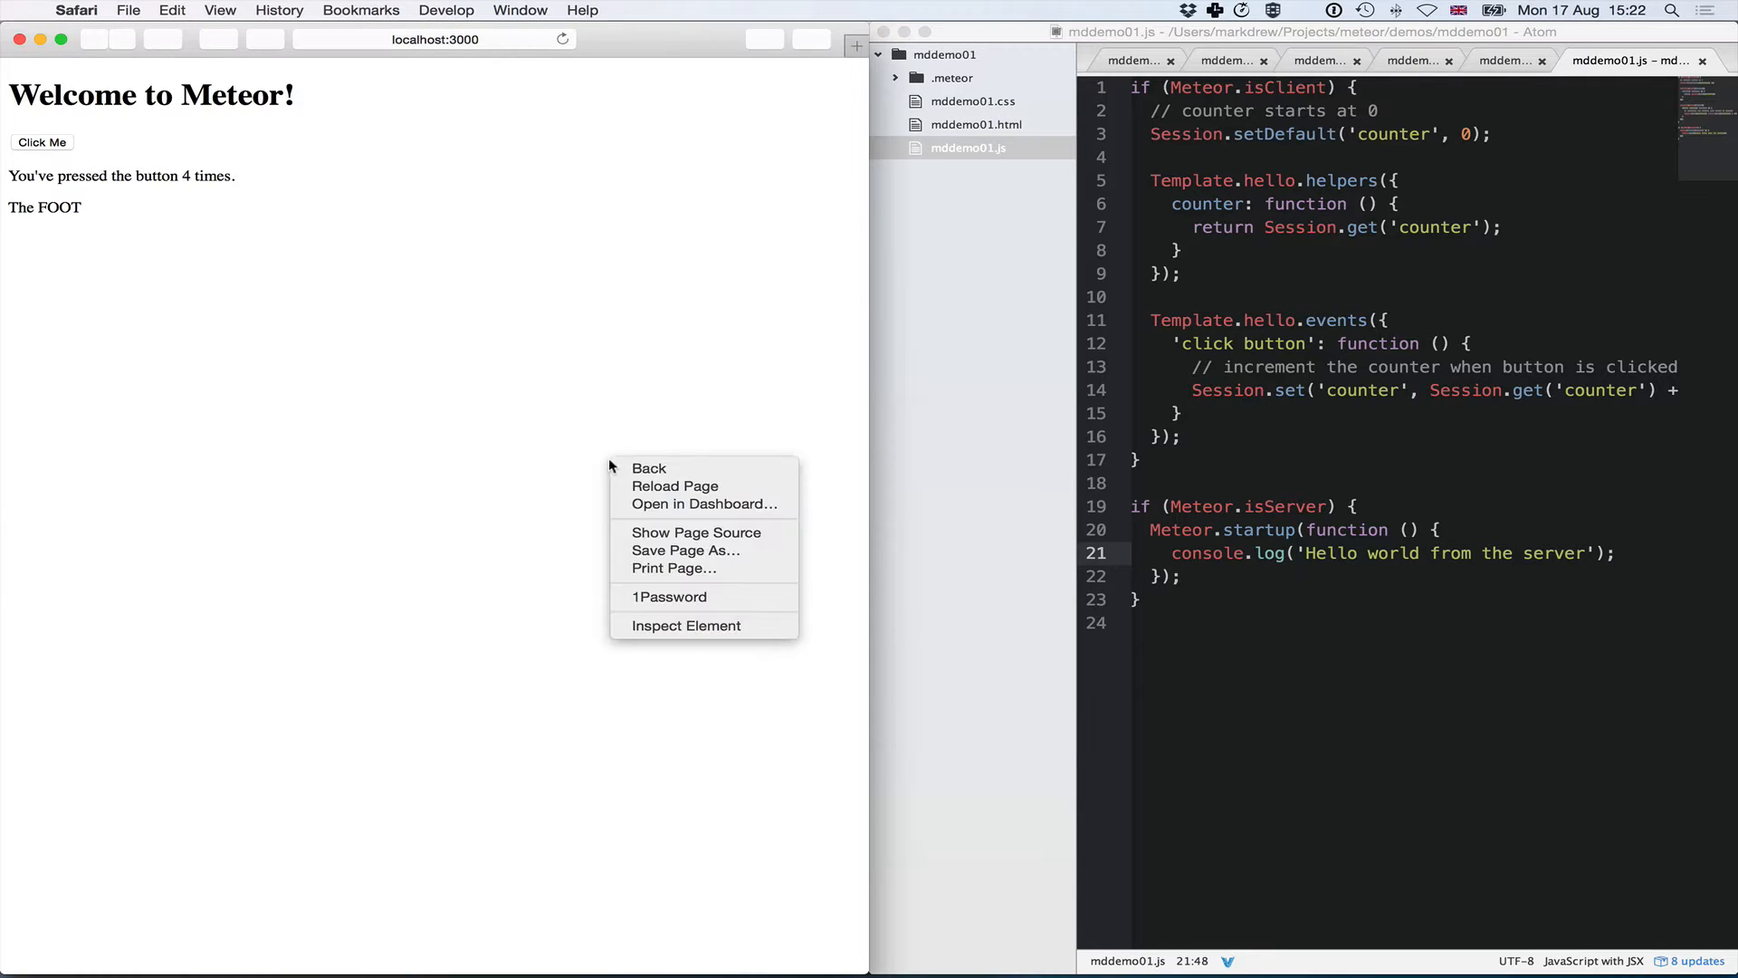
- Bring up Safari's Web Inspector on the localhost:3000 page via Inspect Element
{"action": "left_click", "coordinate": [684, 624]}
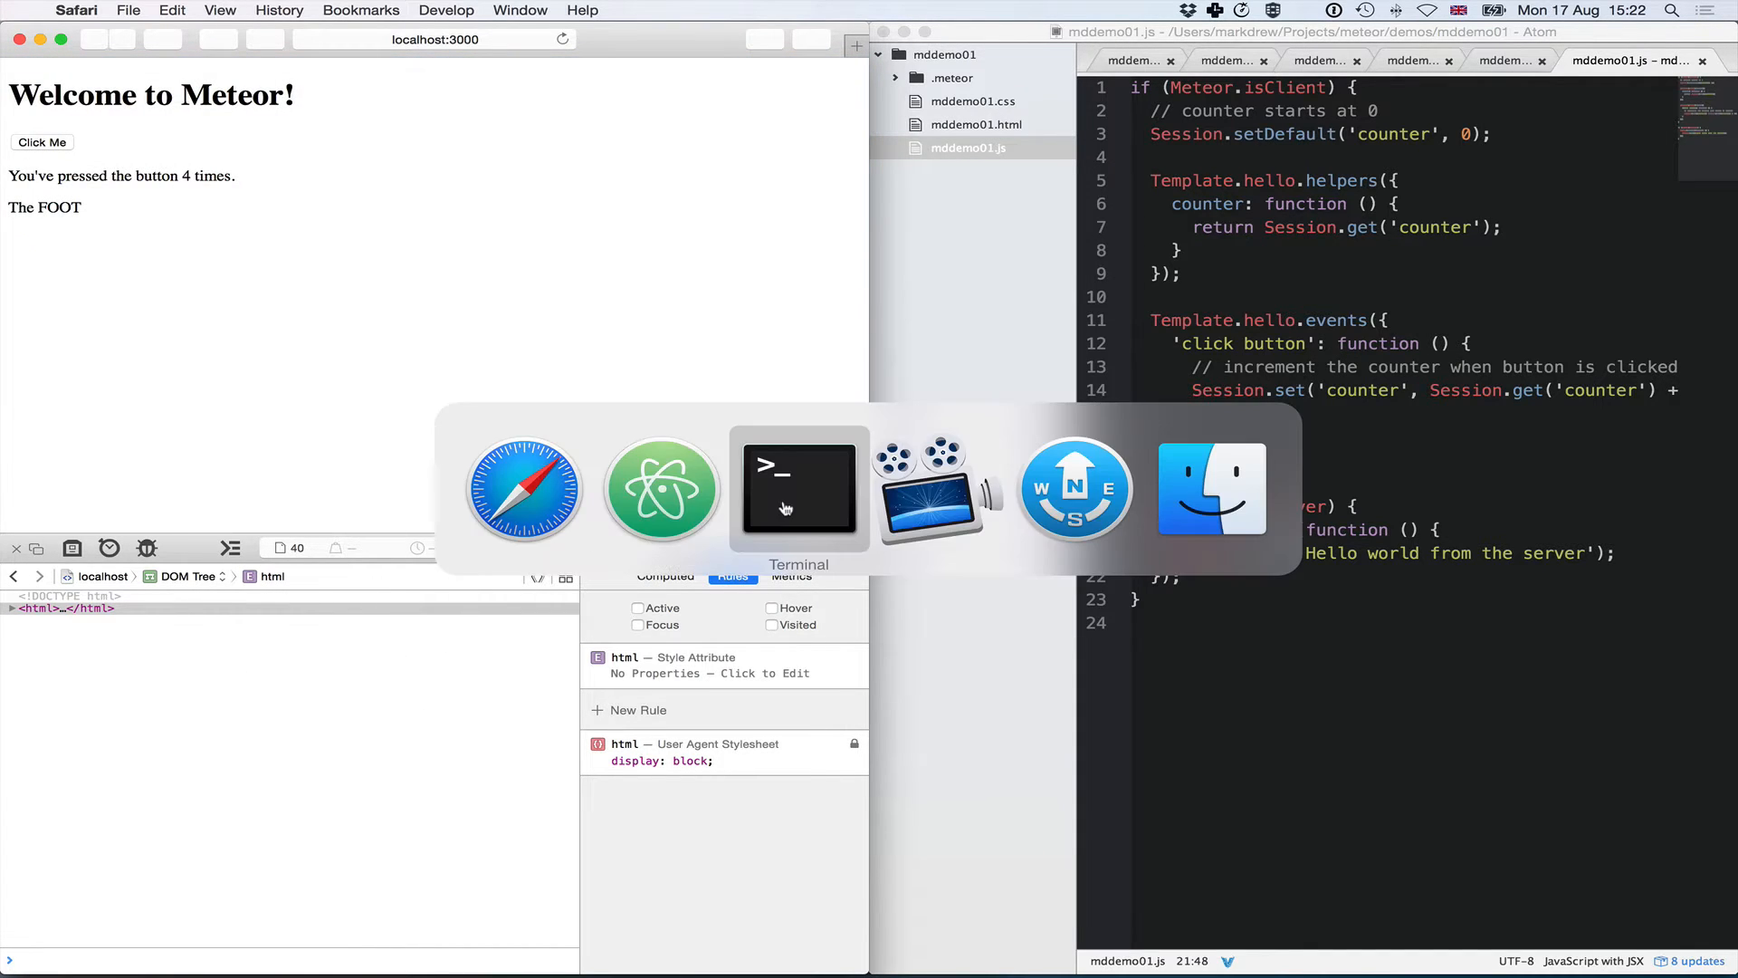
- Switch to Terminal to read the restarted server logging 'Hello world from the server'
{"action": "left_click", "coordinate": [797, 488]}
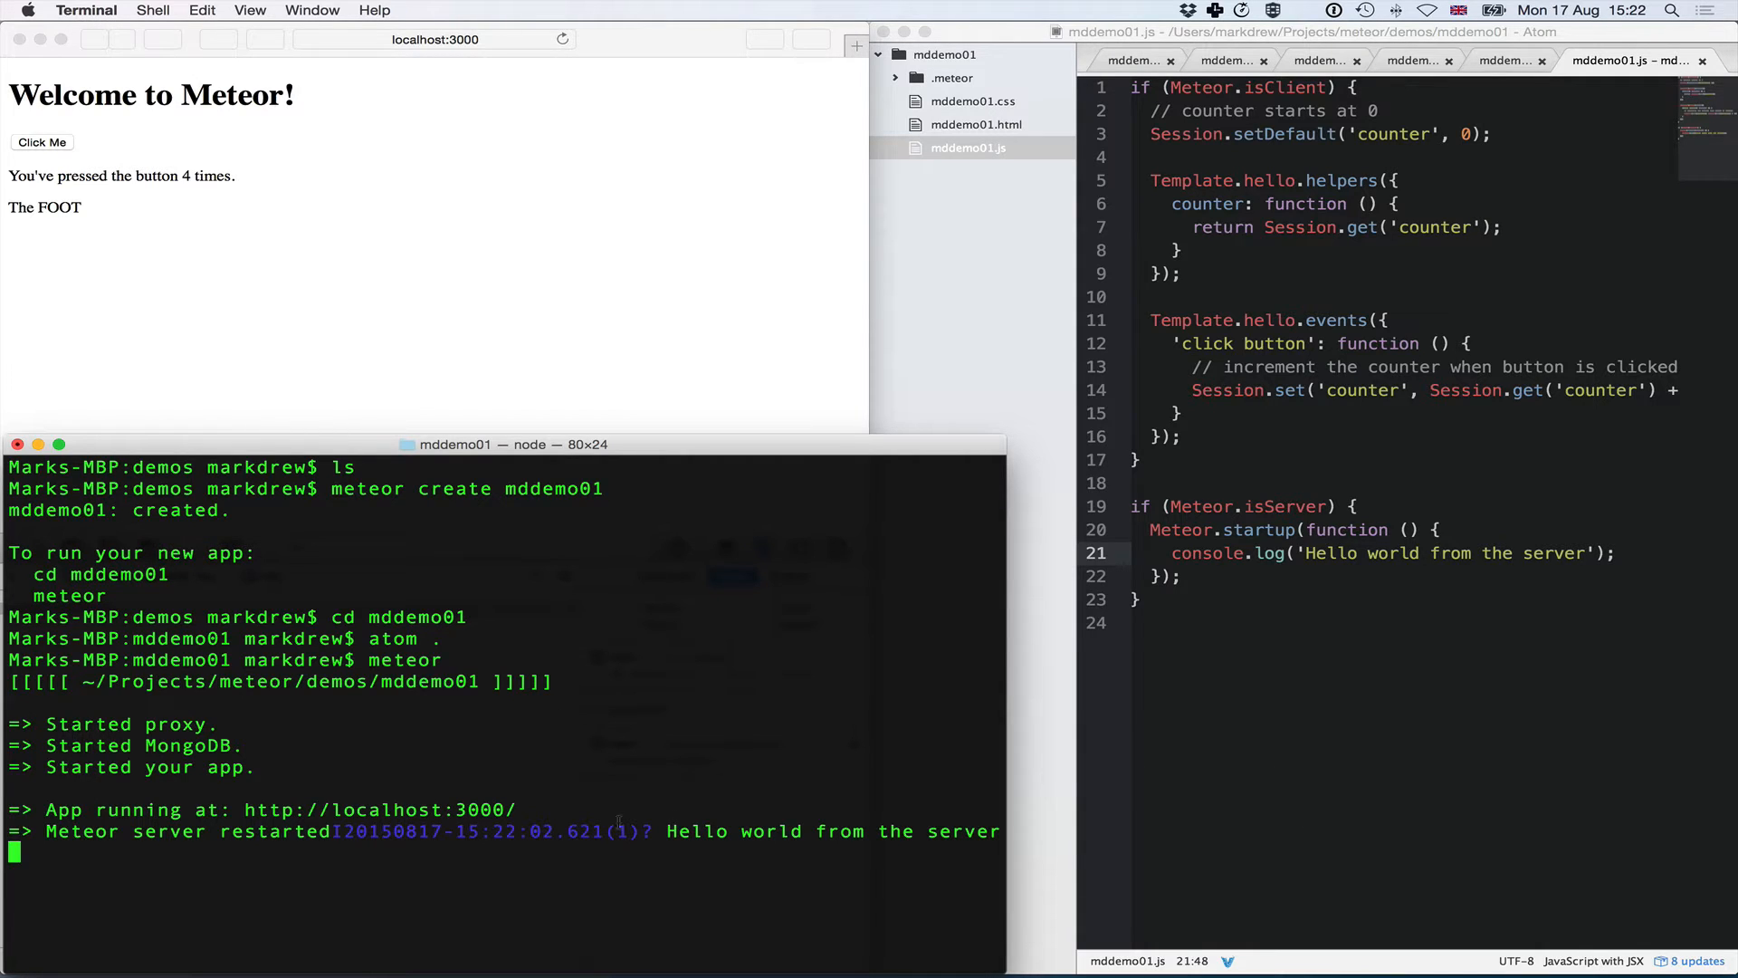
{"action": "mouse_move", "coordinate": [1296, 539]}
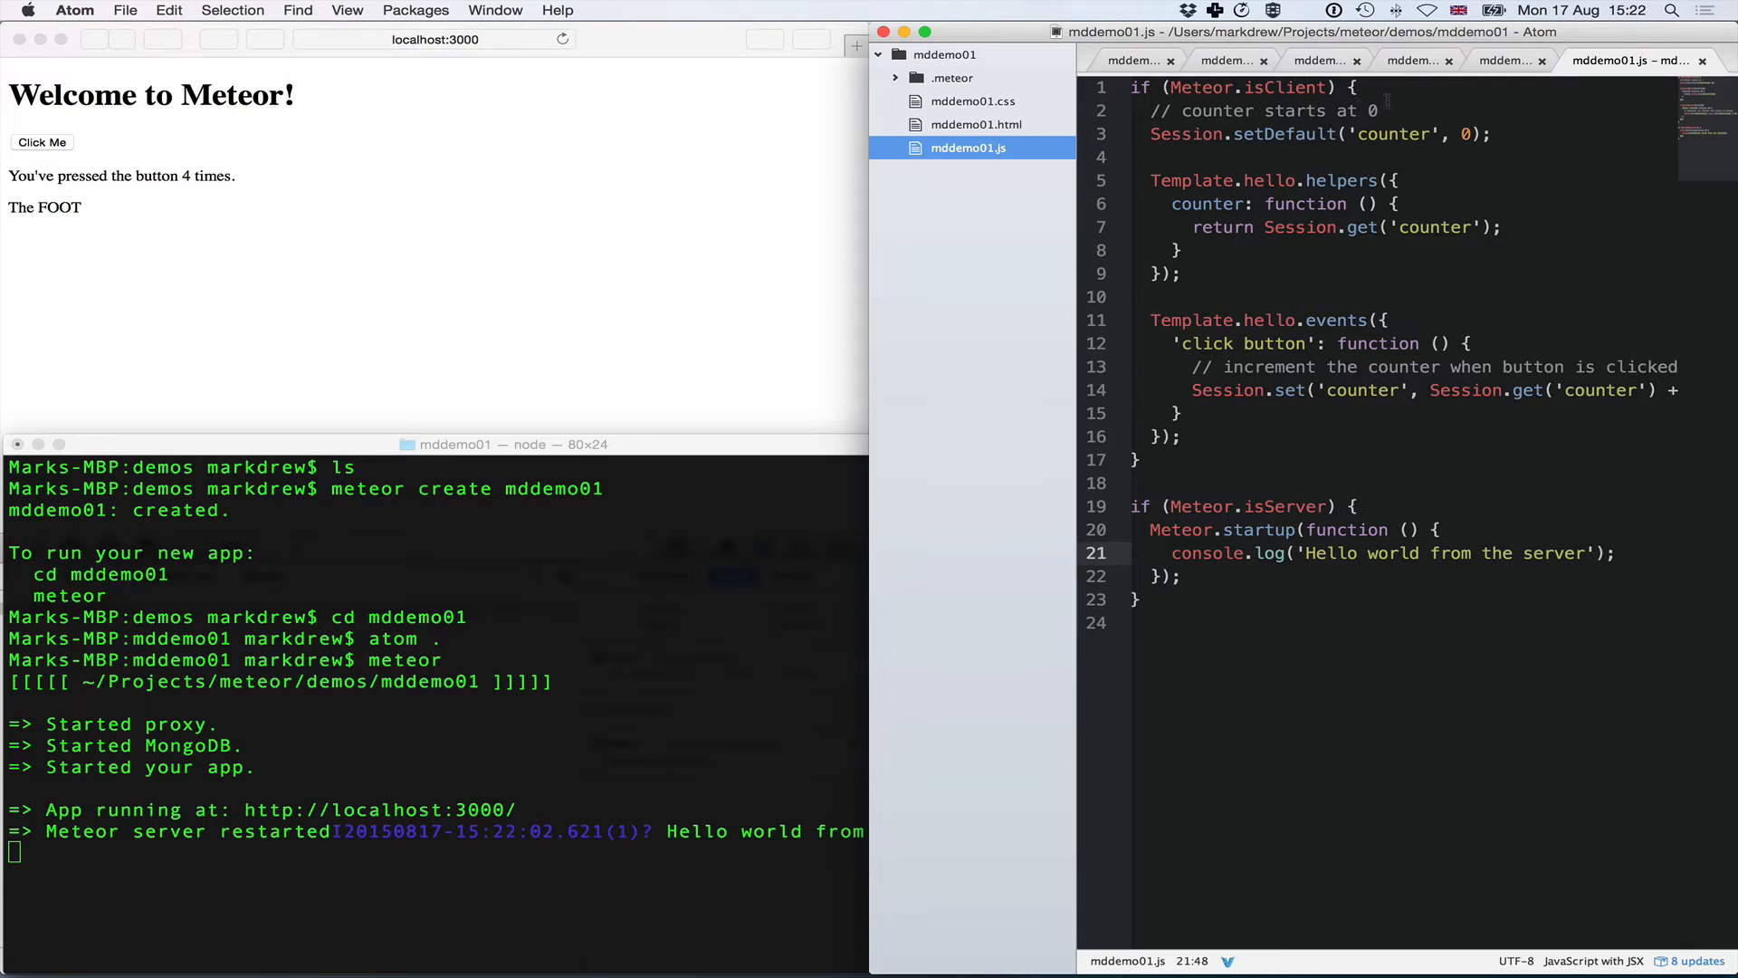
- Add console.log("Hello Client"); as the first line of the Meteor.isClient block and save
{"action": "type", "text": "console."}
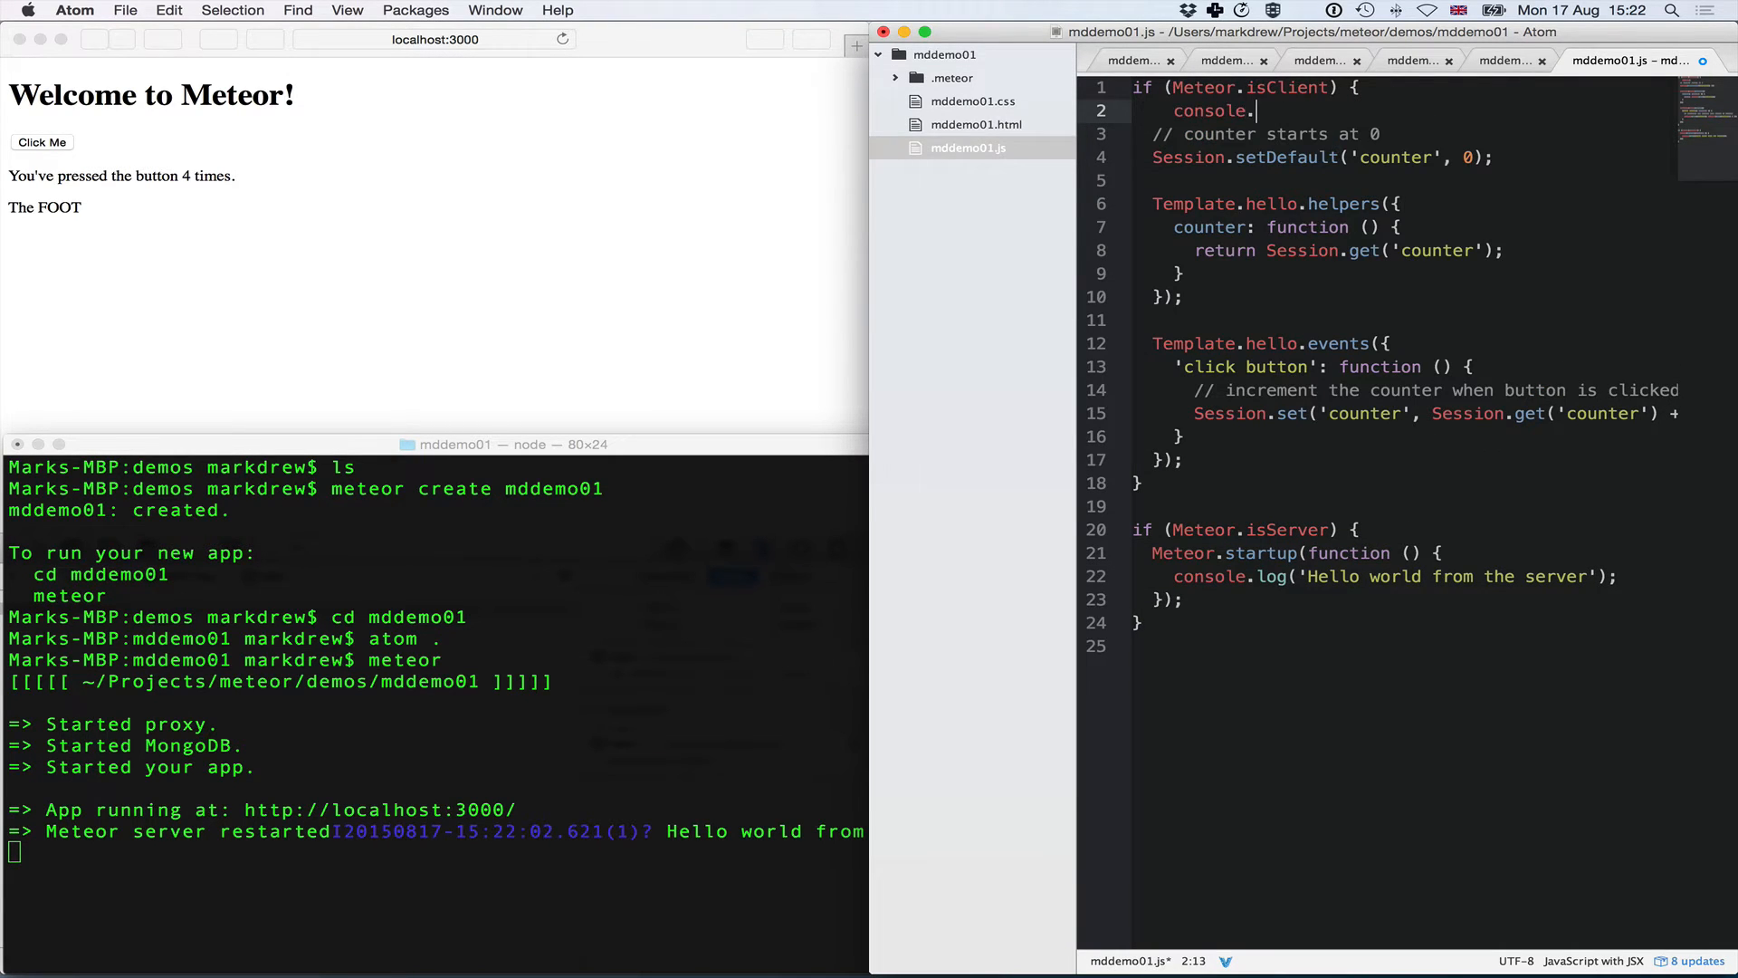
{"action": "type", "text": "log(\"\")"}
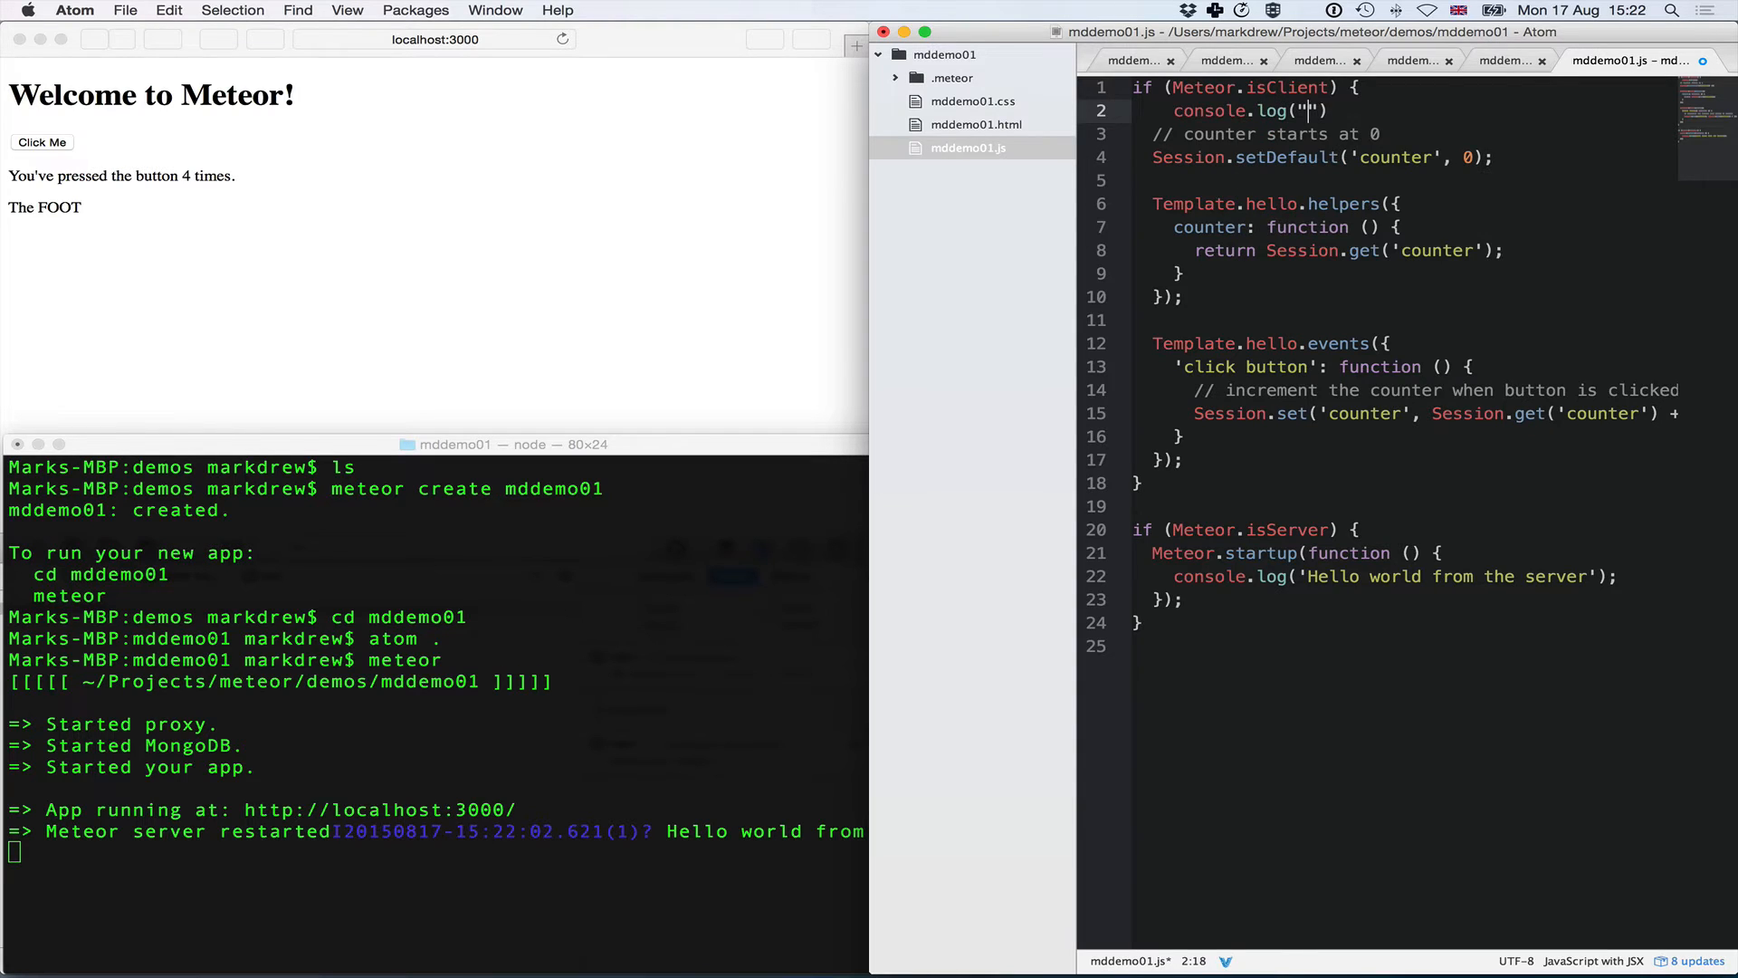
{"action": "type", "text": "Hello Cl"}
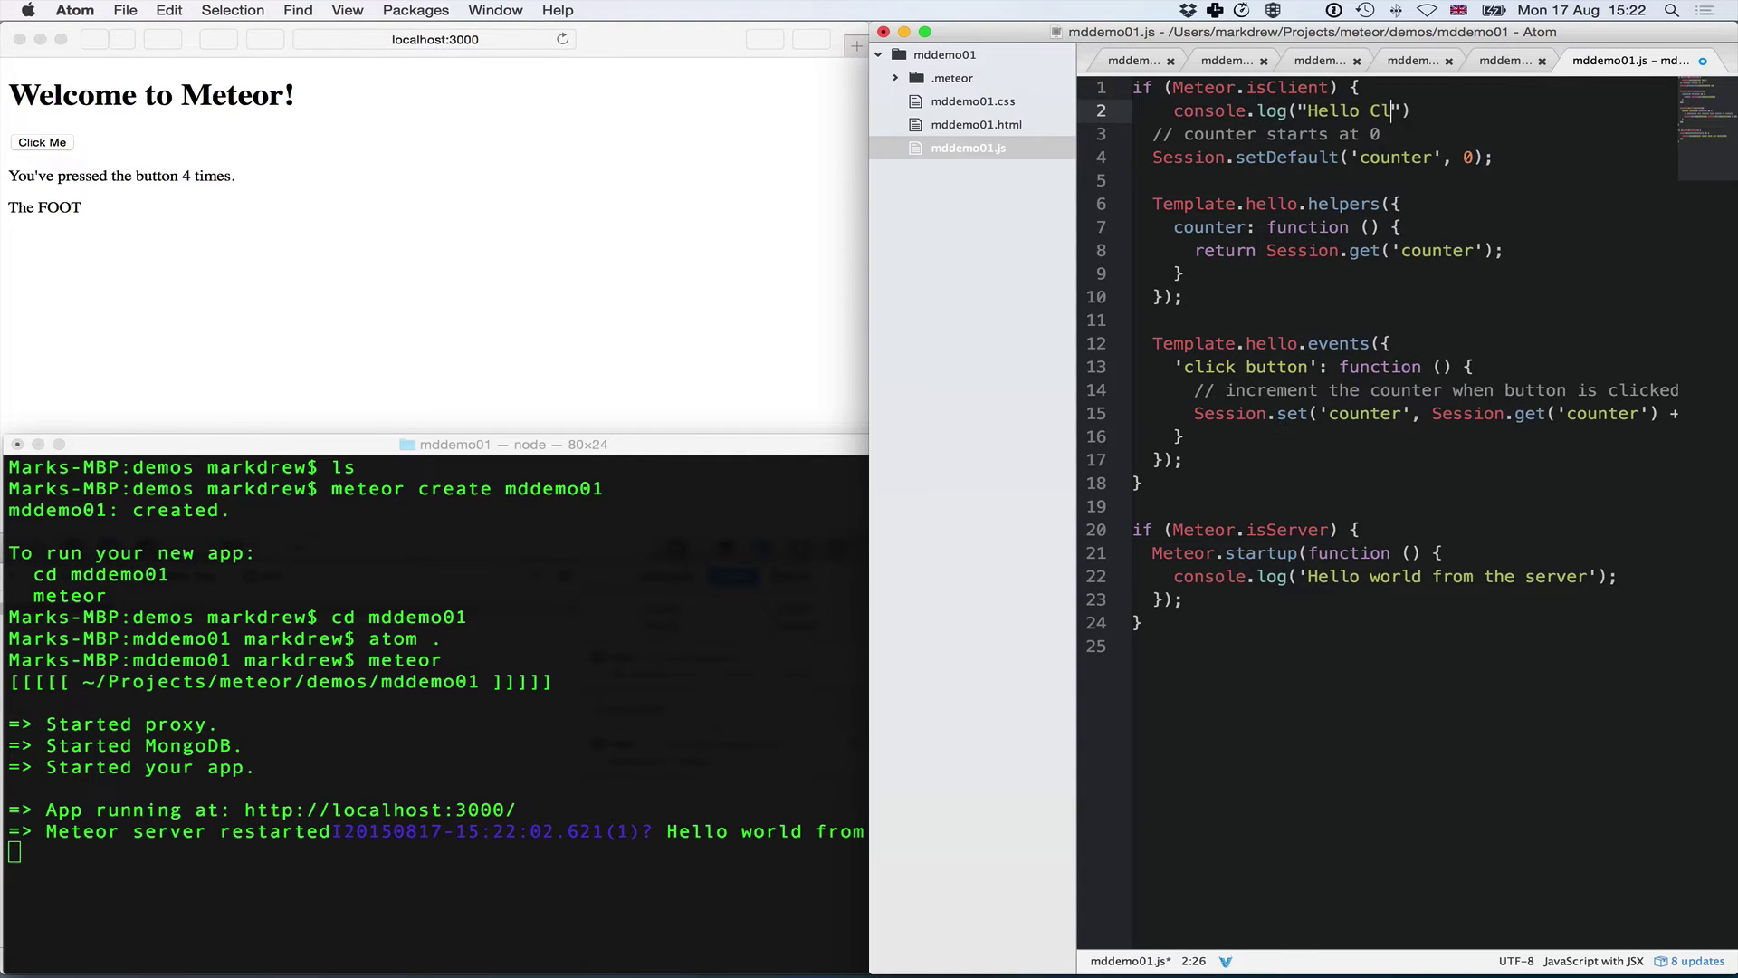
{"action": "type", "text": "ient\");"}
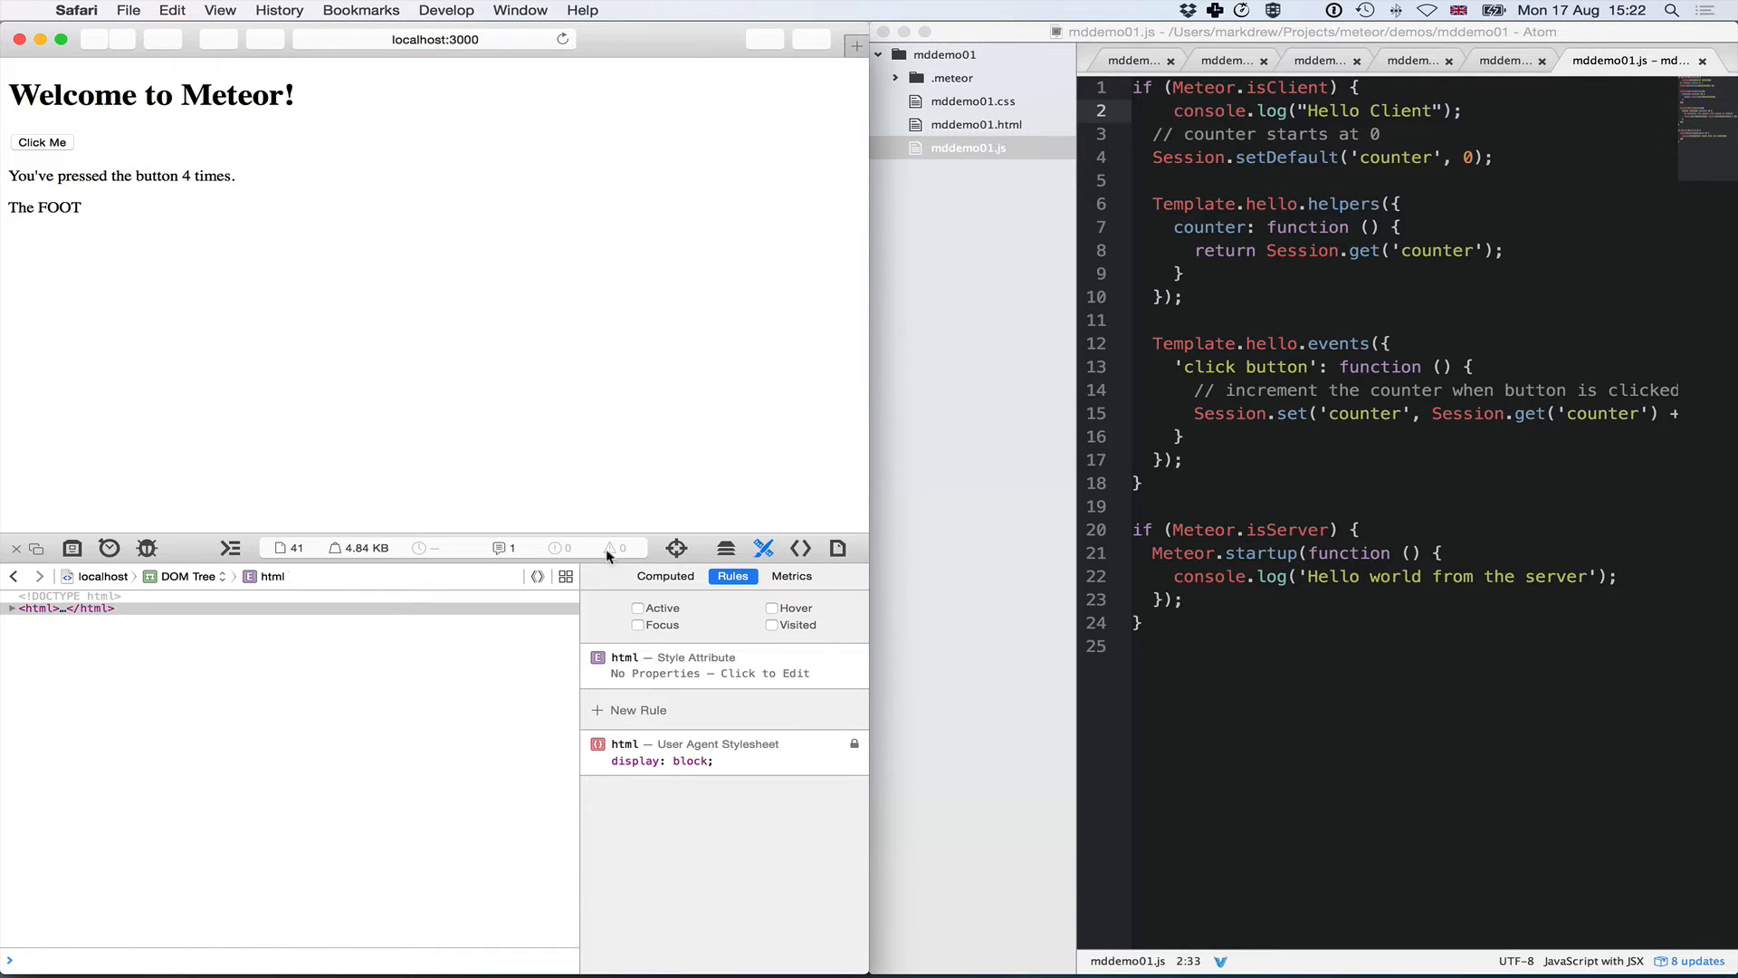
- Show Safari's console with Hello Client, then edit the greeting to 'Hello Bob, Elvis' and see it update live
{"action": "left_click", "coordinate": [230, 547]}
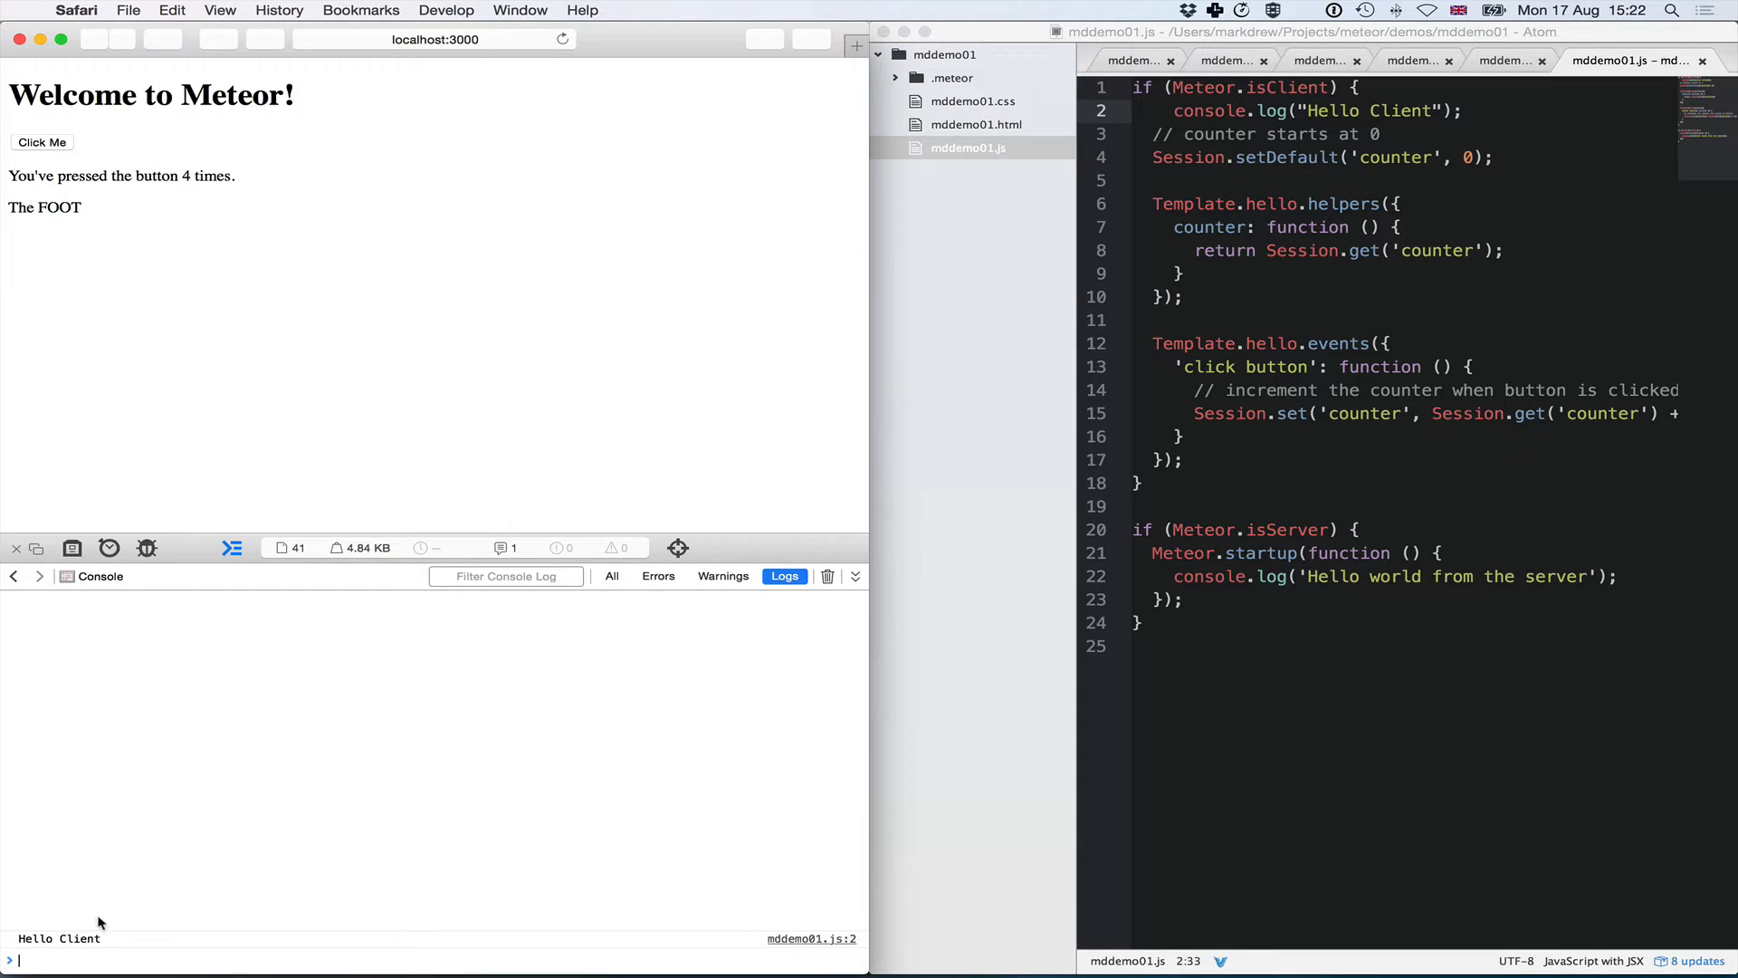
{"action": "mouse_move", "coordinate": [1336, 510]}
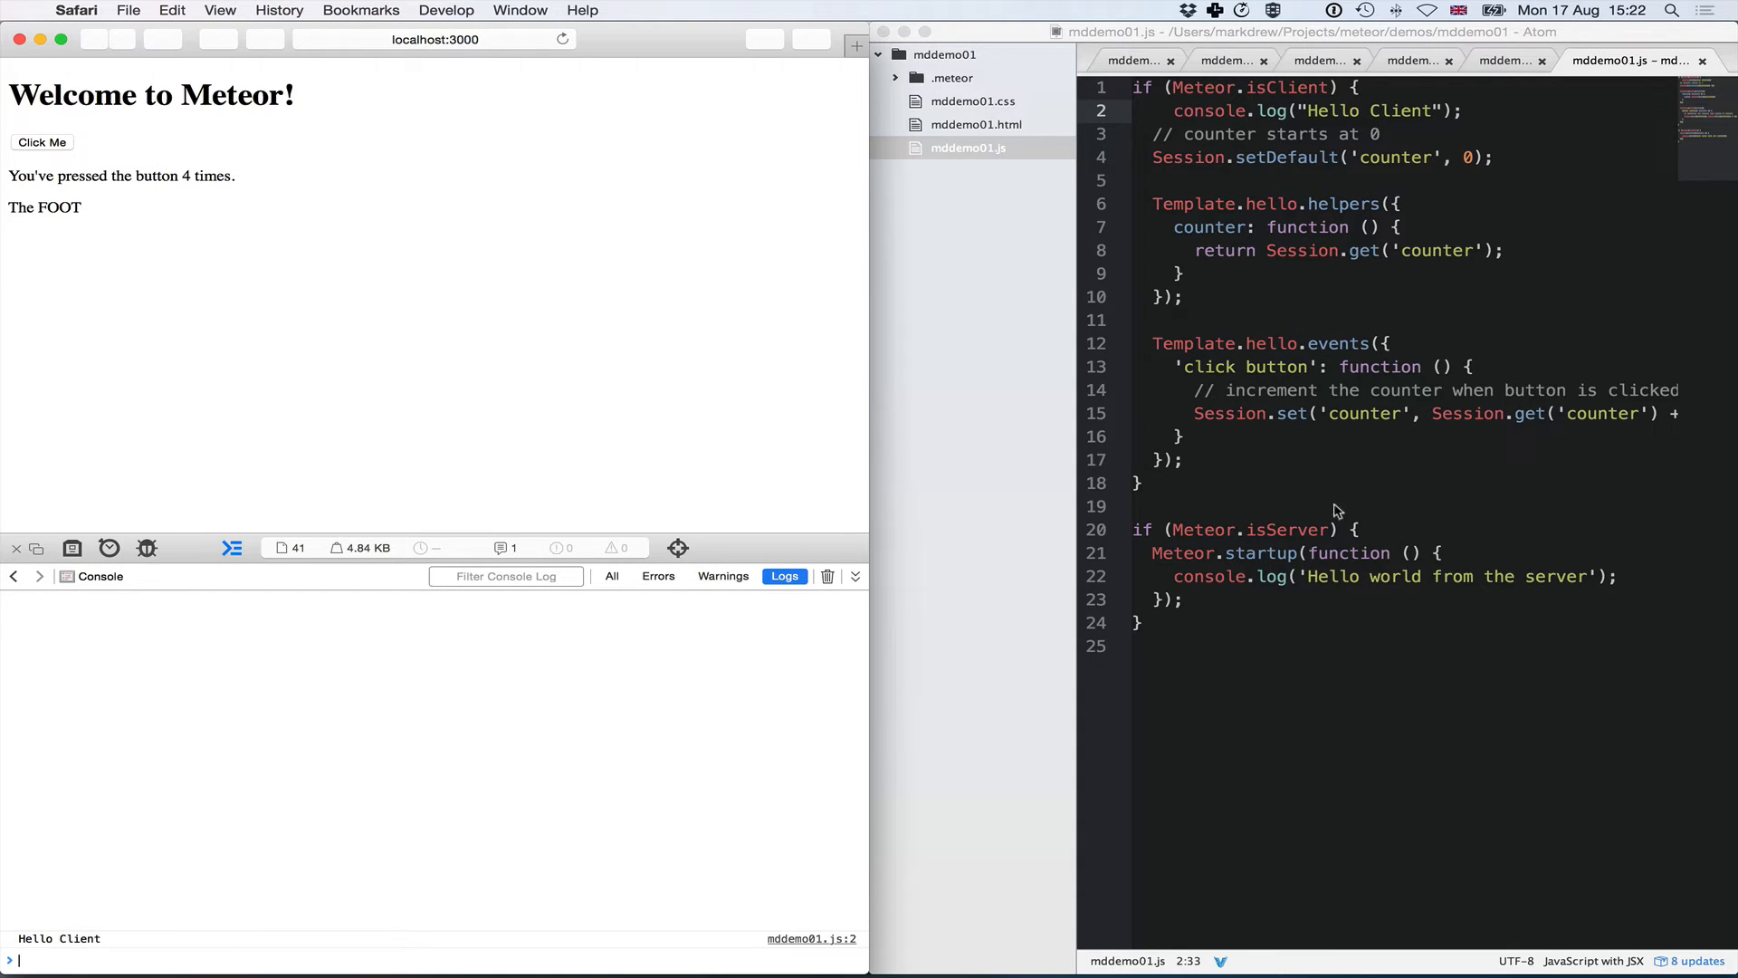
{"action": "mouse_move", "coordinate": [1171, 266]}
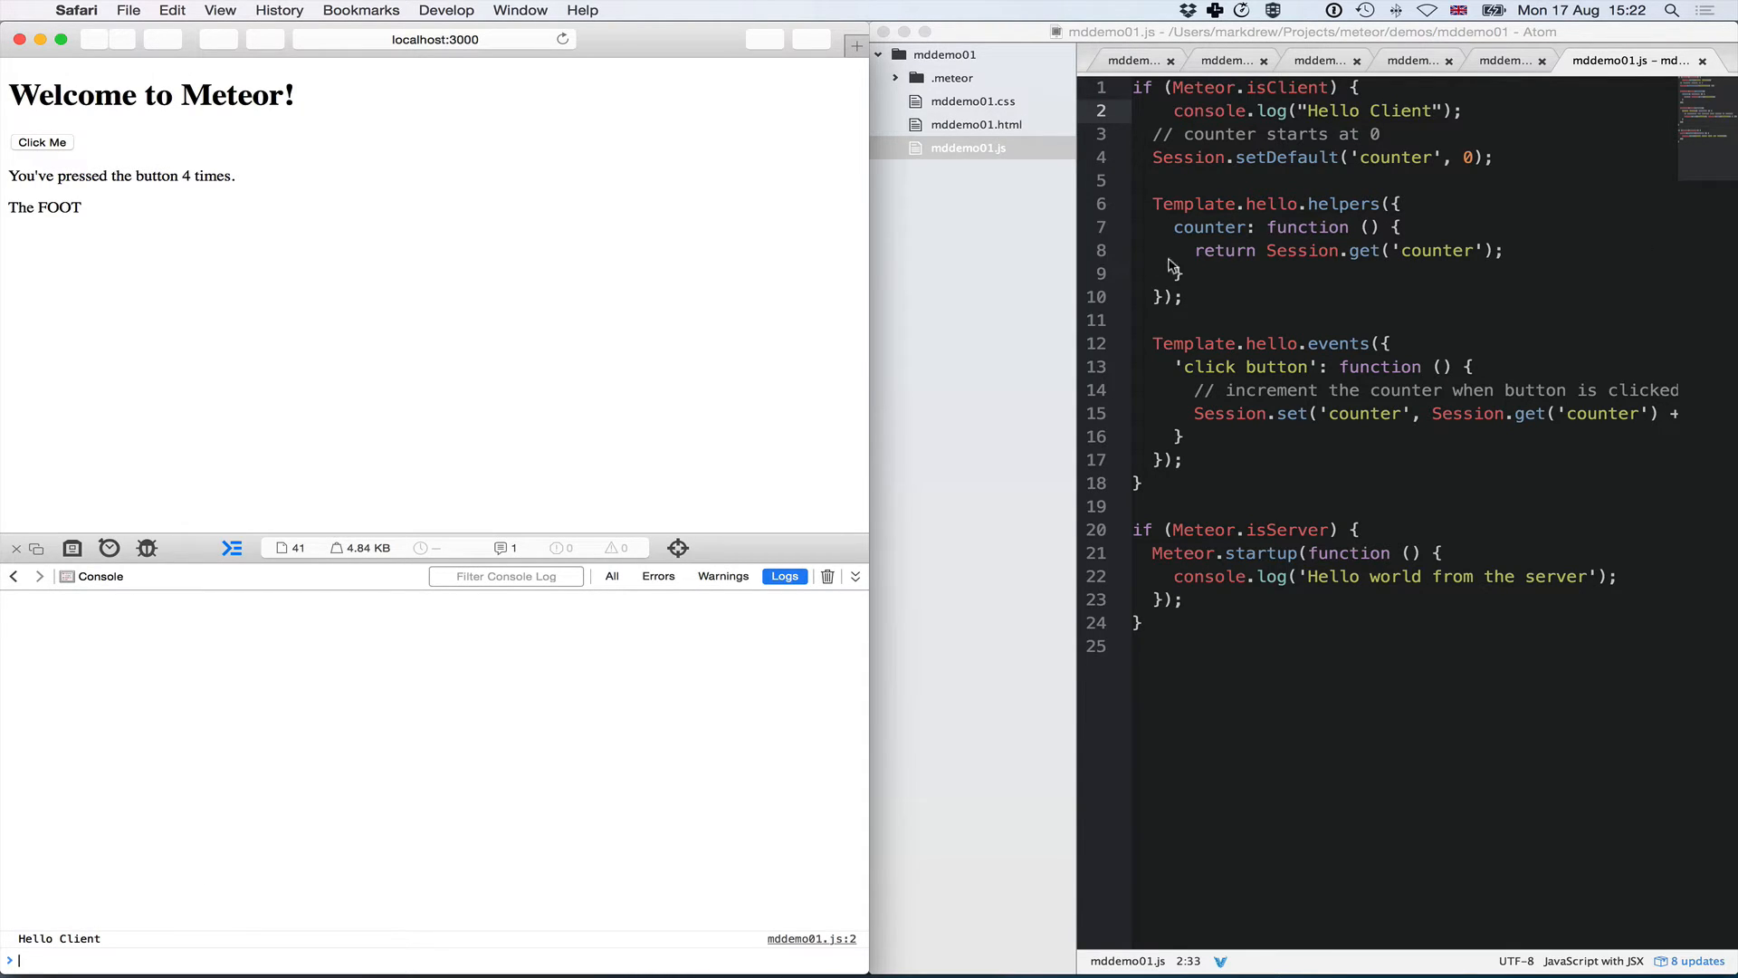
{"action": "mouse_move", "coordinate": [1250, 219]}
{"action": "type", "text": "Bob,"}
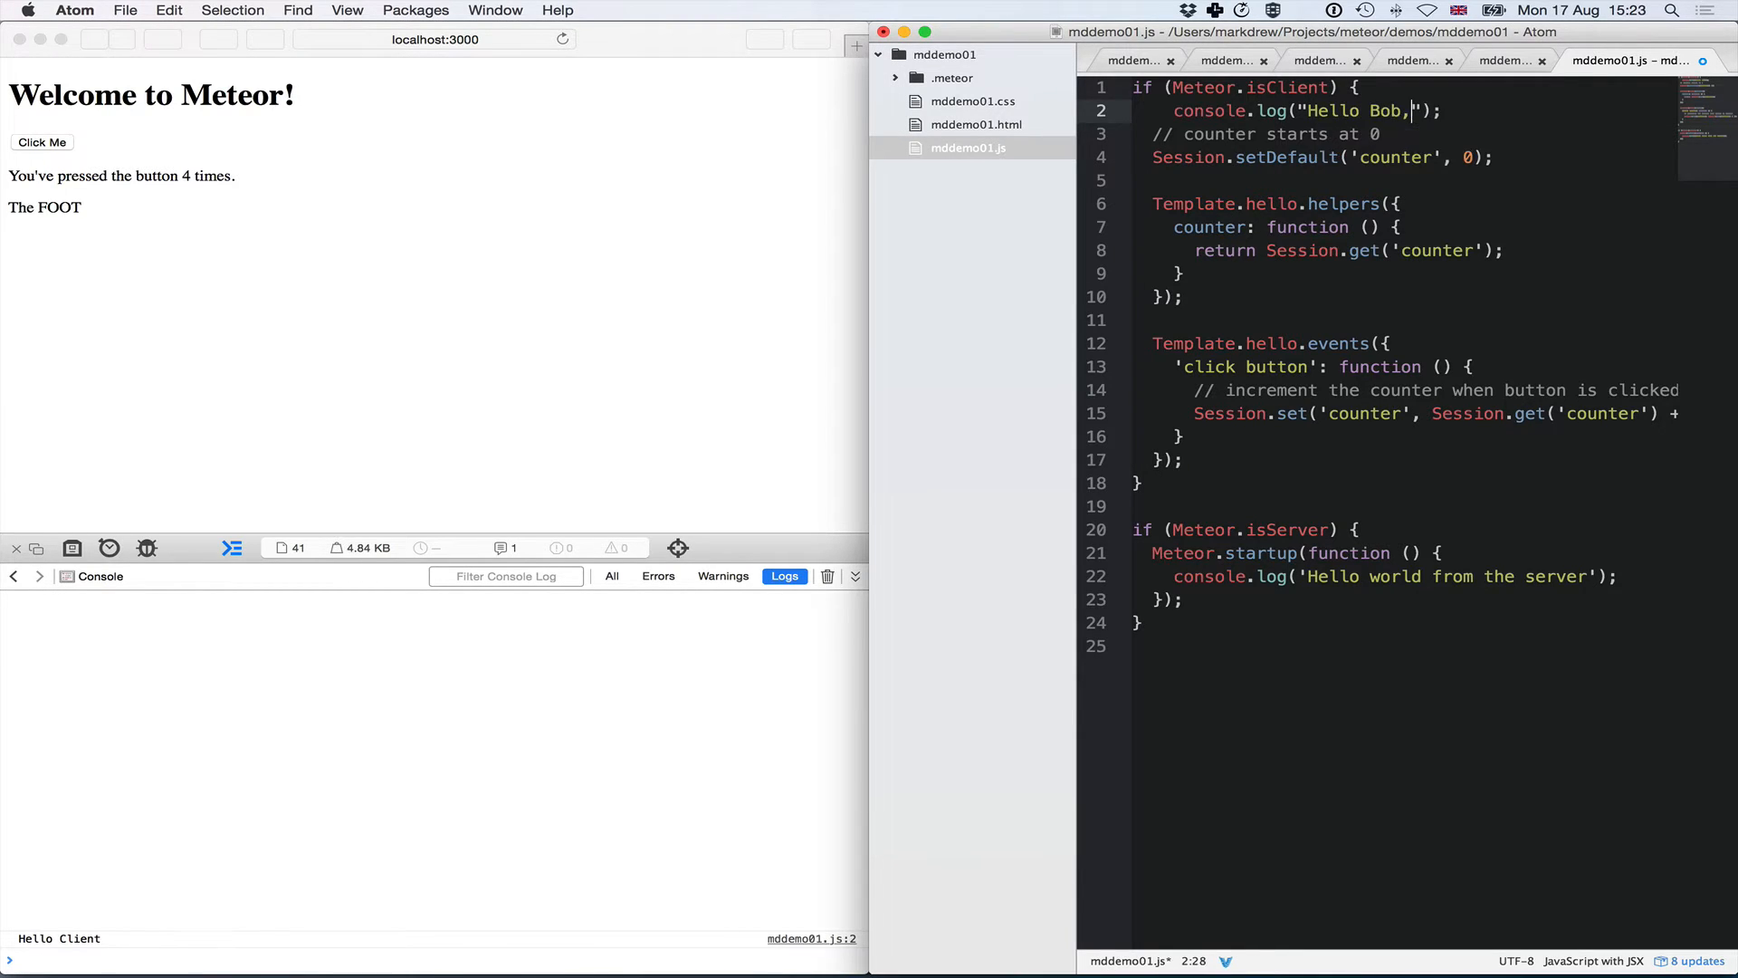
{"action": "type", "text": "Elvis"}
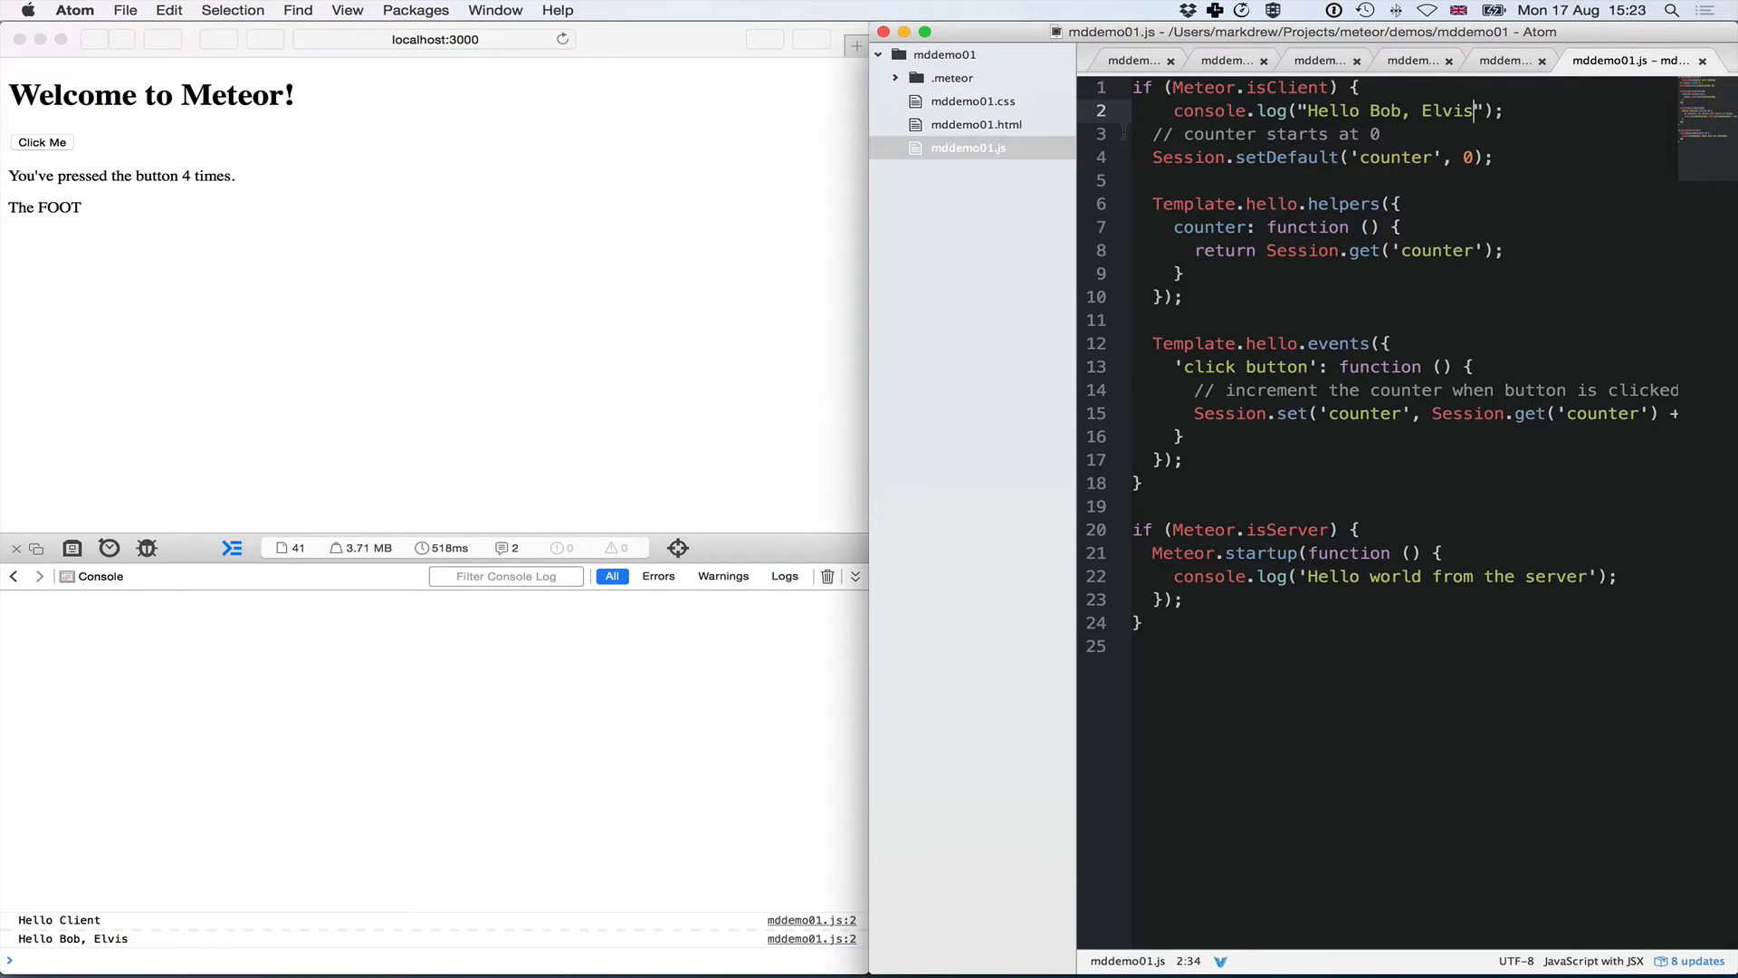
{"action": "mouse_move", "coordinate": [167, 949]}
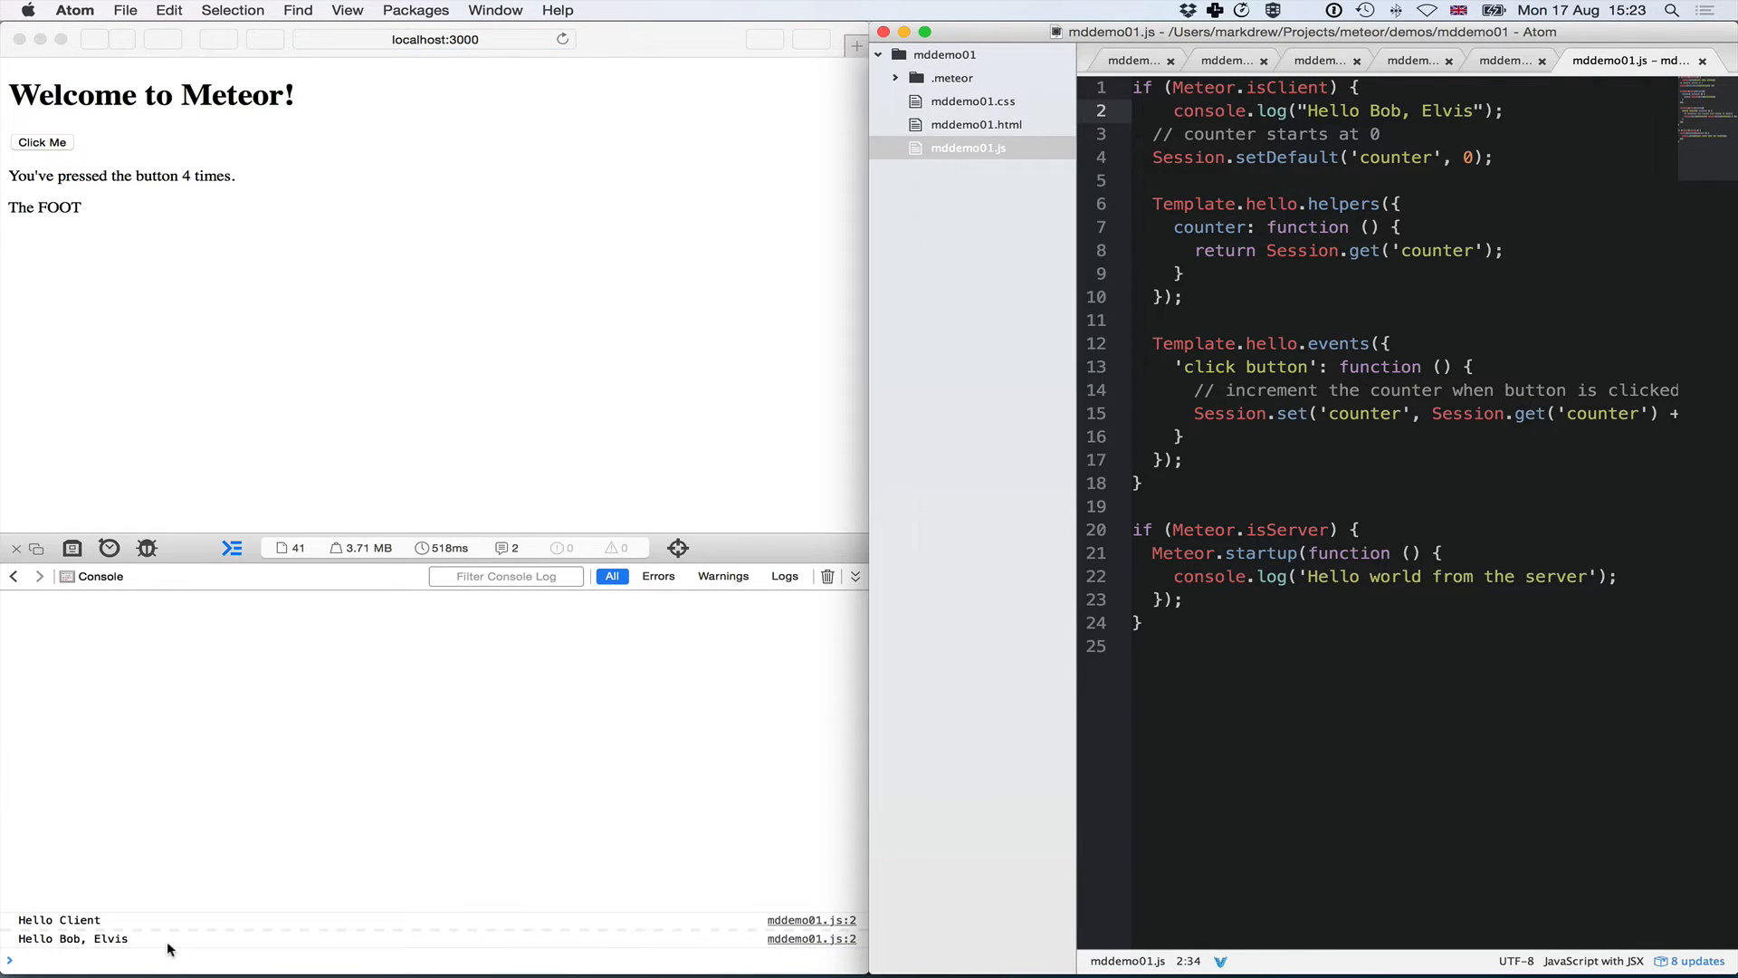
{"action": "left_click", "coordinate": [1475, 110]}
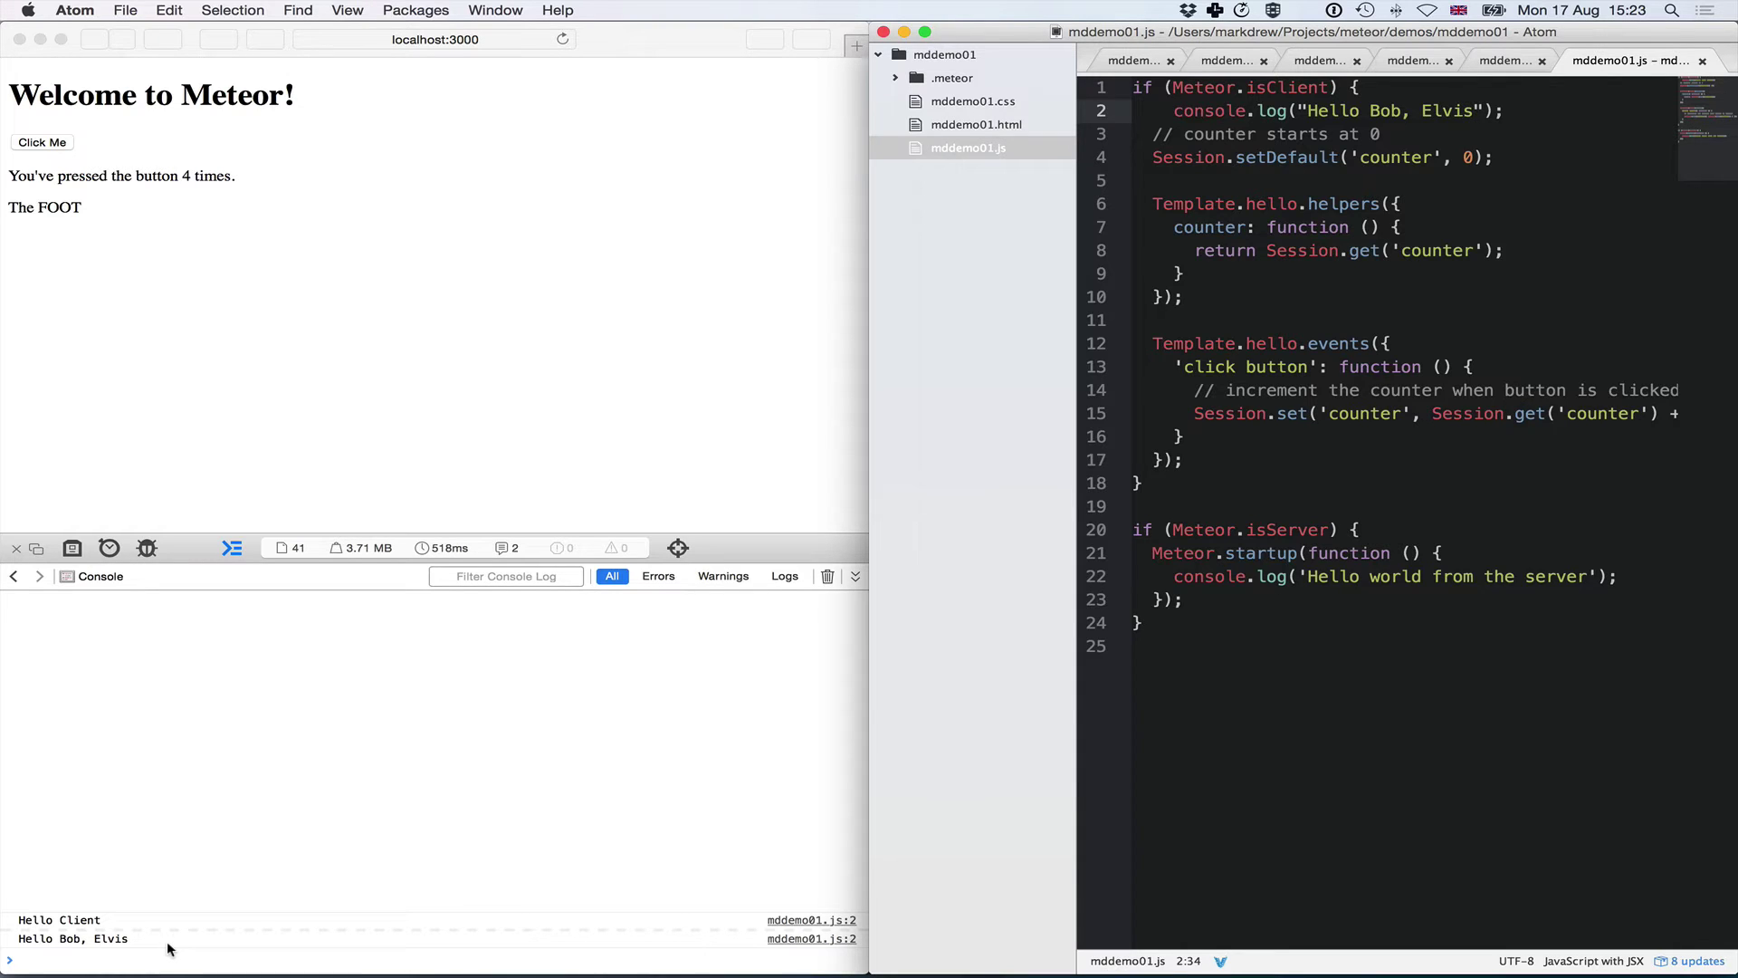
{"action": "left_click", "coordinate": [1474, 111]}
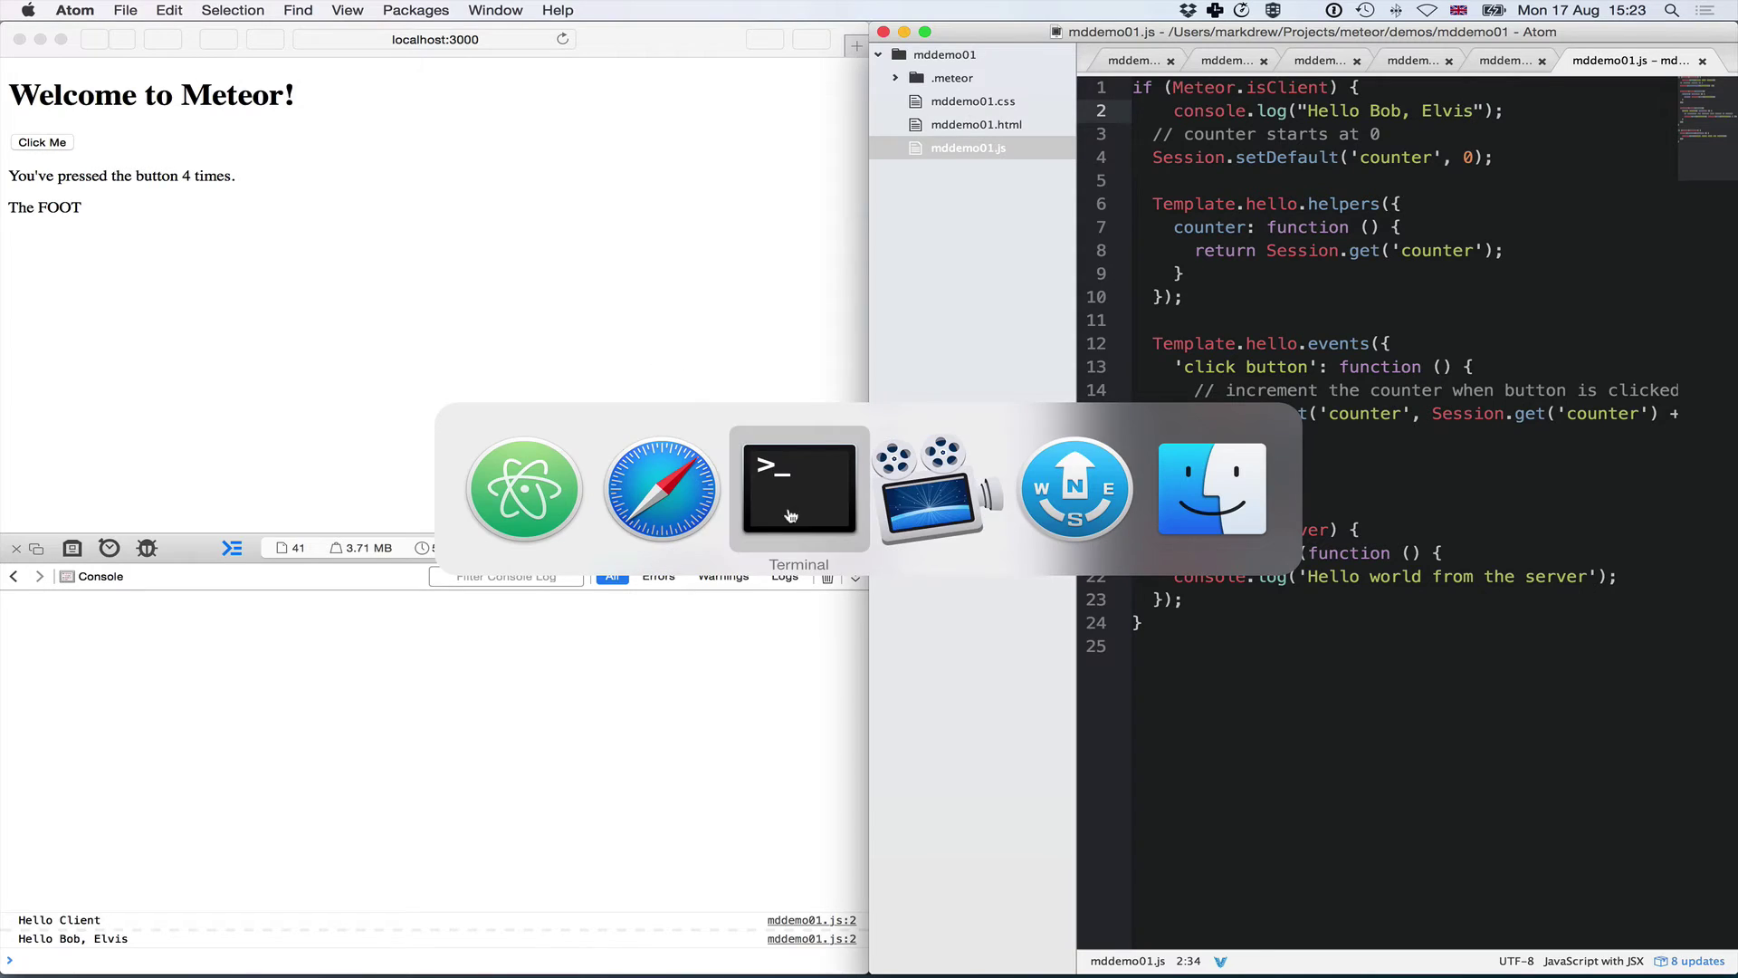
- Stop the server in Terminal and remove the starter files with rm mddemo01.*
{"action": "left_click", "coordinate": [797, 487]}
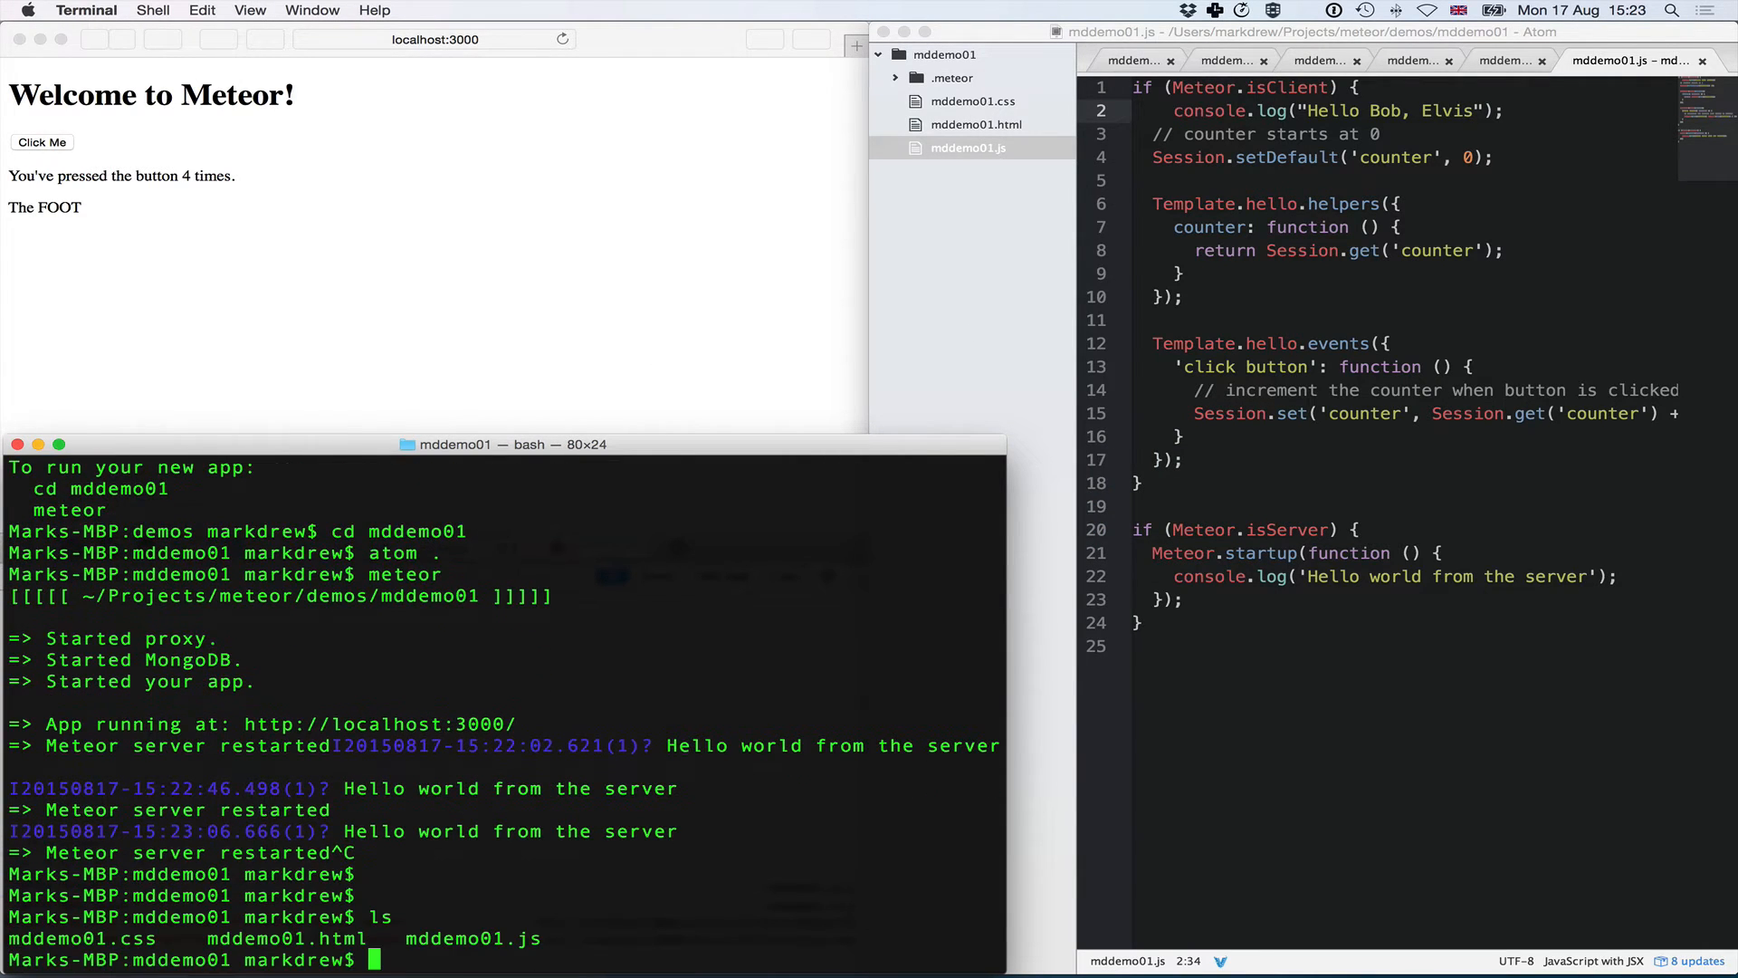
{"action": "type", "text": "de"}
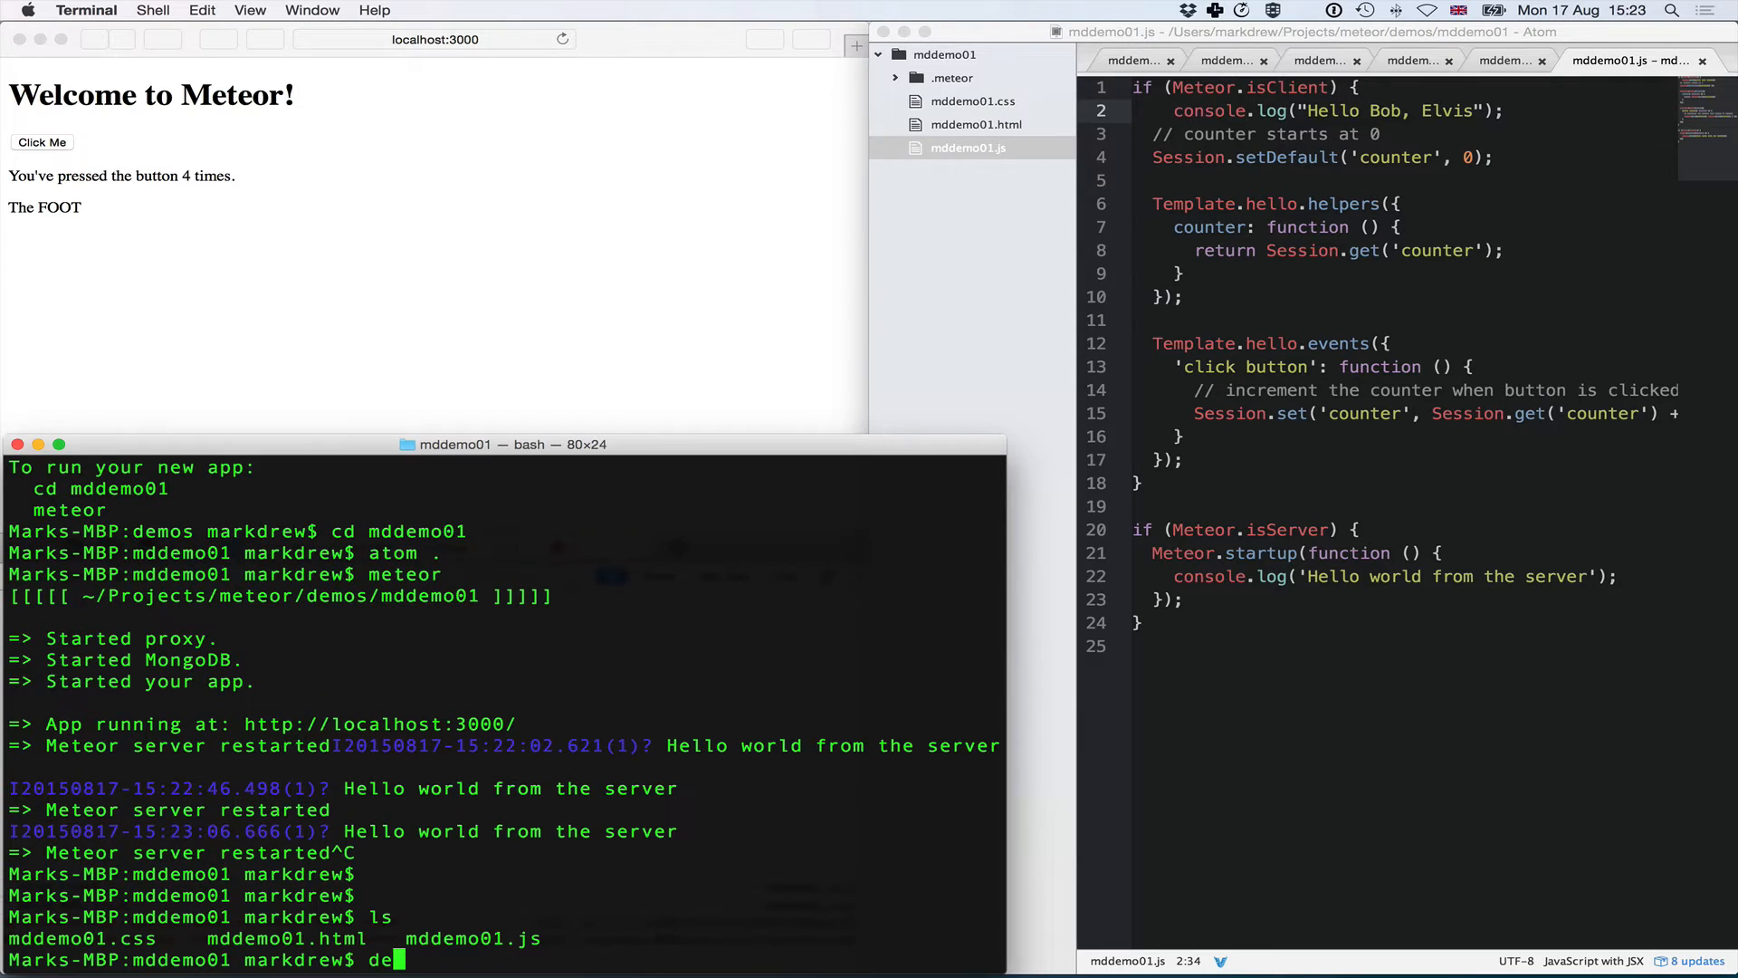
{"action": "type", "text": "rm mddemo01.*"}
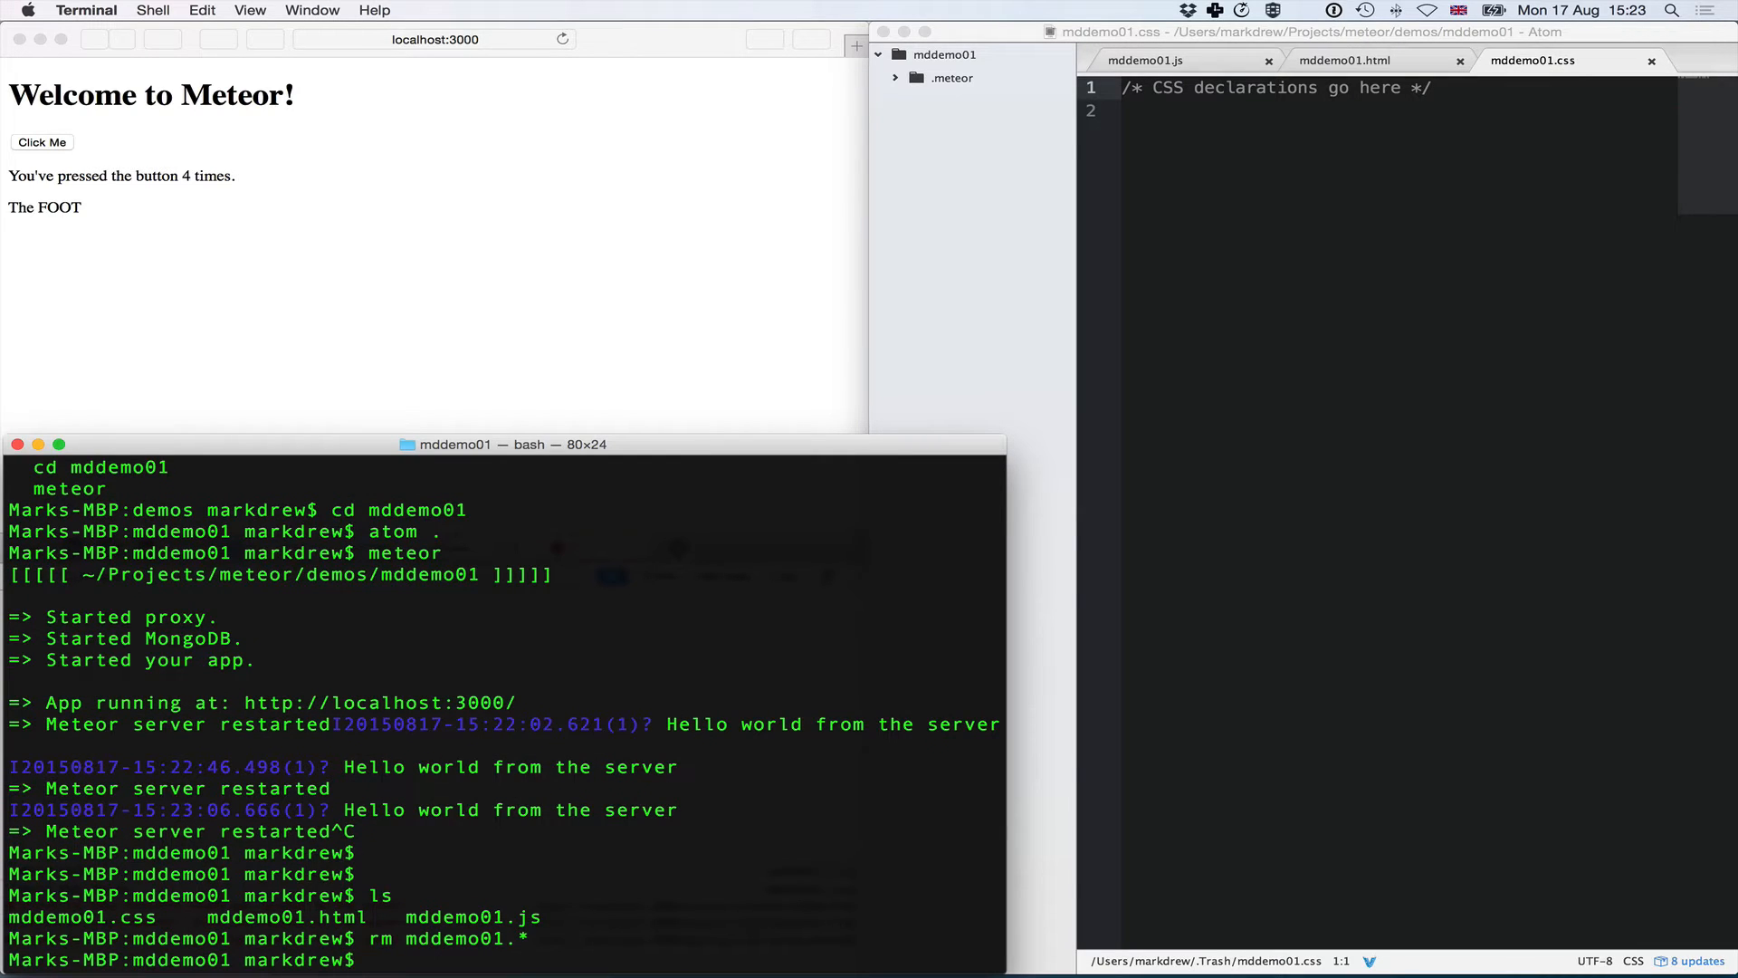
- Create client, server and lib folders with mkdir in the project directory
{"action": "type", "text": "mk"}
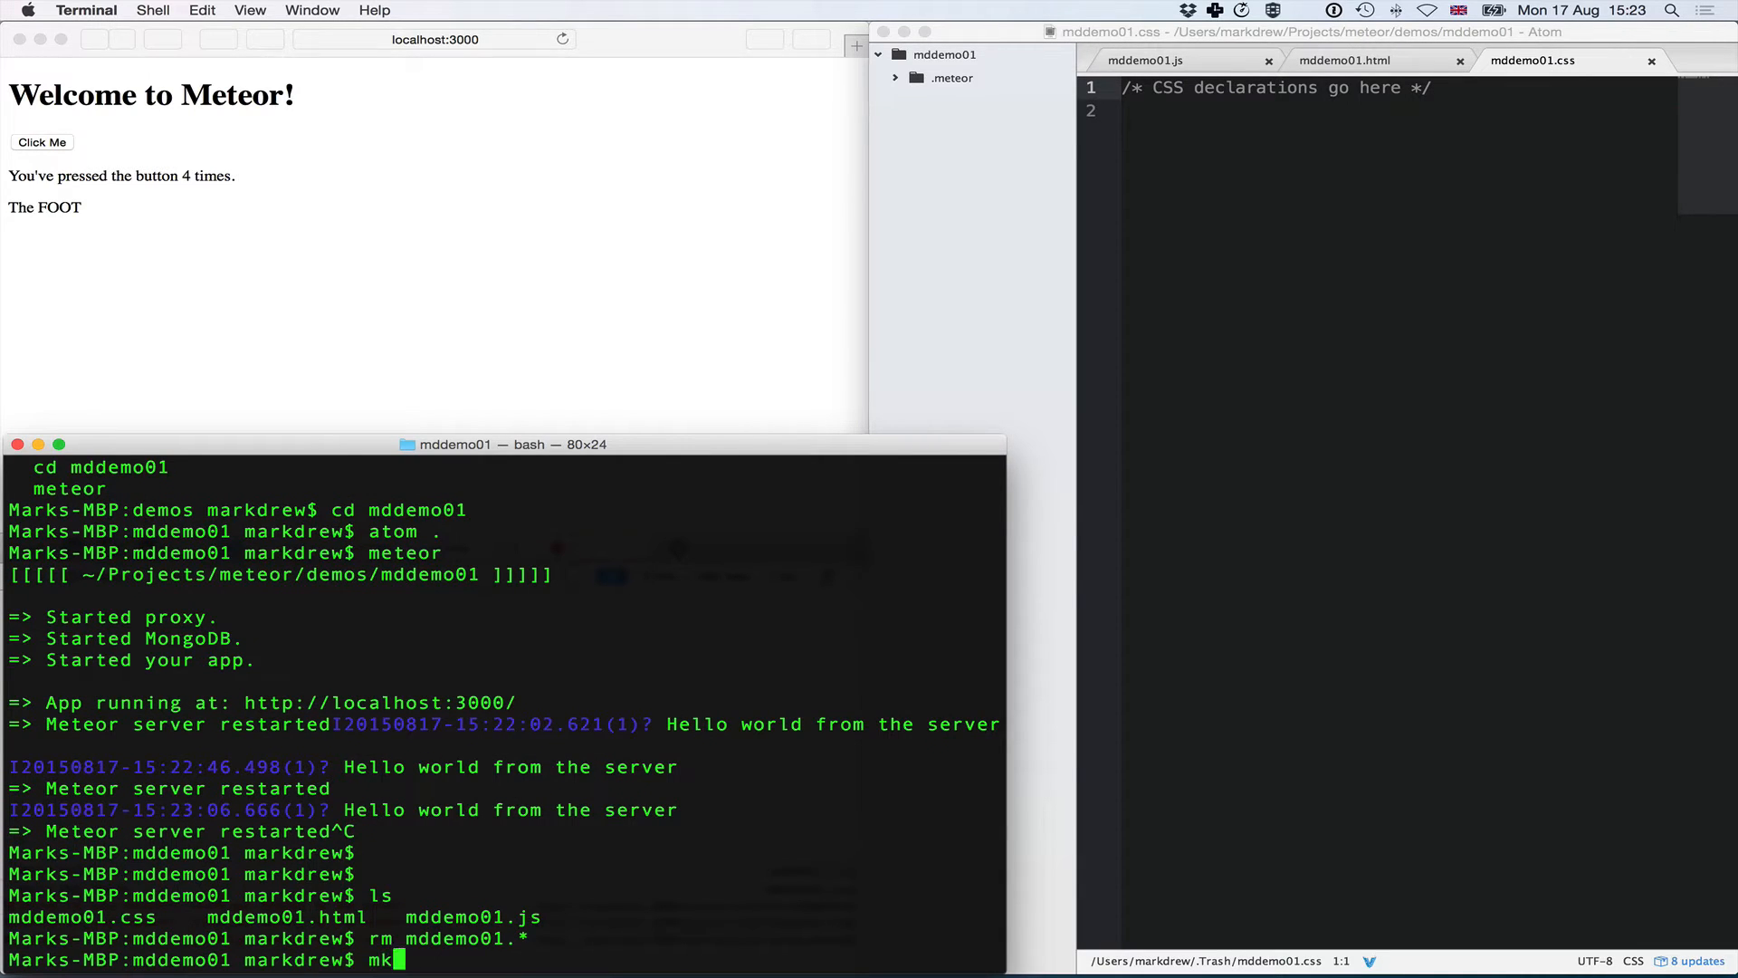
{"action": "type", "text": "dir"}
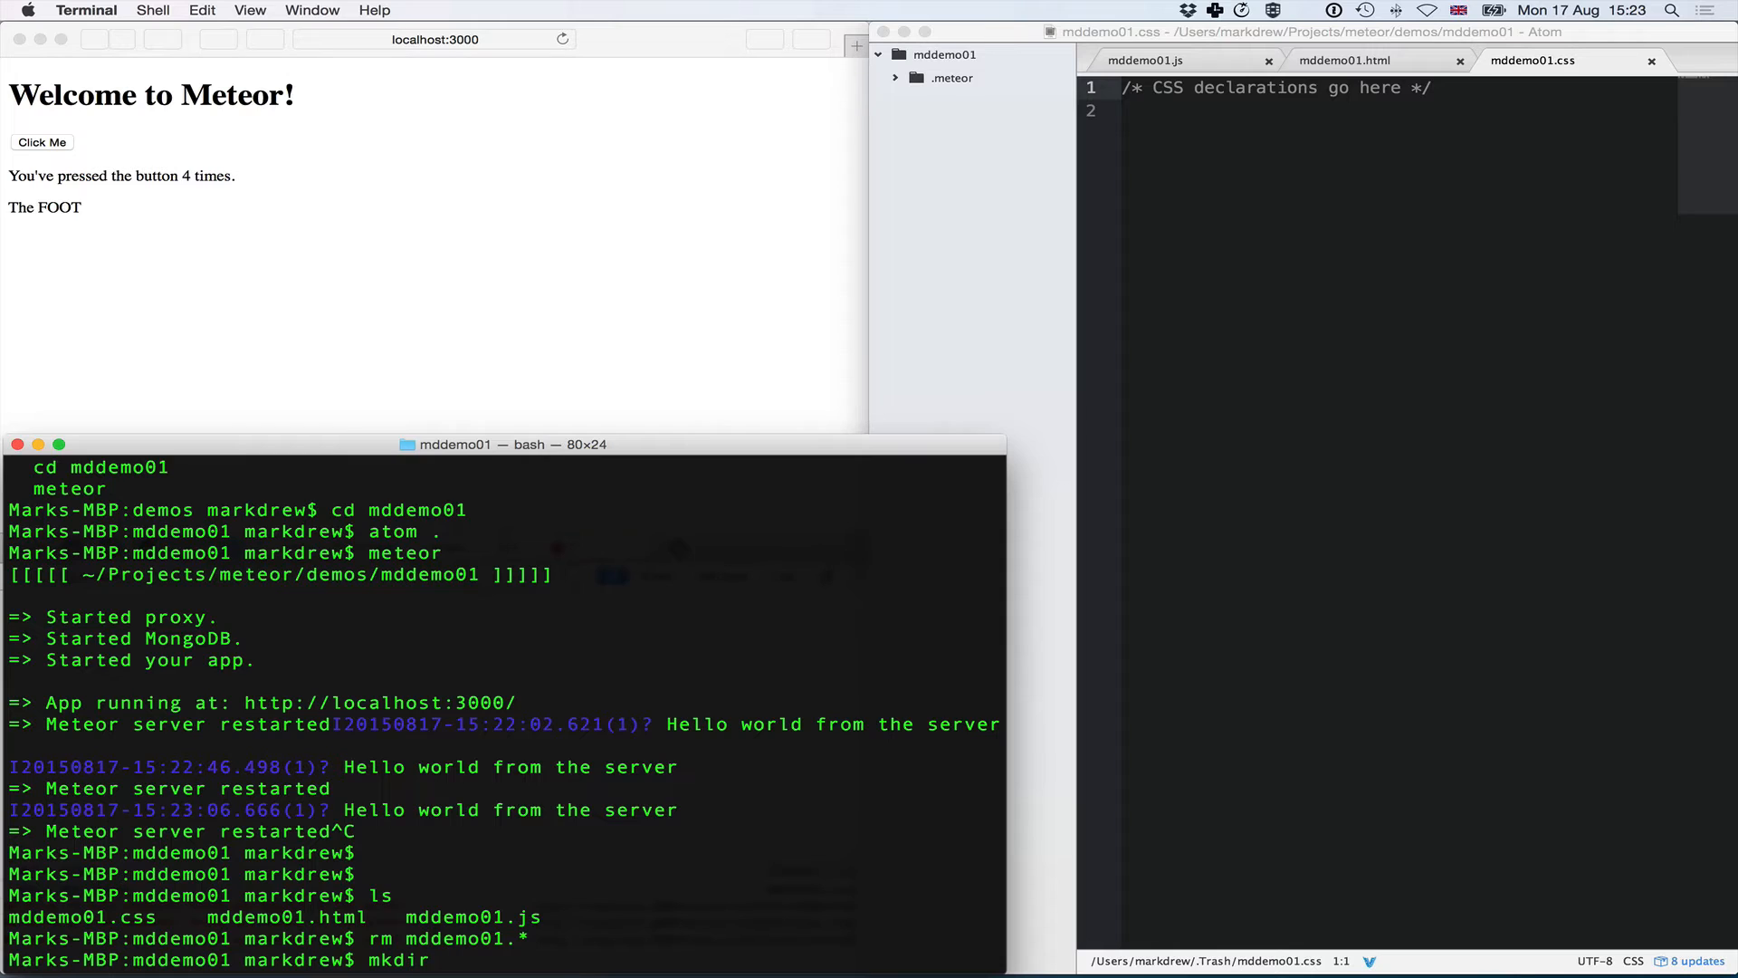
{"action": "type", "text": "clie"}
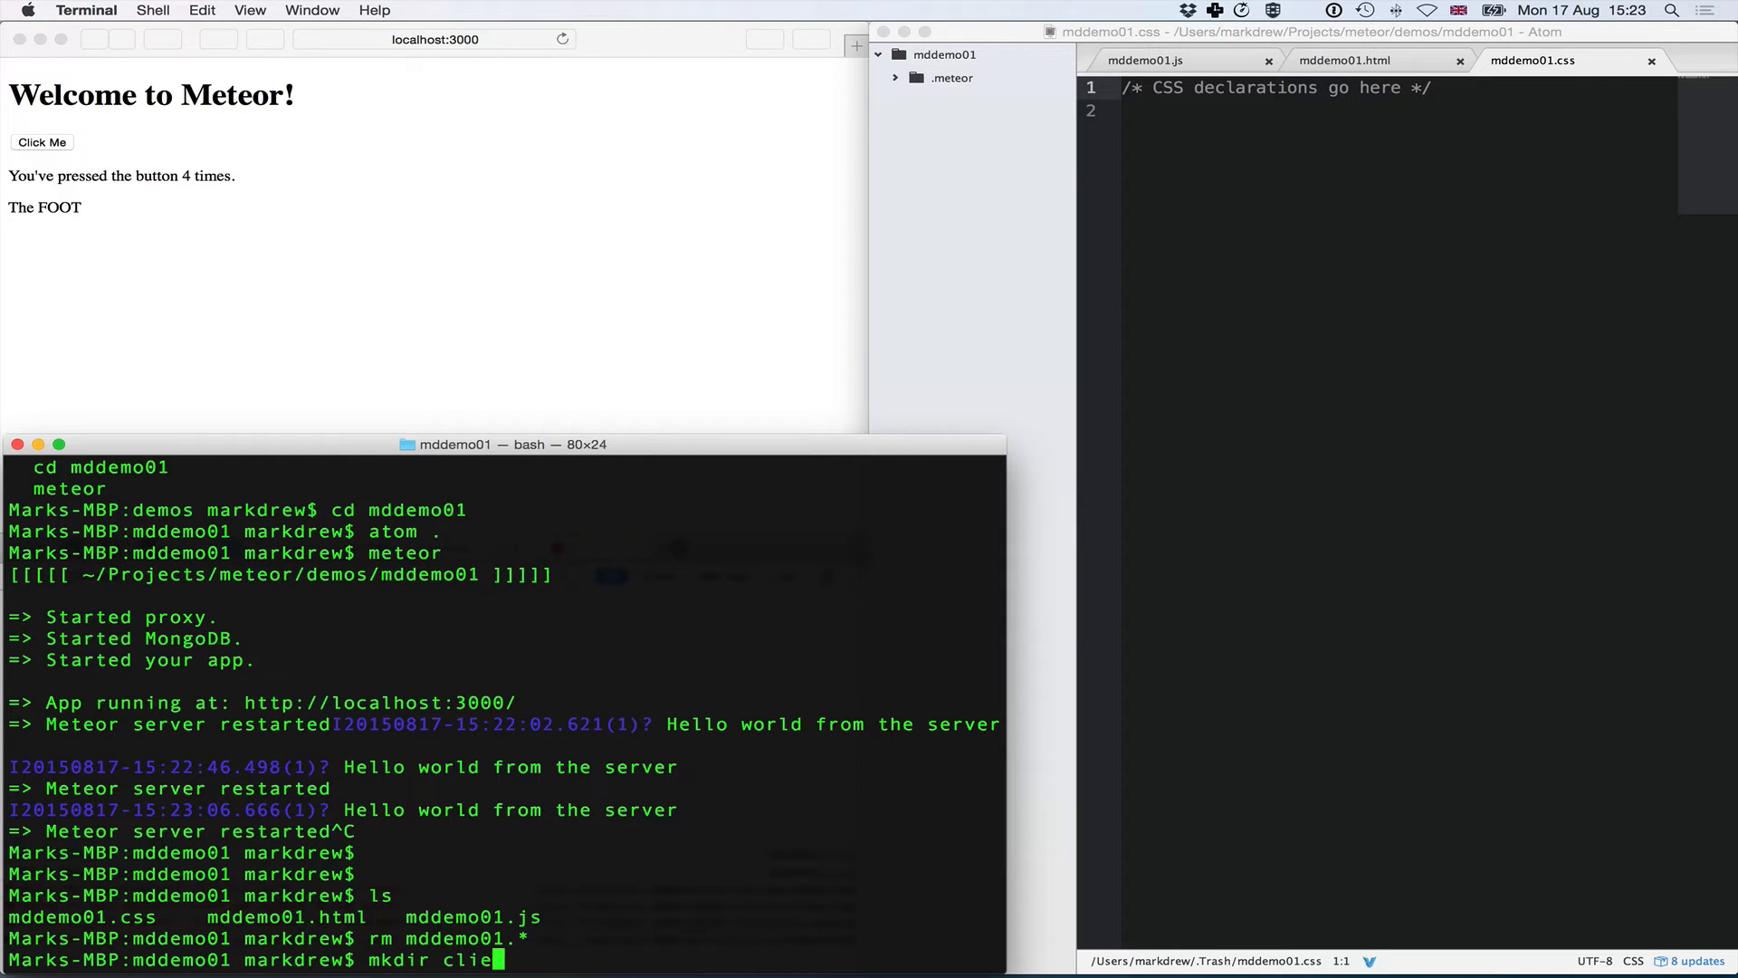
{"action": "type", "text": "nt"}
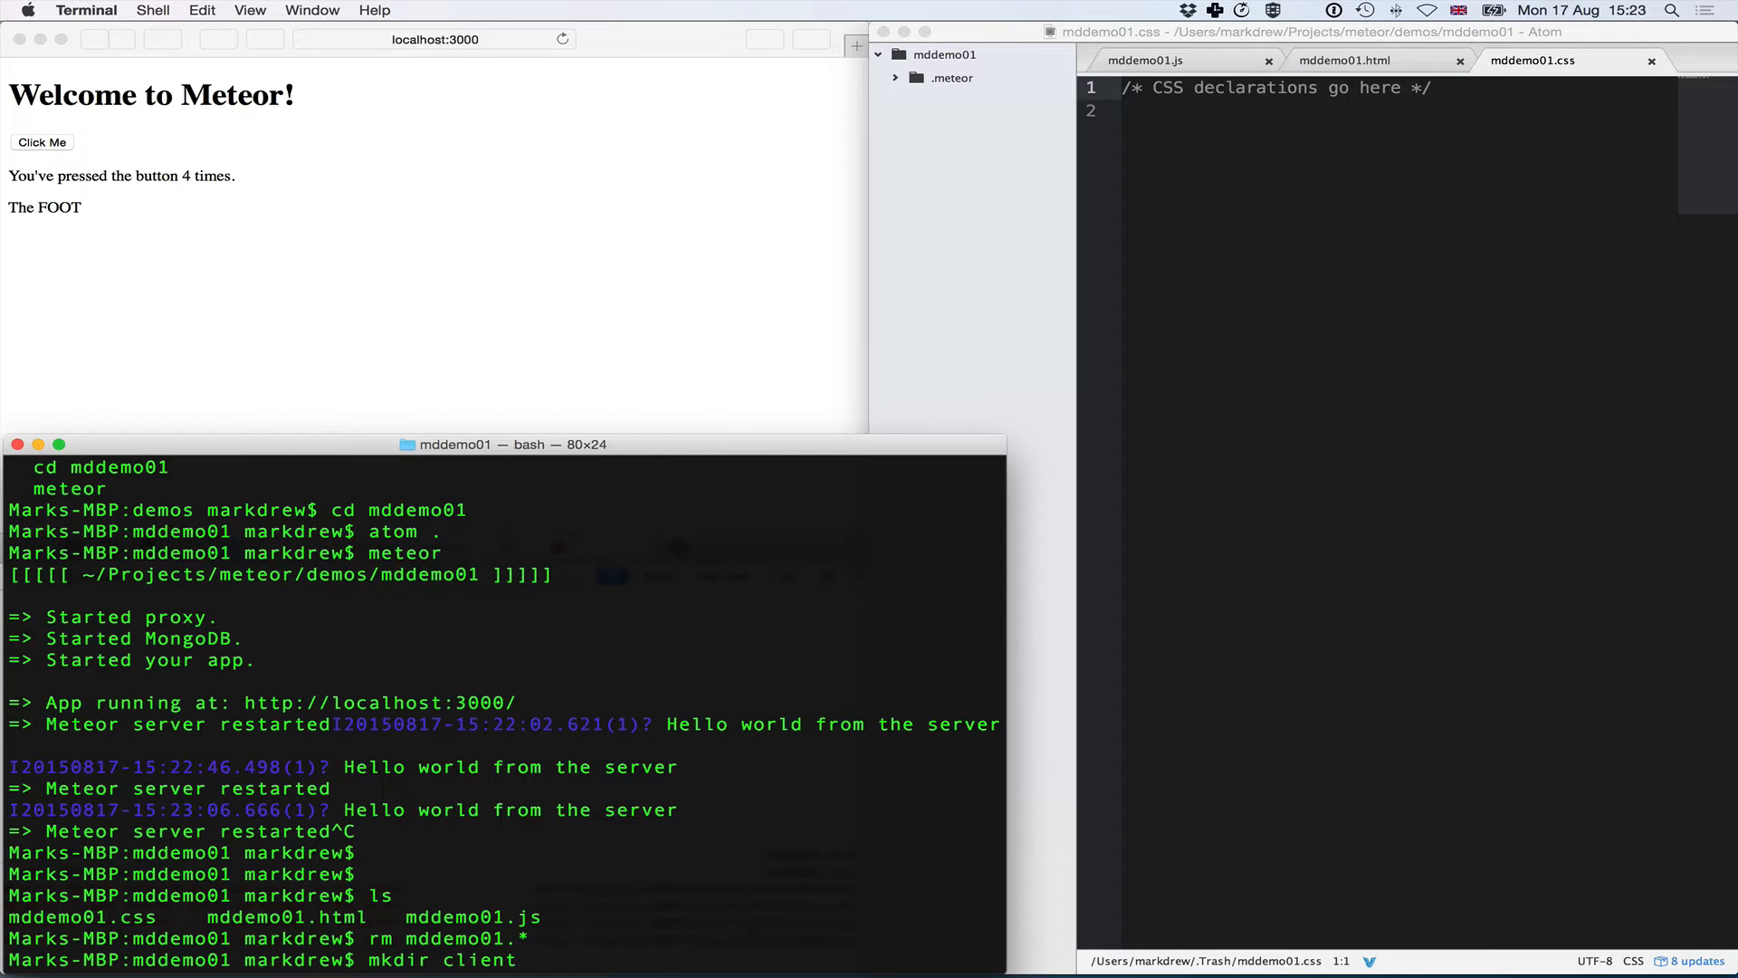
{"action": "type", "text": "server"}
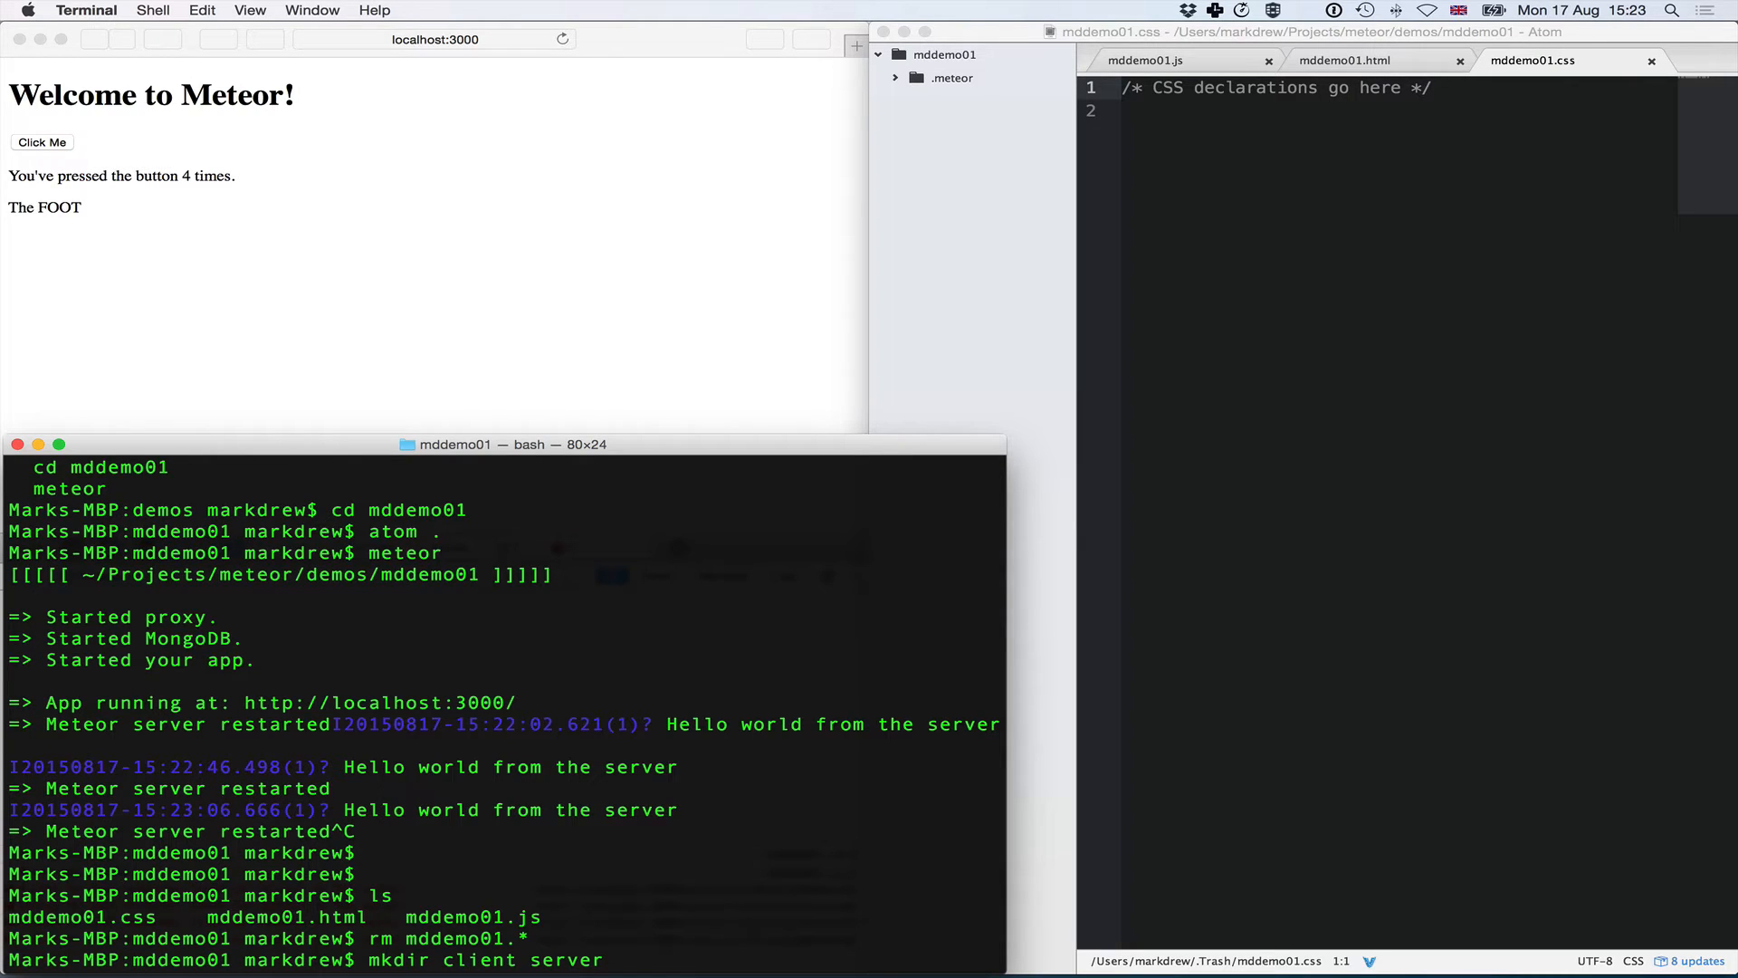
{"action": "type", "text": "lib"}
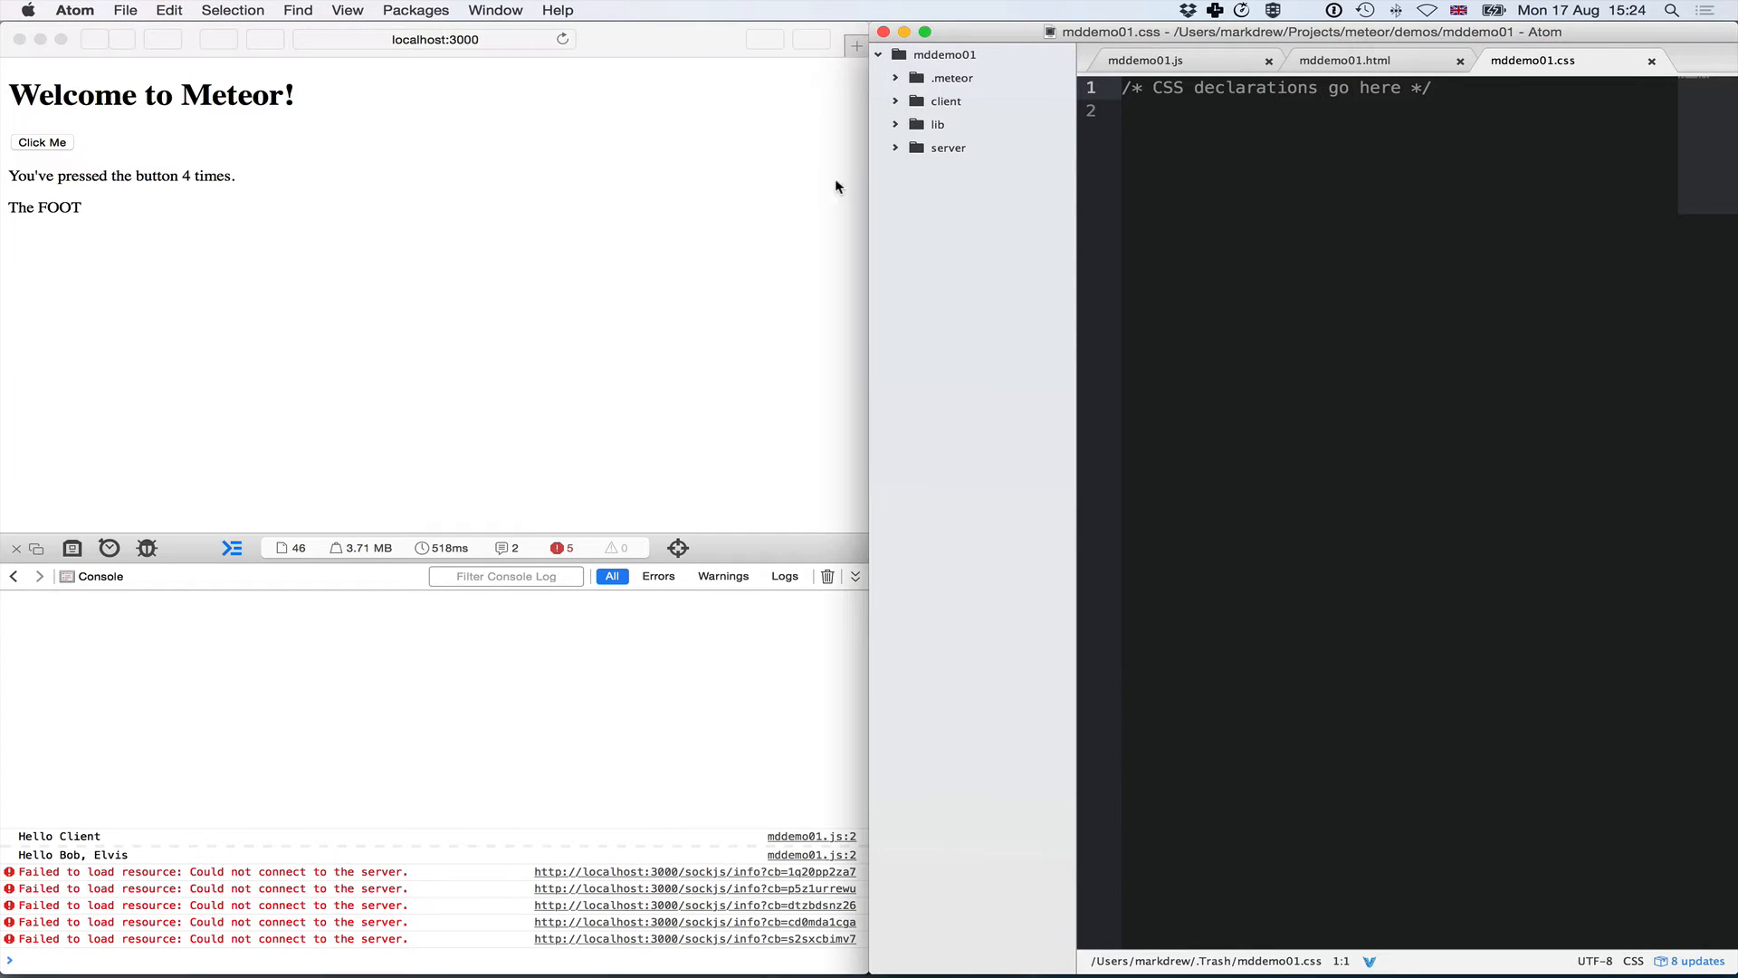
- Create a new empty main.html file inside the client folder
{"action": "right_click", "coordinate": [945, 101]}
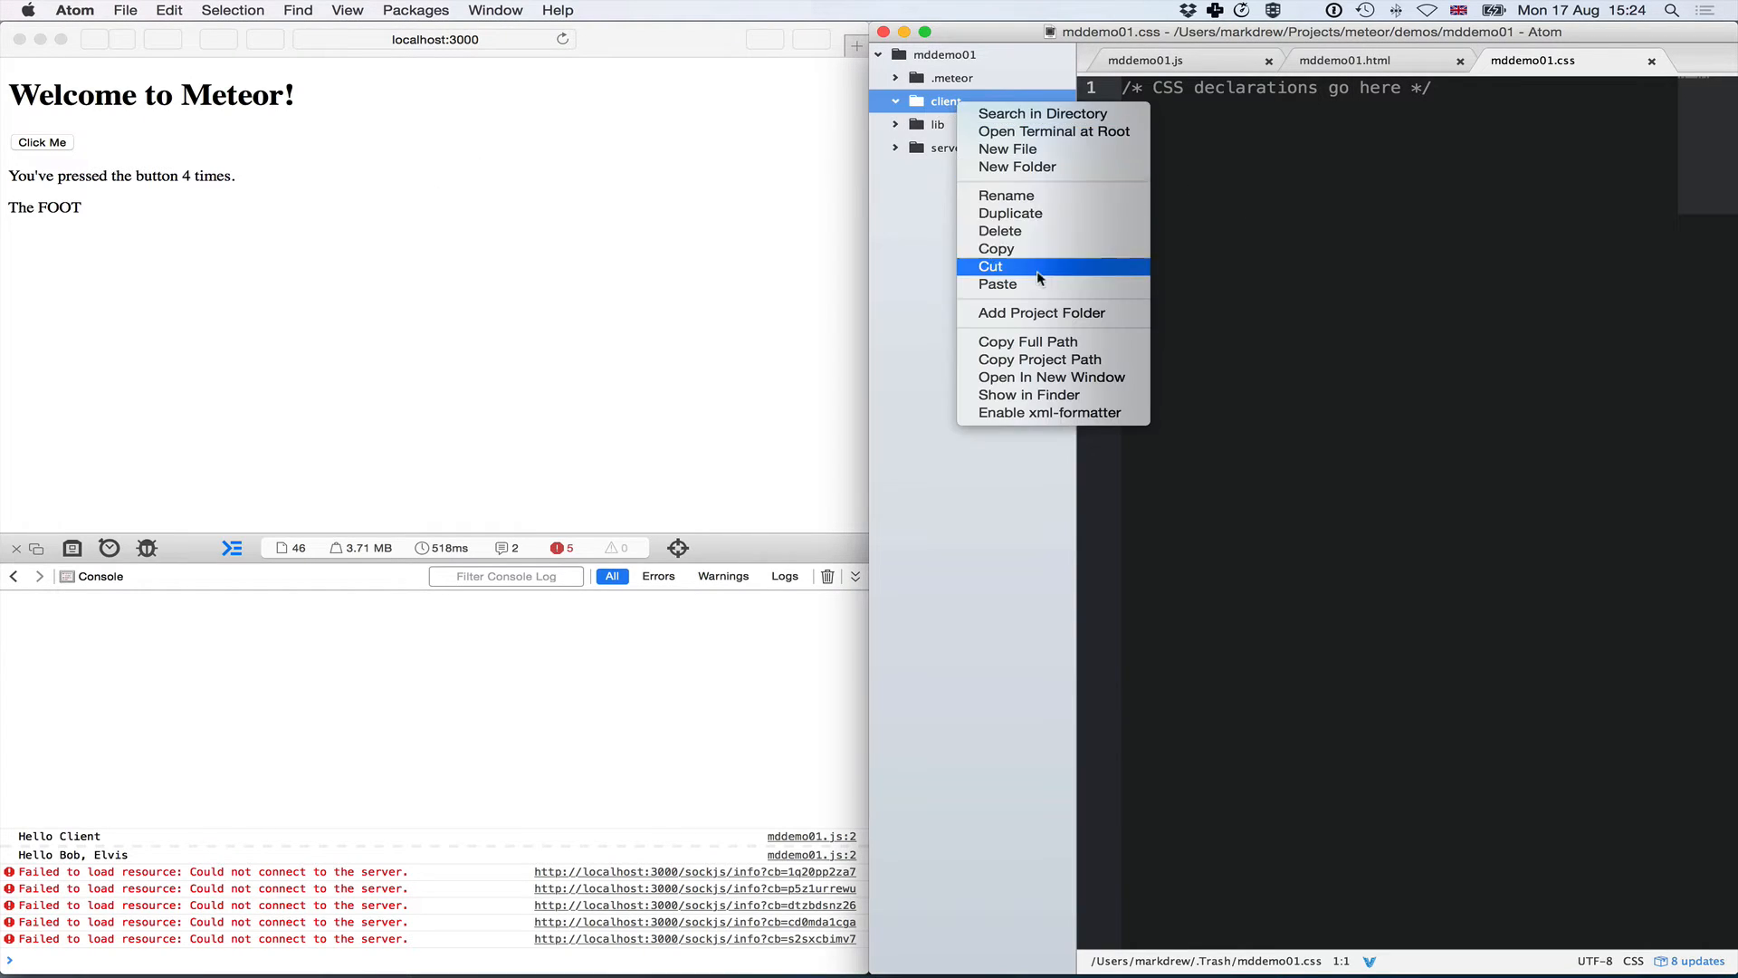
{"action": "mouse_move", "coordinate": [1021, 299]}
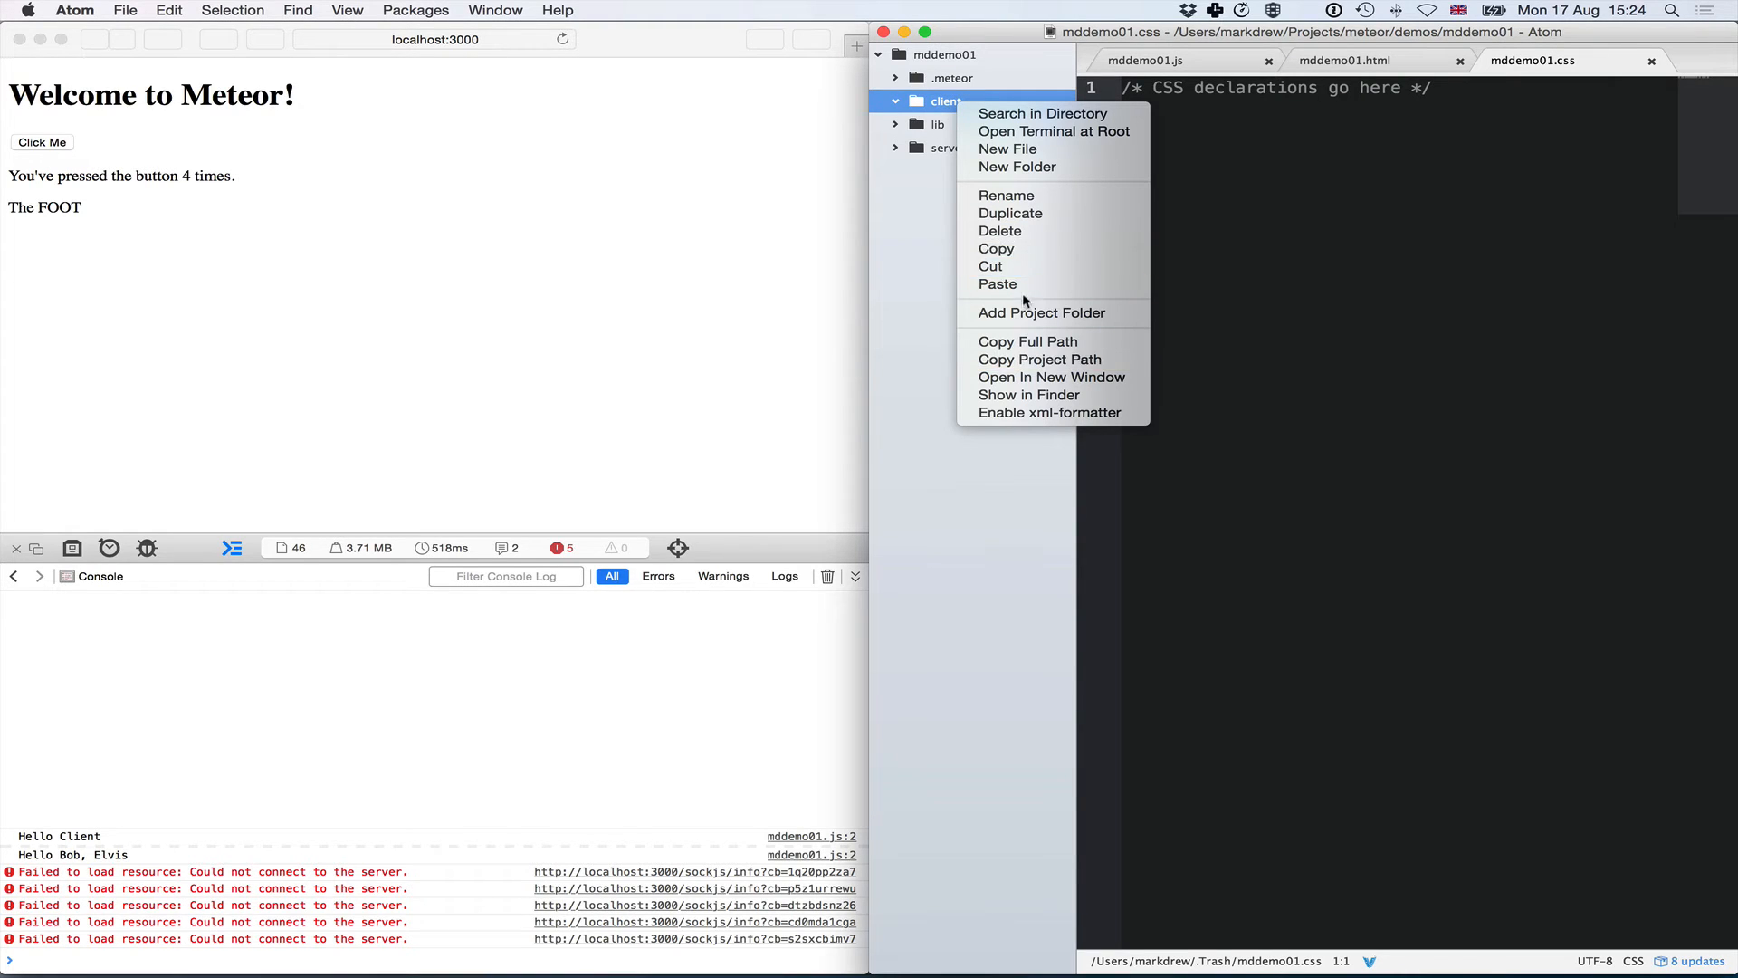
{"action": "left_click", "coordinate": [1006, 149]}
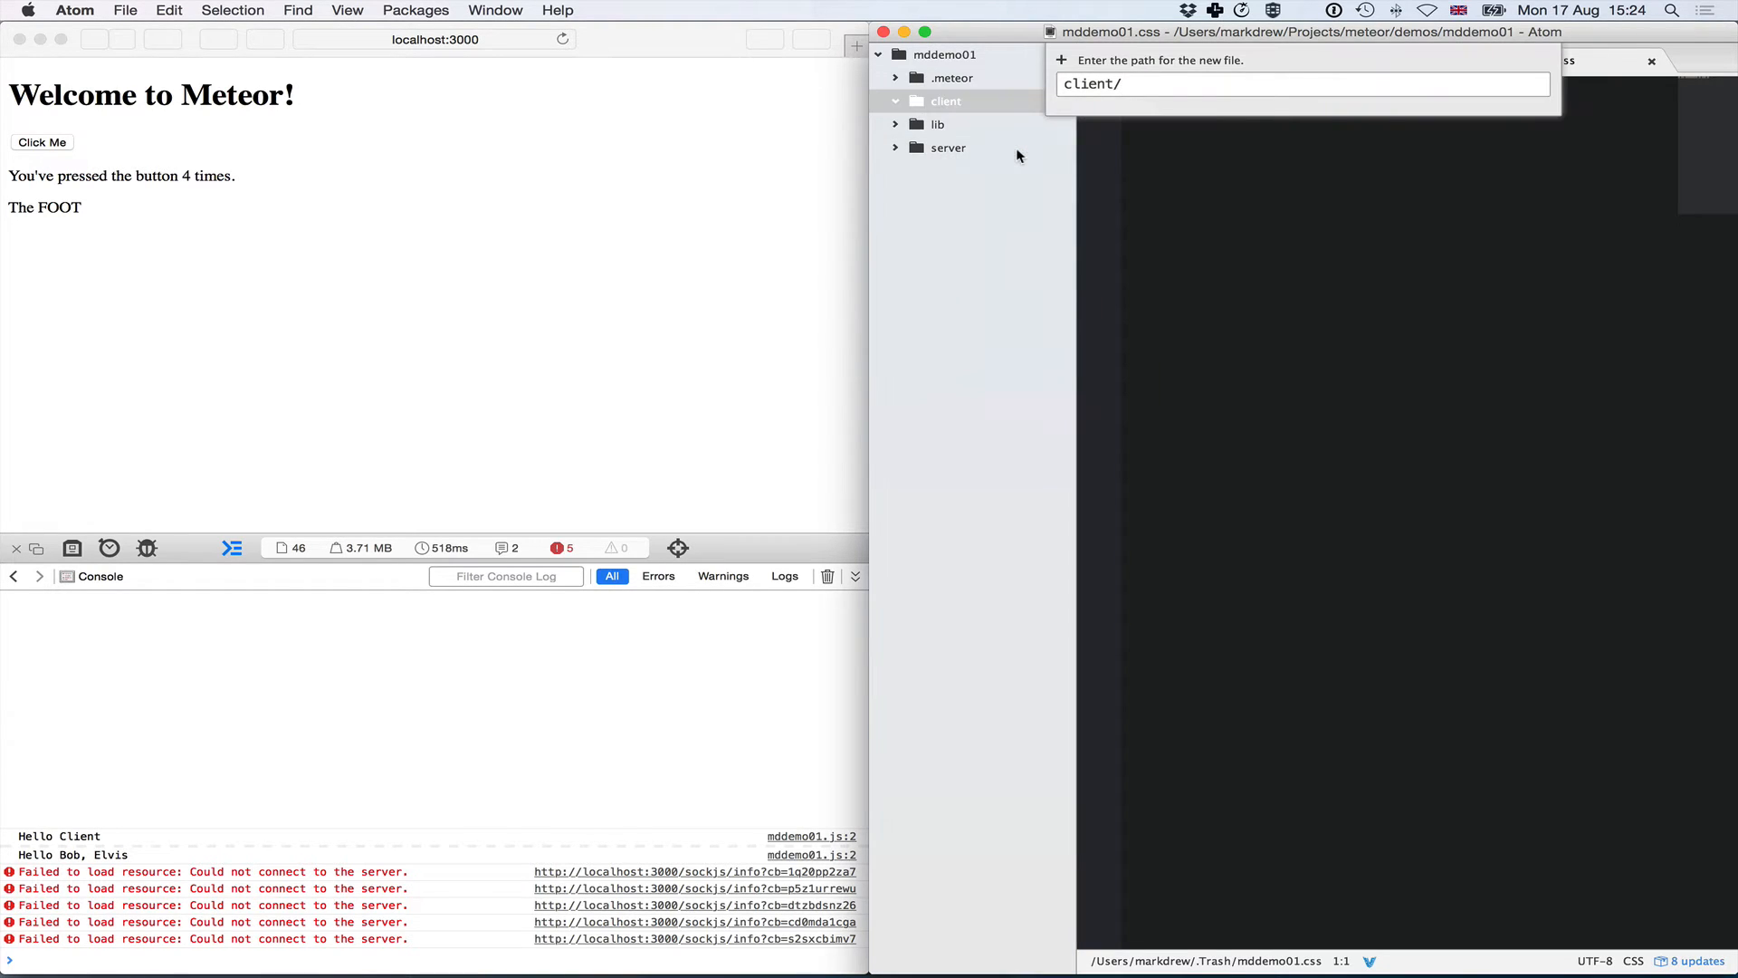
{"action": "type", "text": "main.html"}
{"action": "key", "text": "Return"}
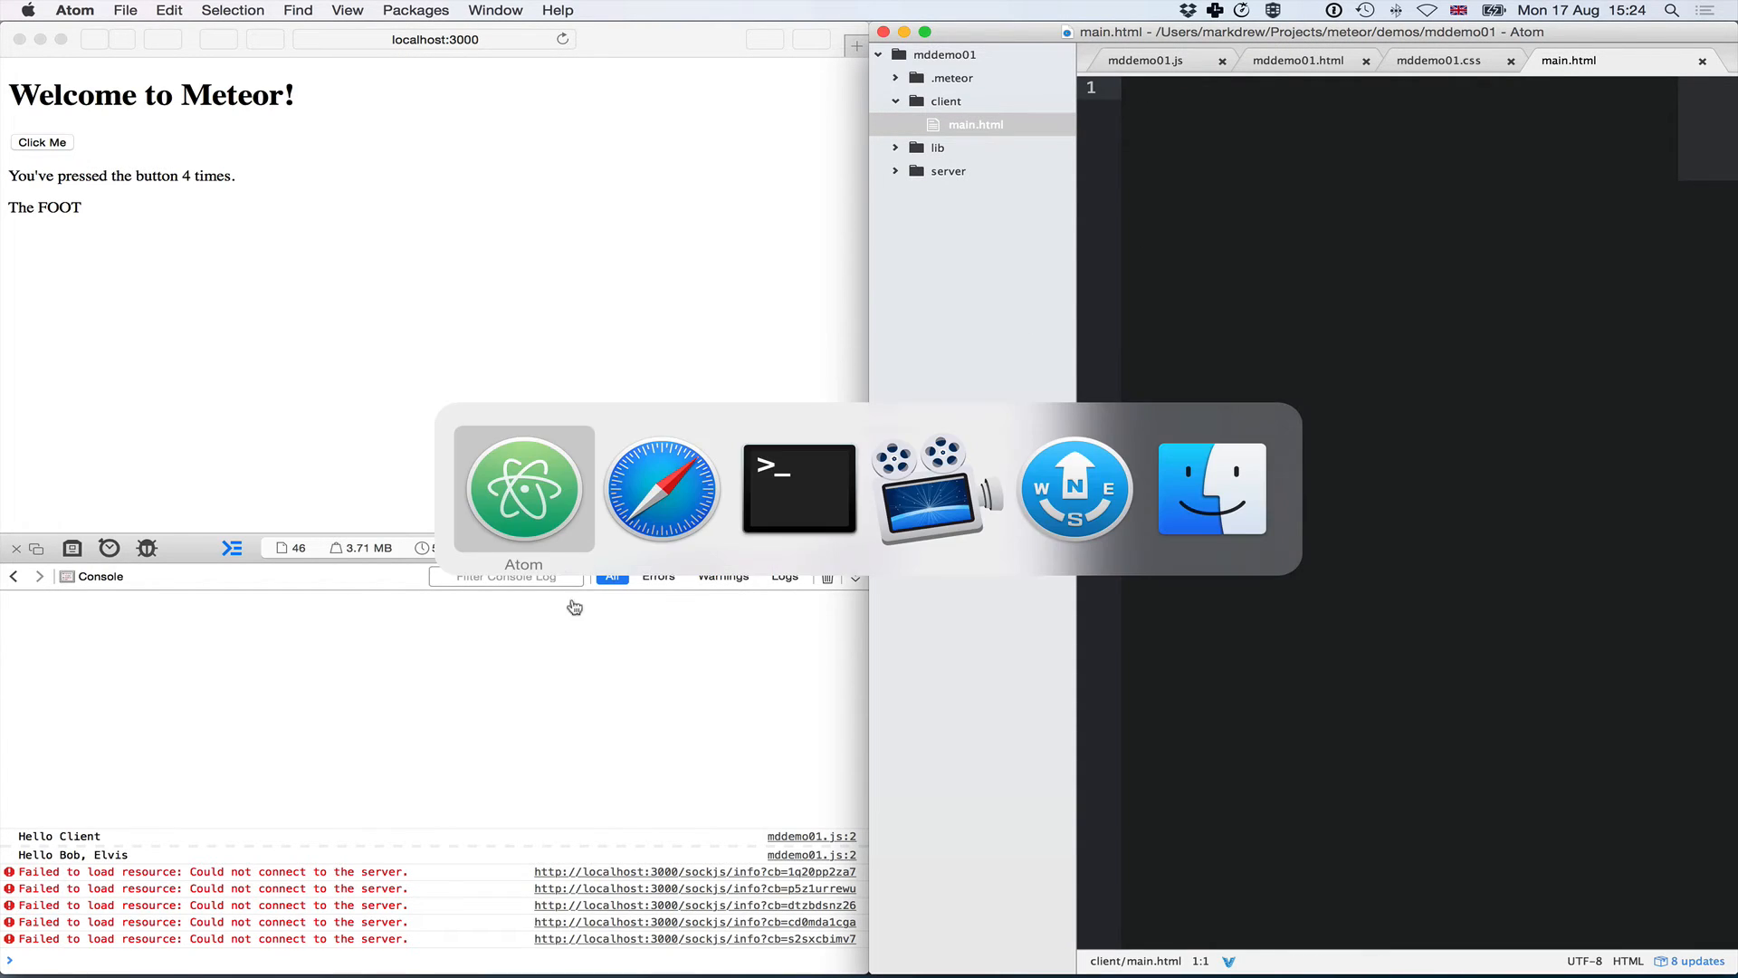
- Run meteor in Terminal to restart the app and begin typing in main.html
{"action": "left_click", "coordinate": [798, 487]}
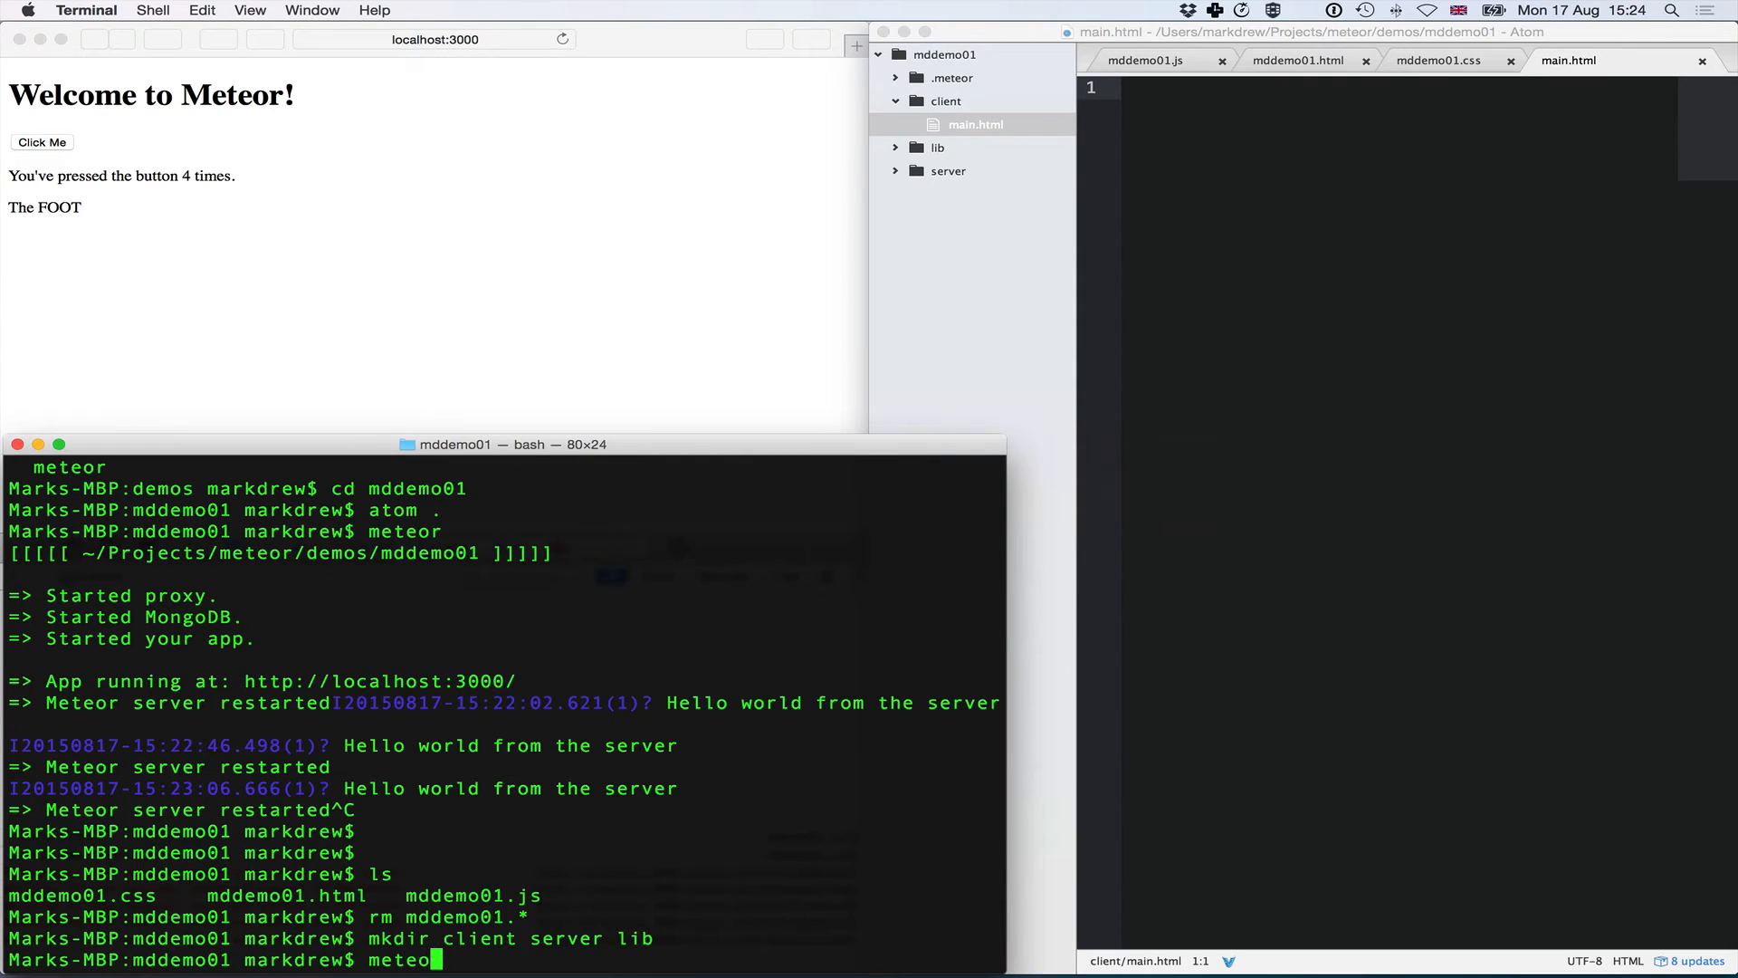
{"action": "key", "text": "Return"}
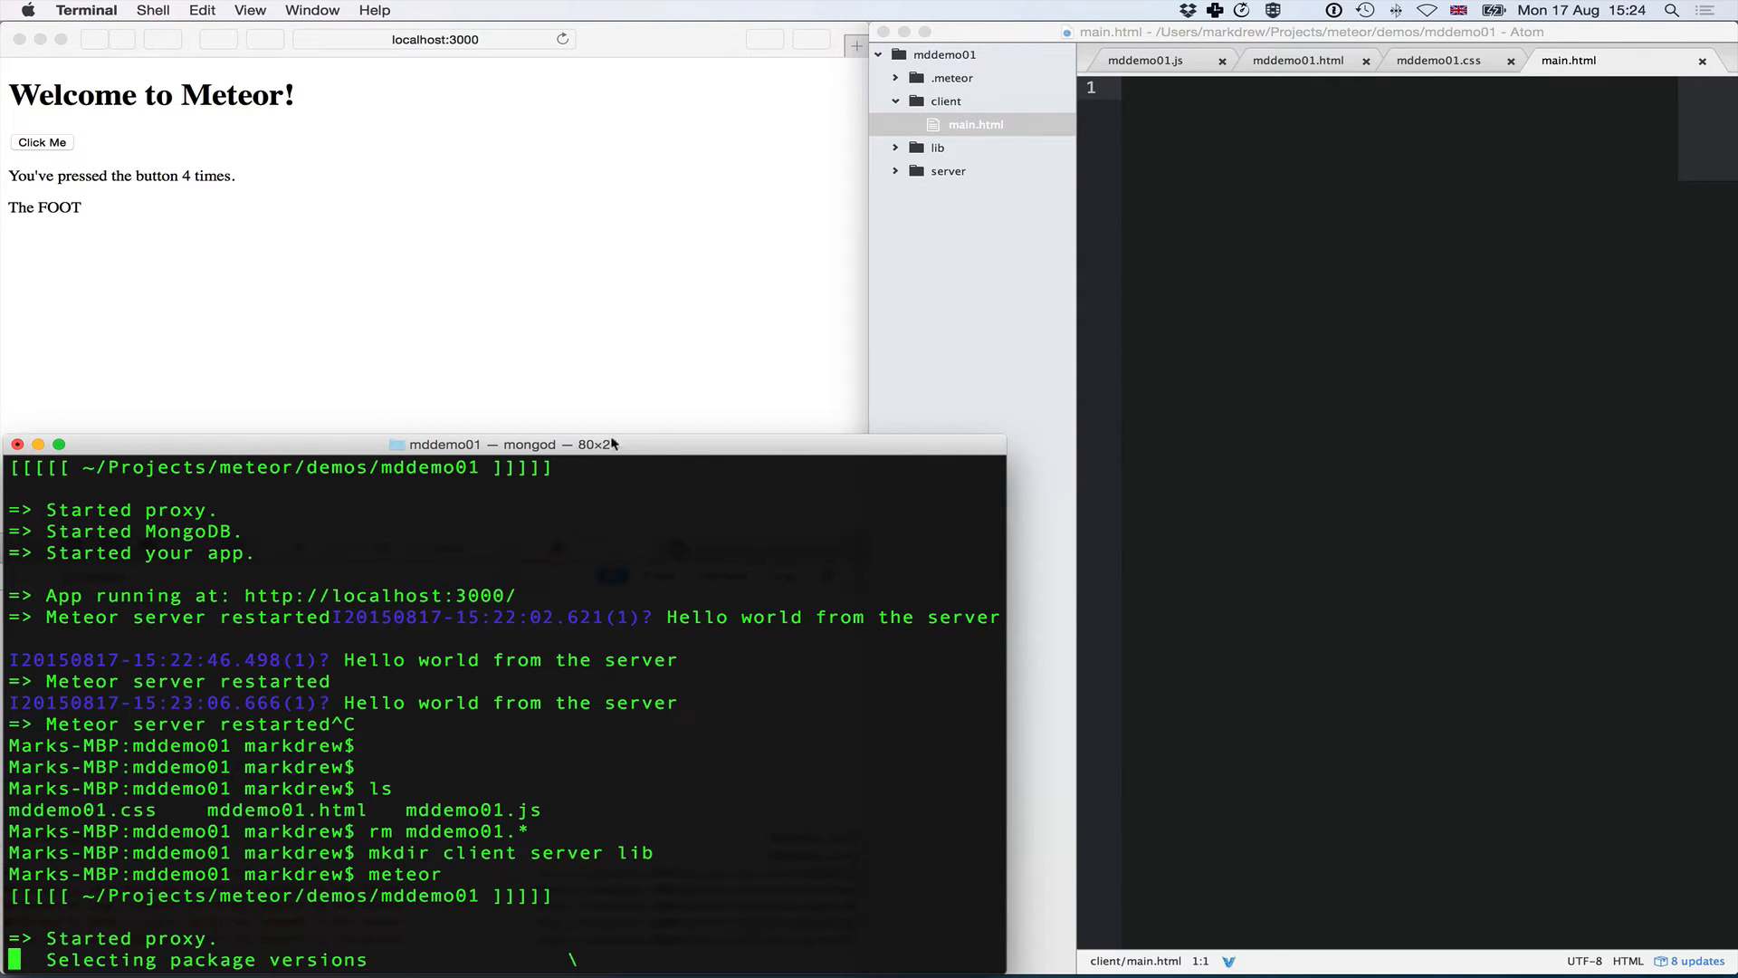
{"action": "type", "text": "ht"}
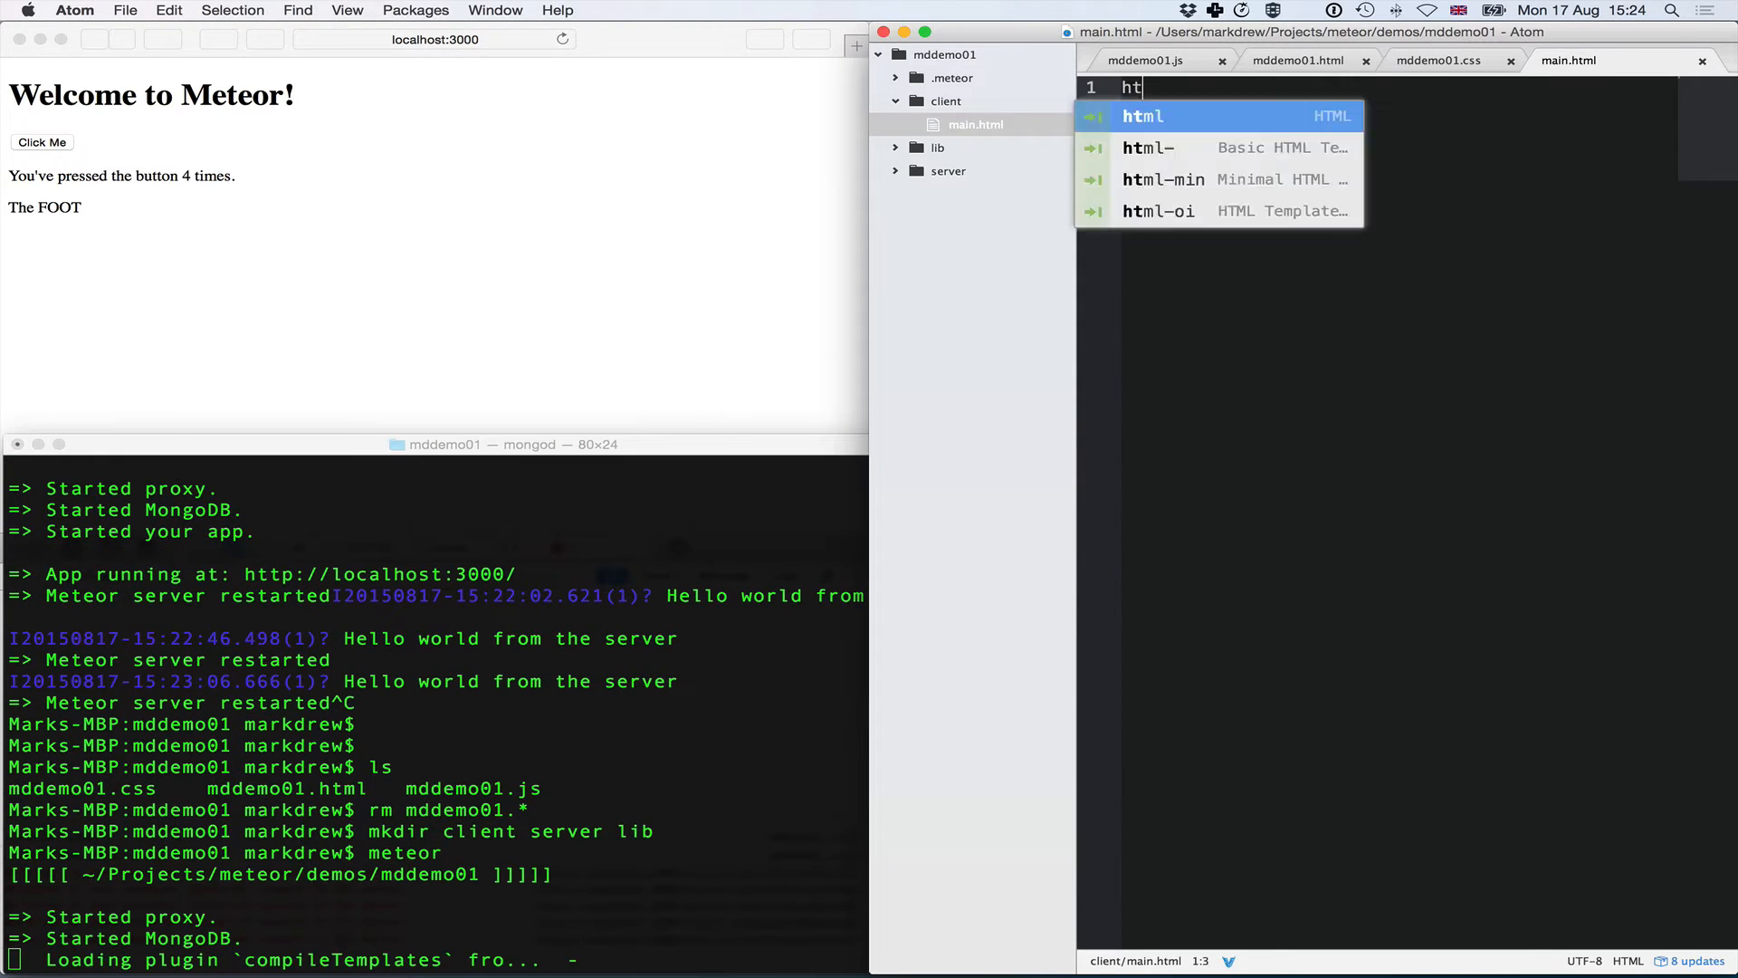
- Expand the html snippet into a head/title/body skeleton titled My Todo App
{"action": "type", "text": "ml>"}
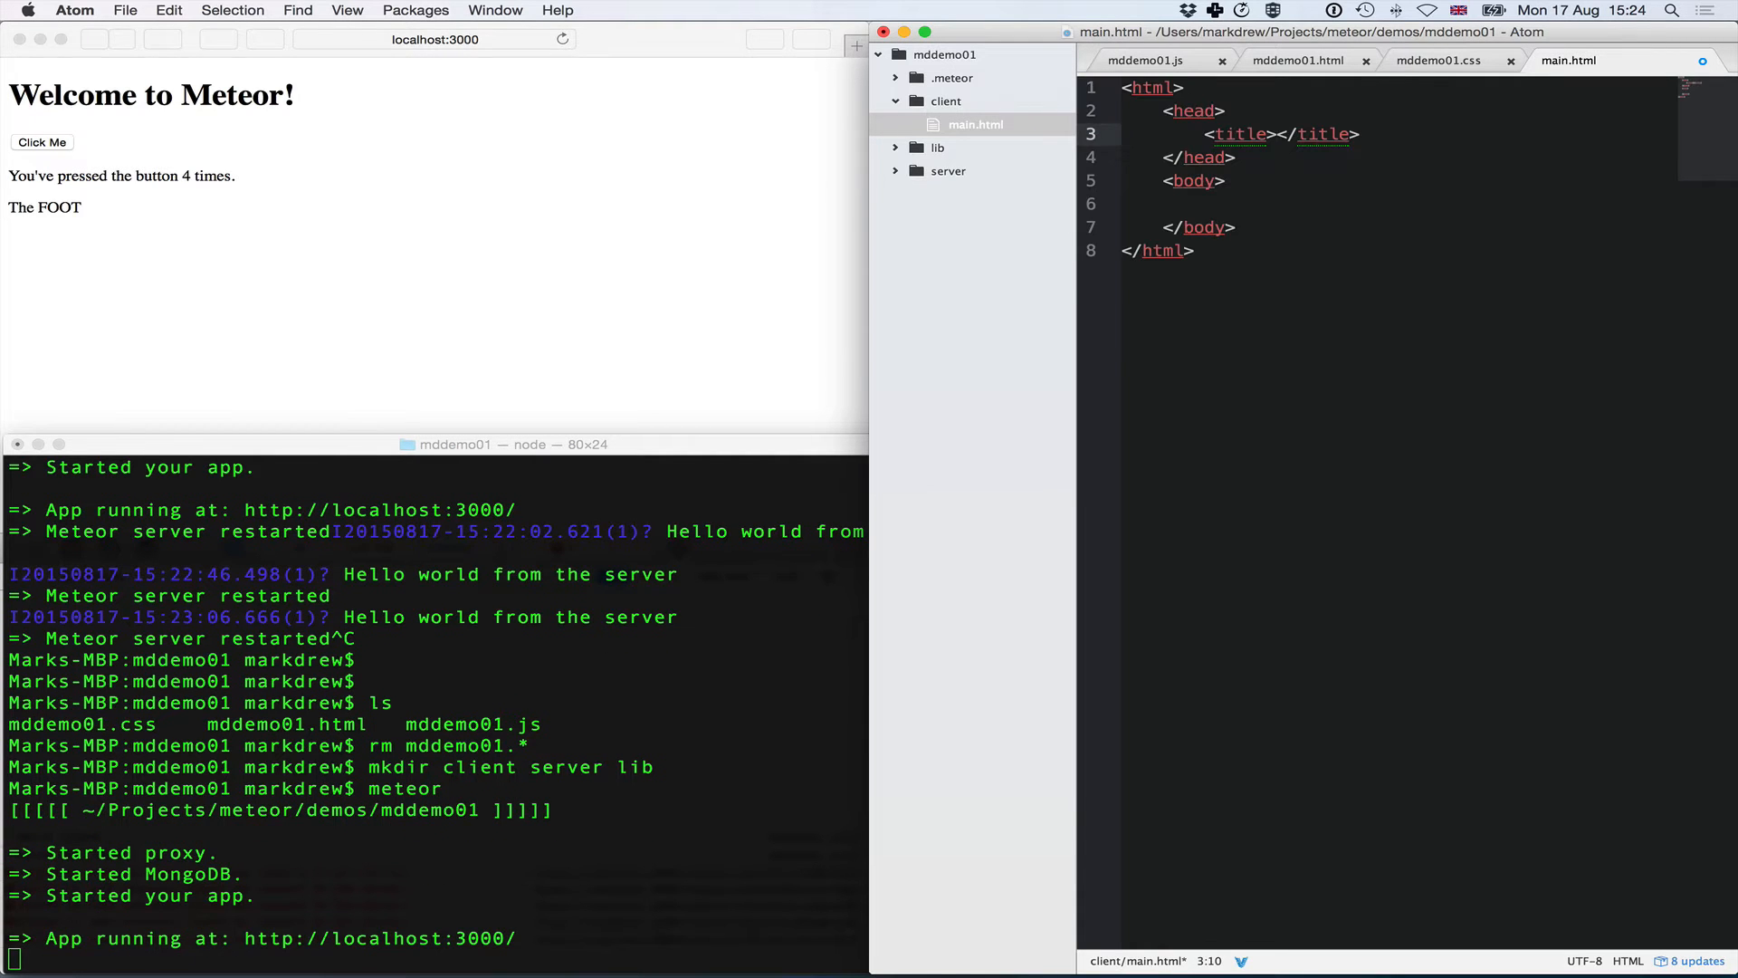
{"action": "type", "text": "My T"}
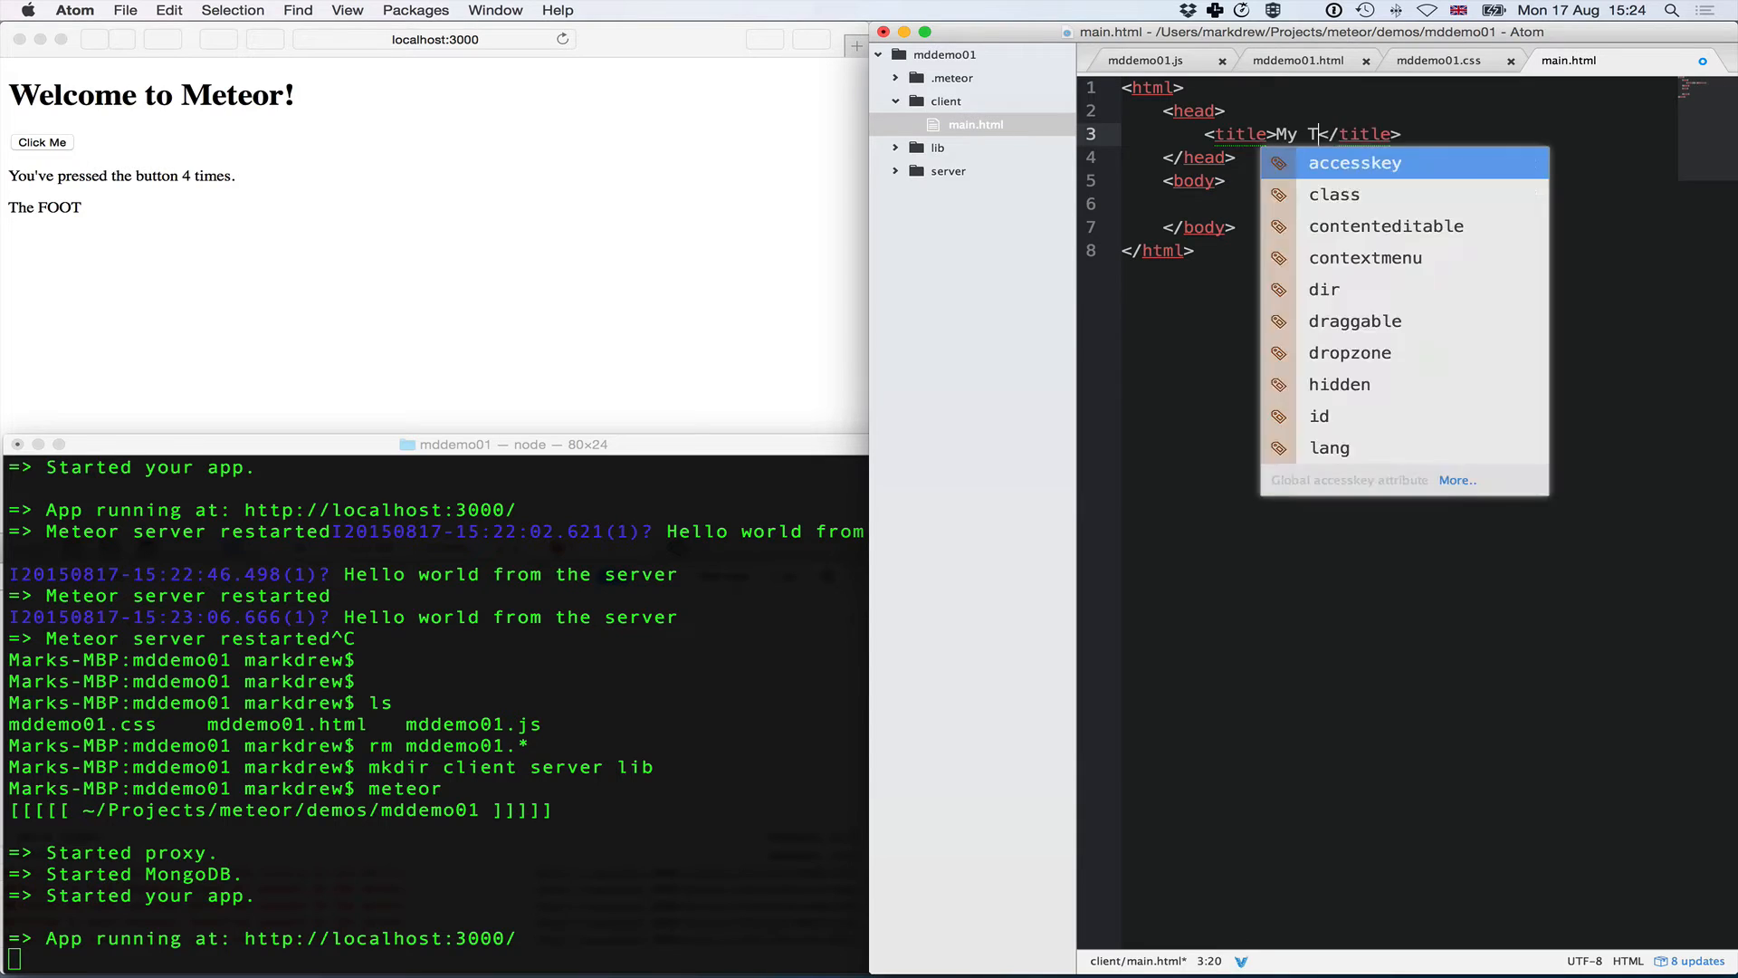
{"action": "type", "text": "odo App"}
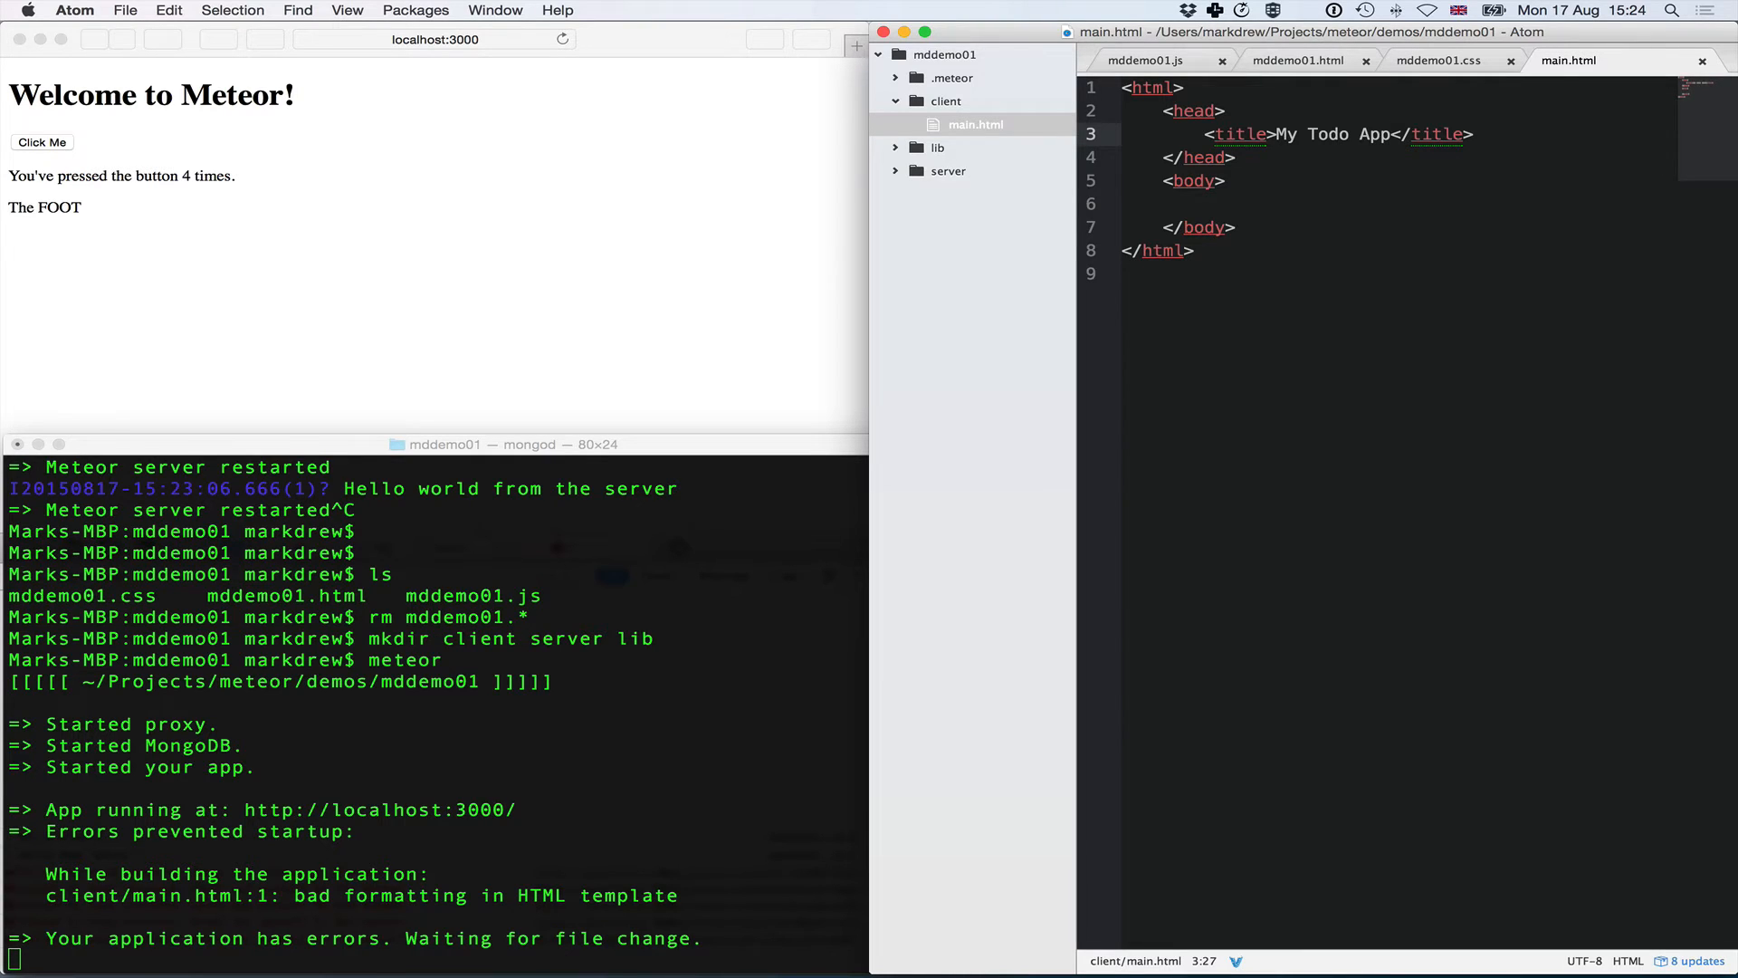
- Save main.html and select the closing html tag line after the template formatting error
{"action": "left_click", "coordinate": [1392, 134]}
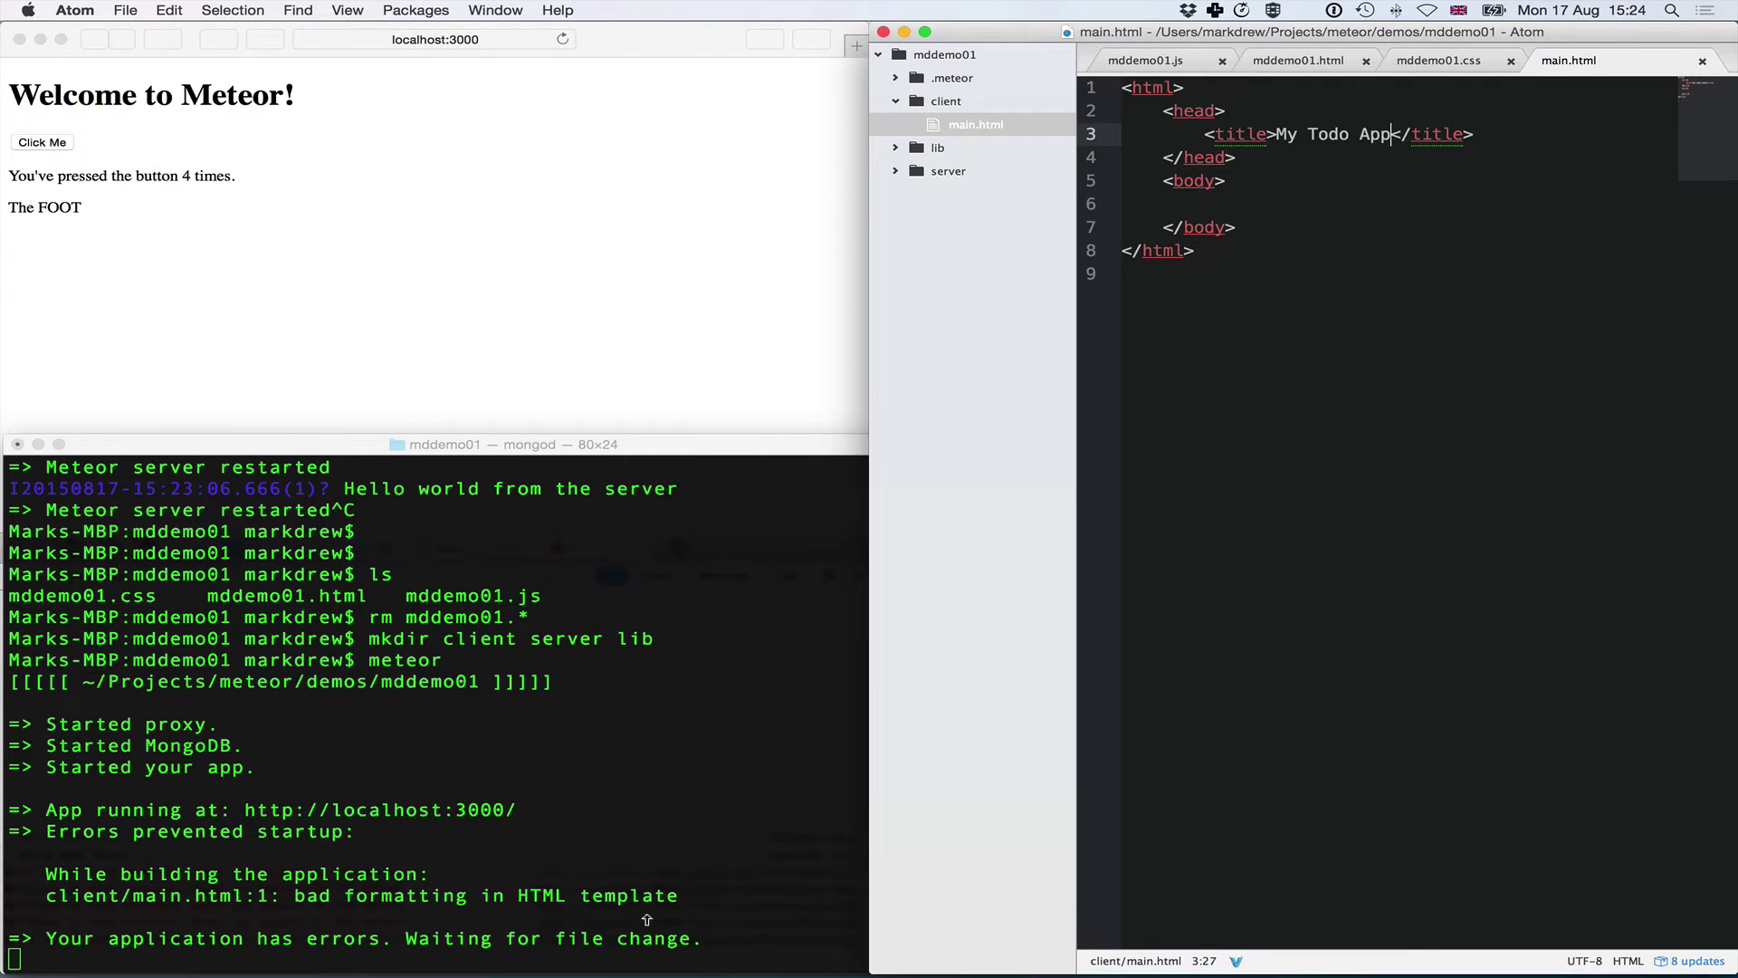
{"action": "left_click", "coordinate": [1211, 250]}
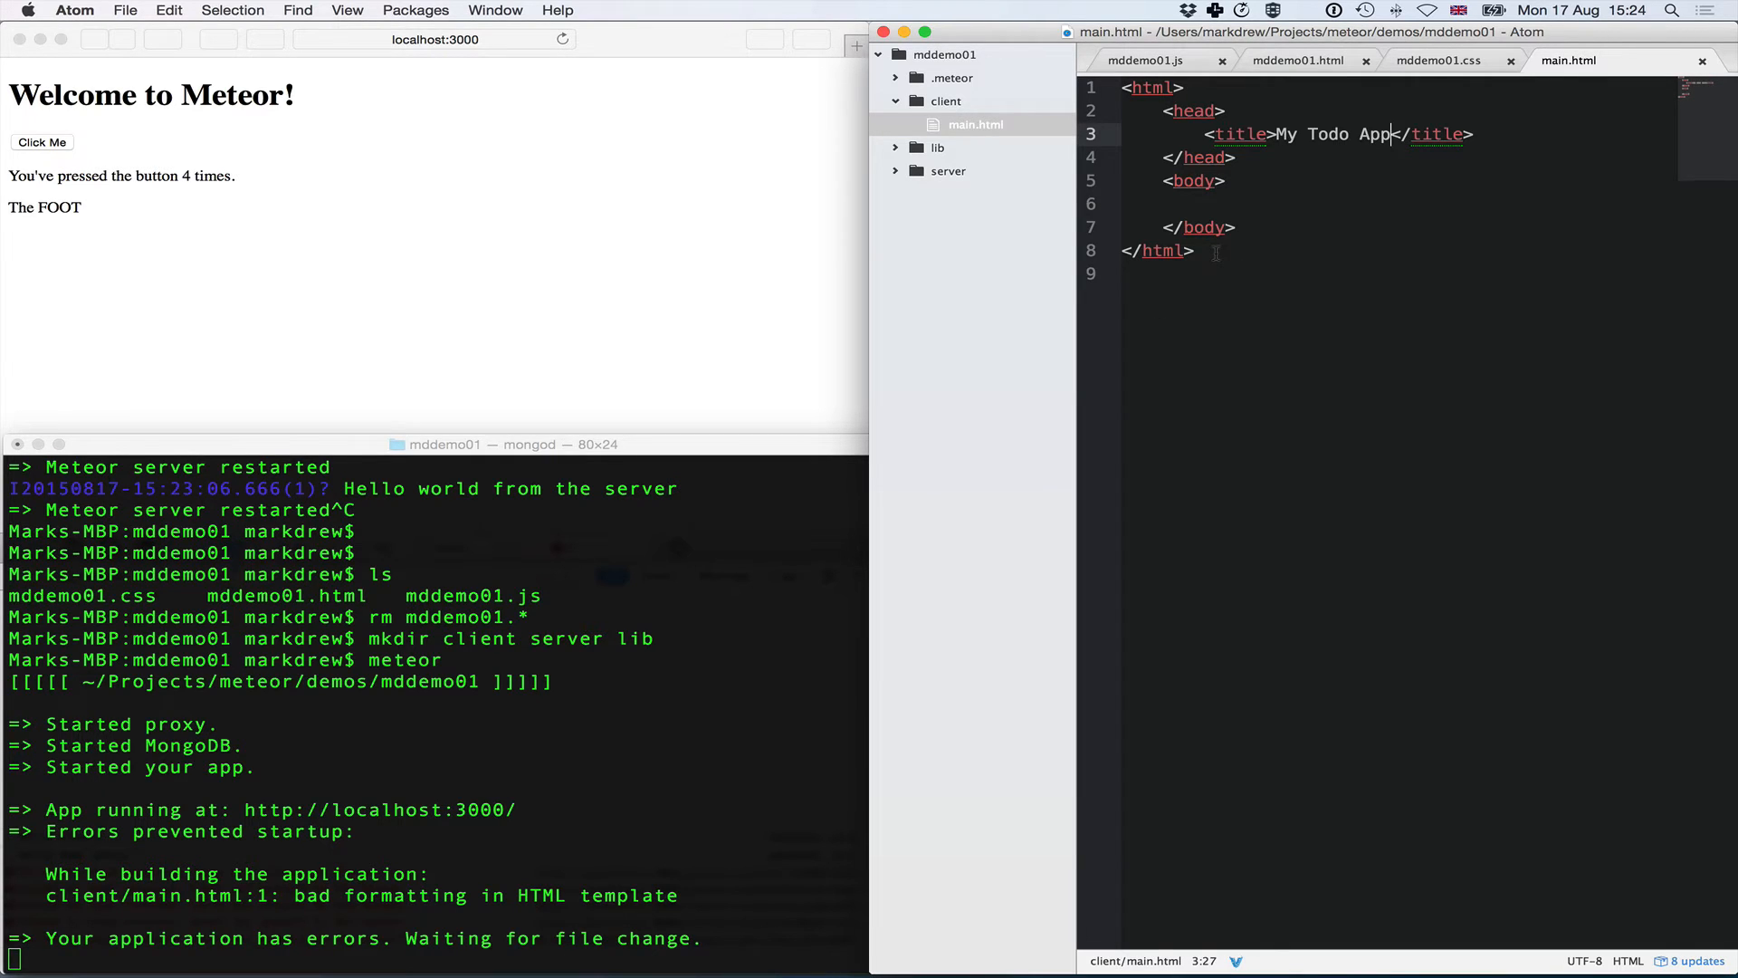
{"action": "left_click", "coordinate": [1124, 250]}
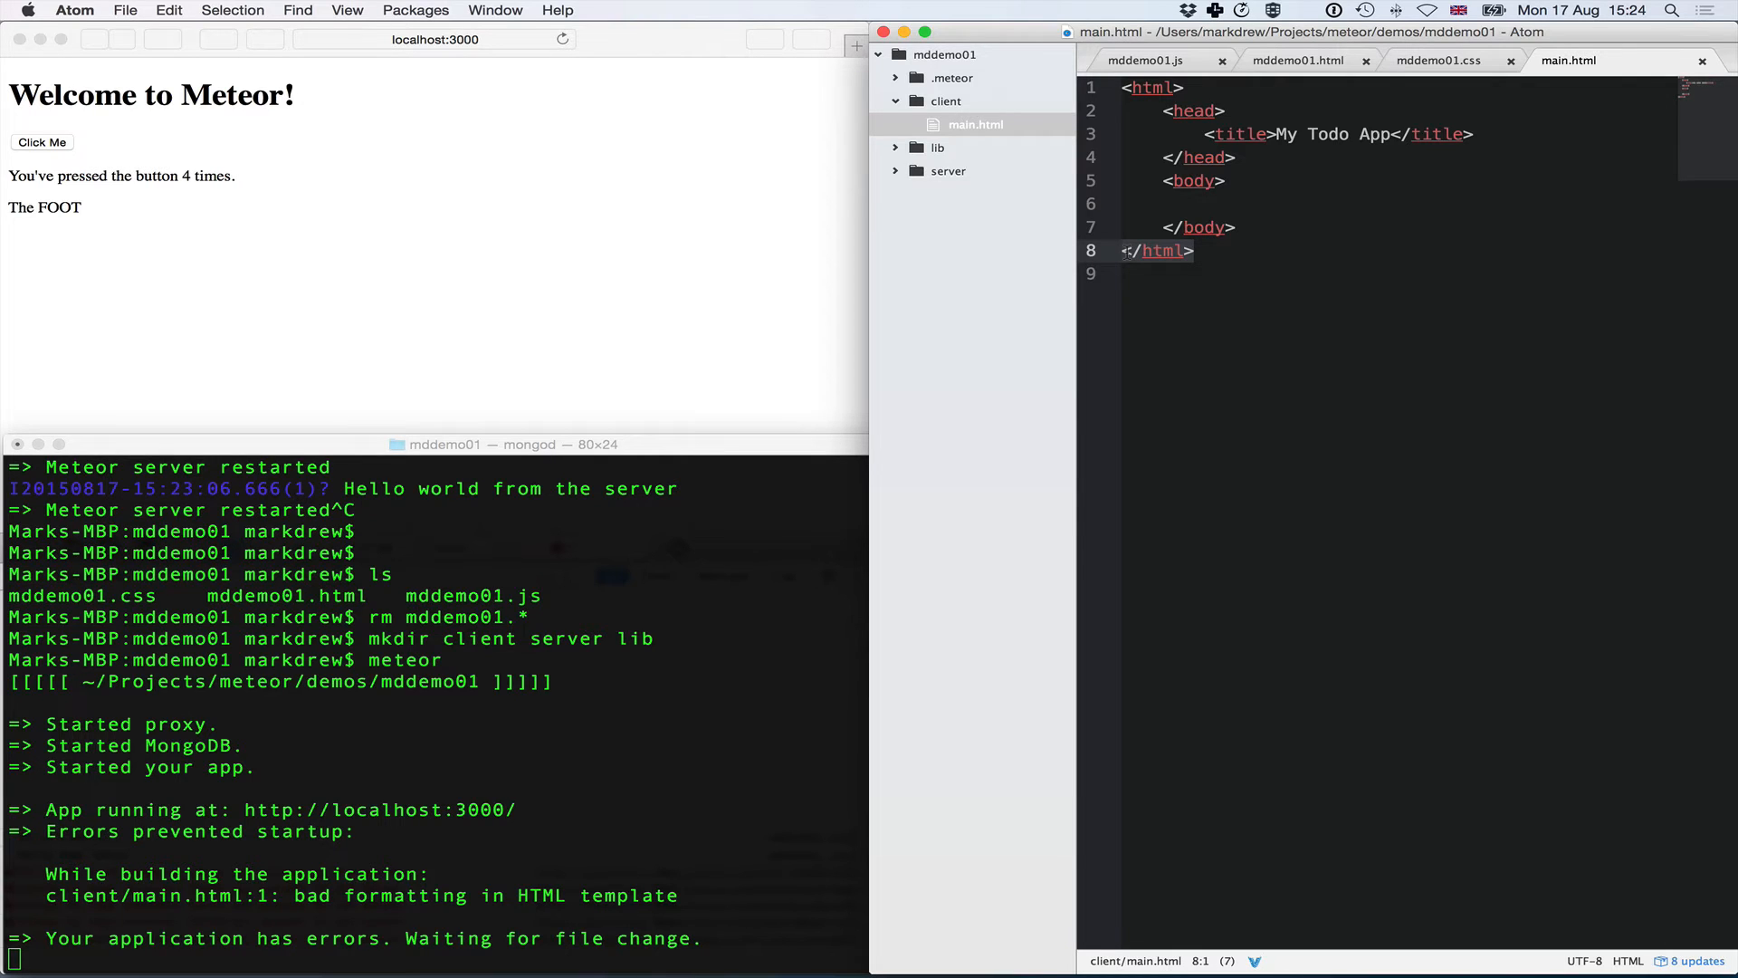
- Replace the html wrapper with <template name="body"> ... </template> around head and body
{"action": "key", "text": "Backspace"}
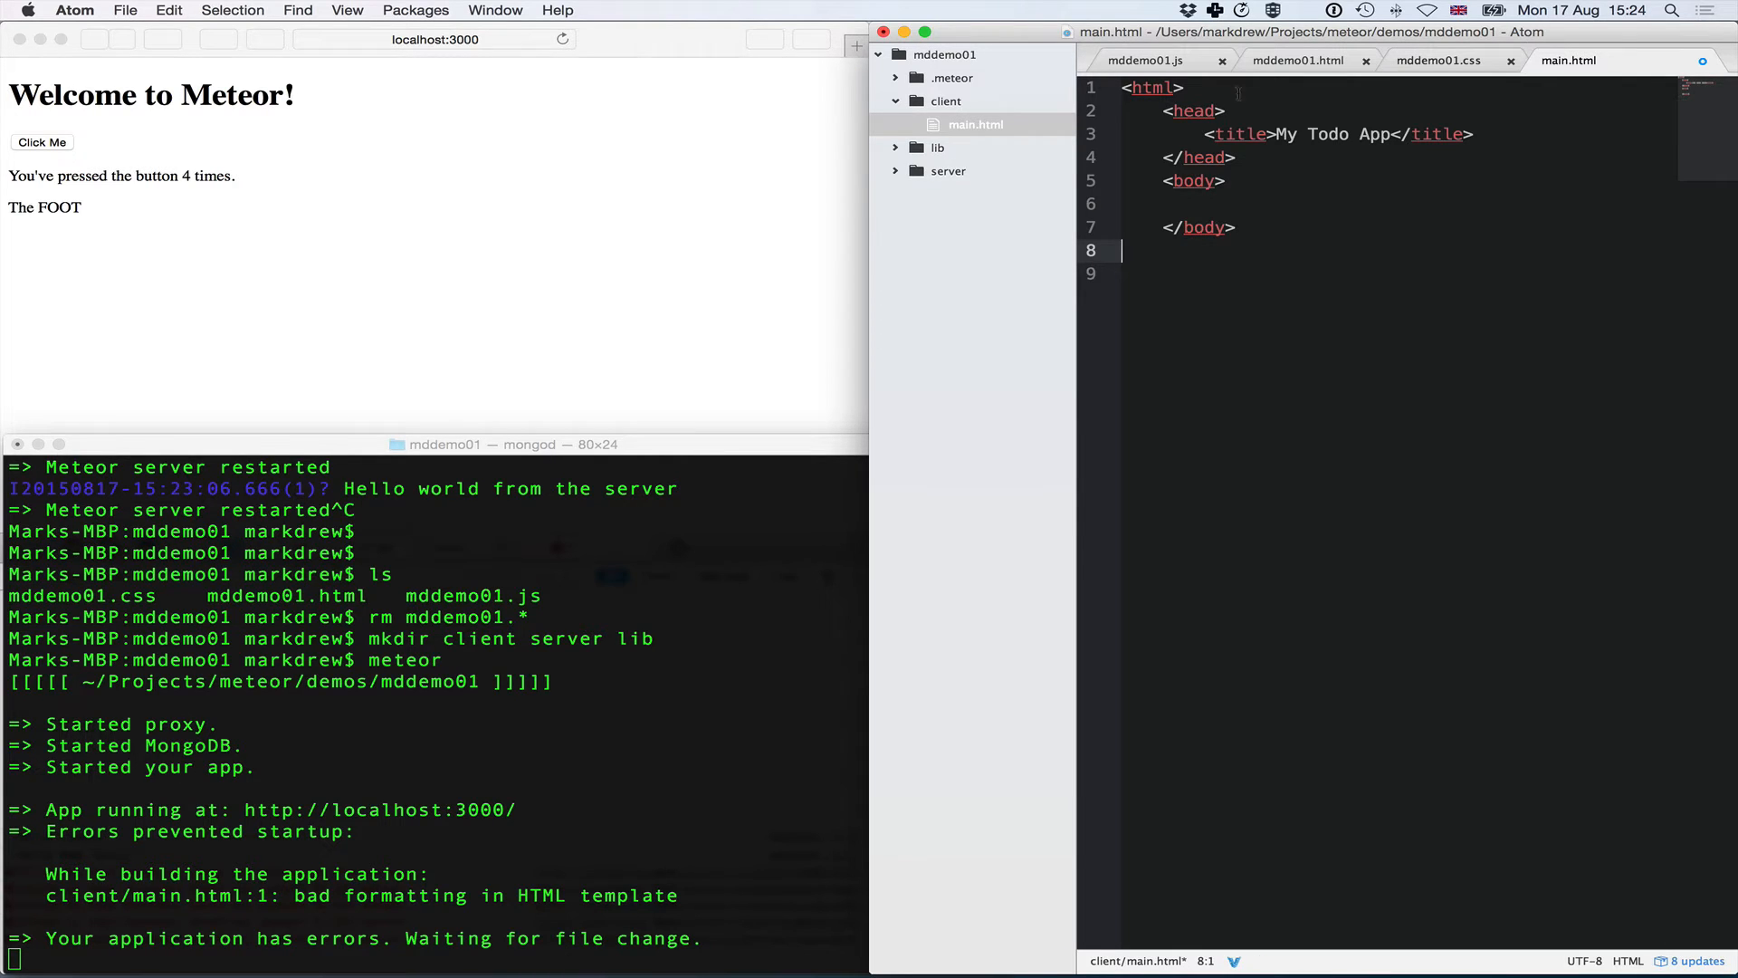
{"action": "type", "text": "Mc"}
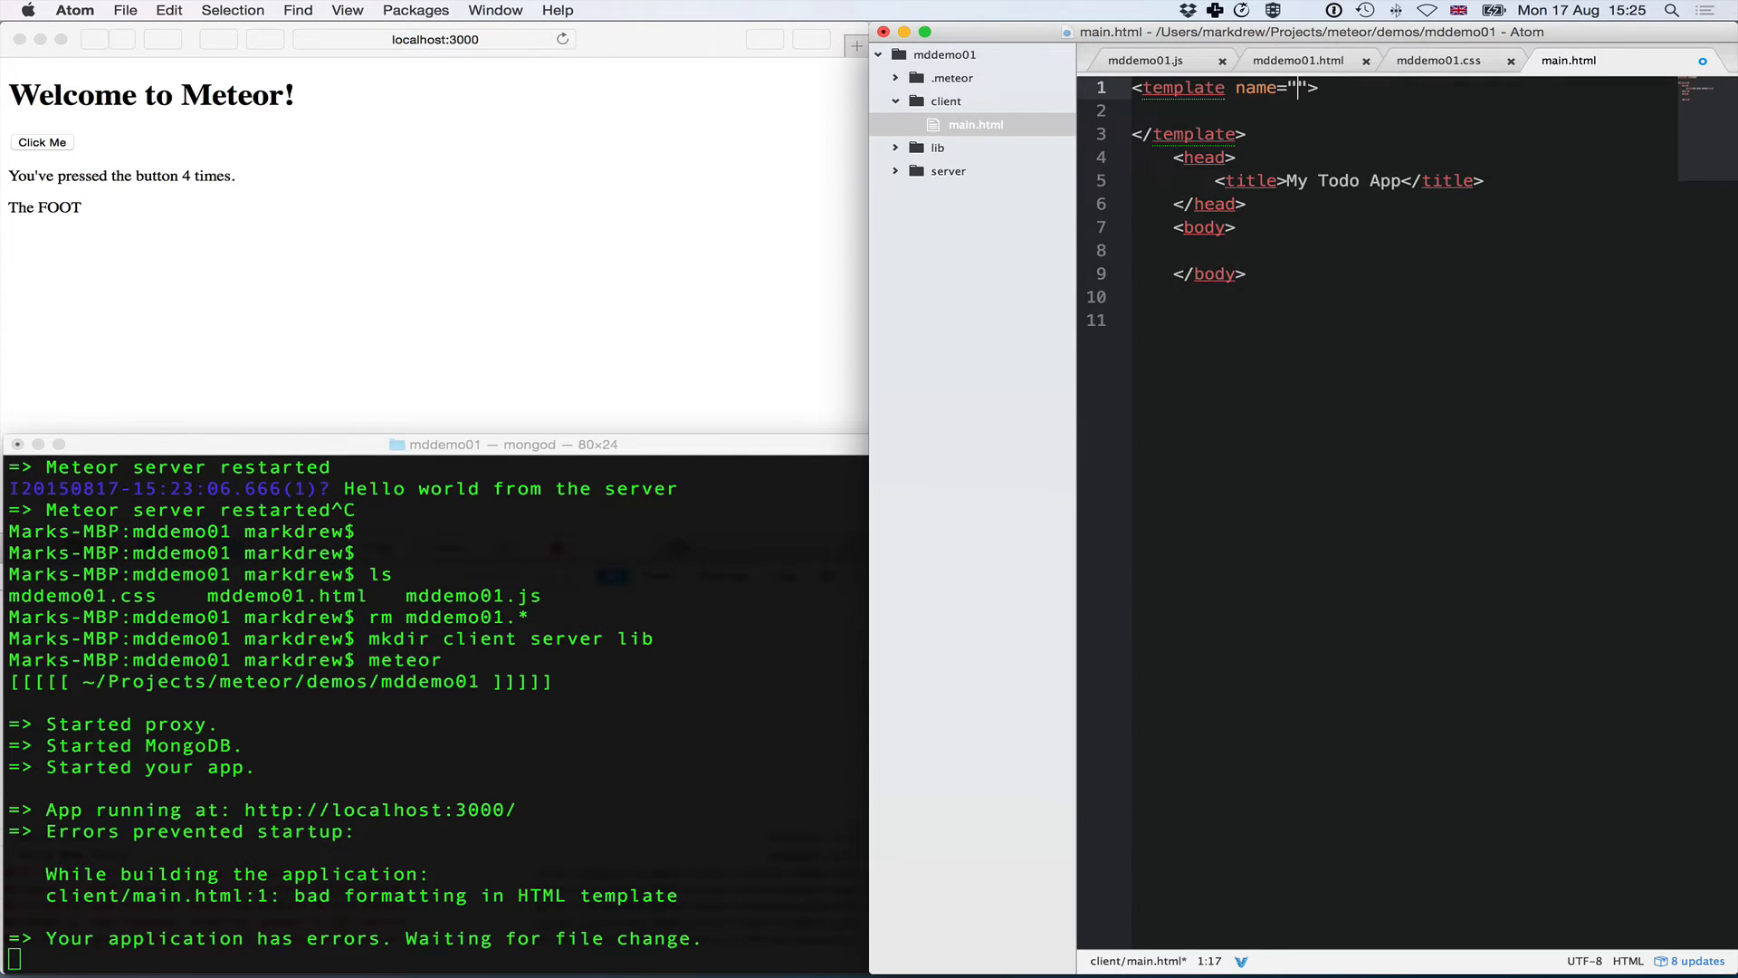
{"action": "type", "text": "body"}
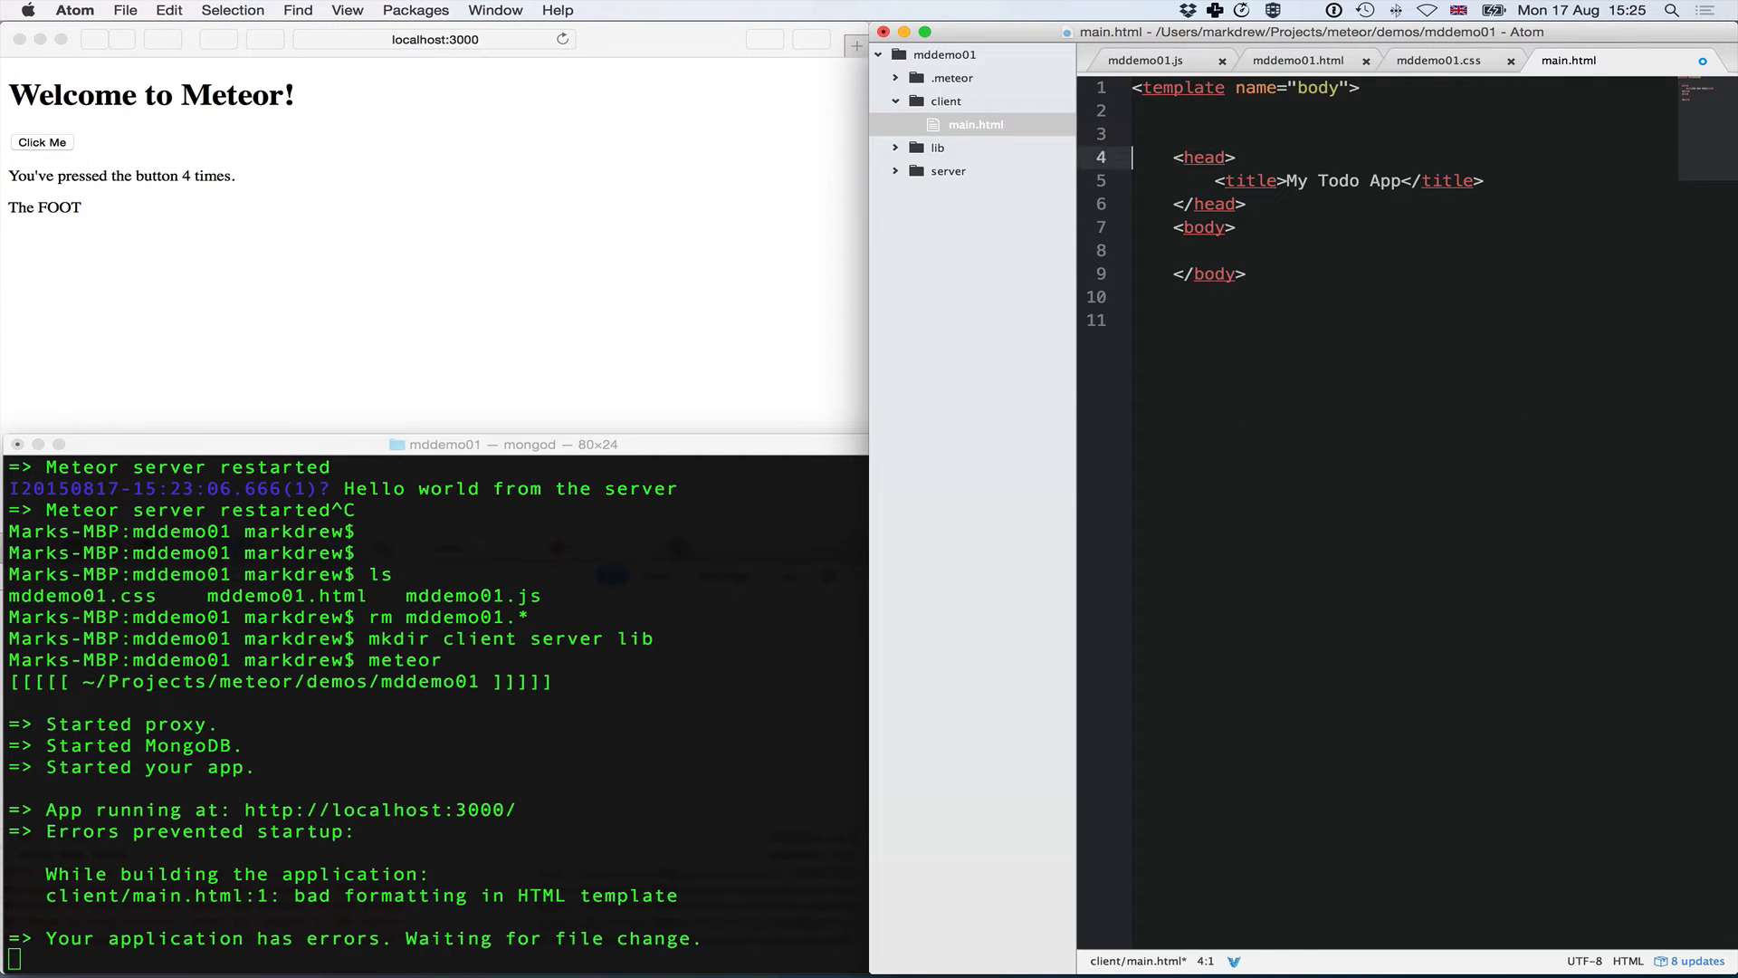
{"action": "type", "text": "</template>"}
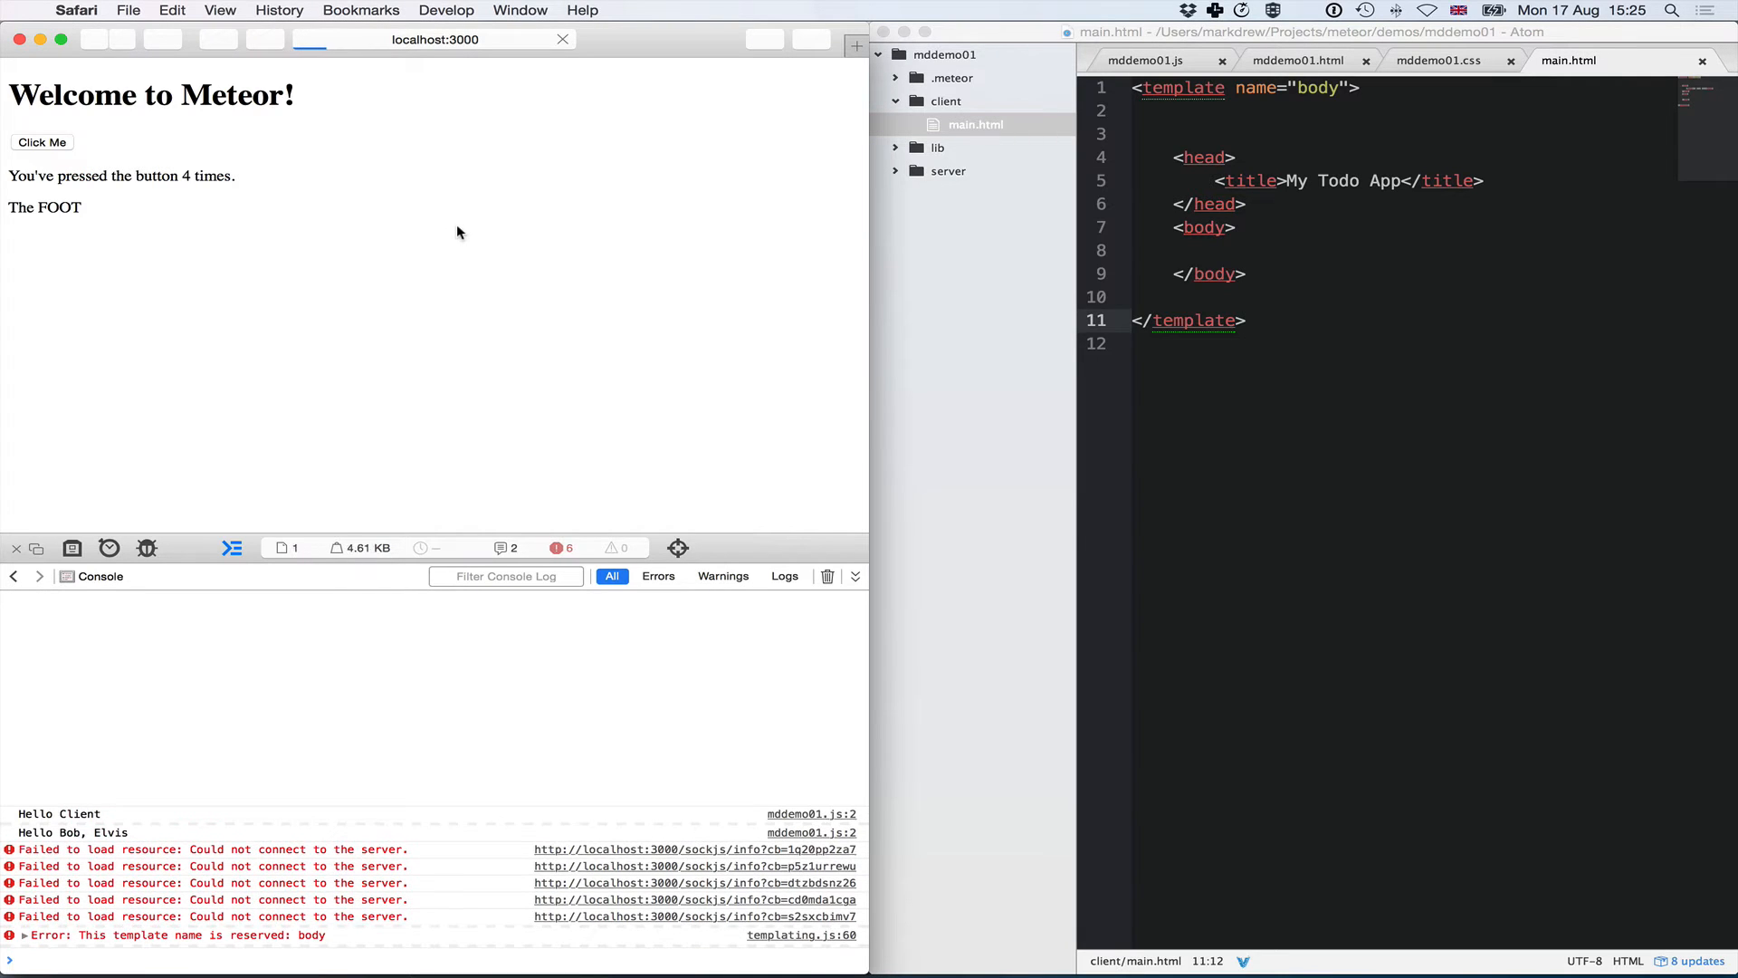
- View the blank Safari page and the 'template name body is reserved' console error
{"action": "left_click", "coordinate": [561, 38]}
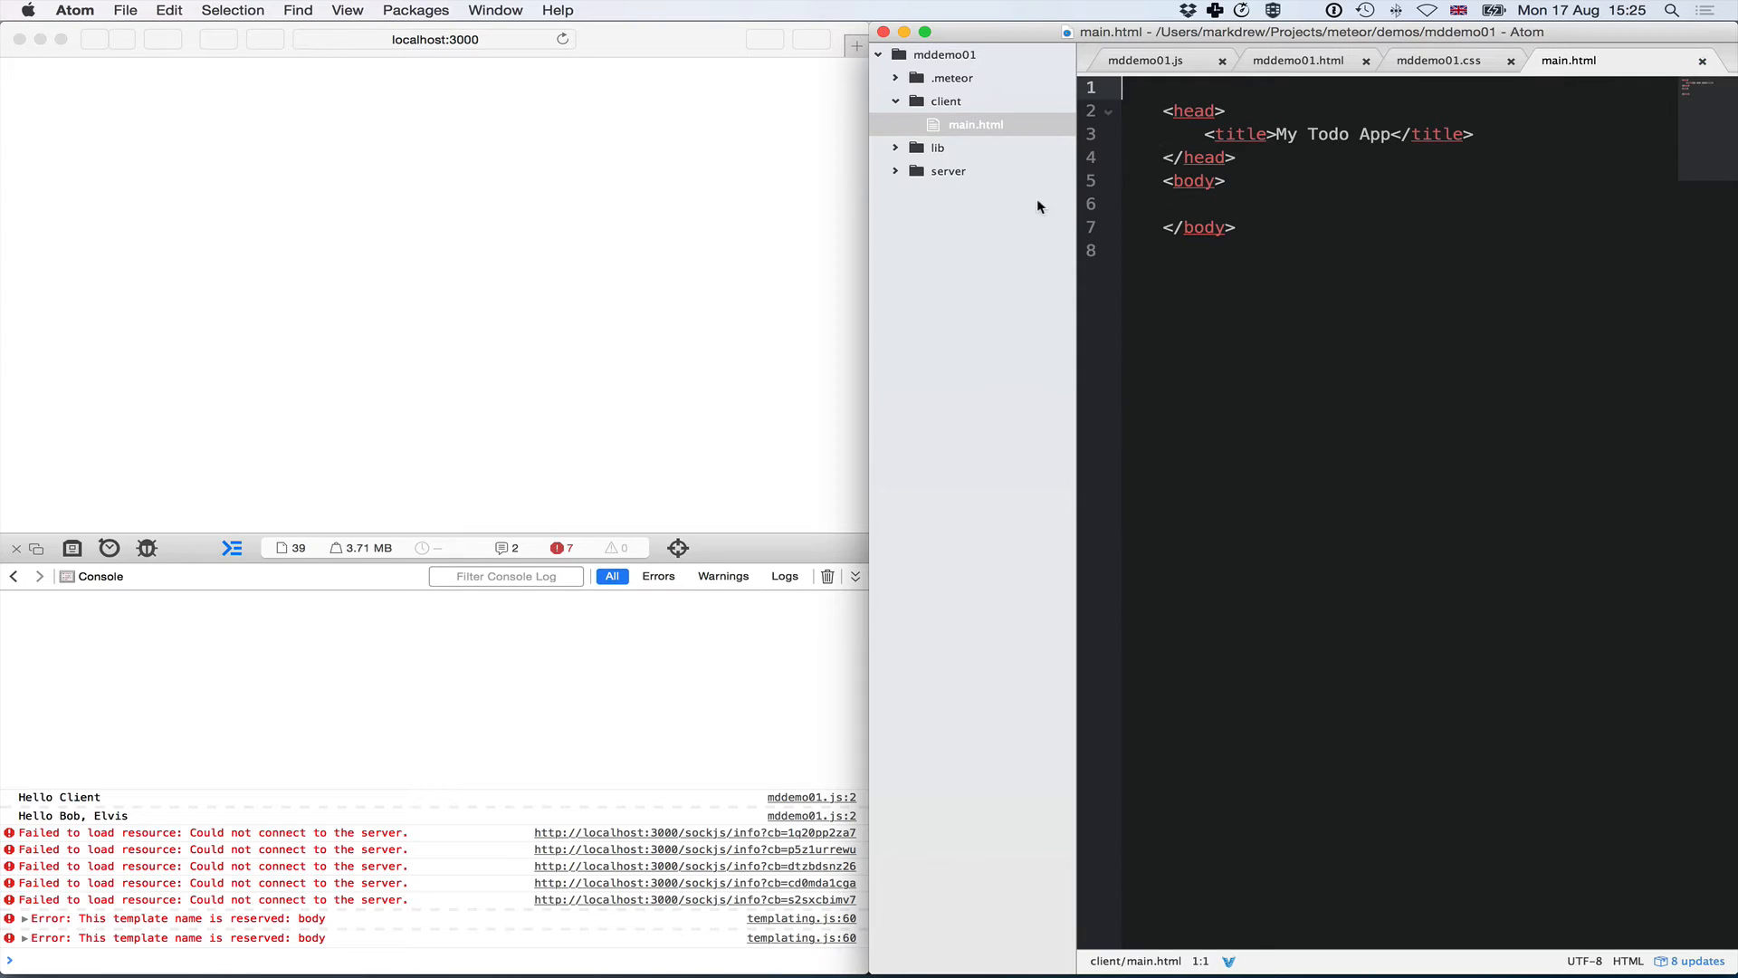
{"action": "left_click", "coordinate": [561, 38]}
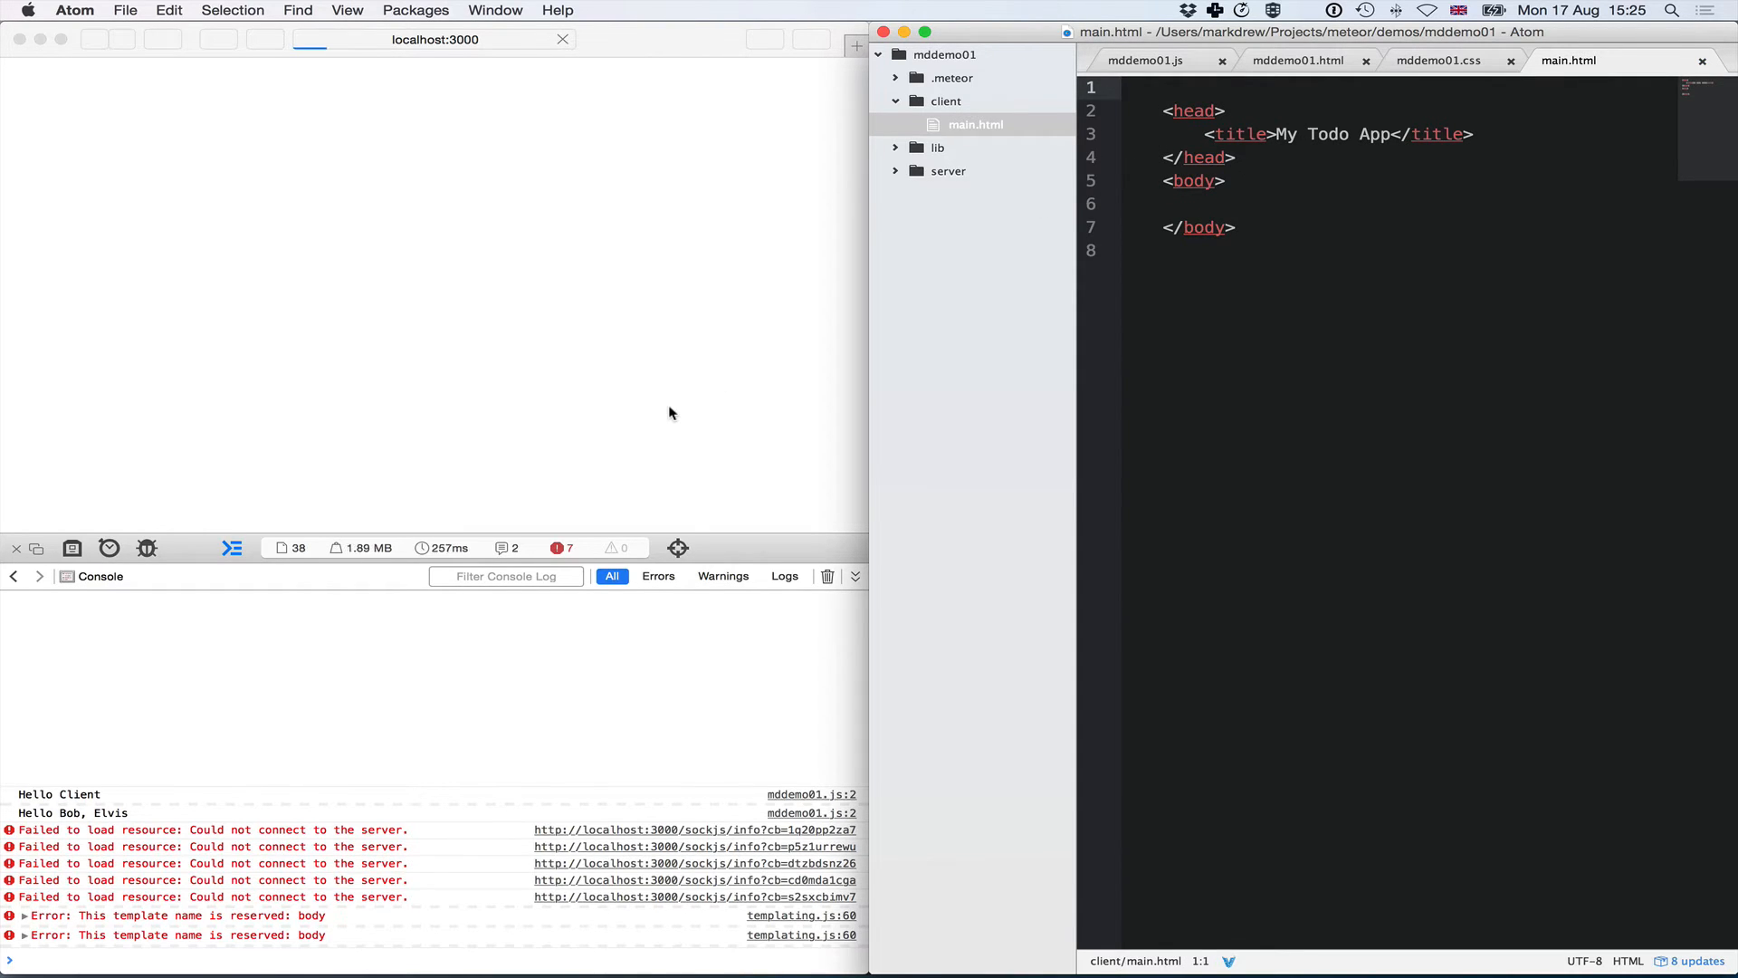
{"action": "left_click", "coordinate": [562, 38]}
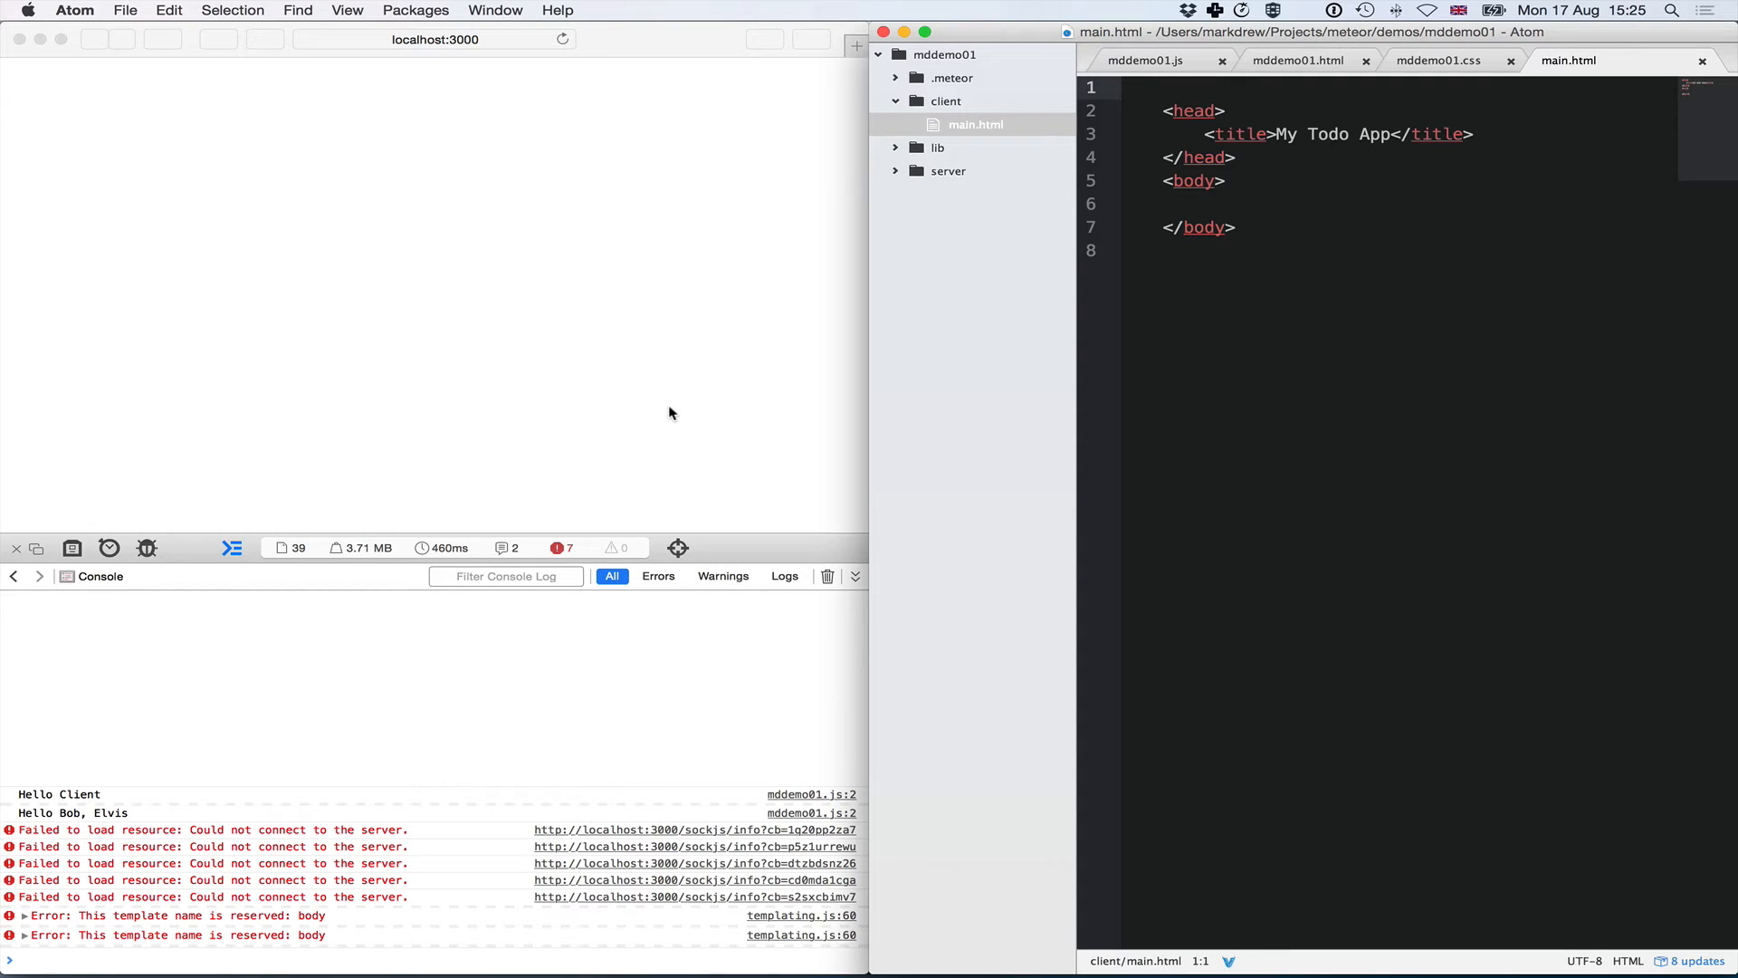
- Add an <h1>Todo App</h1> heading inside the body, save, and view it in Safari
{"action": "left_click", "coordinate": [1174, 204]}
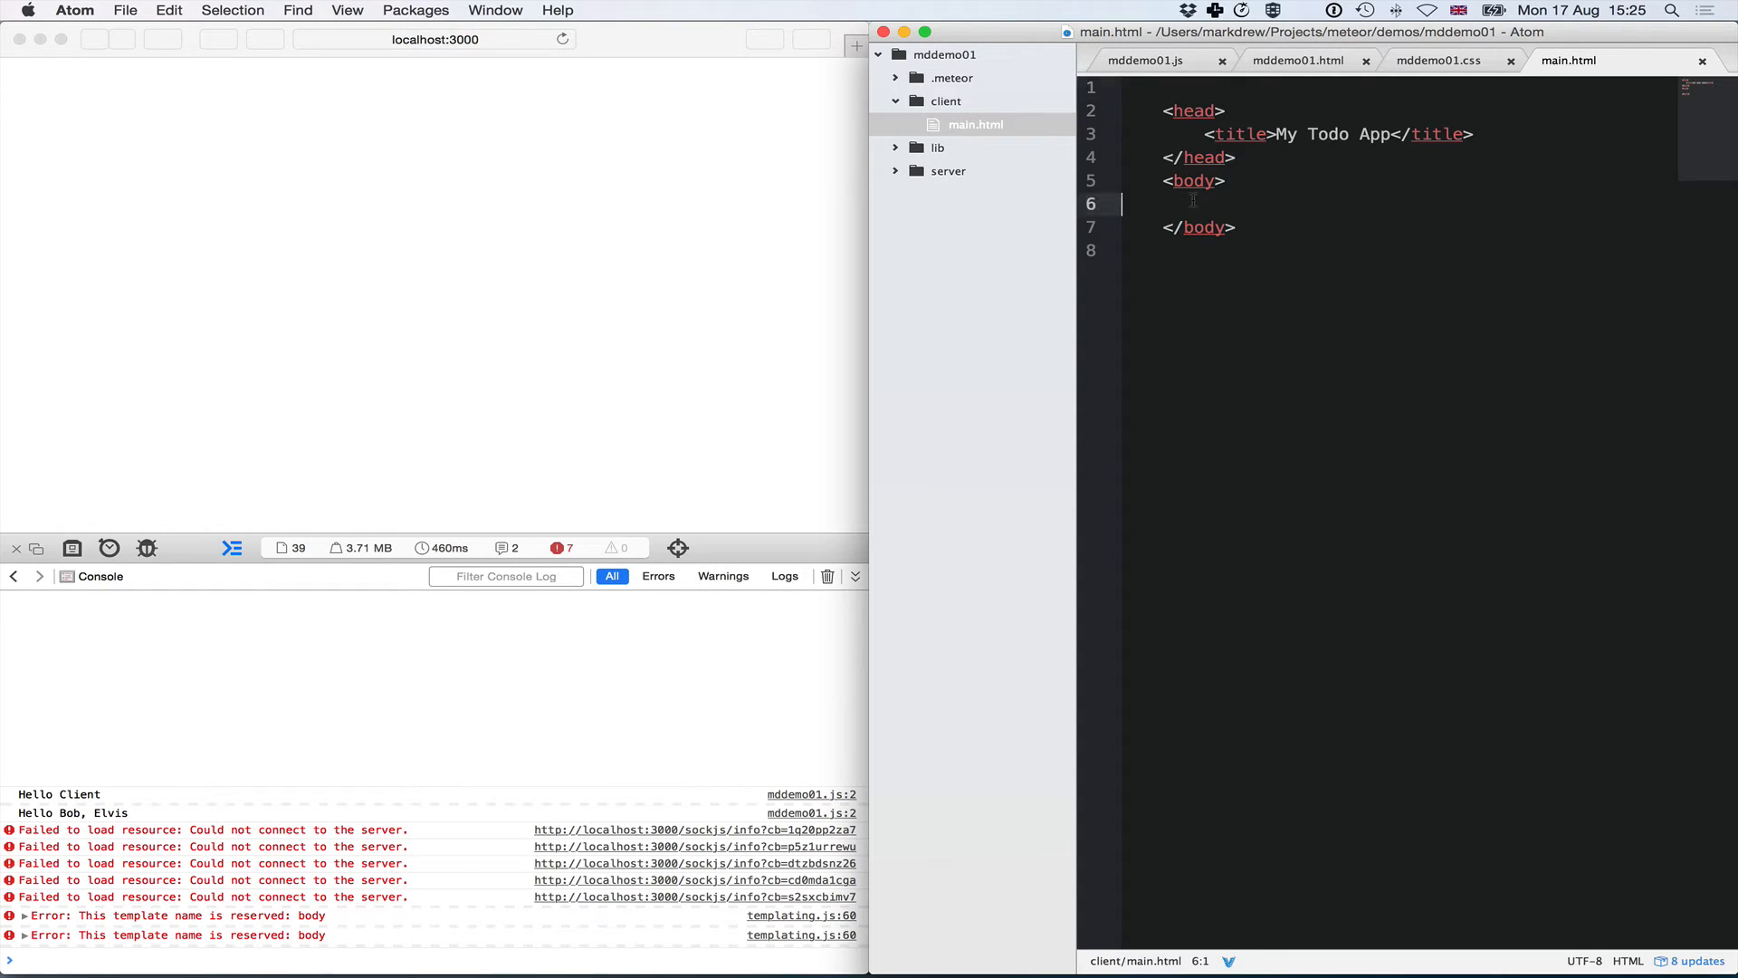
{"action": "type", "text": "<h1></h1>"}
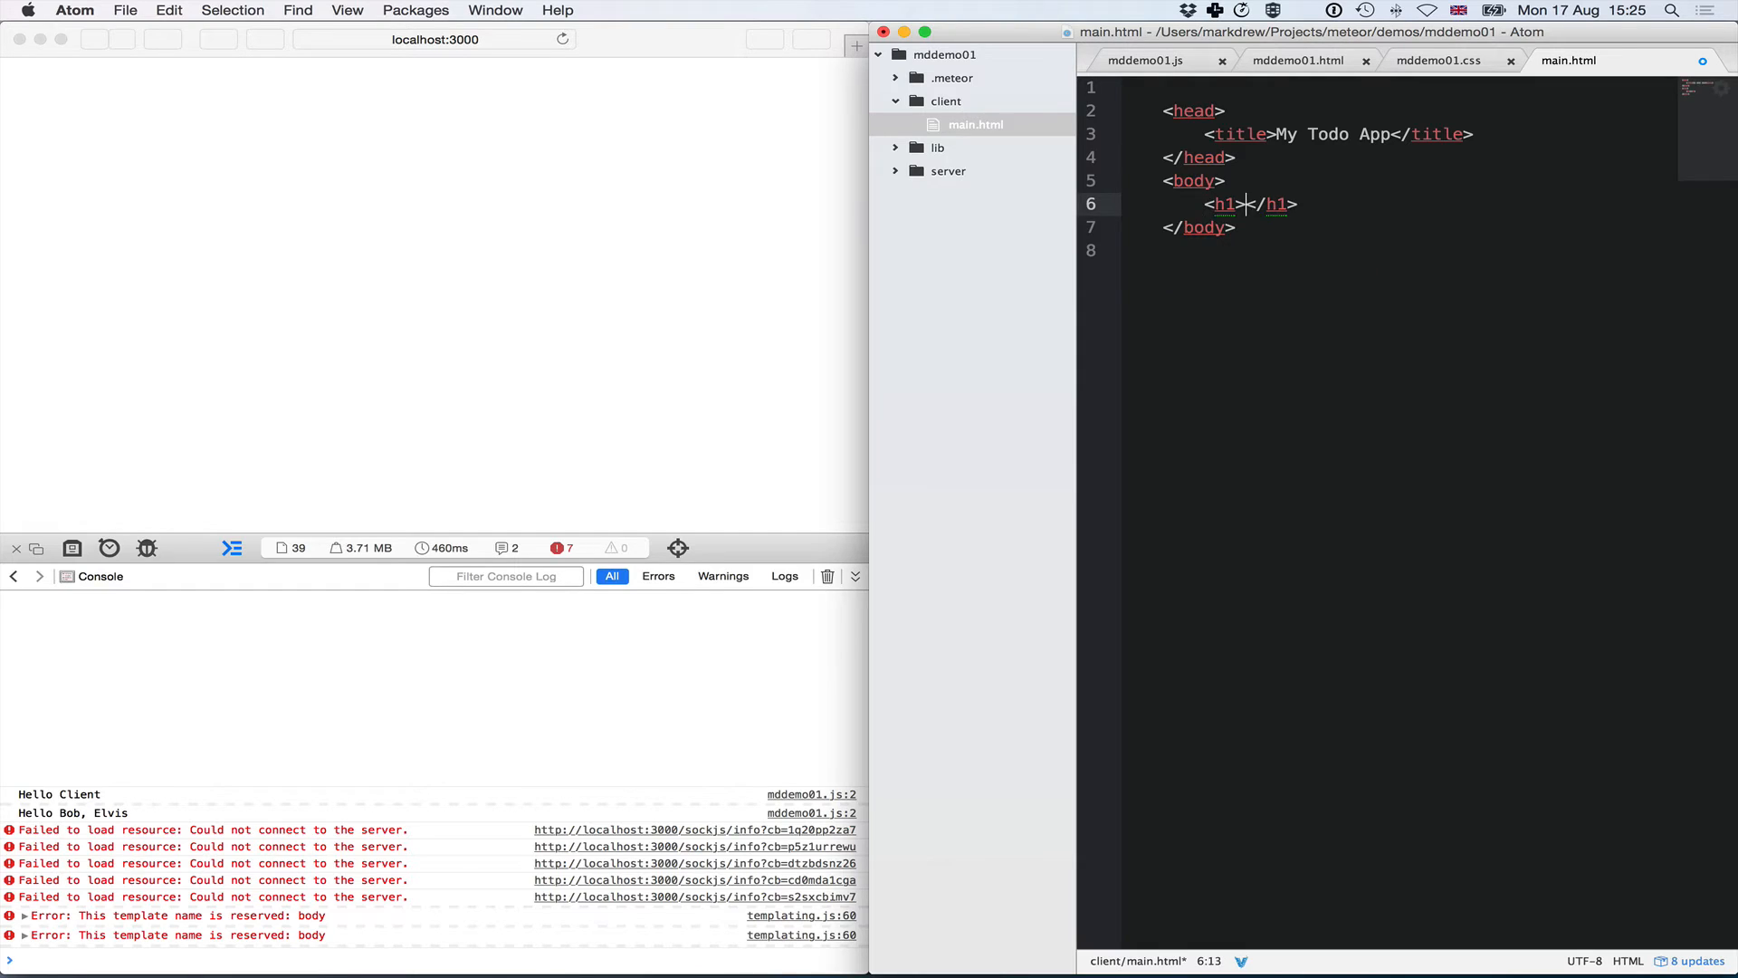
{"action": "type", "text": "Rod"}
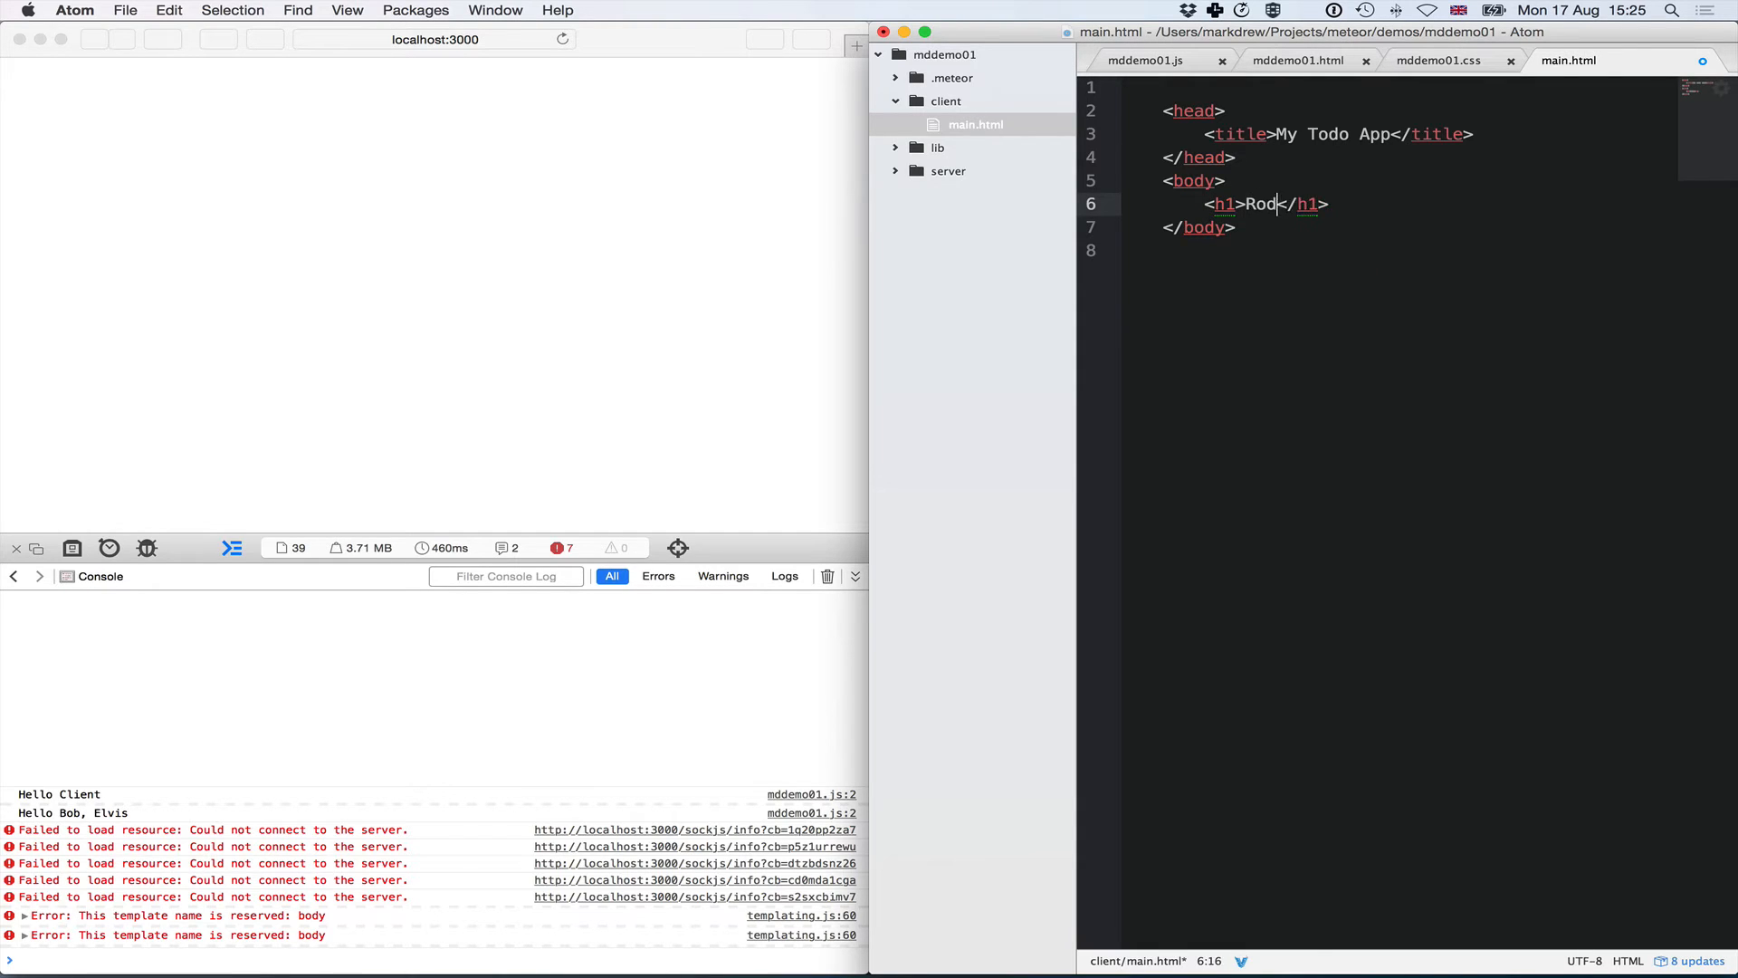
{"action": "type", "text": "Todo App"}
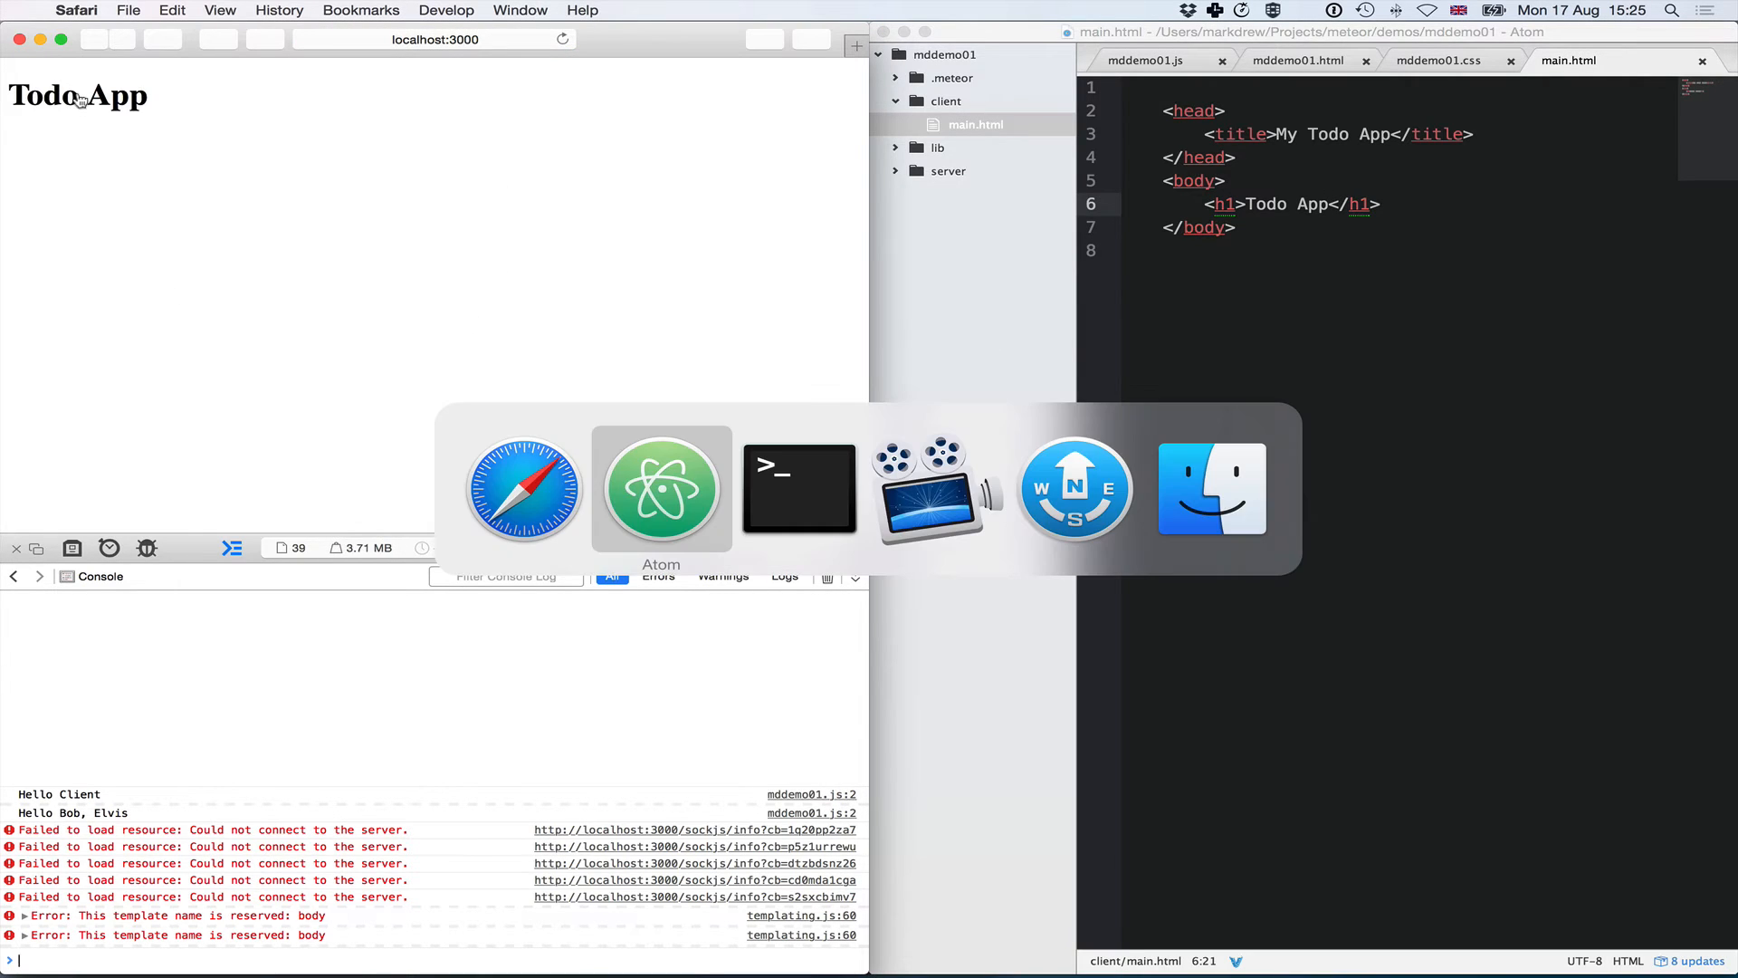
{"action": "left_click", "coordinate": [799, 487]}
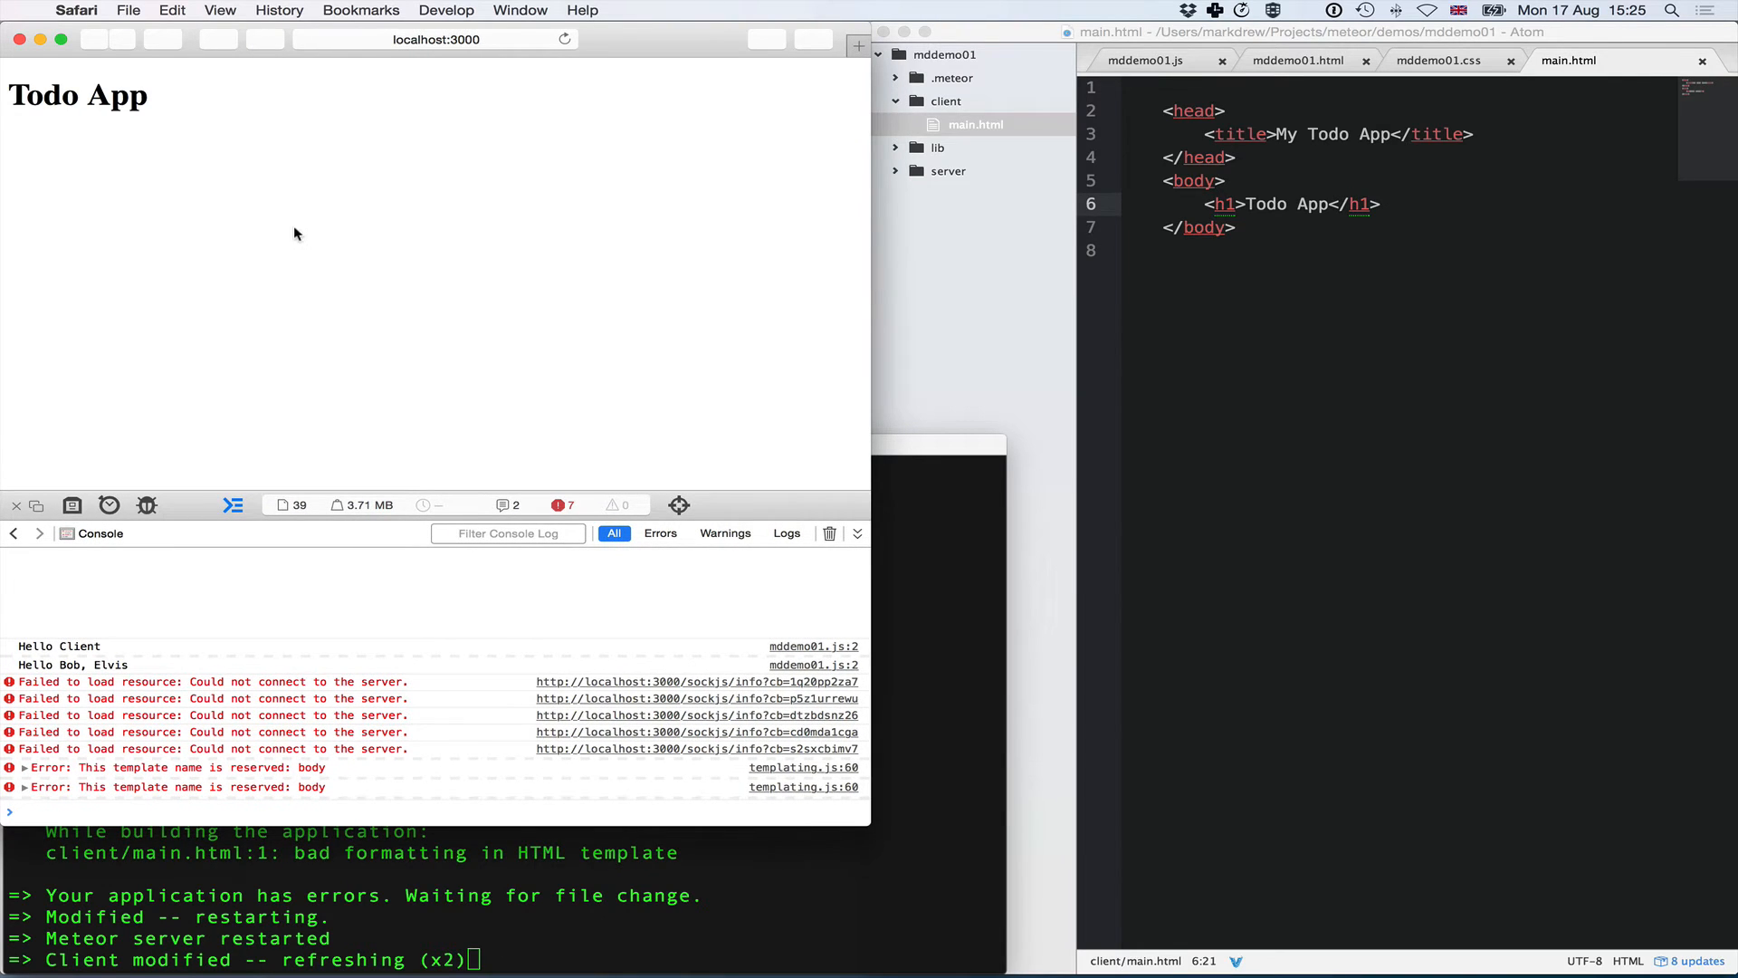
- Add a <ul> list to the body containing a {{> todo}} template inclusion
{"action": "left_click", "coordinate": [1236, 228]}
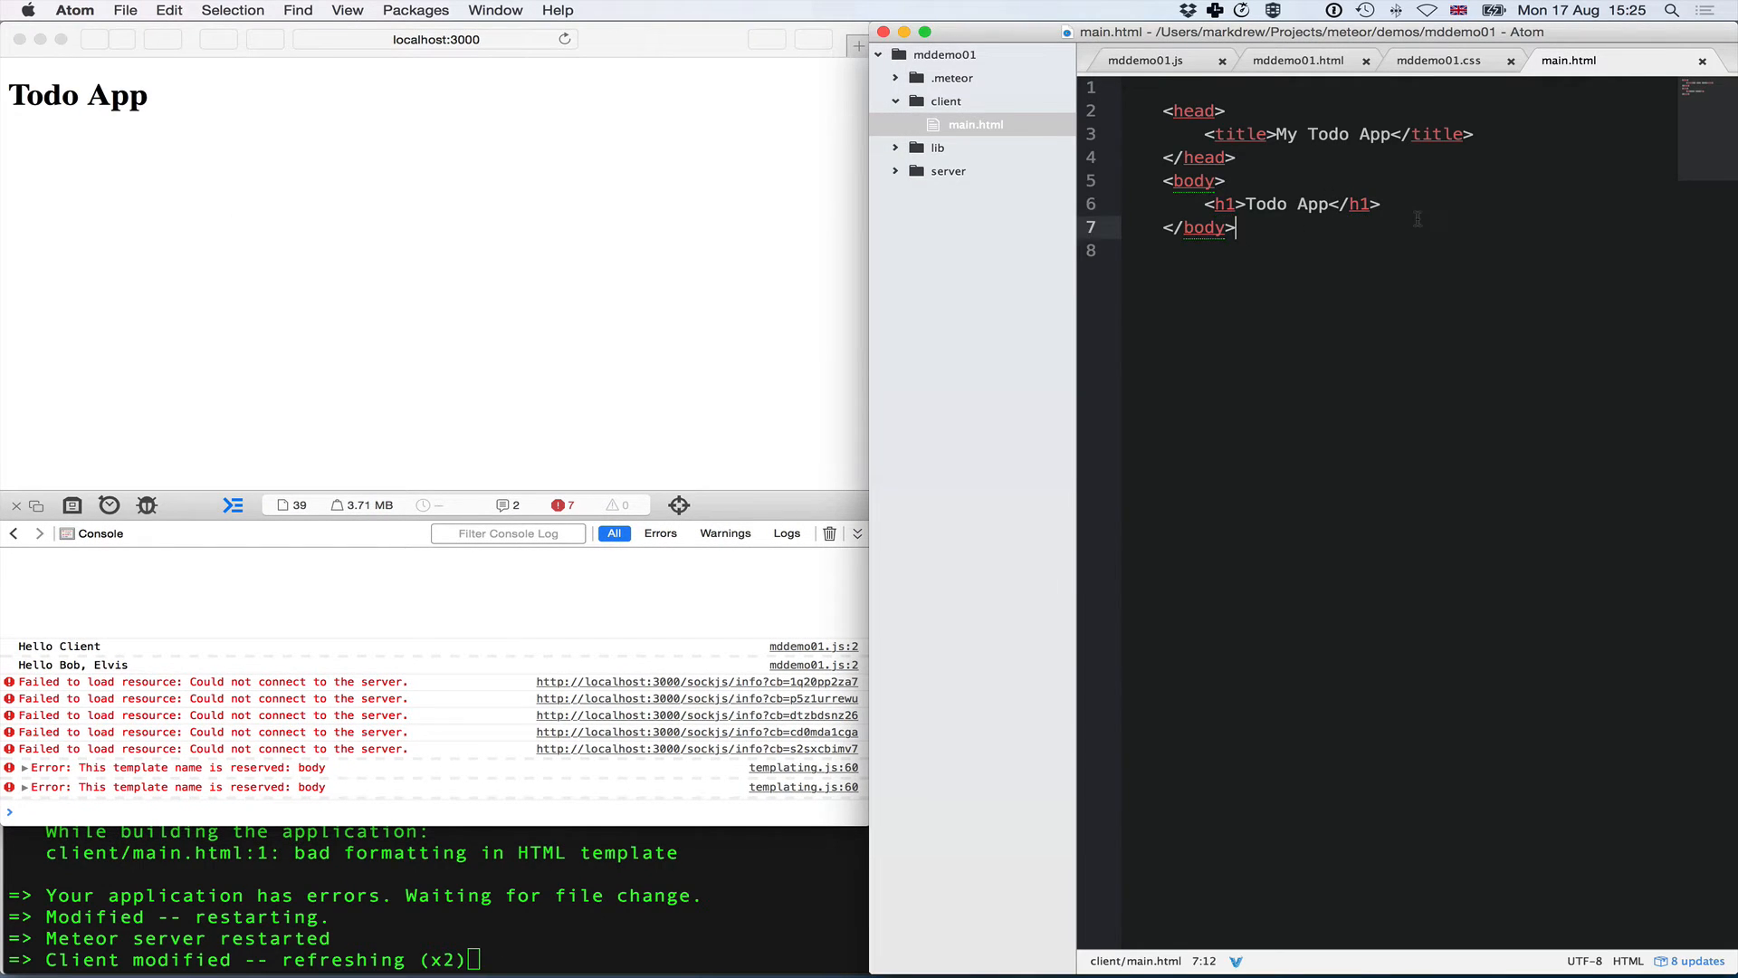
{"action": "key", "text": "Return"}
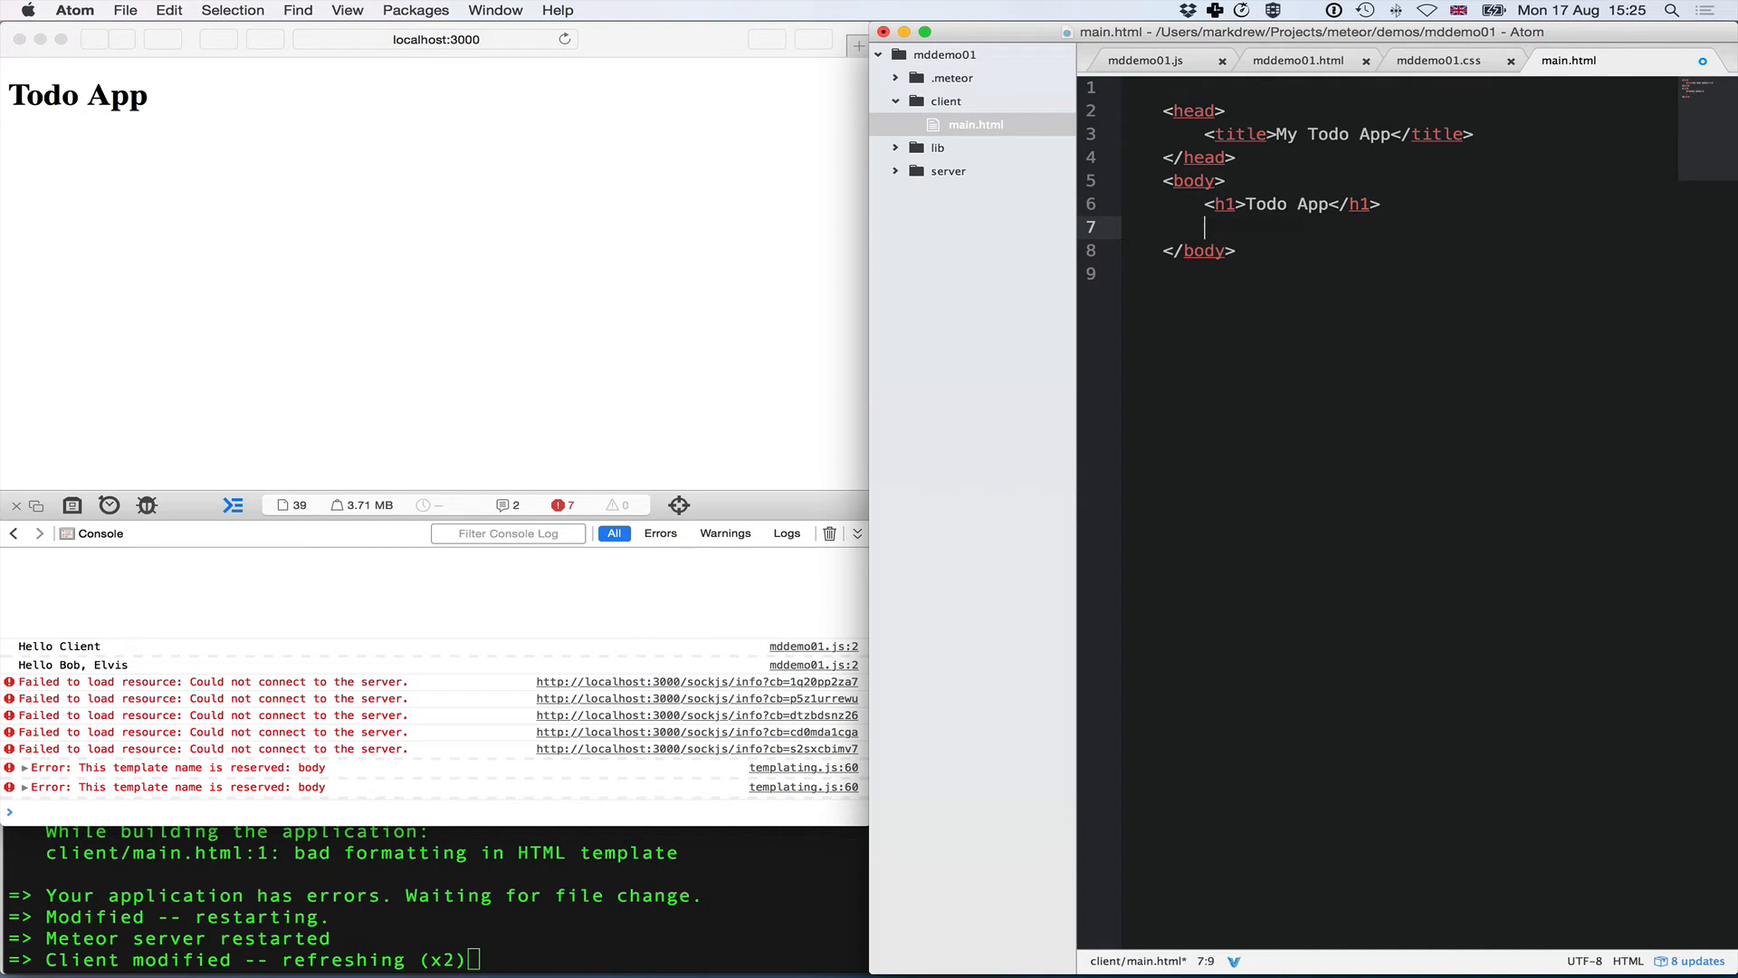
{"action": "type", "text": "<ul>"}
{"action": "type", "text": "{{>"}
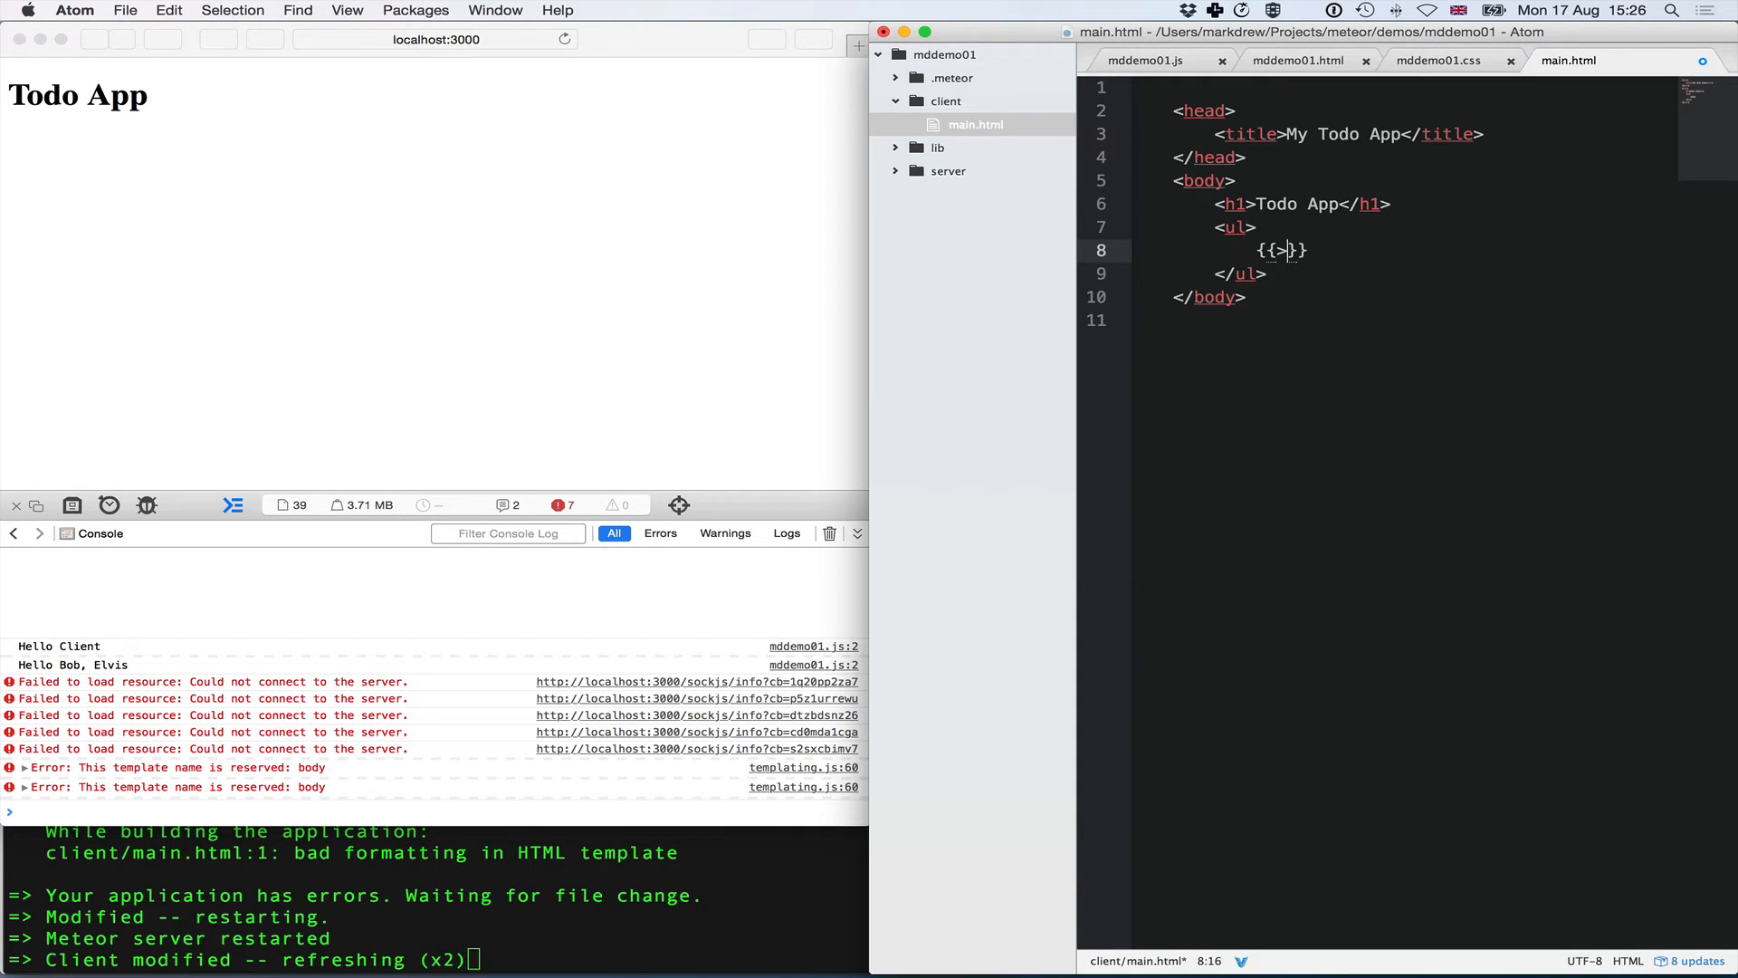
{"action": "type", "text": "todo"}
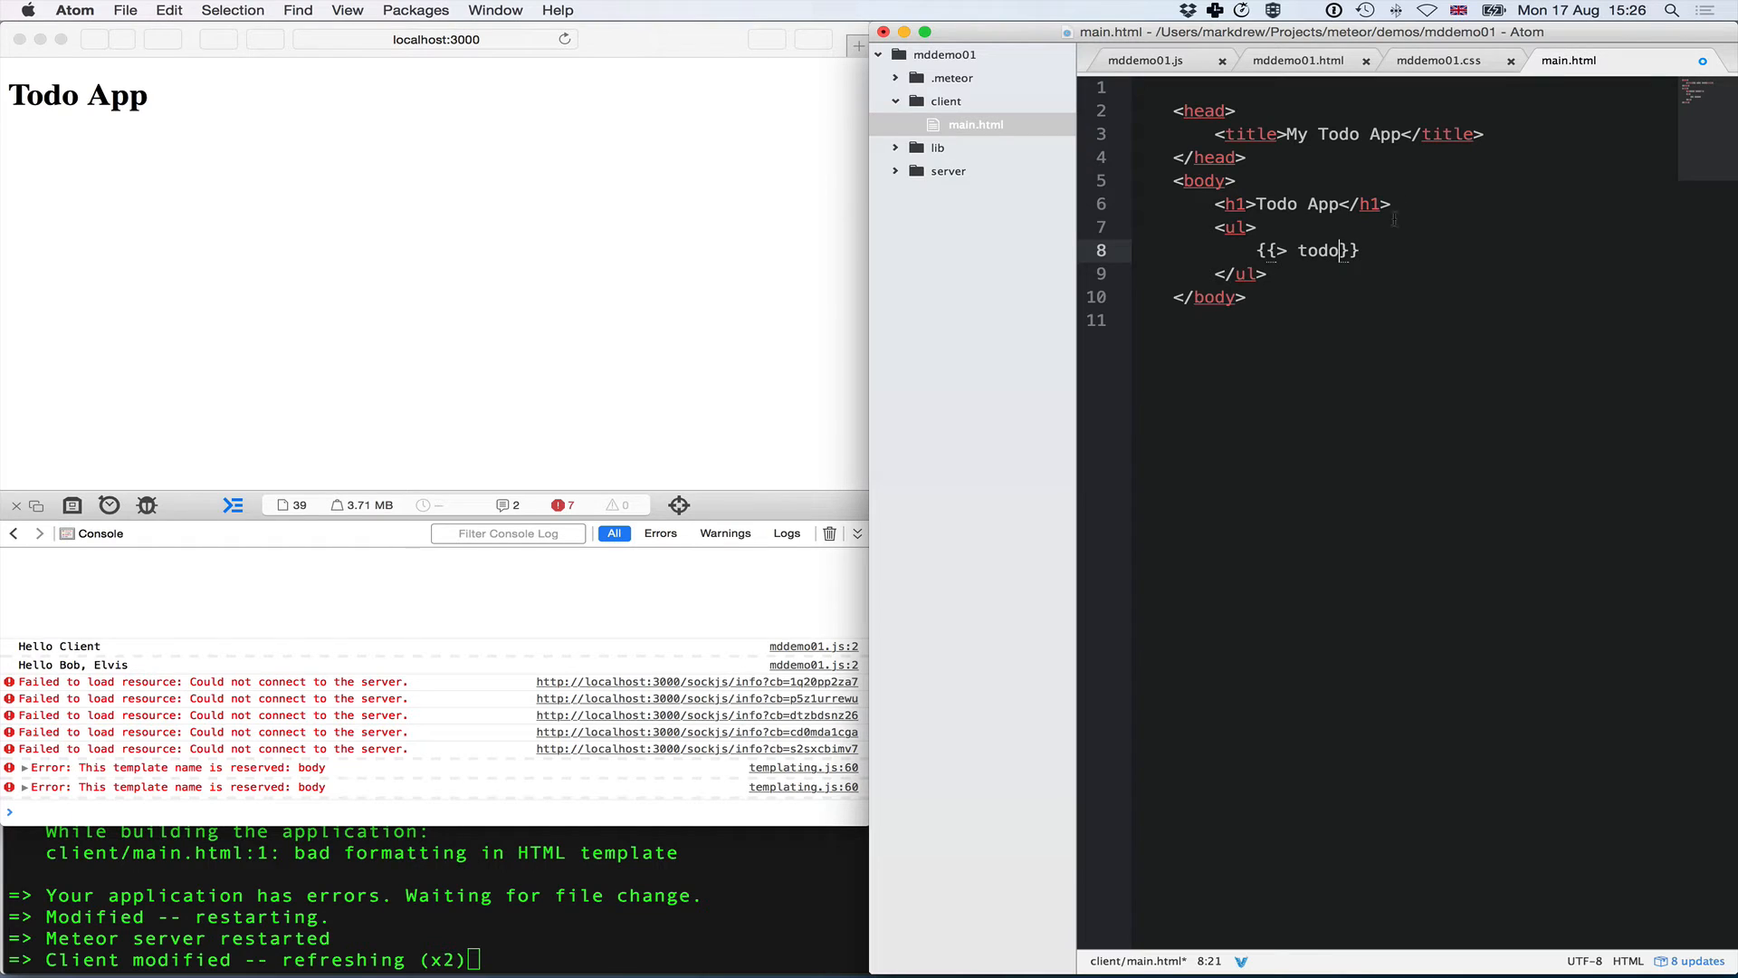
- Define <template name="todo"> after the body holding an <li>Todo Item</li> entry
{"action": "left_click", "coordinate": [1246, 295]}
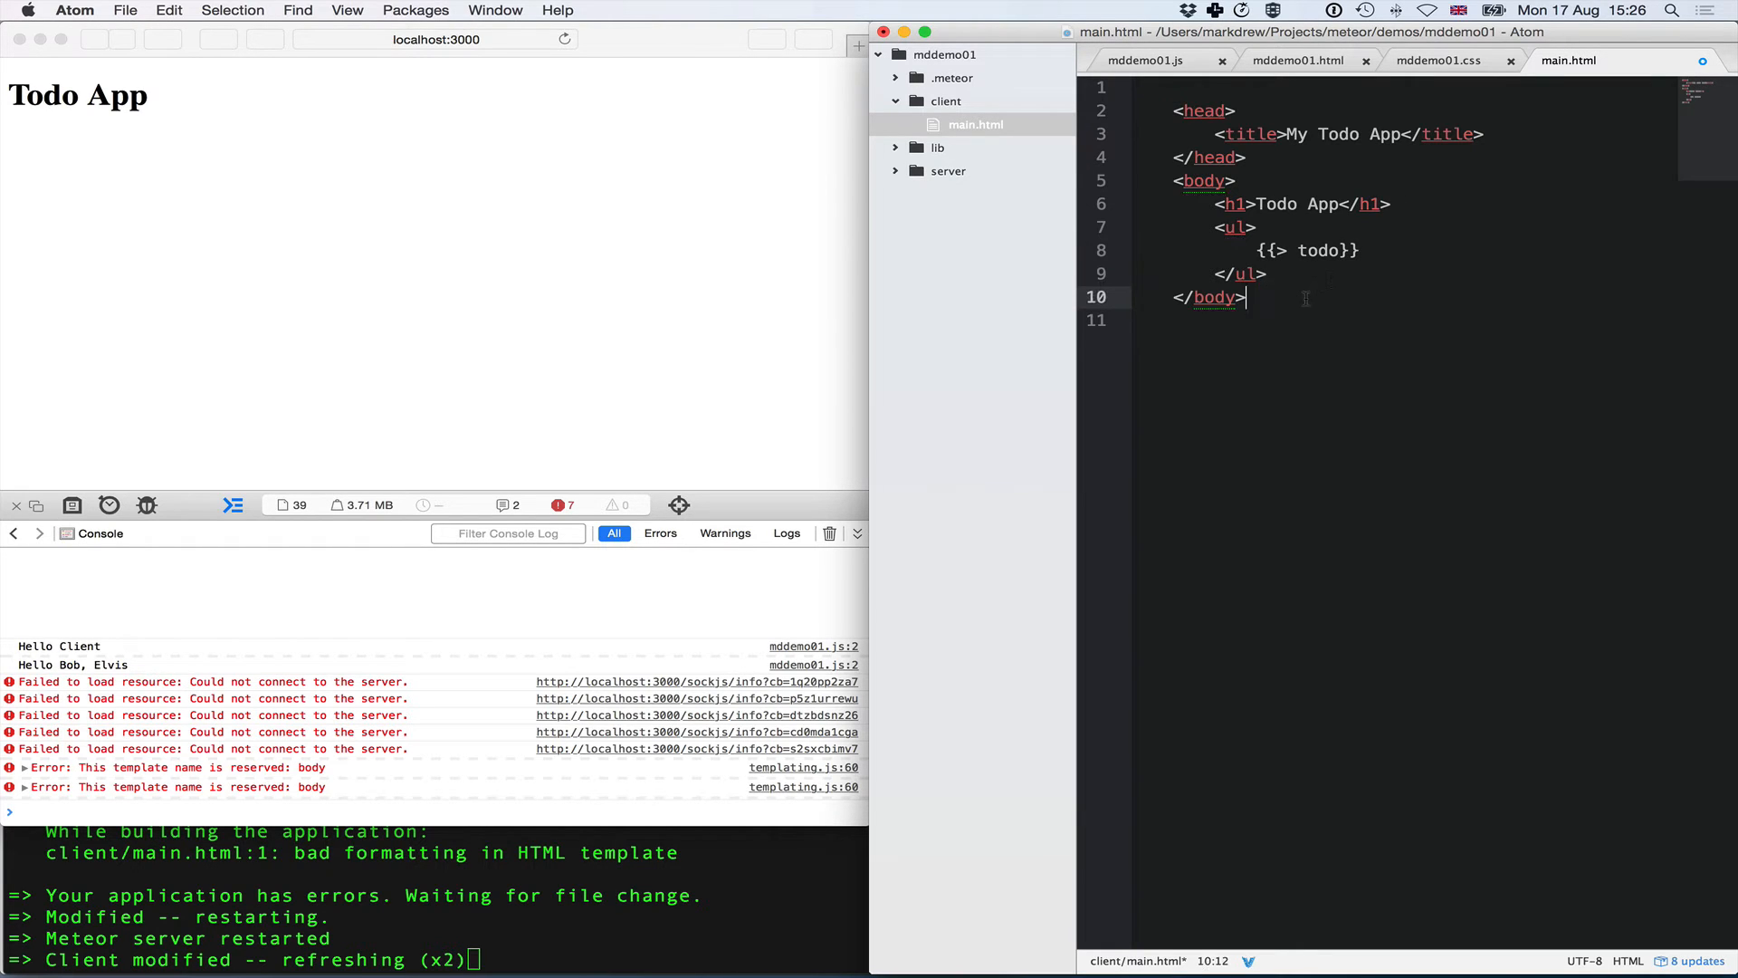
{"action": "type", "text": "template name=\"todo\">"}
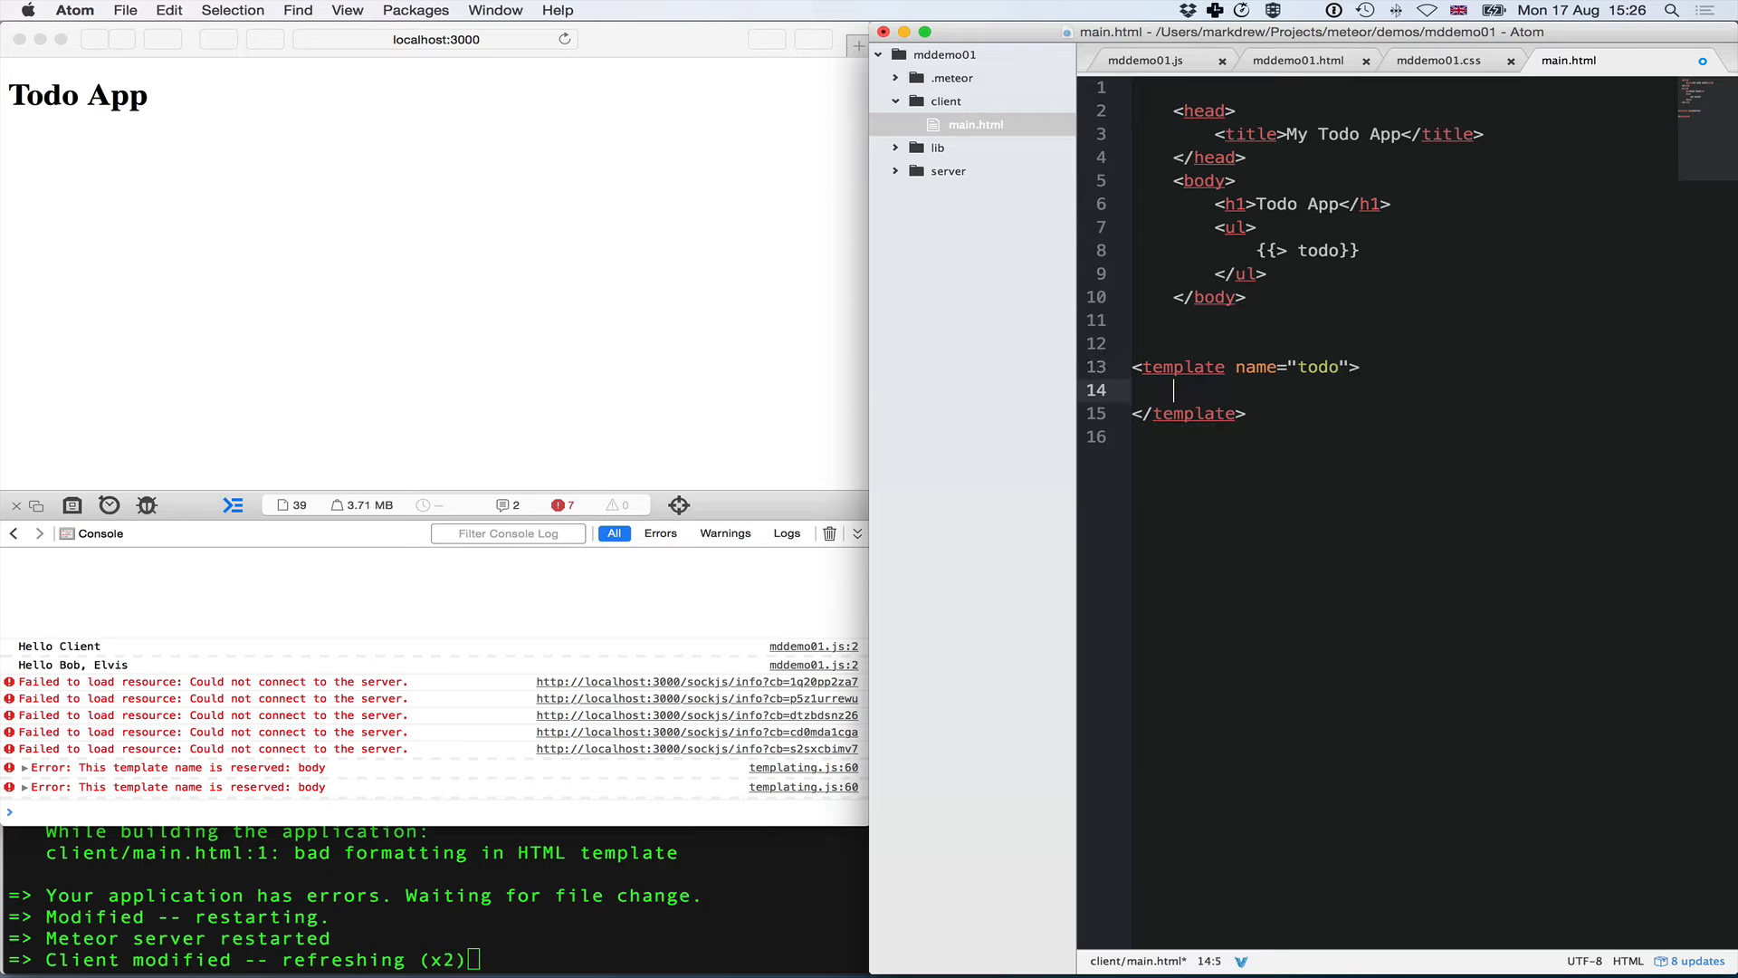
{"action": "type", "text": "<l"}
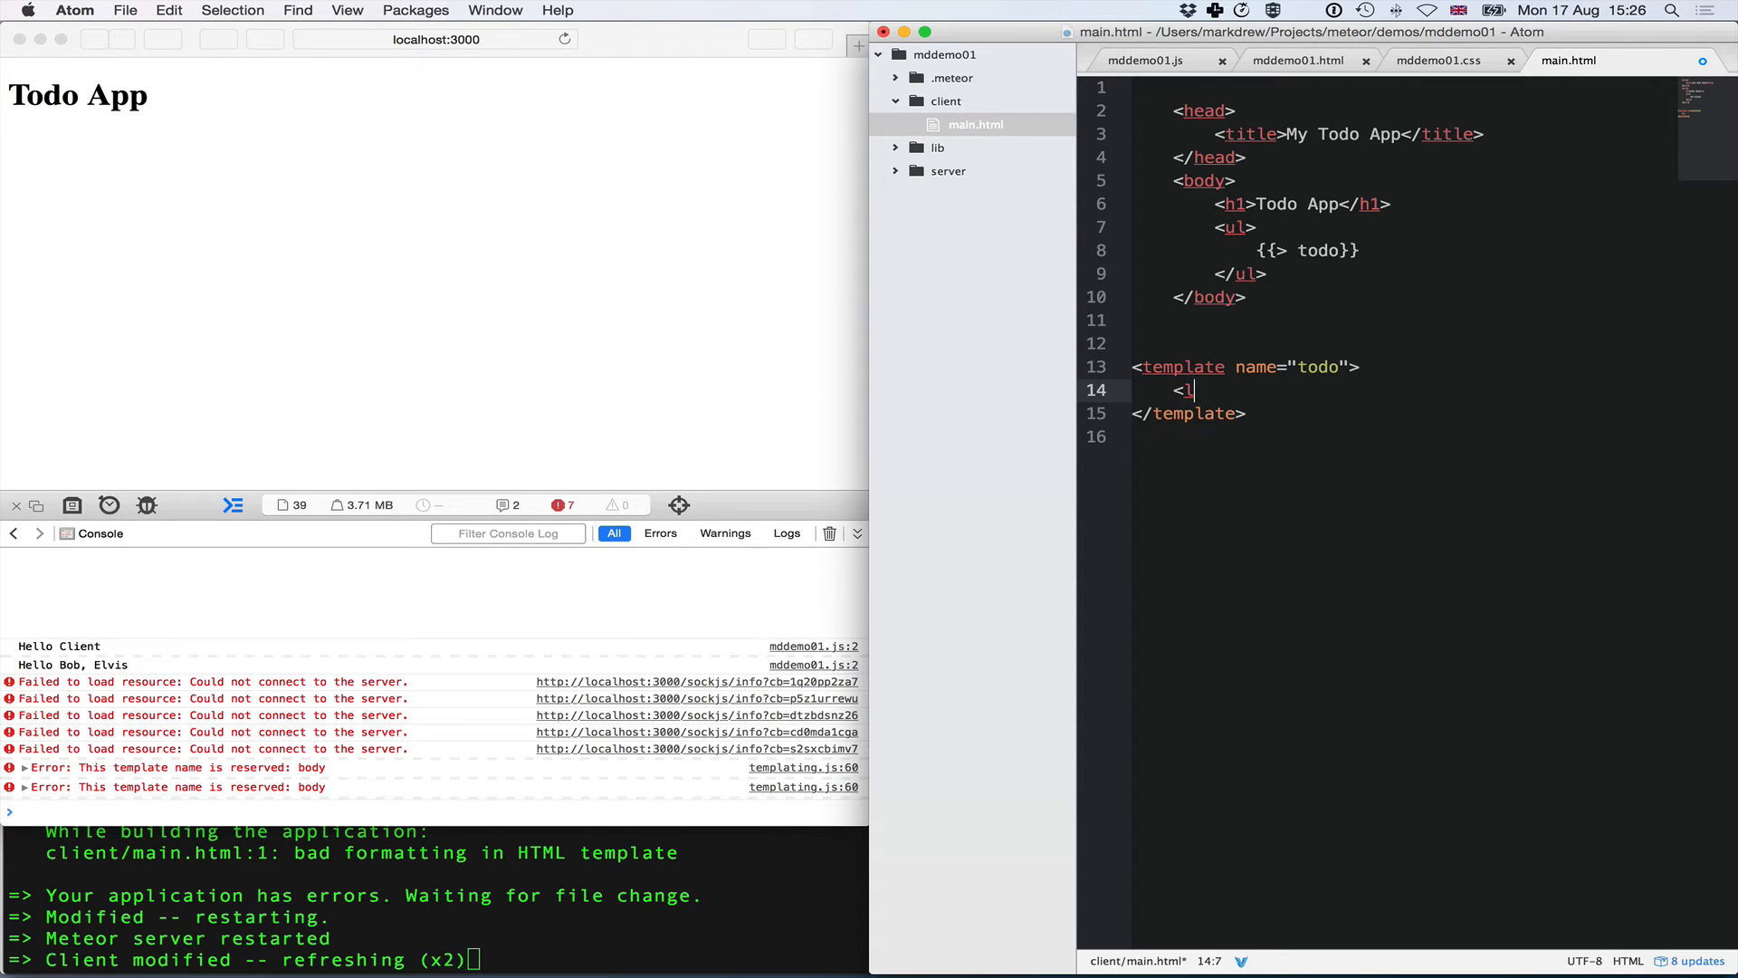
{"action": "type", "text": "i>M</l"}
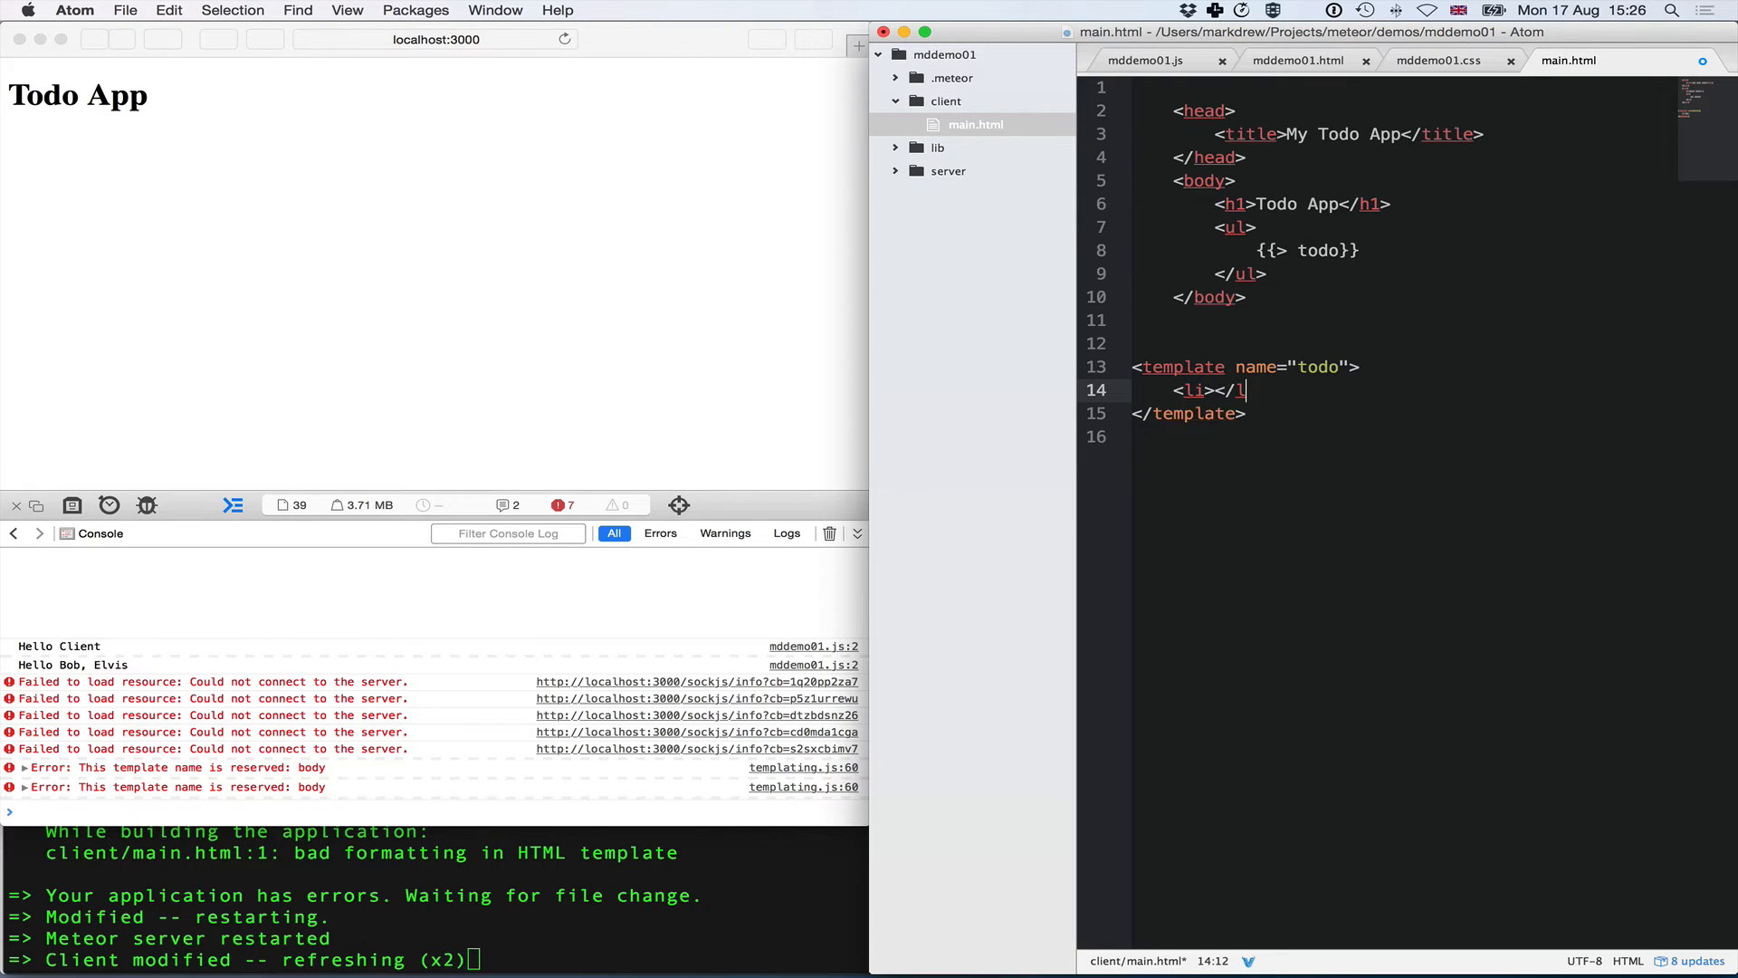
{"action": "type", "text": "i>"}
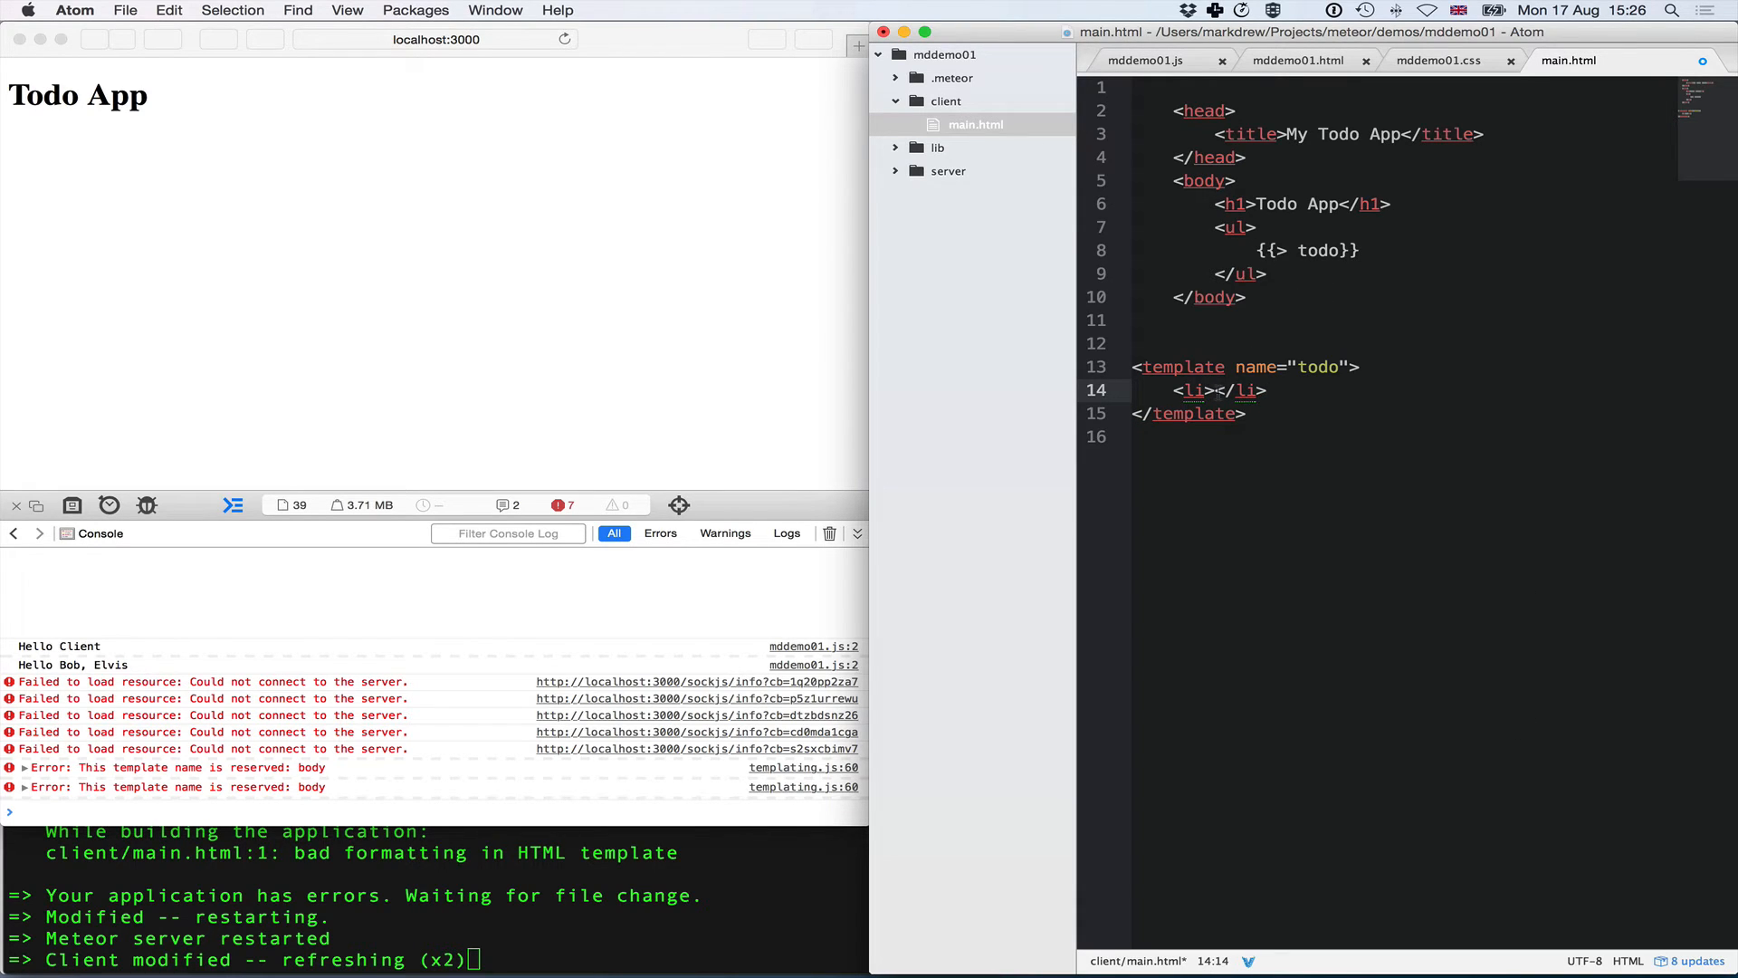
{"action": "type", "text": "Todo Item"}
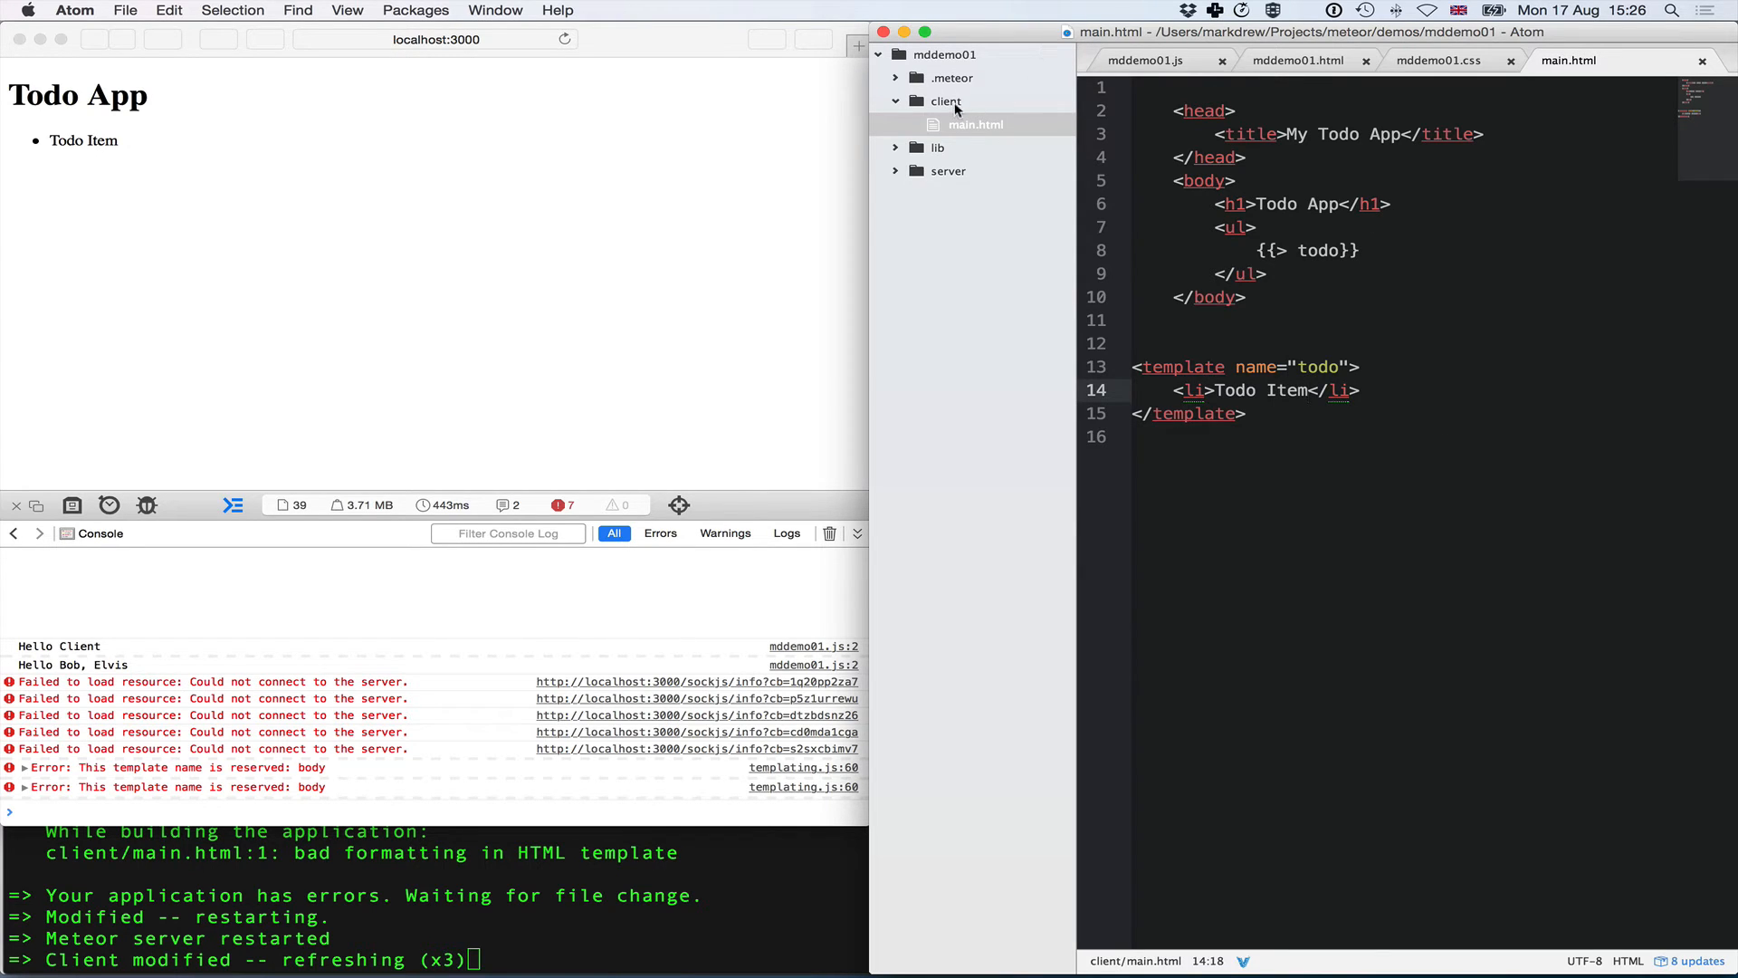
- Wrap the {{> todo}} inclusion in a {{#each todos}} ... {{/each}} block and save
{"action": "left_click", "coordinate": [1314, 391]}
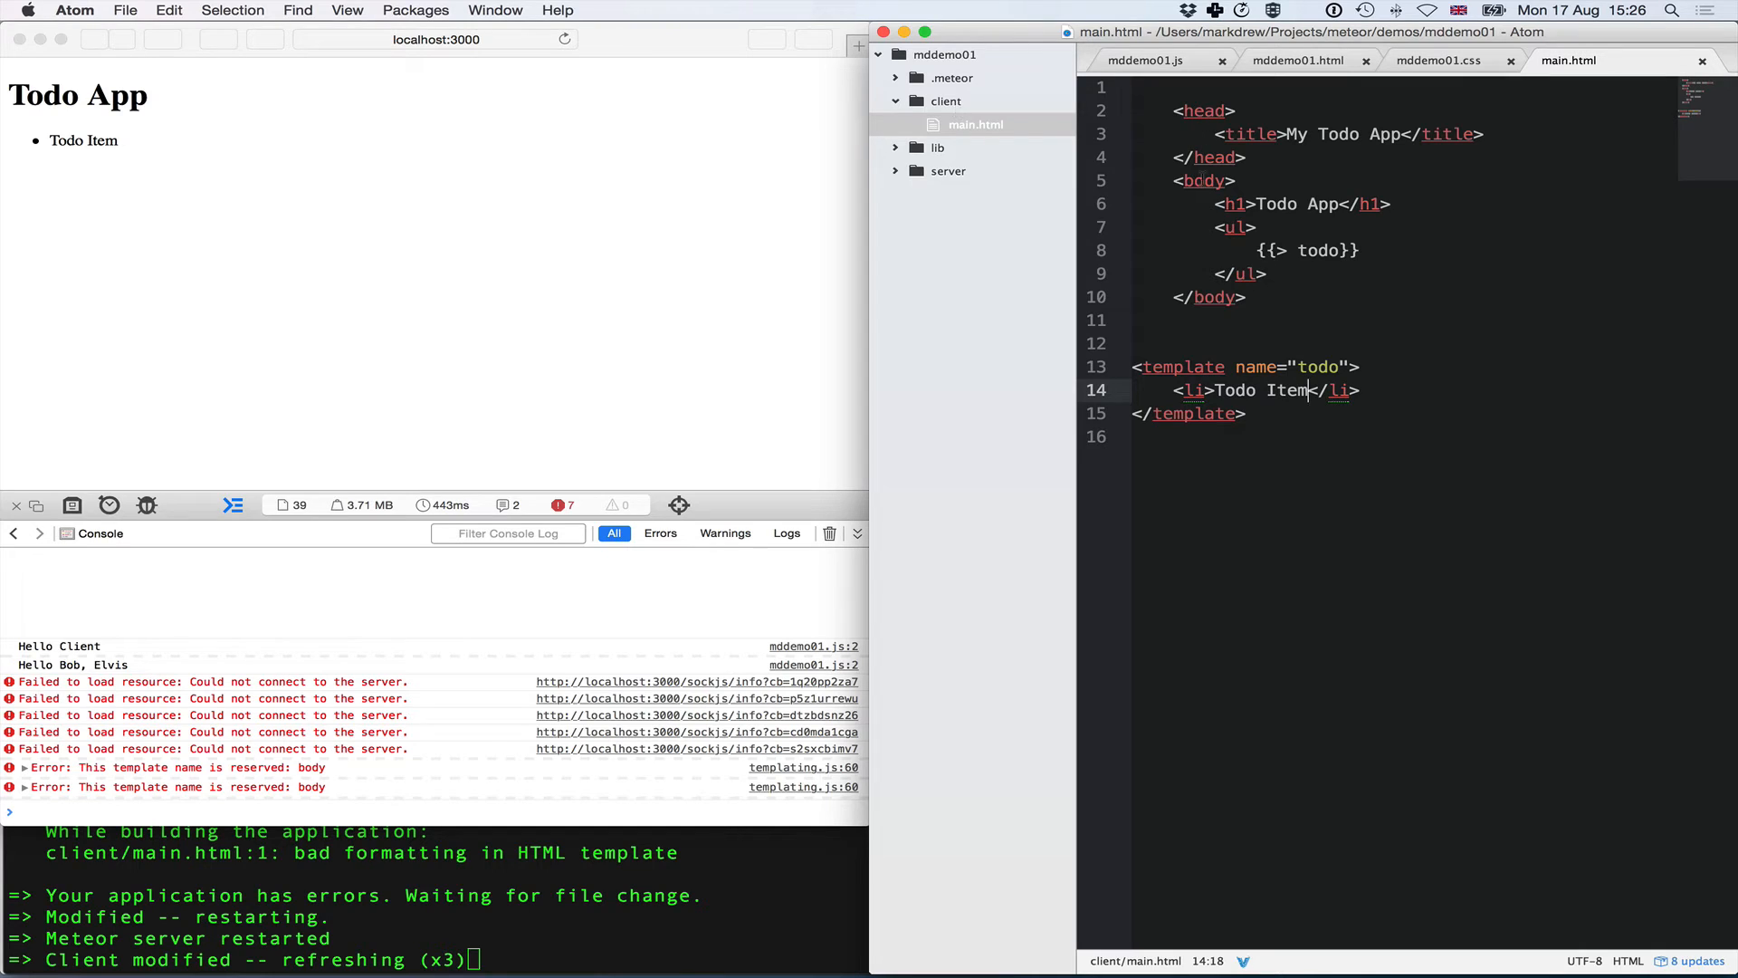
{"action": "left_click", "coordinate": [1232, 228]}
{"action": "type", "text": "{{"}
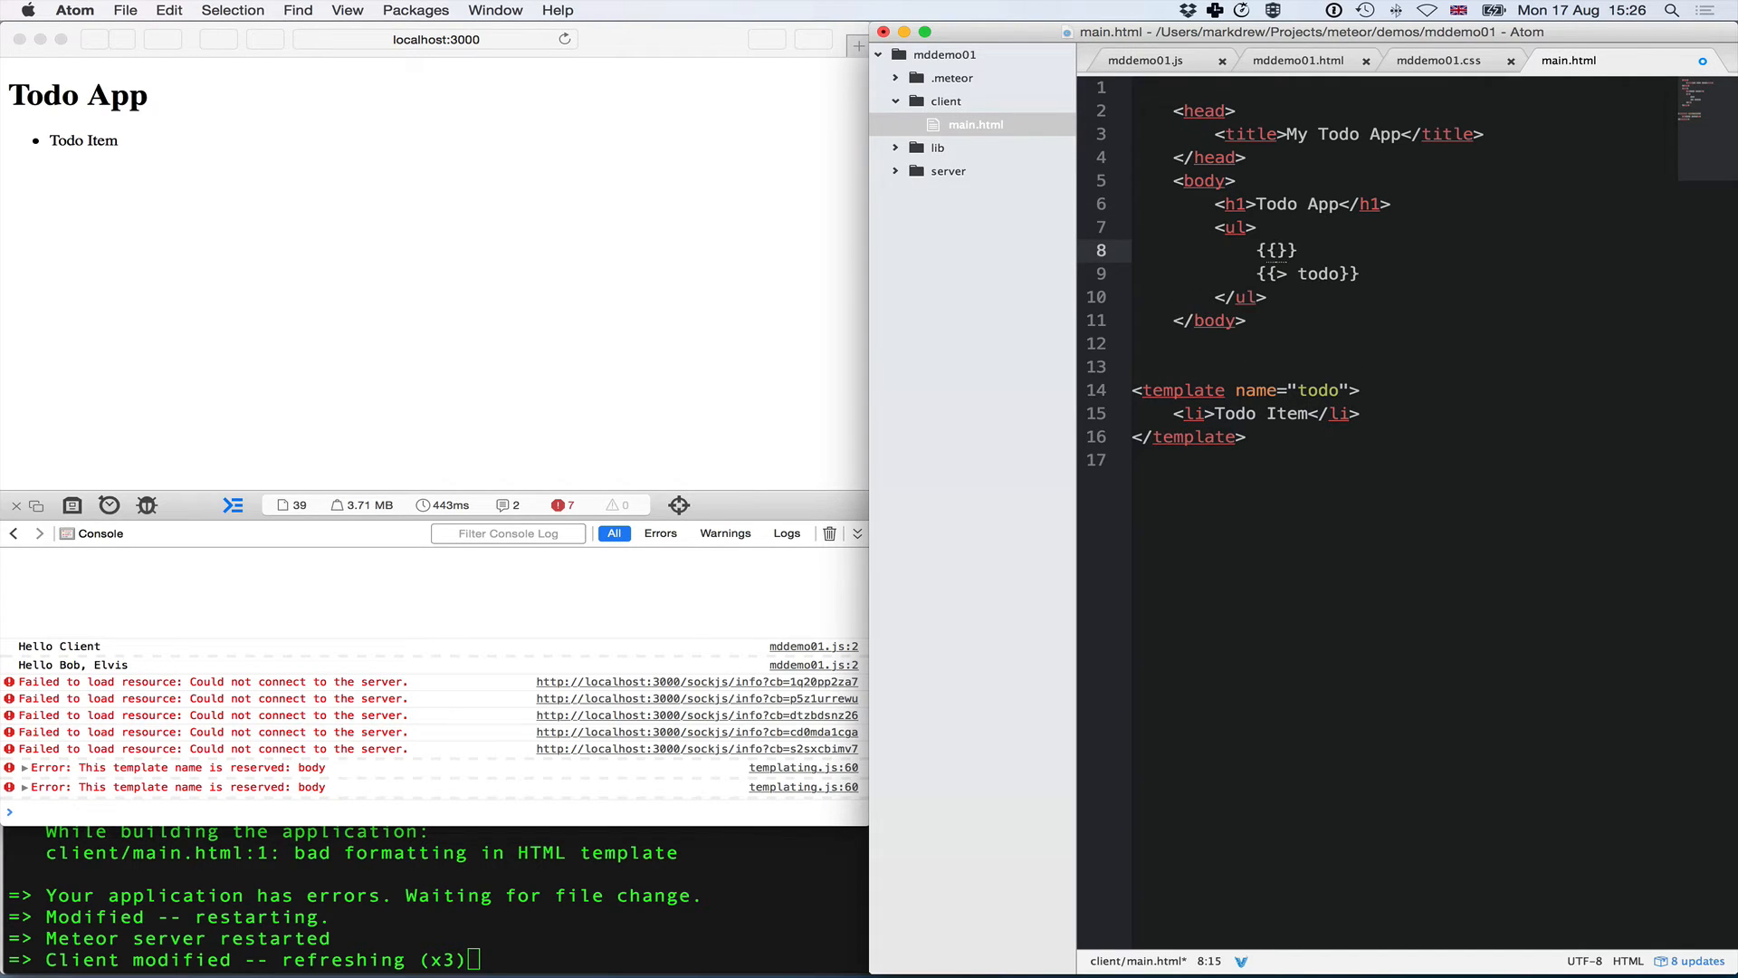
{"action": "type", "text": "#each todos"}
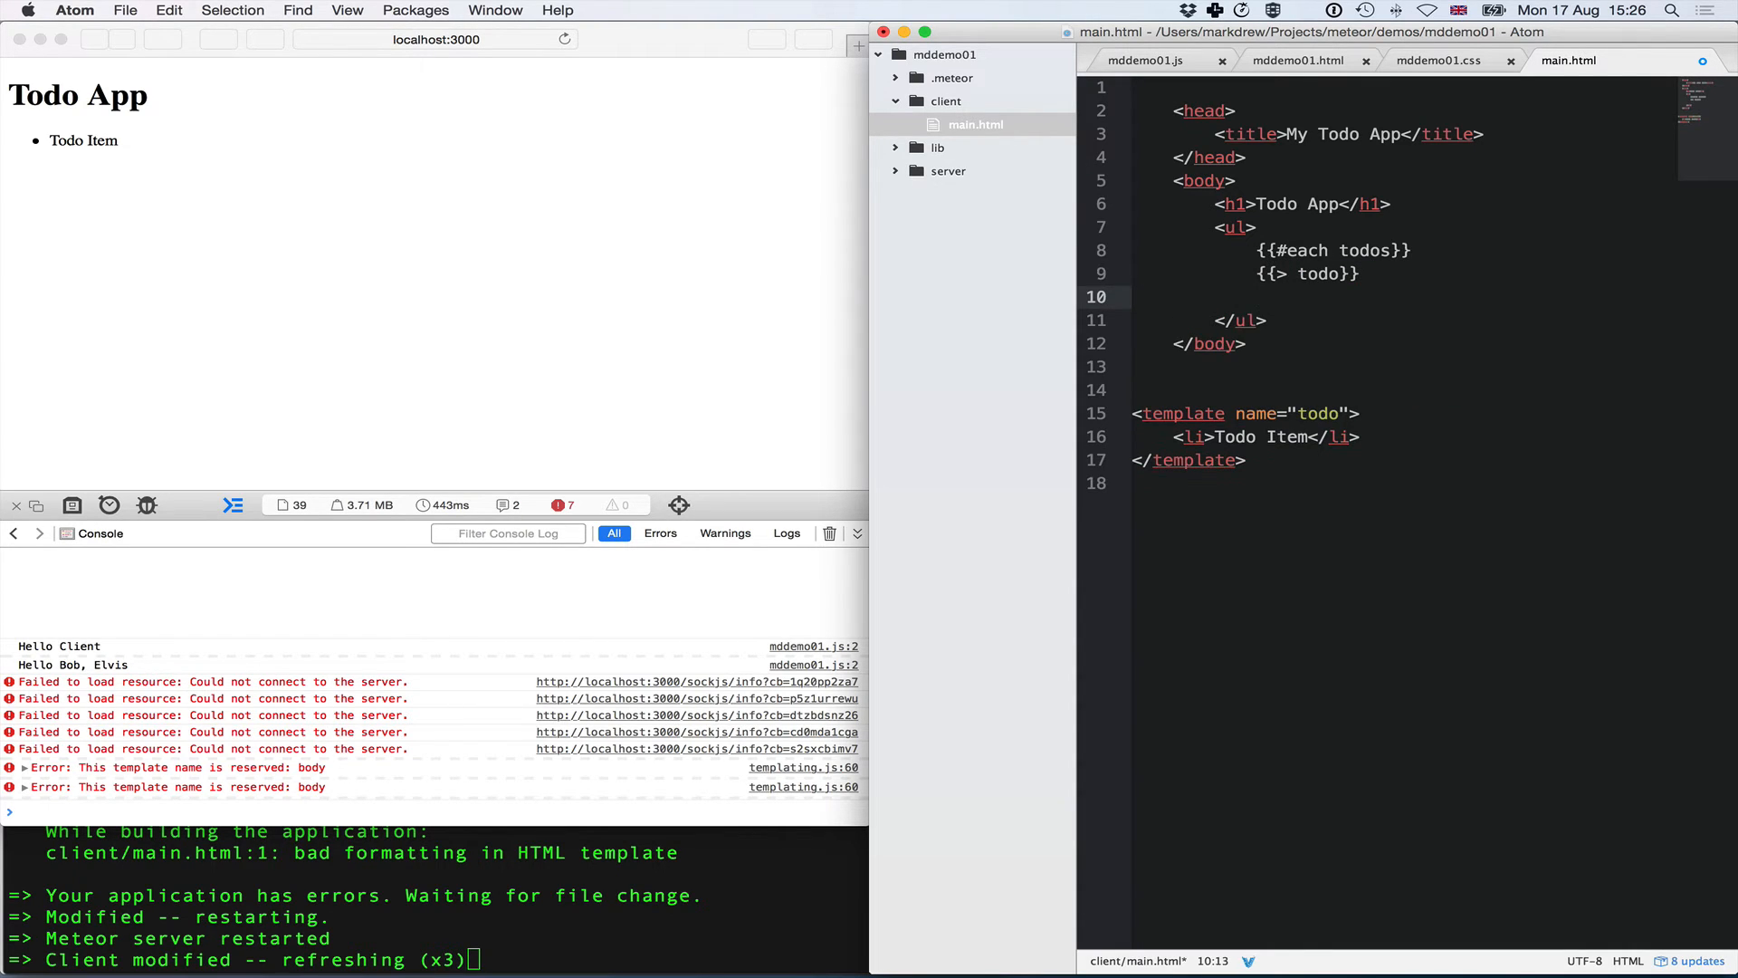
{"action": "type", "text": "{{/}}"}
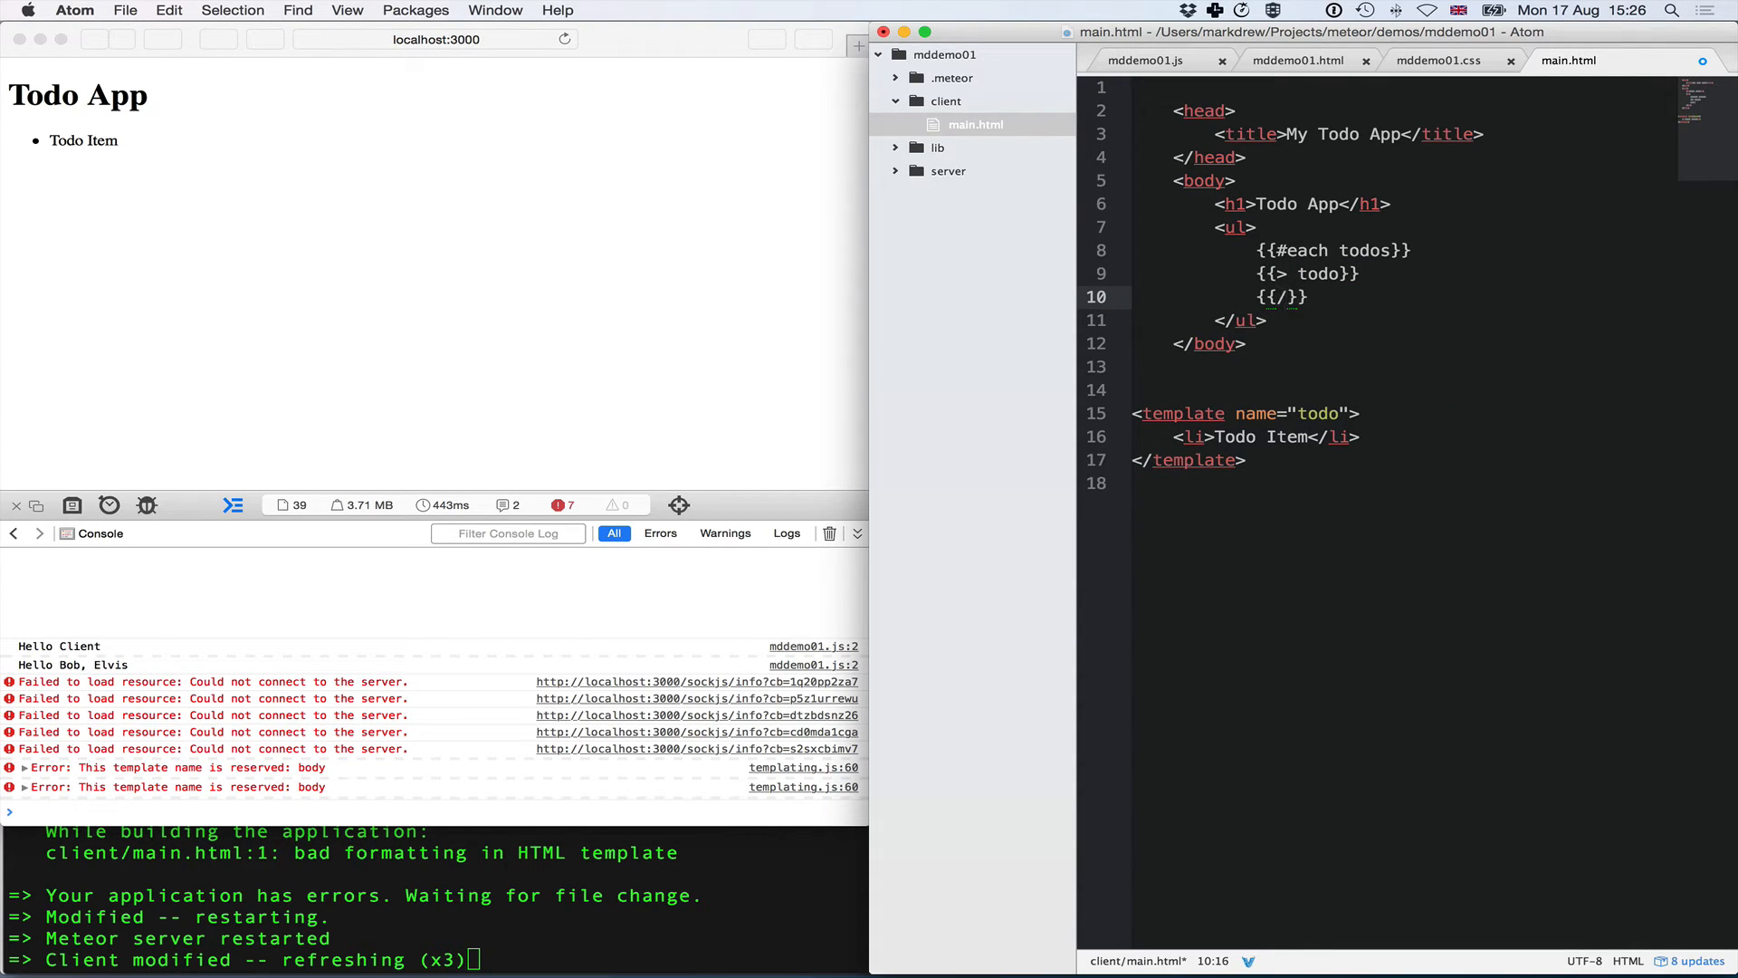
{"action": "type", "text": "each"}
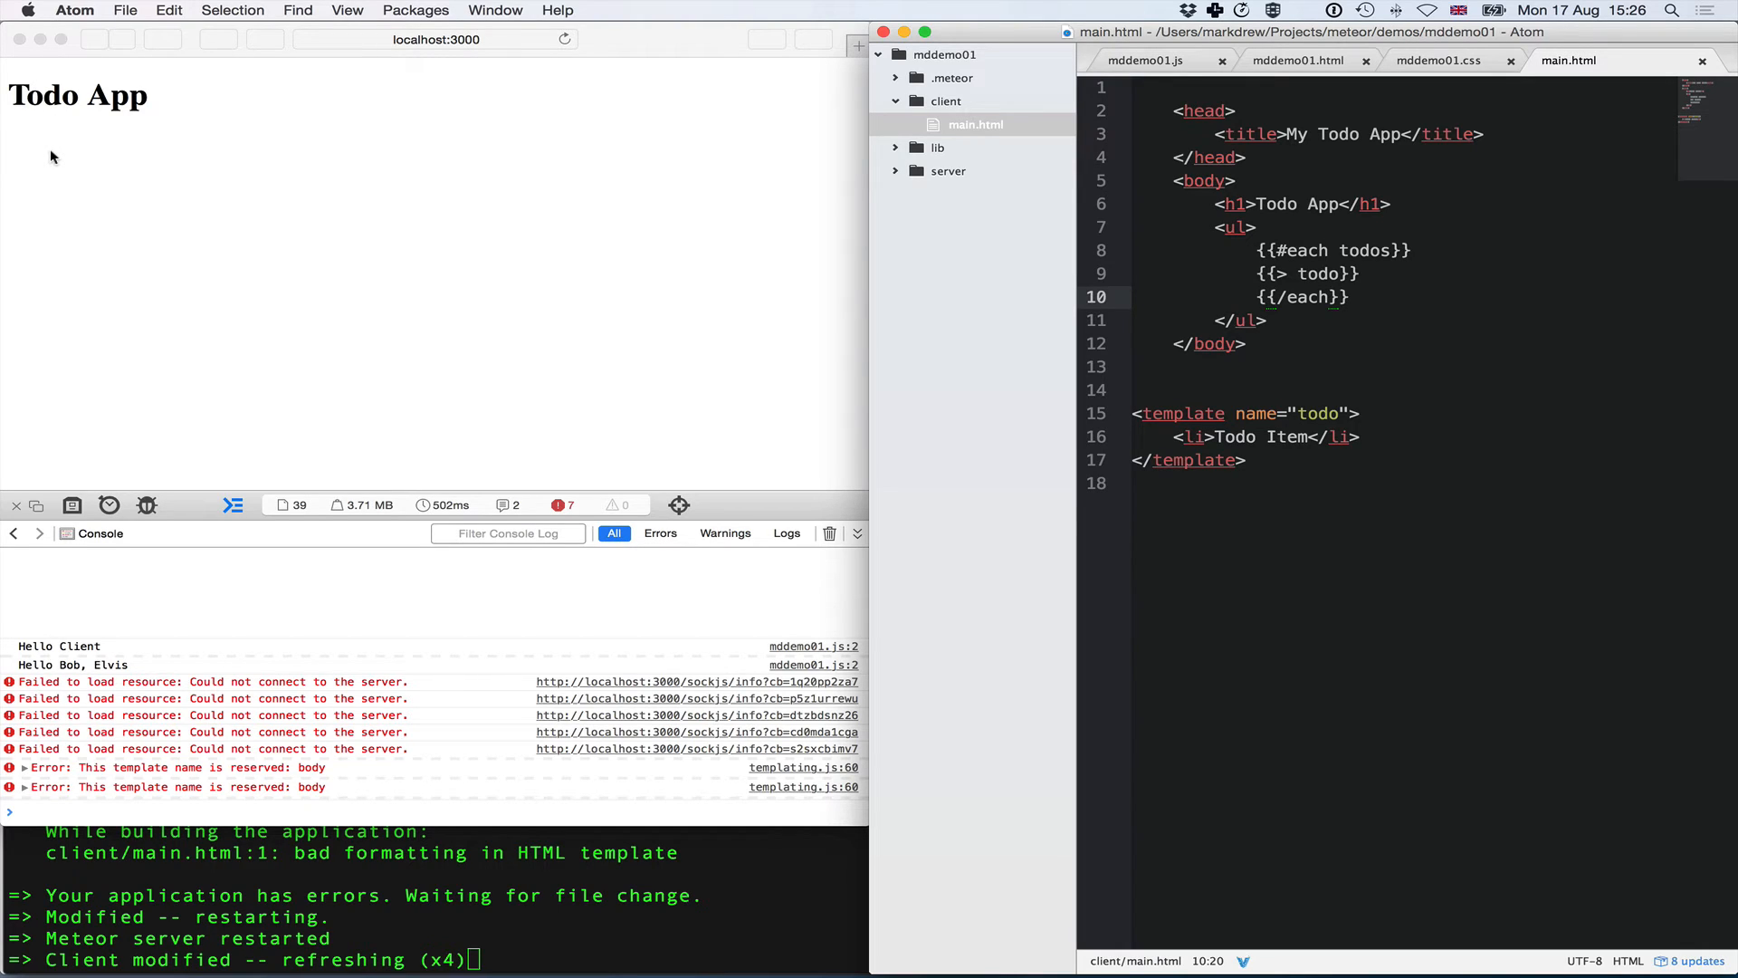
- Create a new main.js file inside the client folder
{"action": "right_click", "coordinate": [947, 102]}
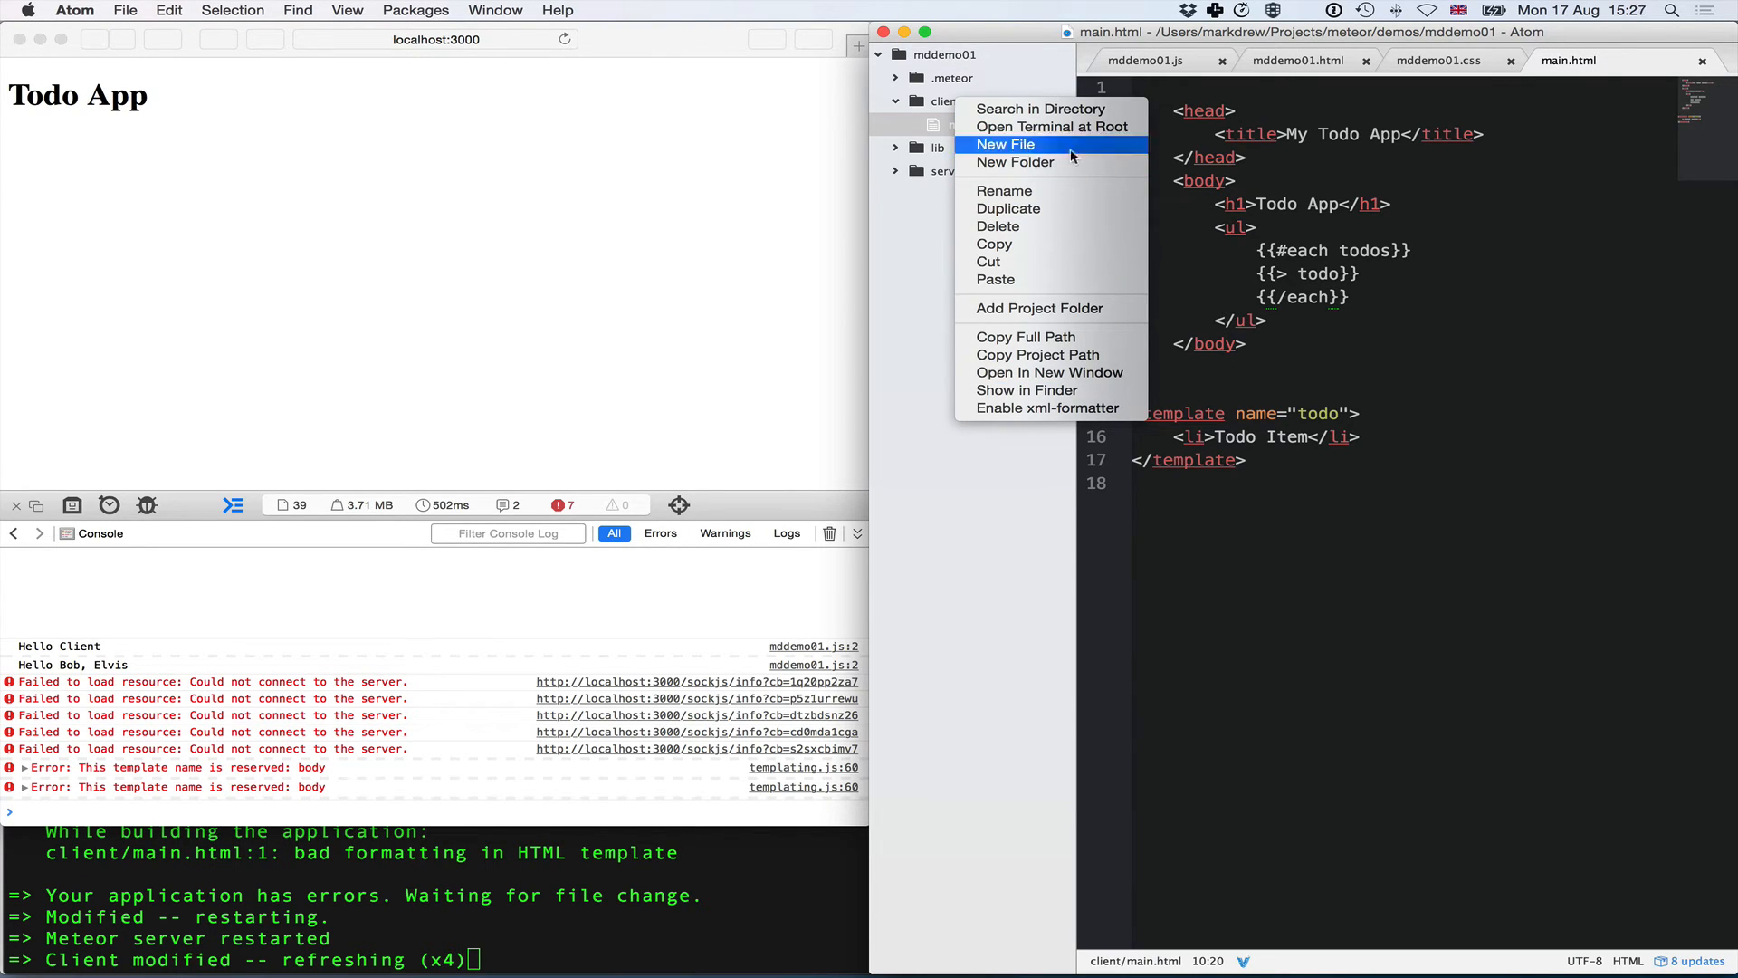
{"action": "left_click", "coordinate": [1007, 145]}
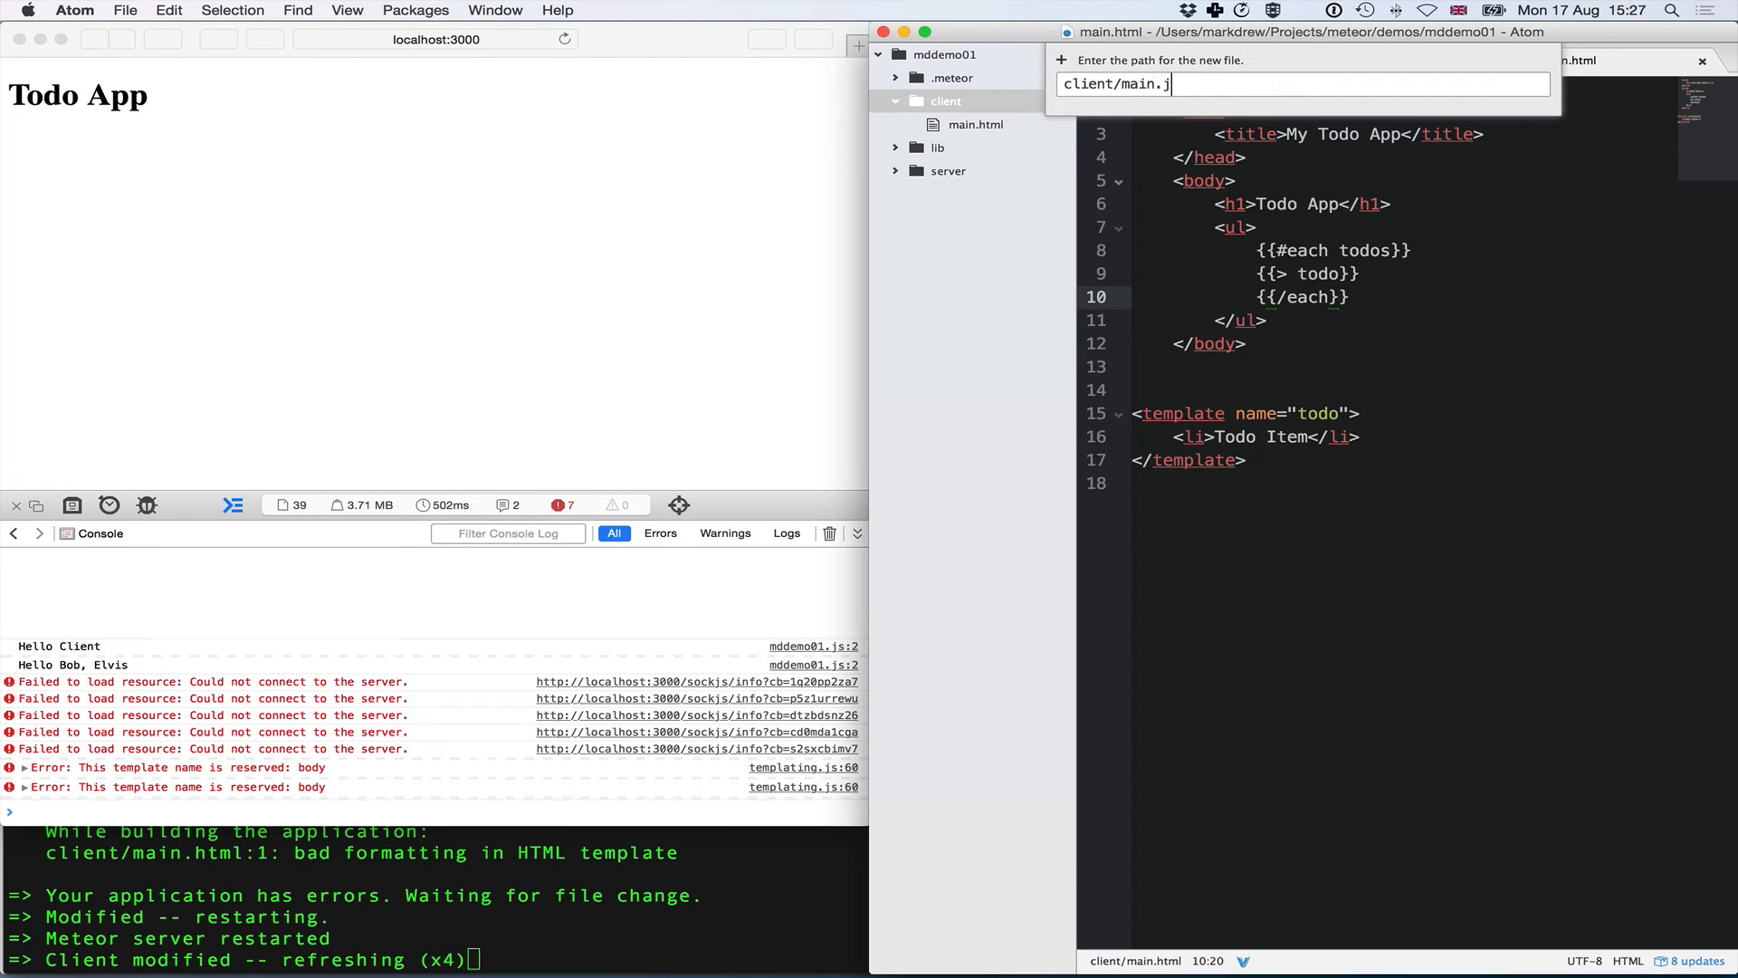
{"action": "type", "text": "s"}
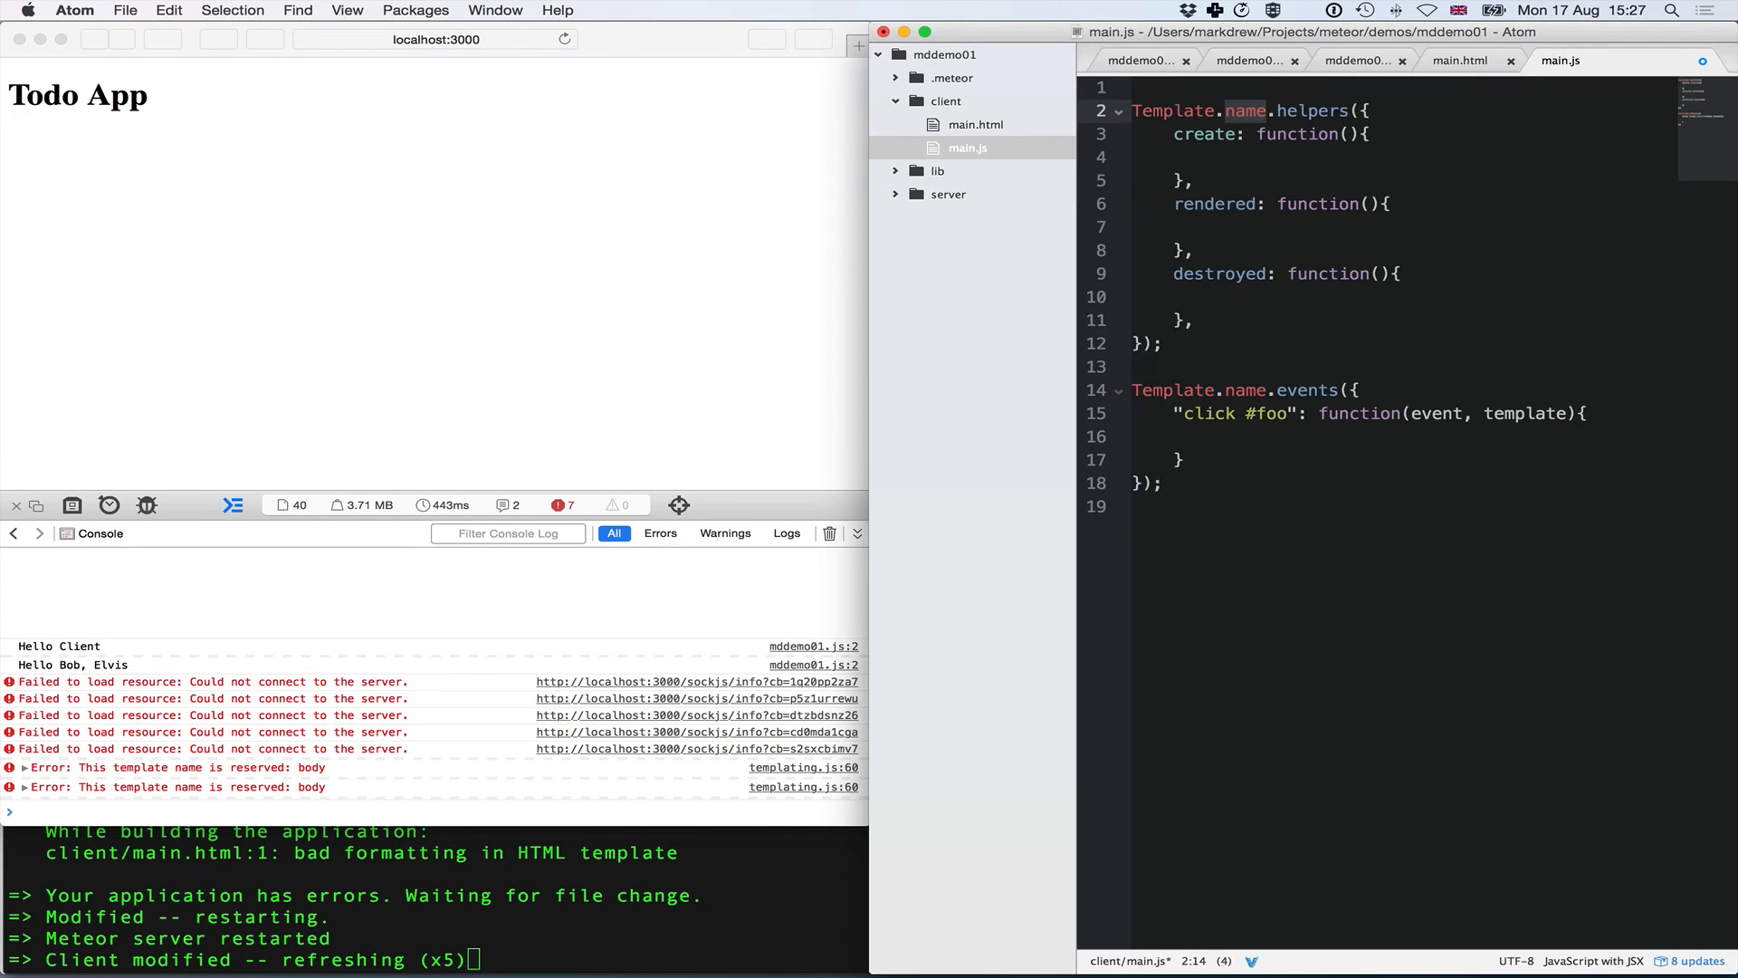
- Expand the template snippet as a body template with a todos helper and select the unused events block
{"action": "type", "text": "body"}
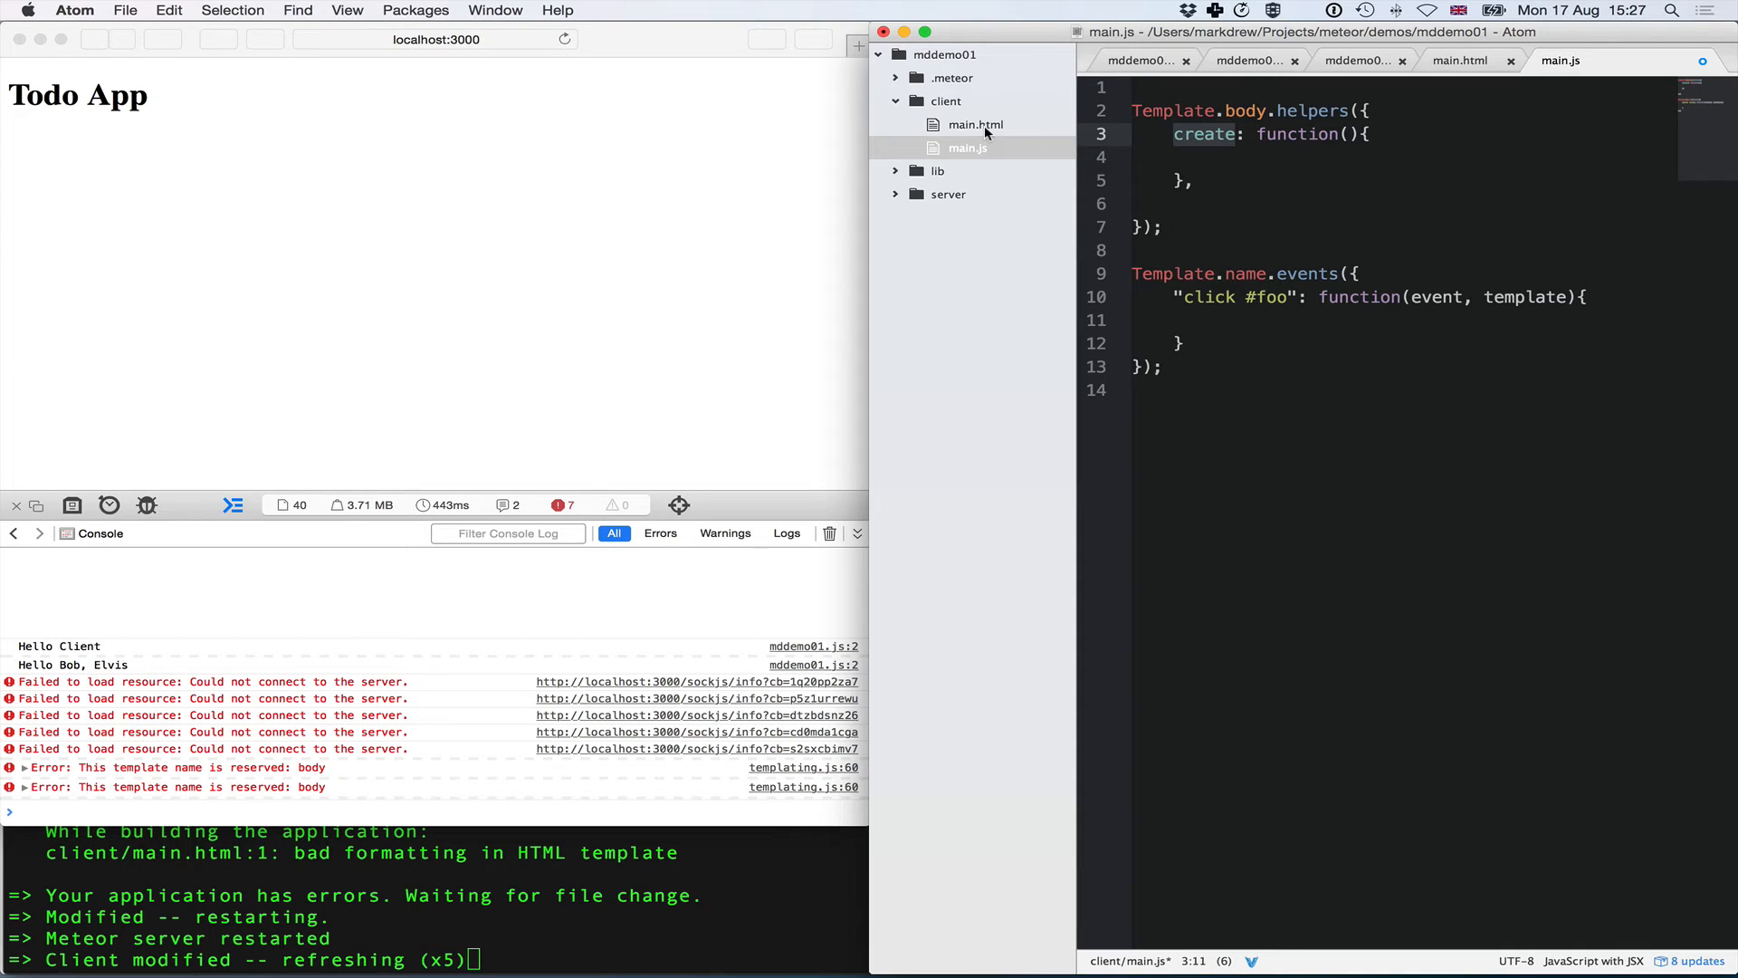
{"action": "type", "text": "toos"}
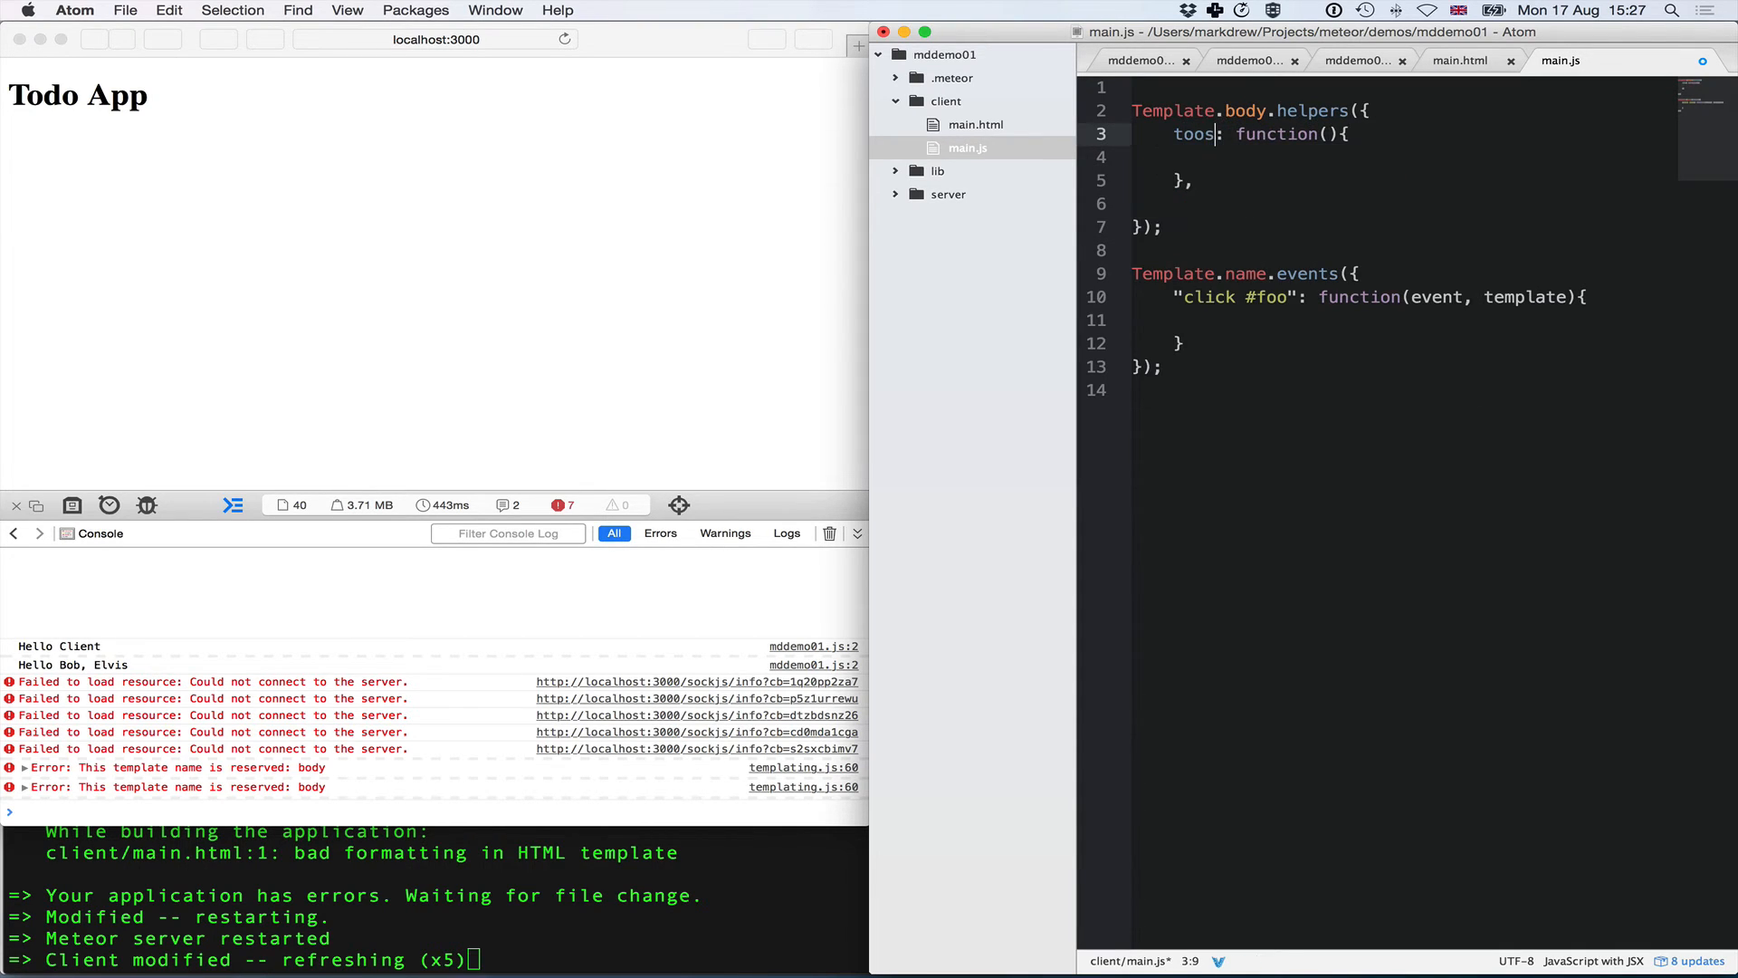
{"action": "type", "text": "dos"}
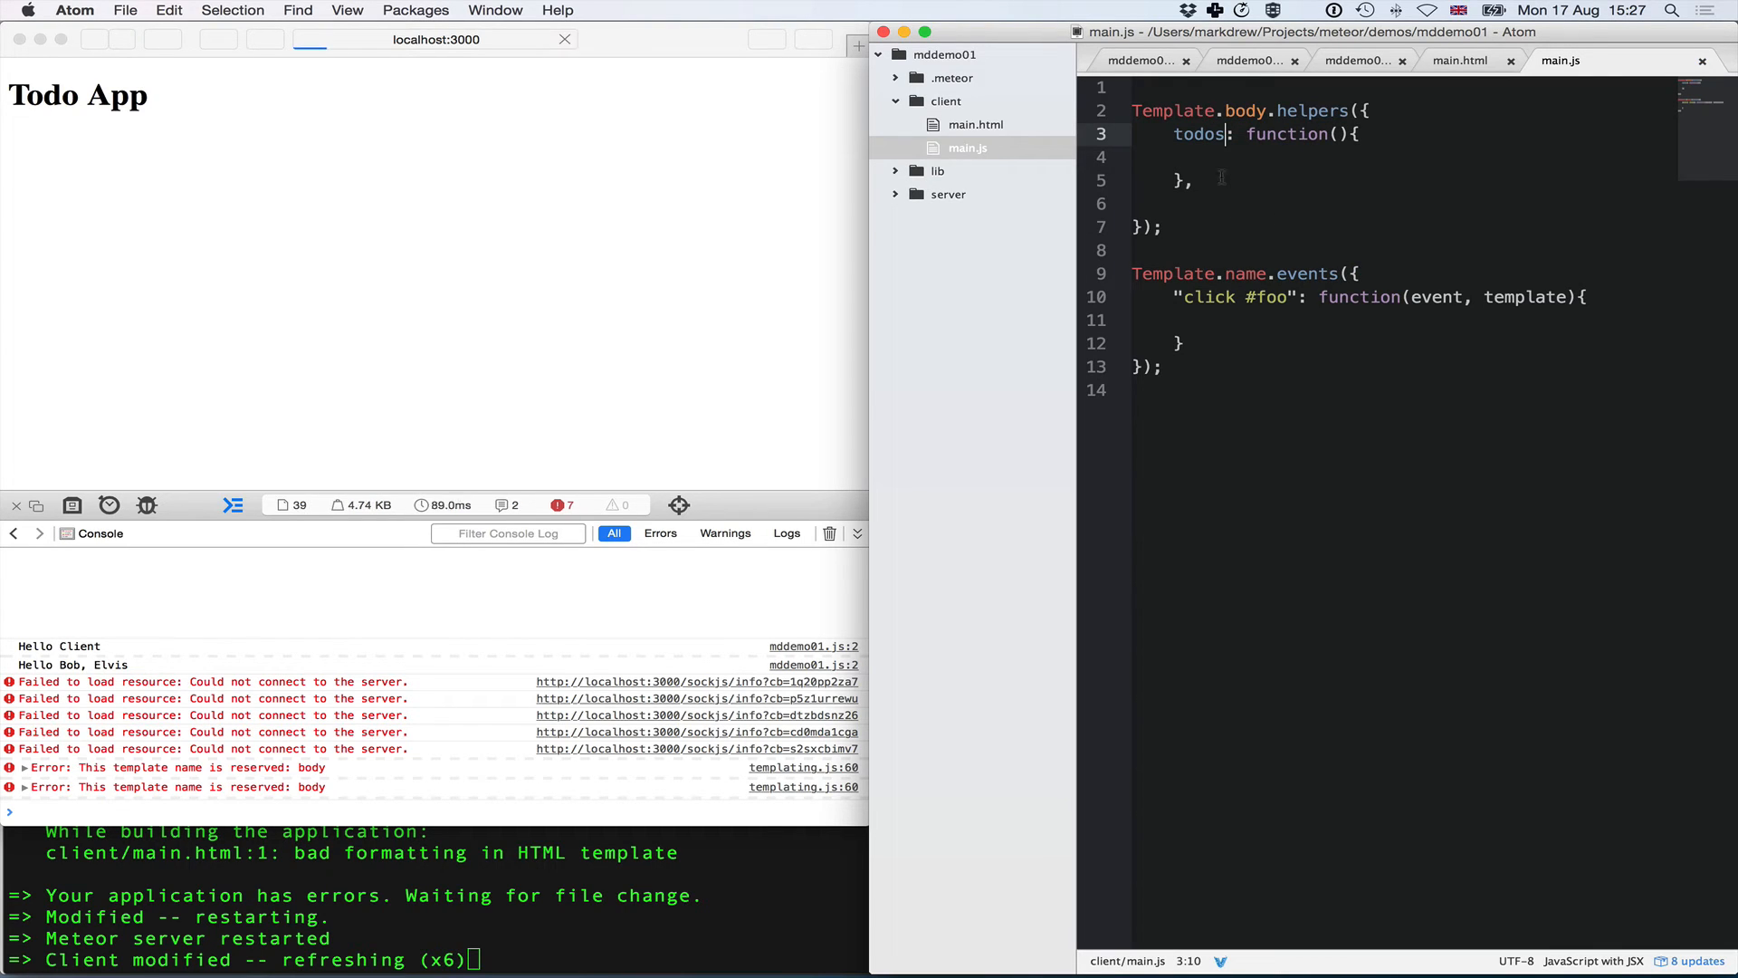
{"action": "left_click", "coordinate": [1269, 158]}
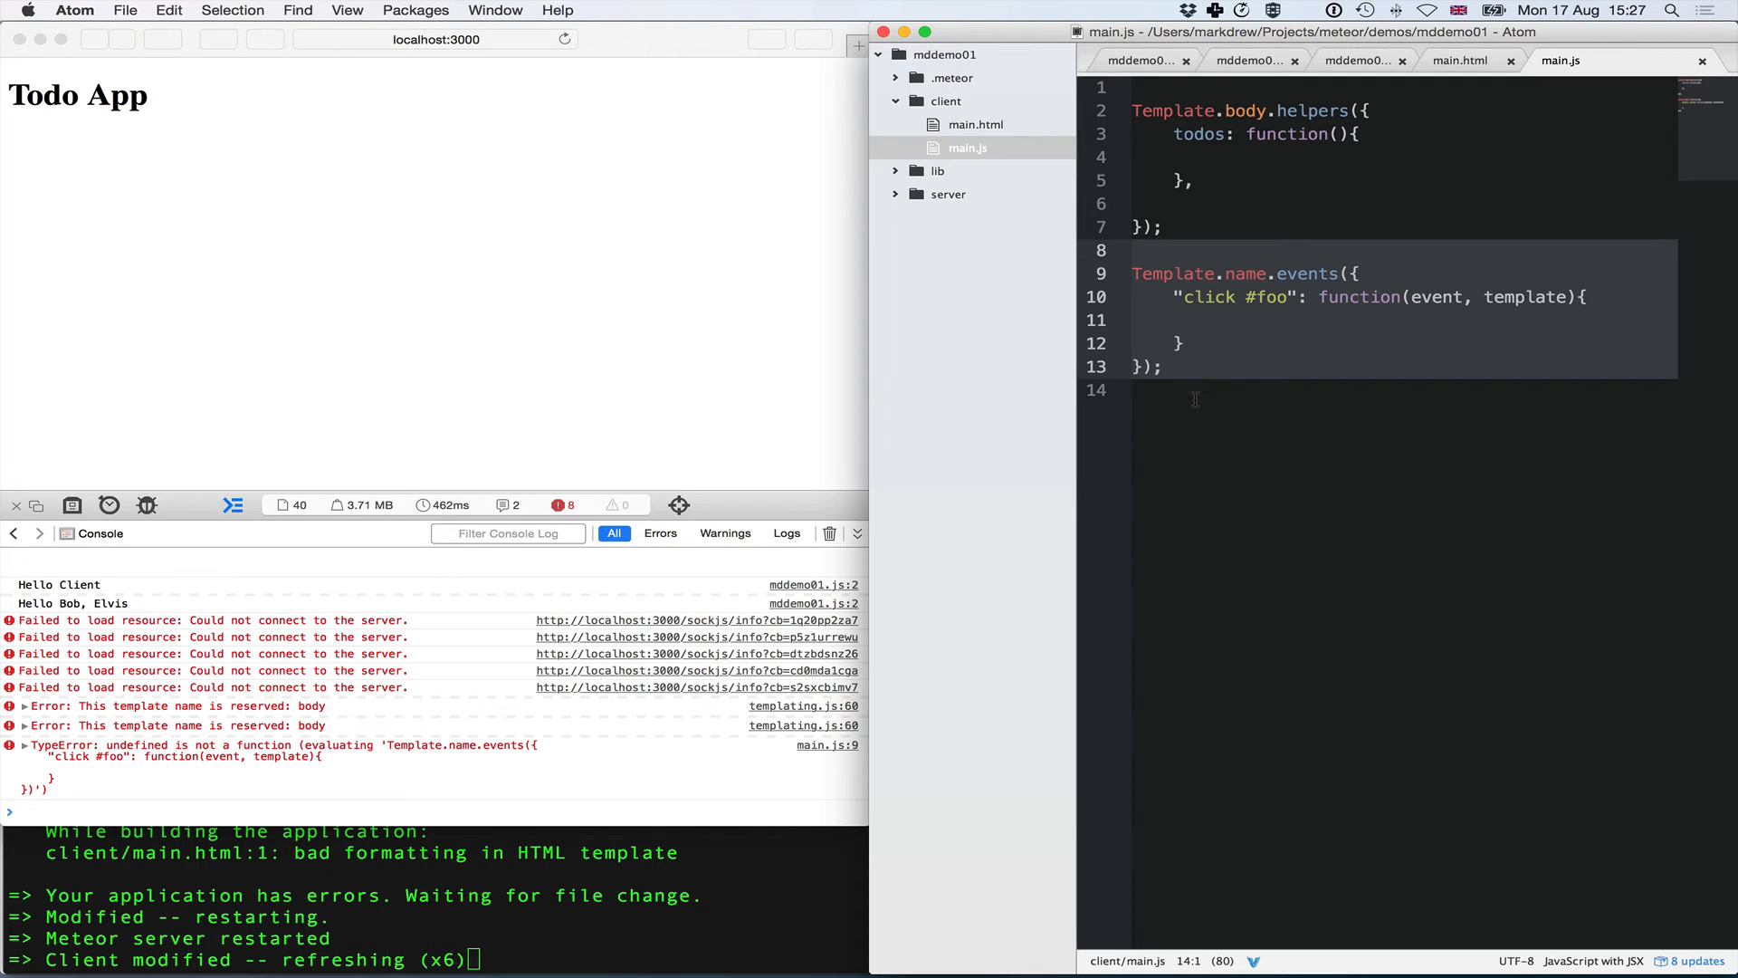
- Remove the events block and have todos return ["Something", "something"]
{"action": "key", "text": "Delete"}
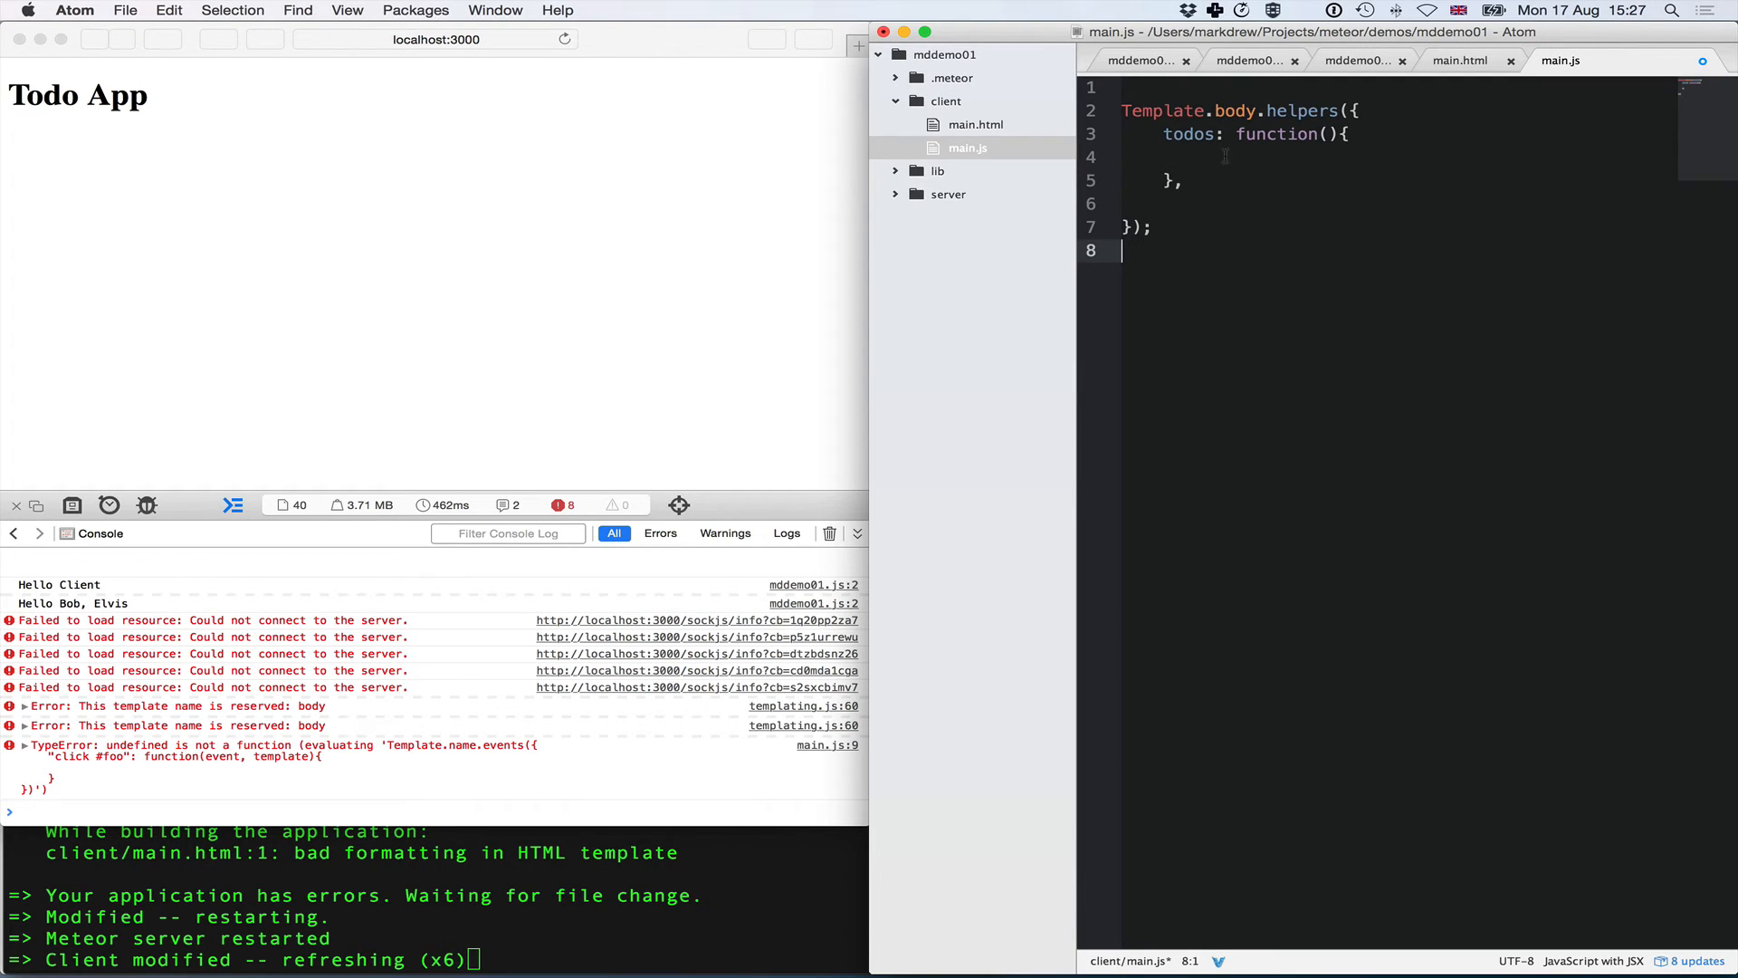
{"action": "key", "text": "Backspace"}
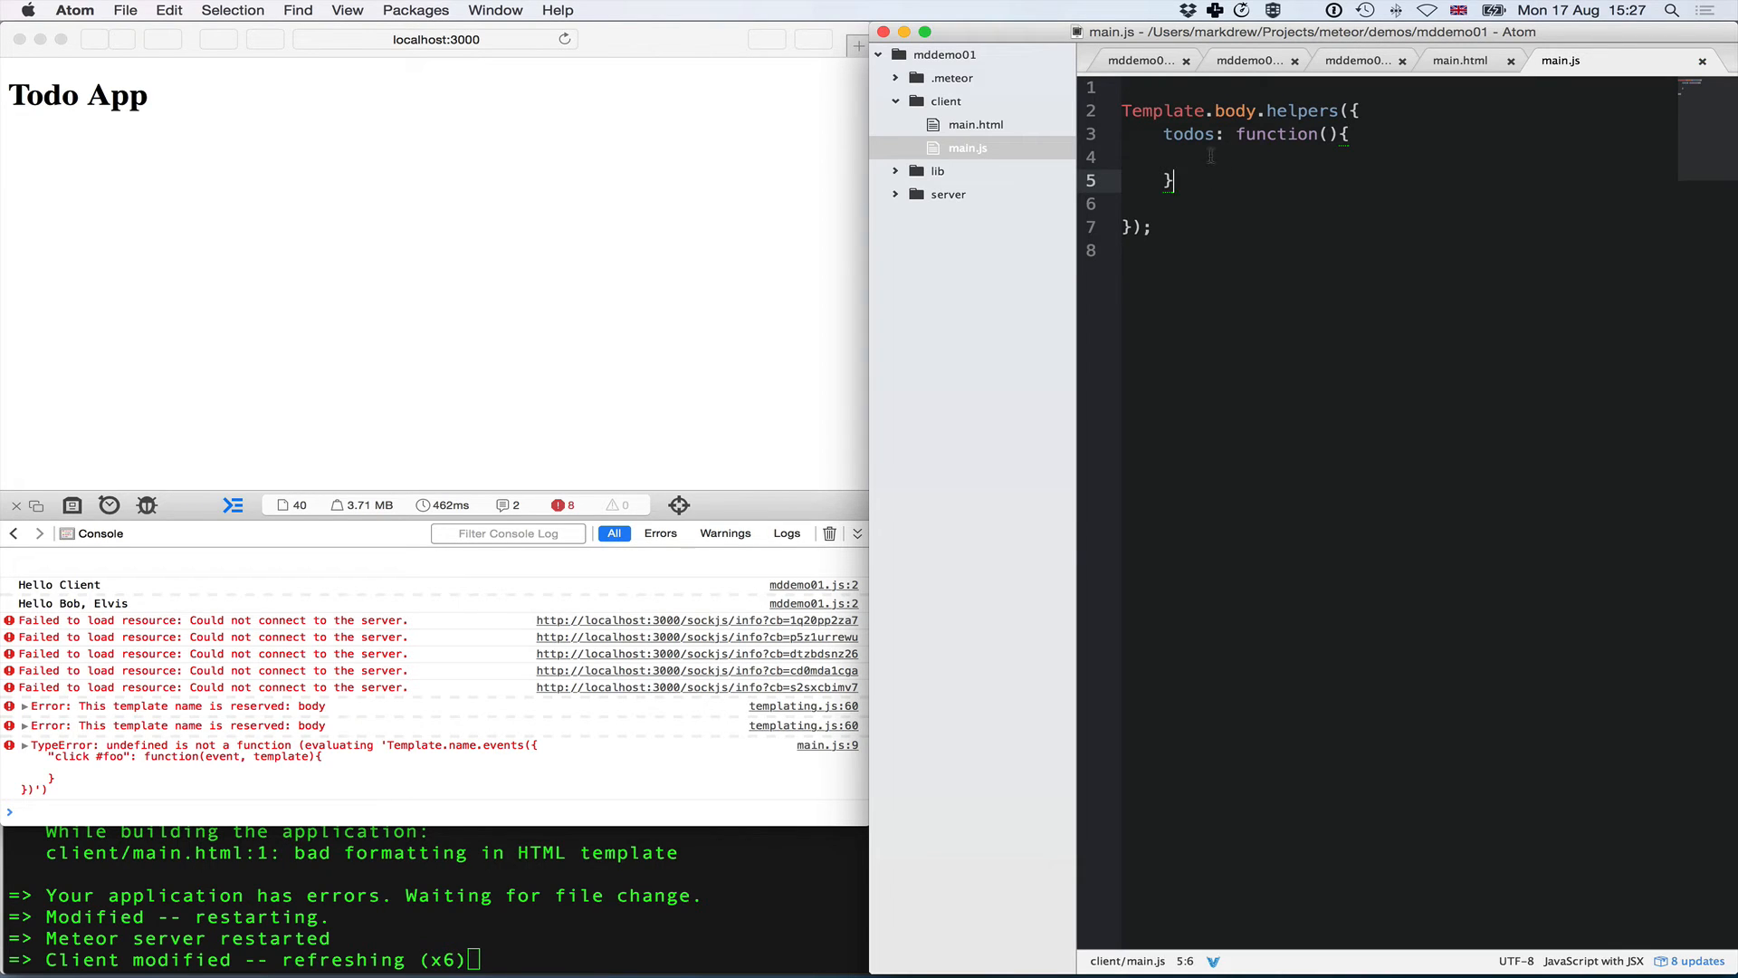
{"action": "key", "text": "Return"}
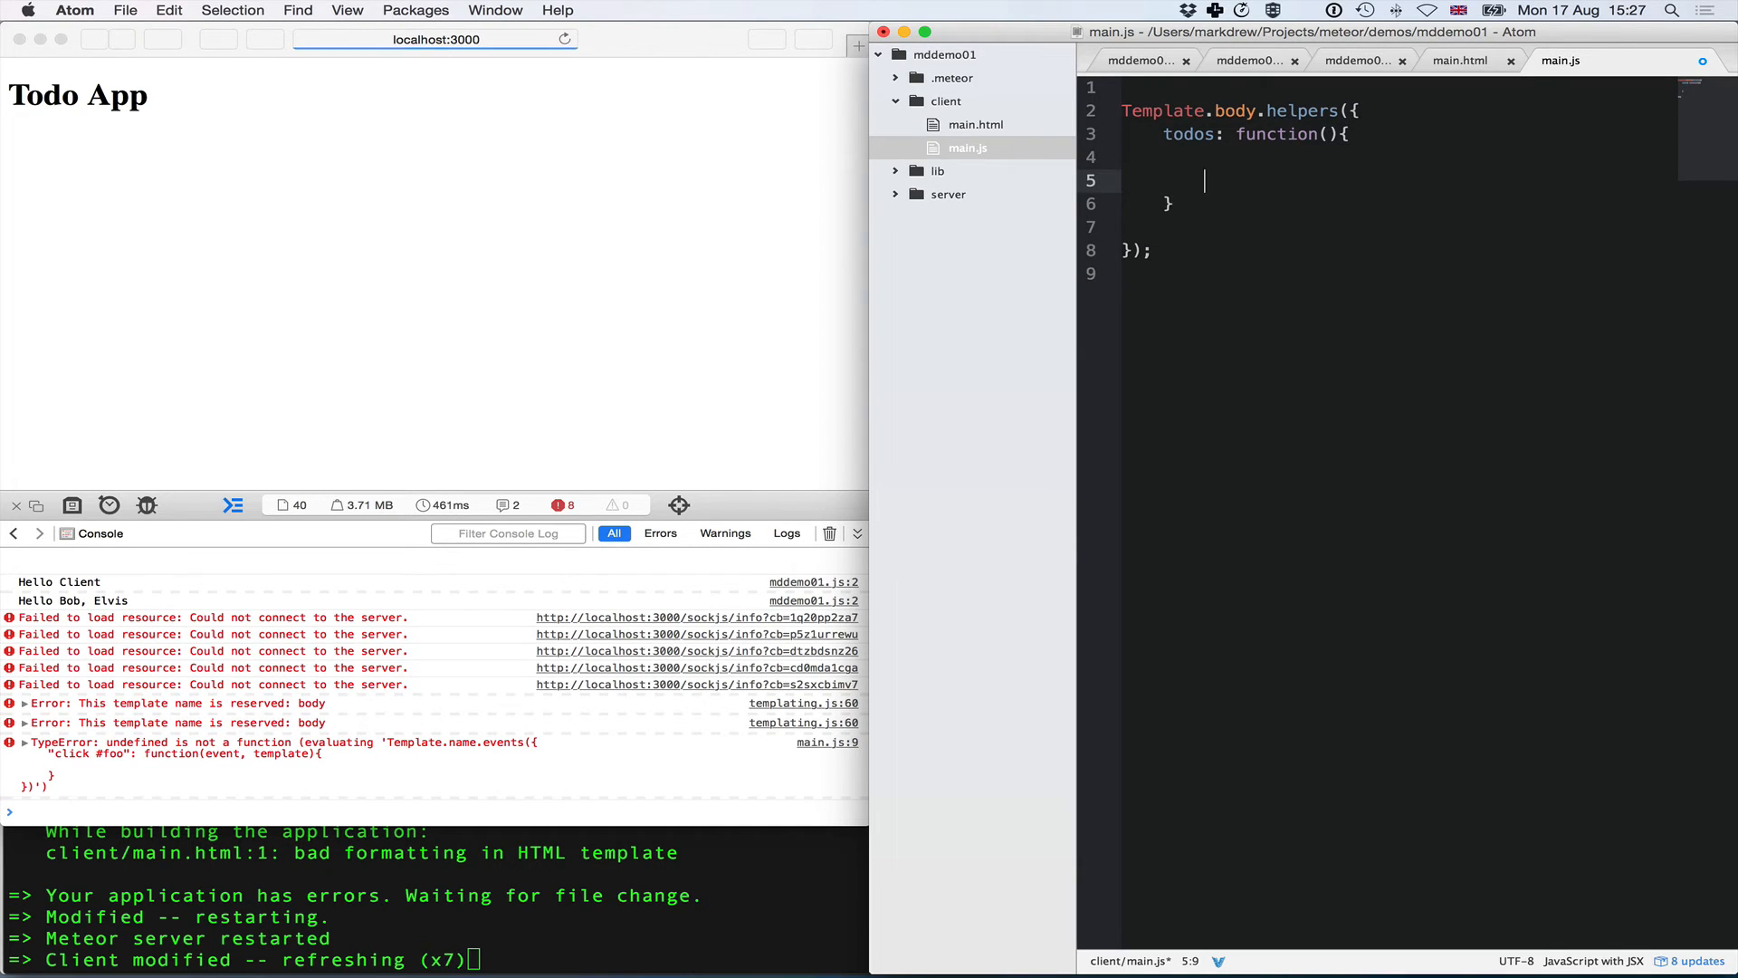
{"action": "type", "text": "return"}
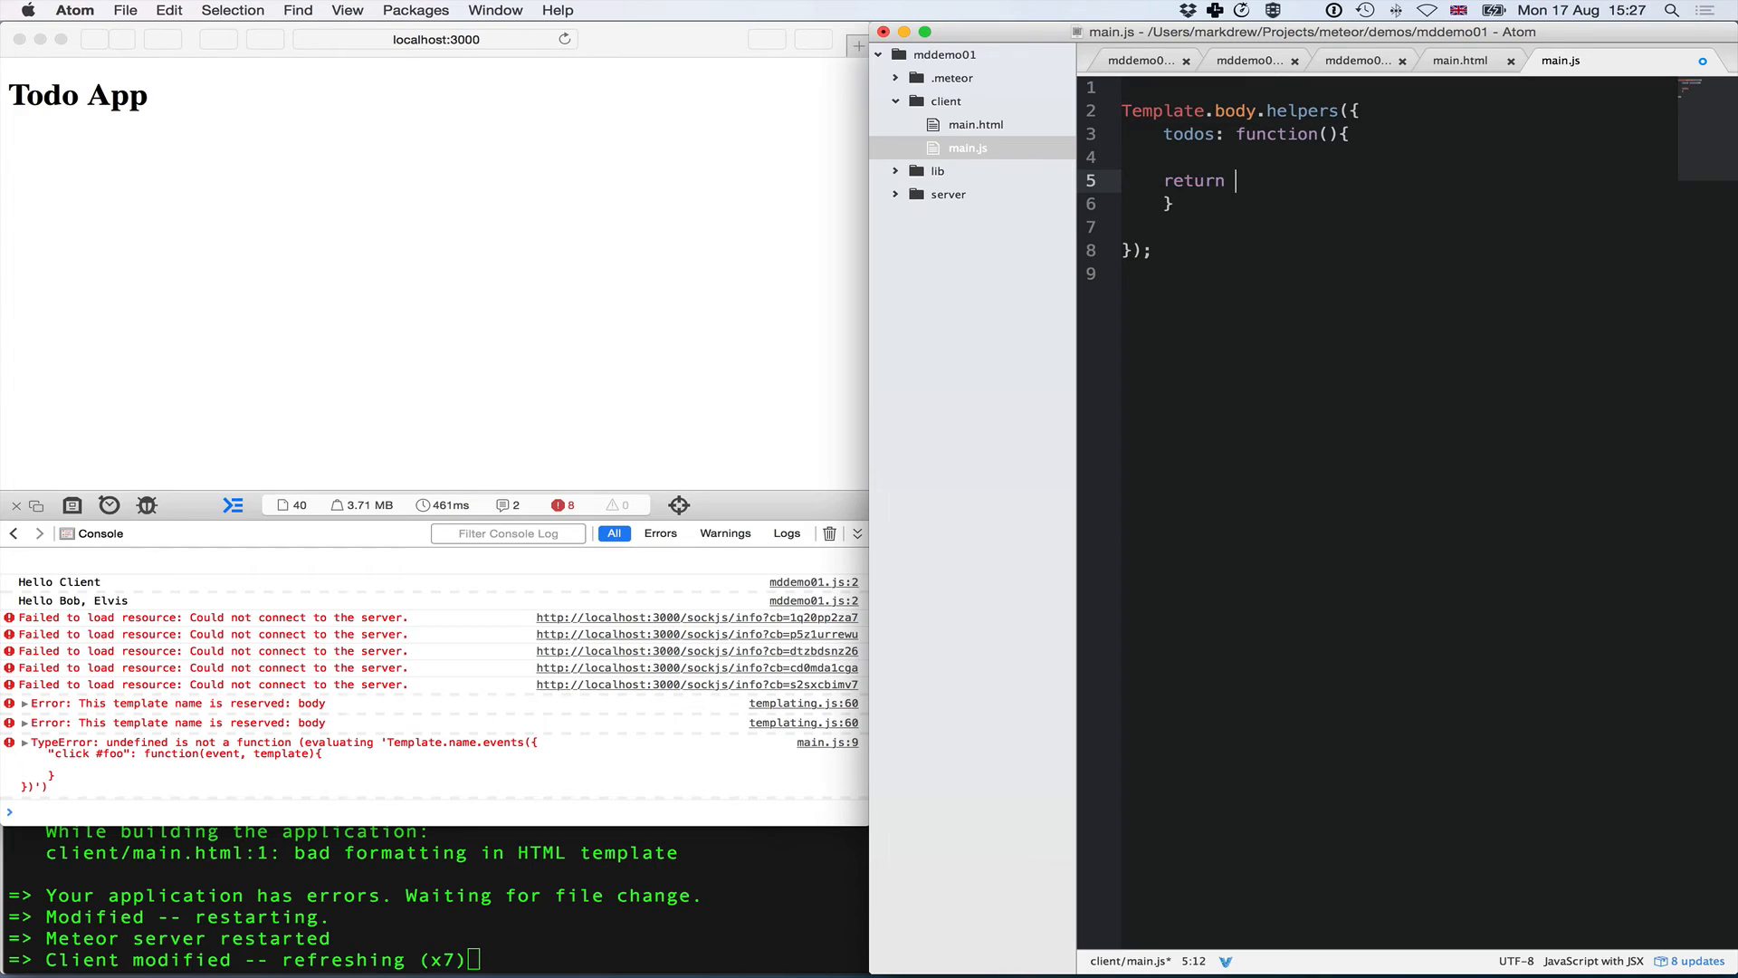
{"action": "type", "text": "[]"}
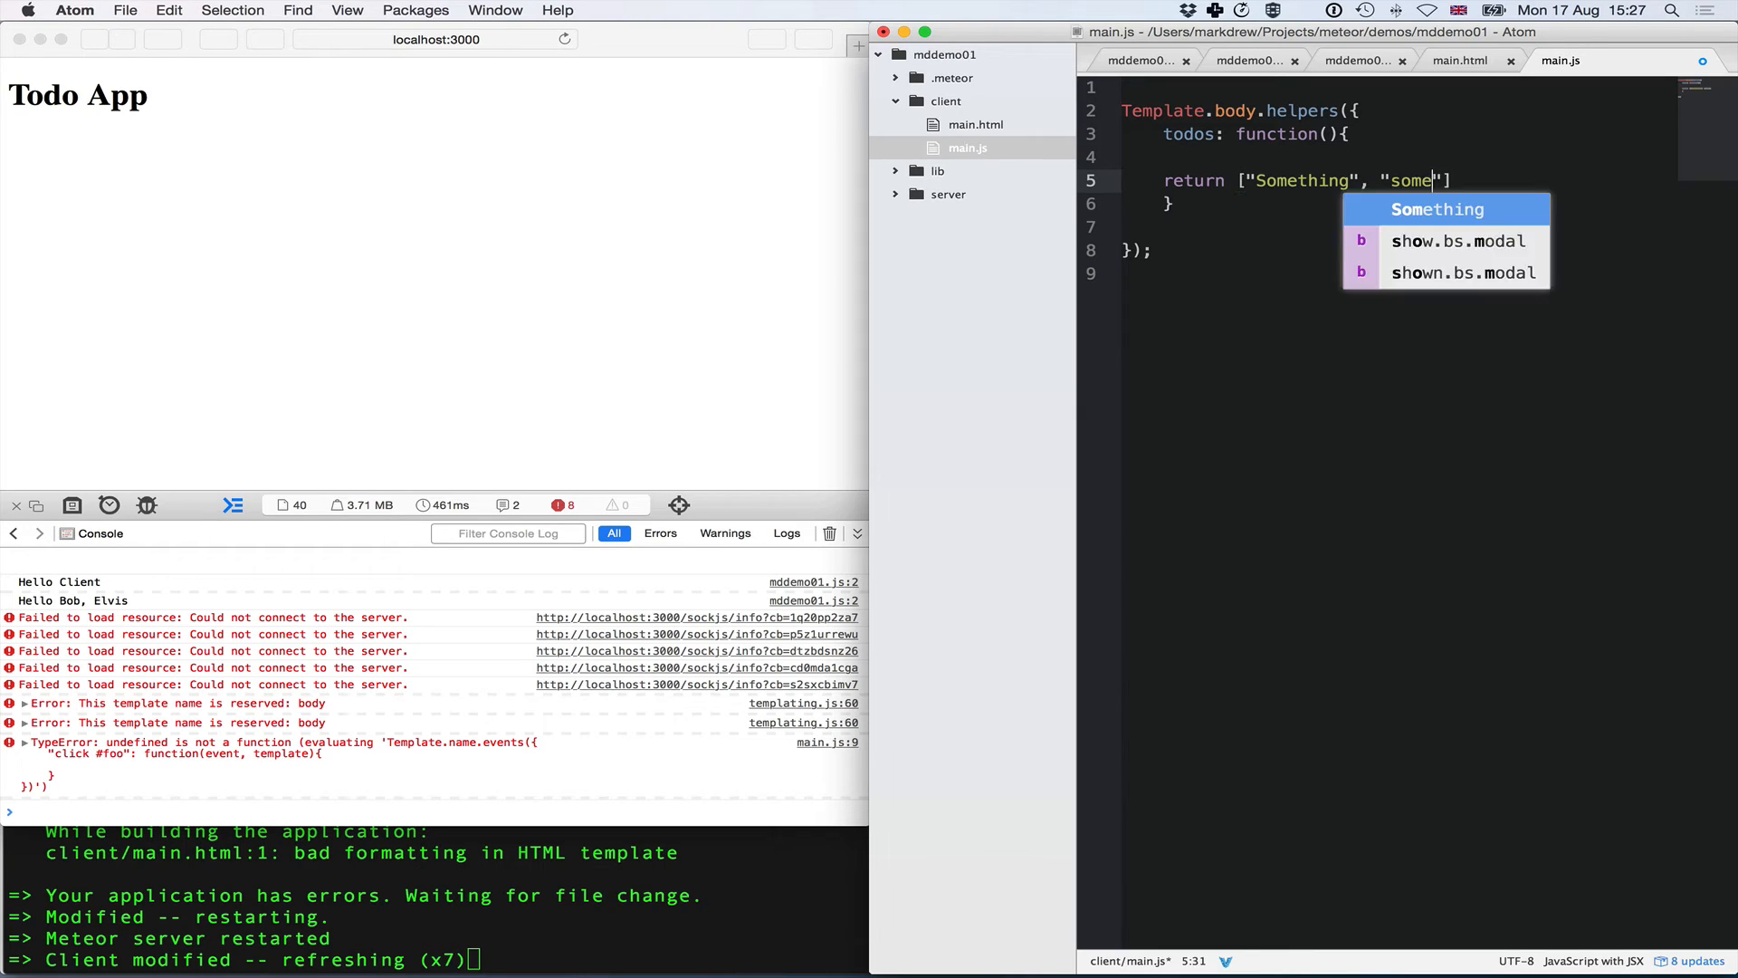
{"action": "type", "text": "thing"}
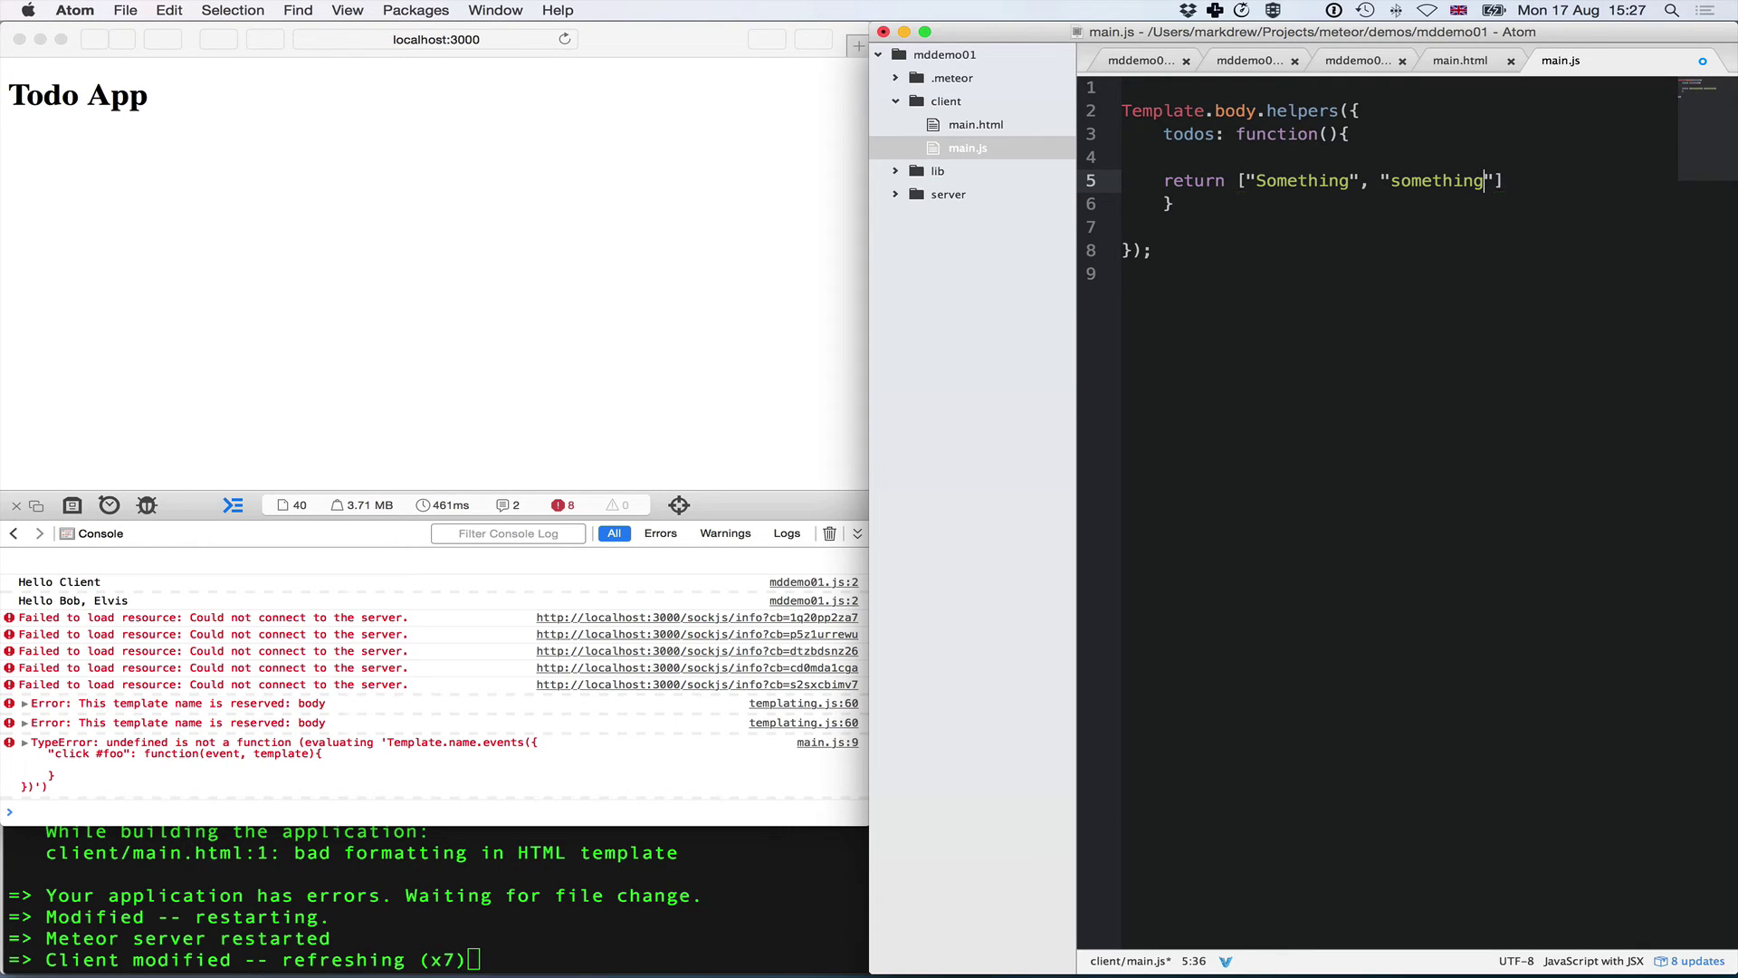
{"action": "type", "text": ";"}
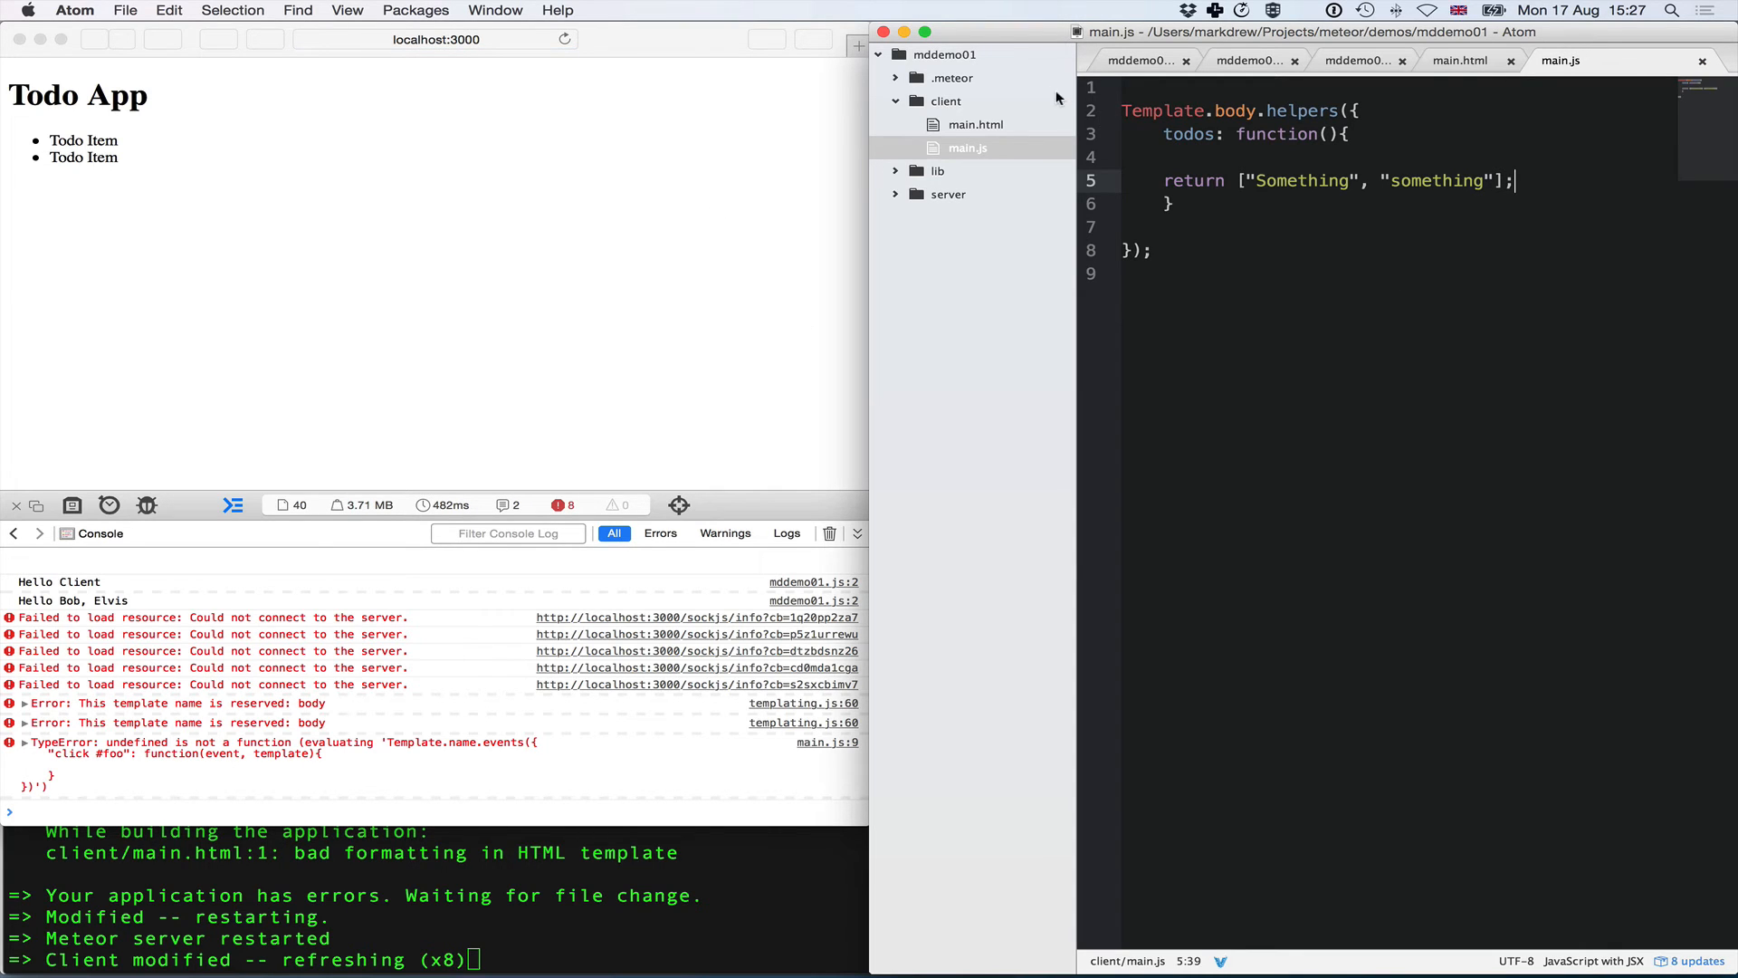
- In main.html render {{this}} inside the todo template's <li>
{"action": "left_click", "coordinate": [1462, 60]}
{"action": "type", "text": "<li>{{}}</li>"}
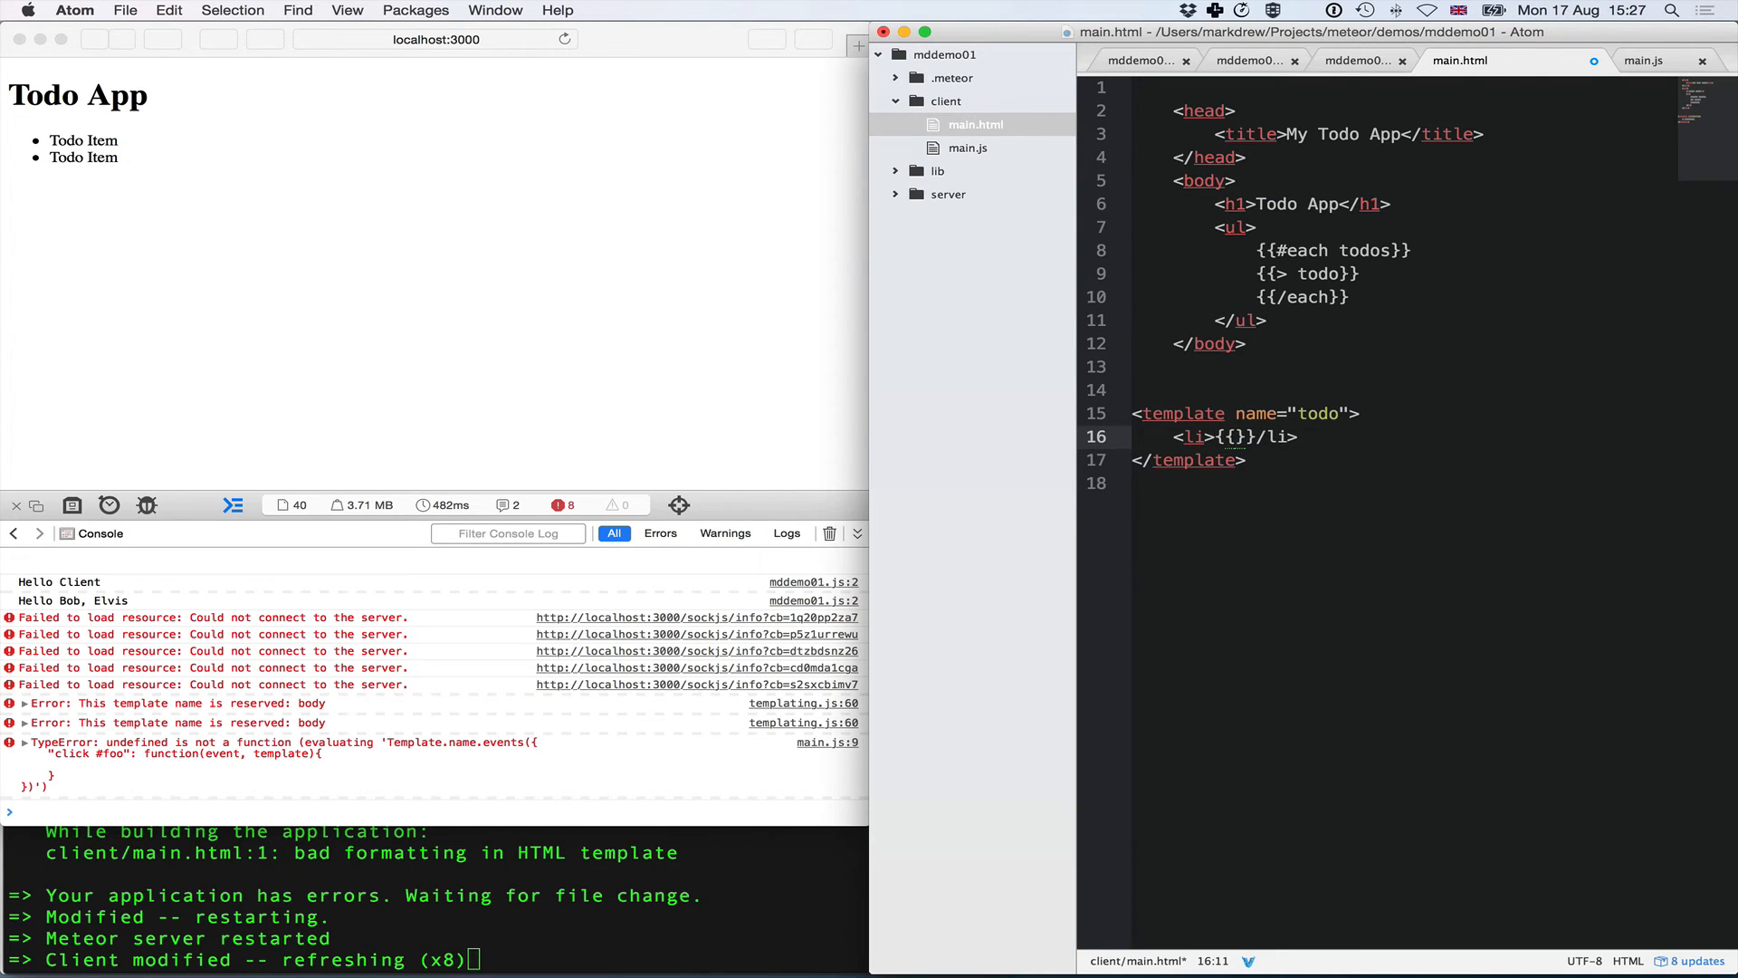
{"action": "type", "text": "this"}
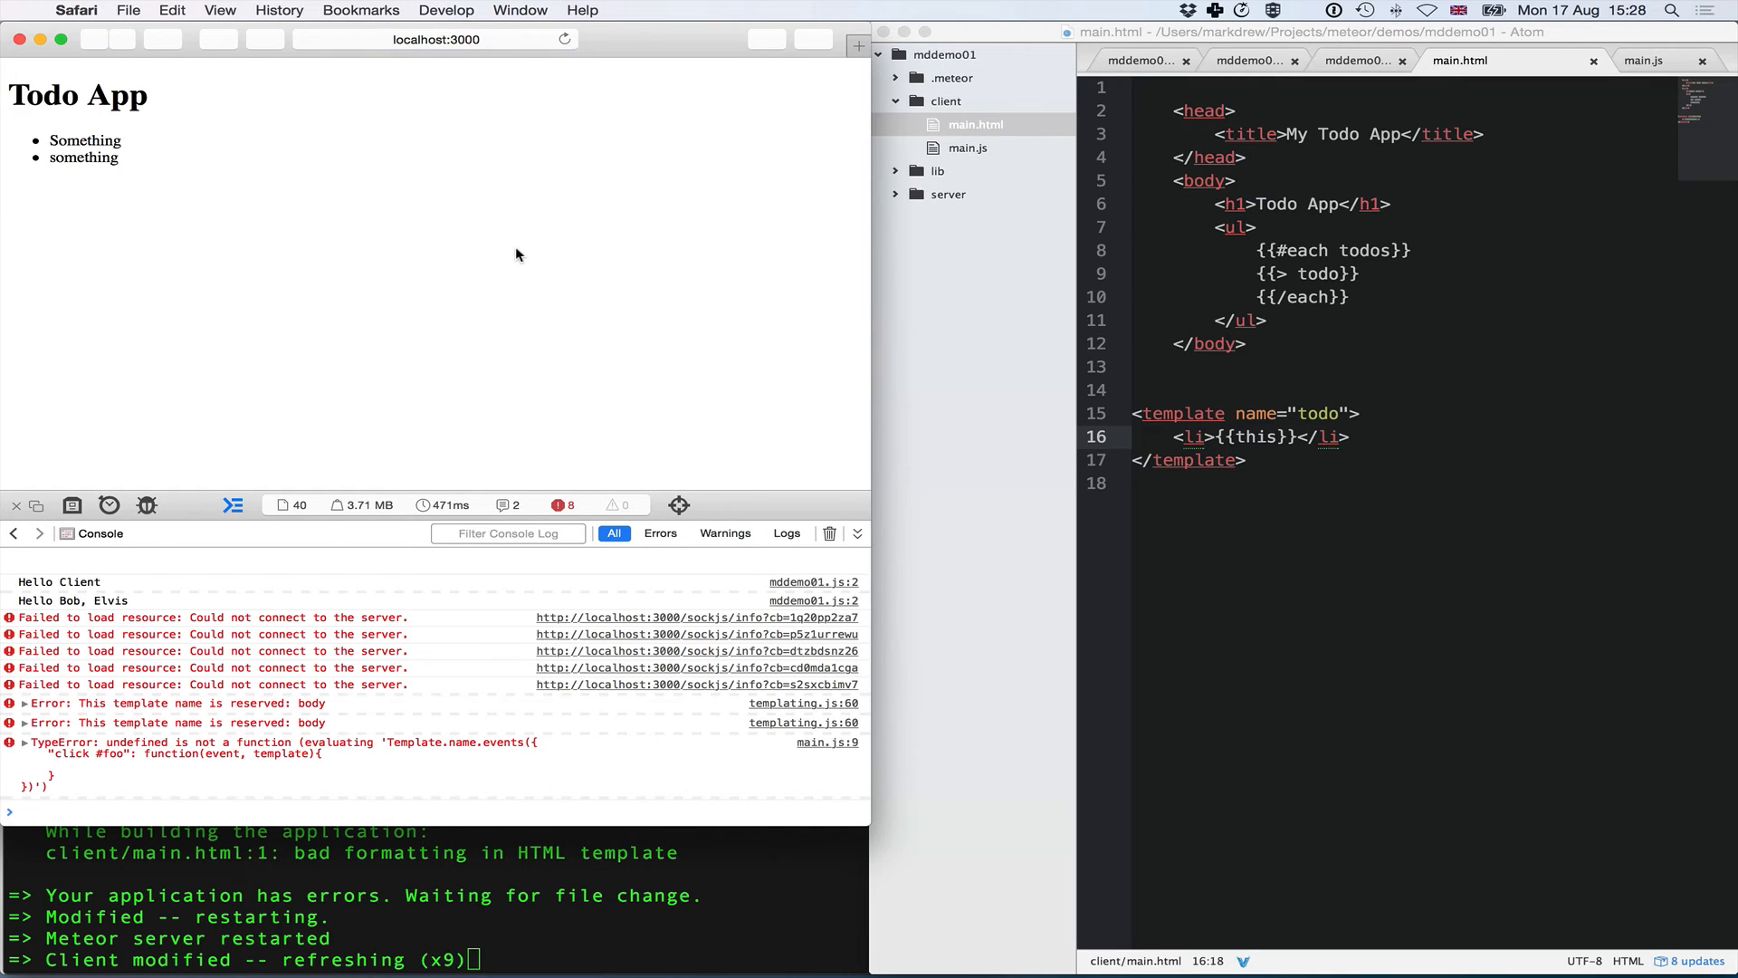
{"action": "left_click", "coordinate": [1018, 168]}
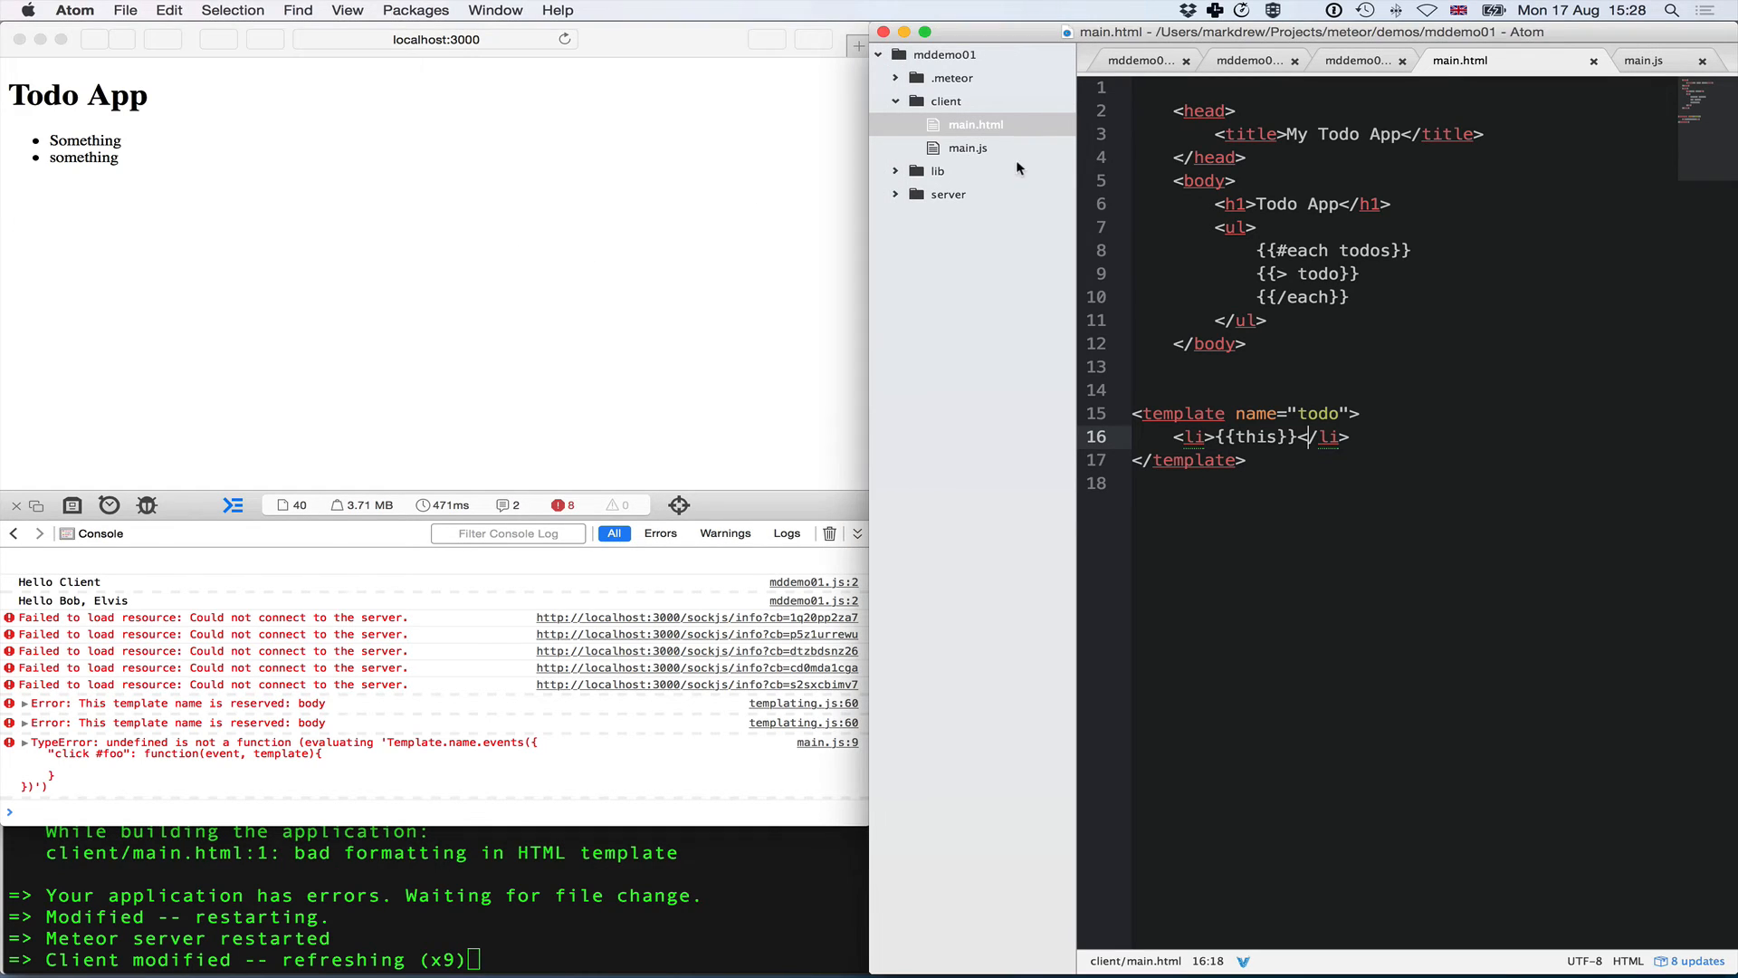
- In main.js replace the array strings with "Task 1" and "Task 2"
{"action": "left_click", "coordinate": [1558, 60]}
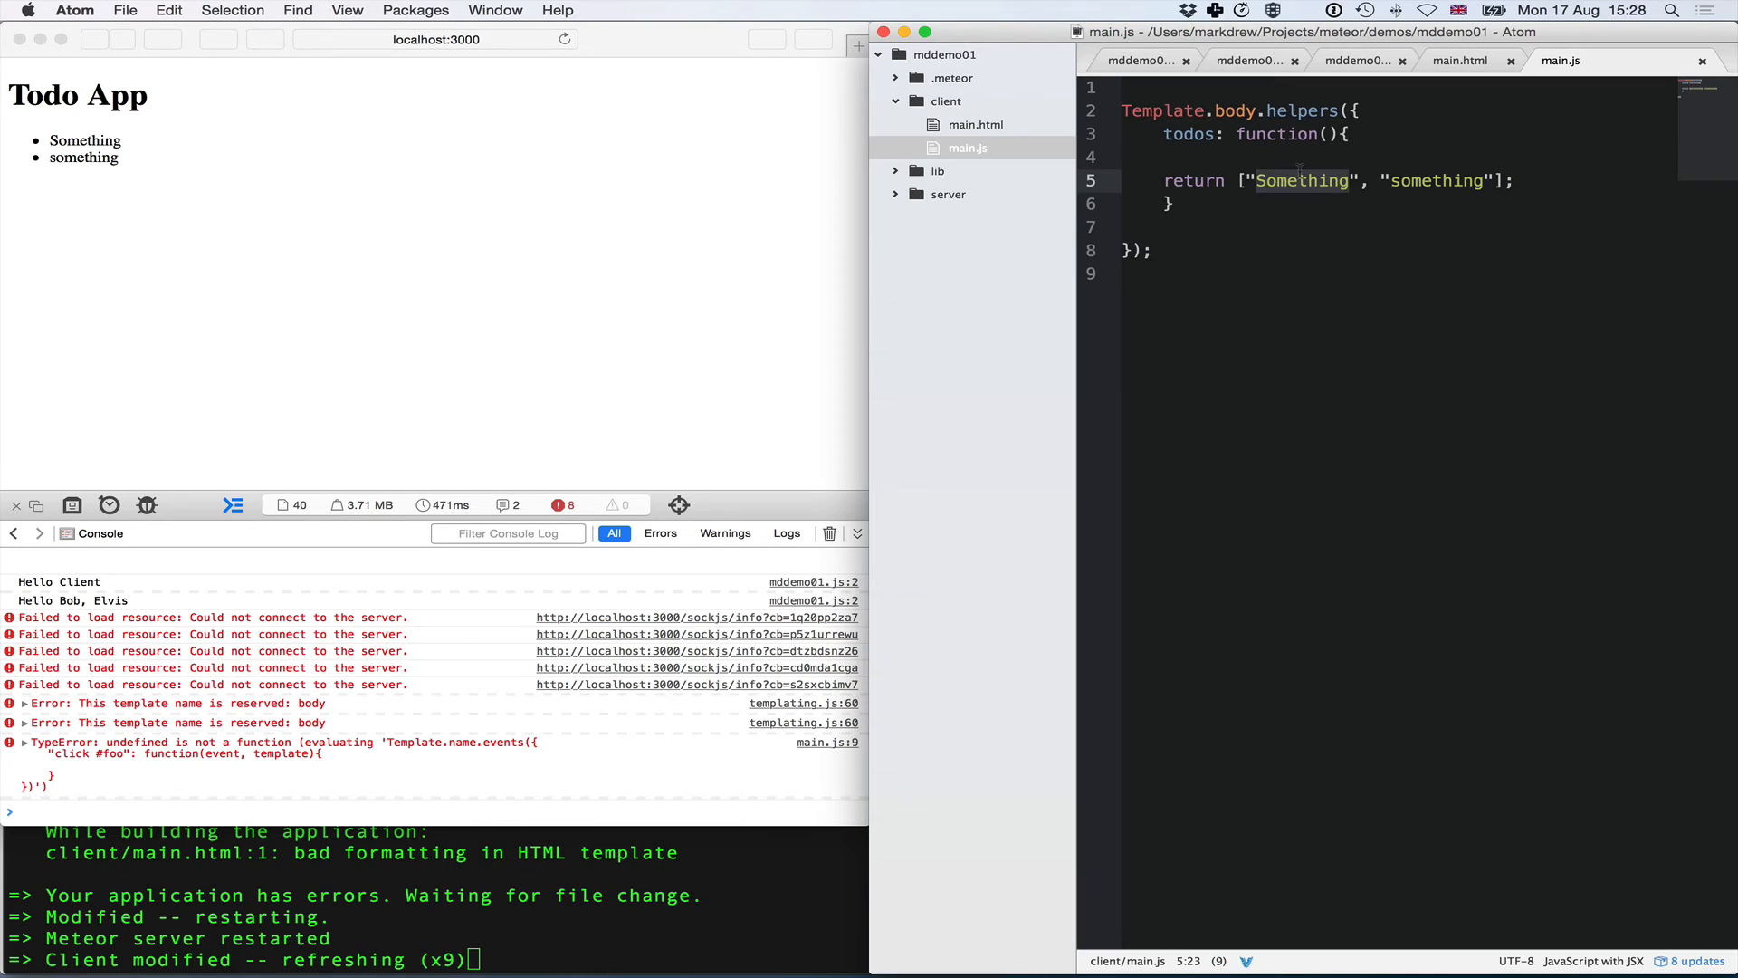
{"action": "type", "text": "Task 1"}
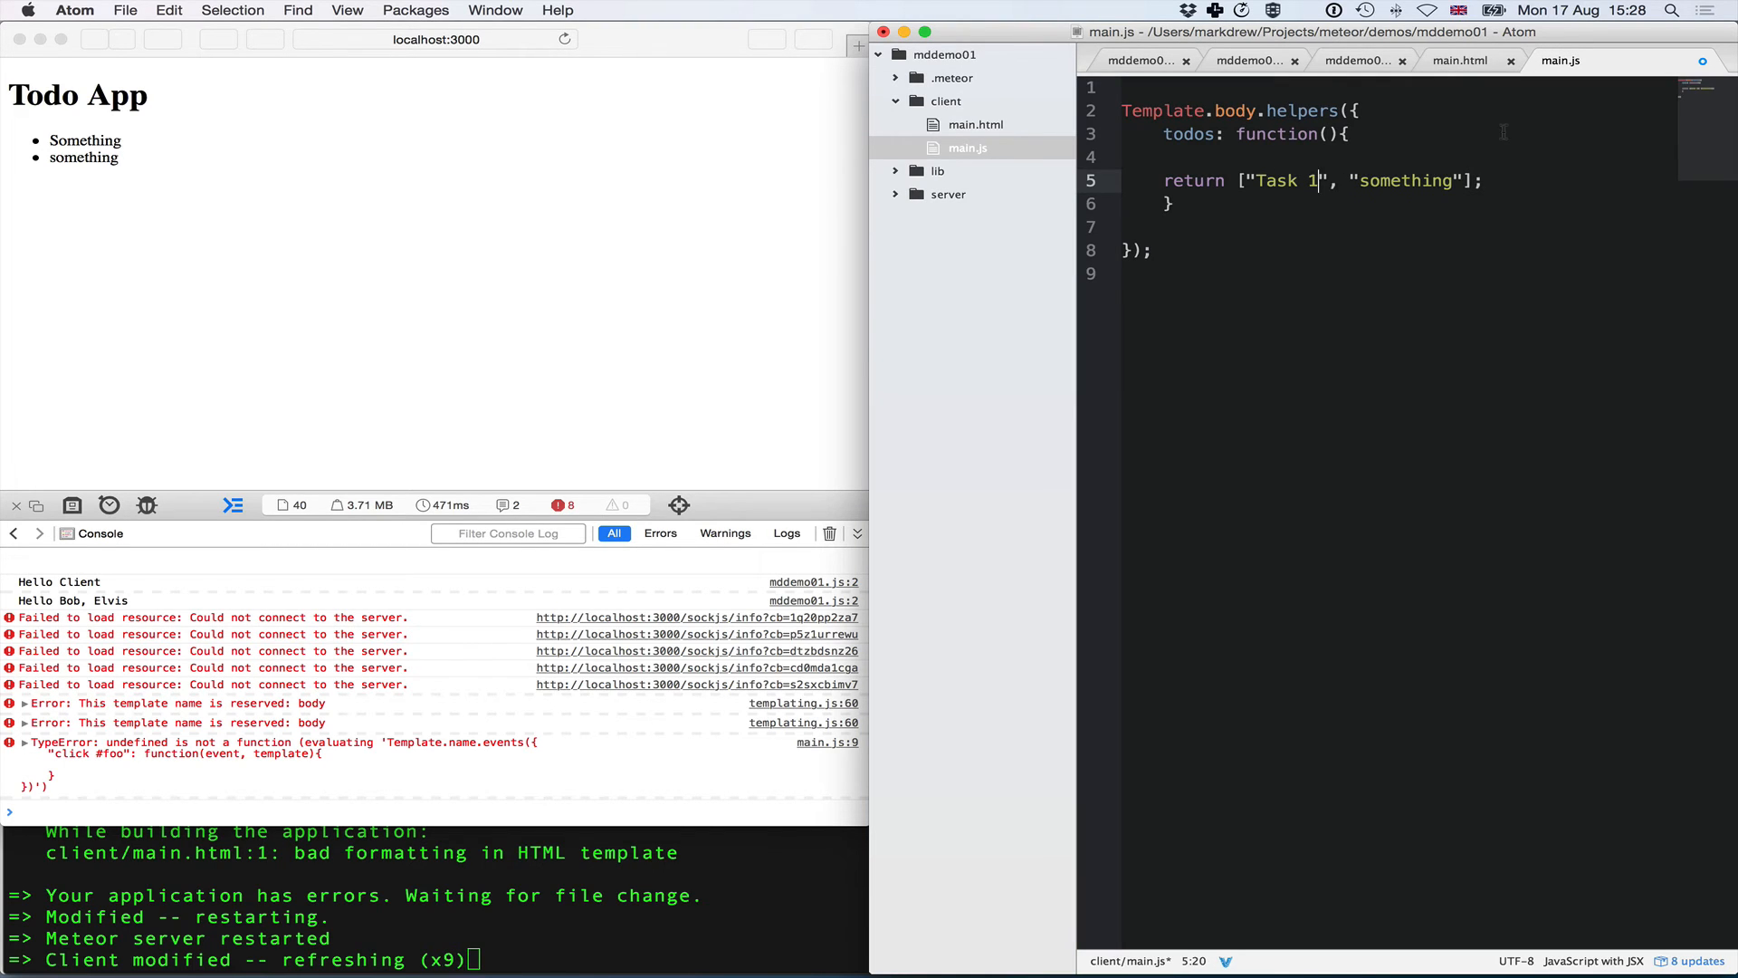
{"action": "type", "text": "T"}
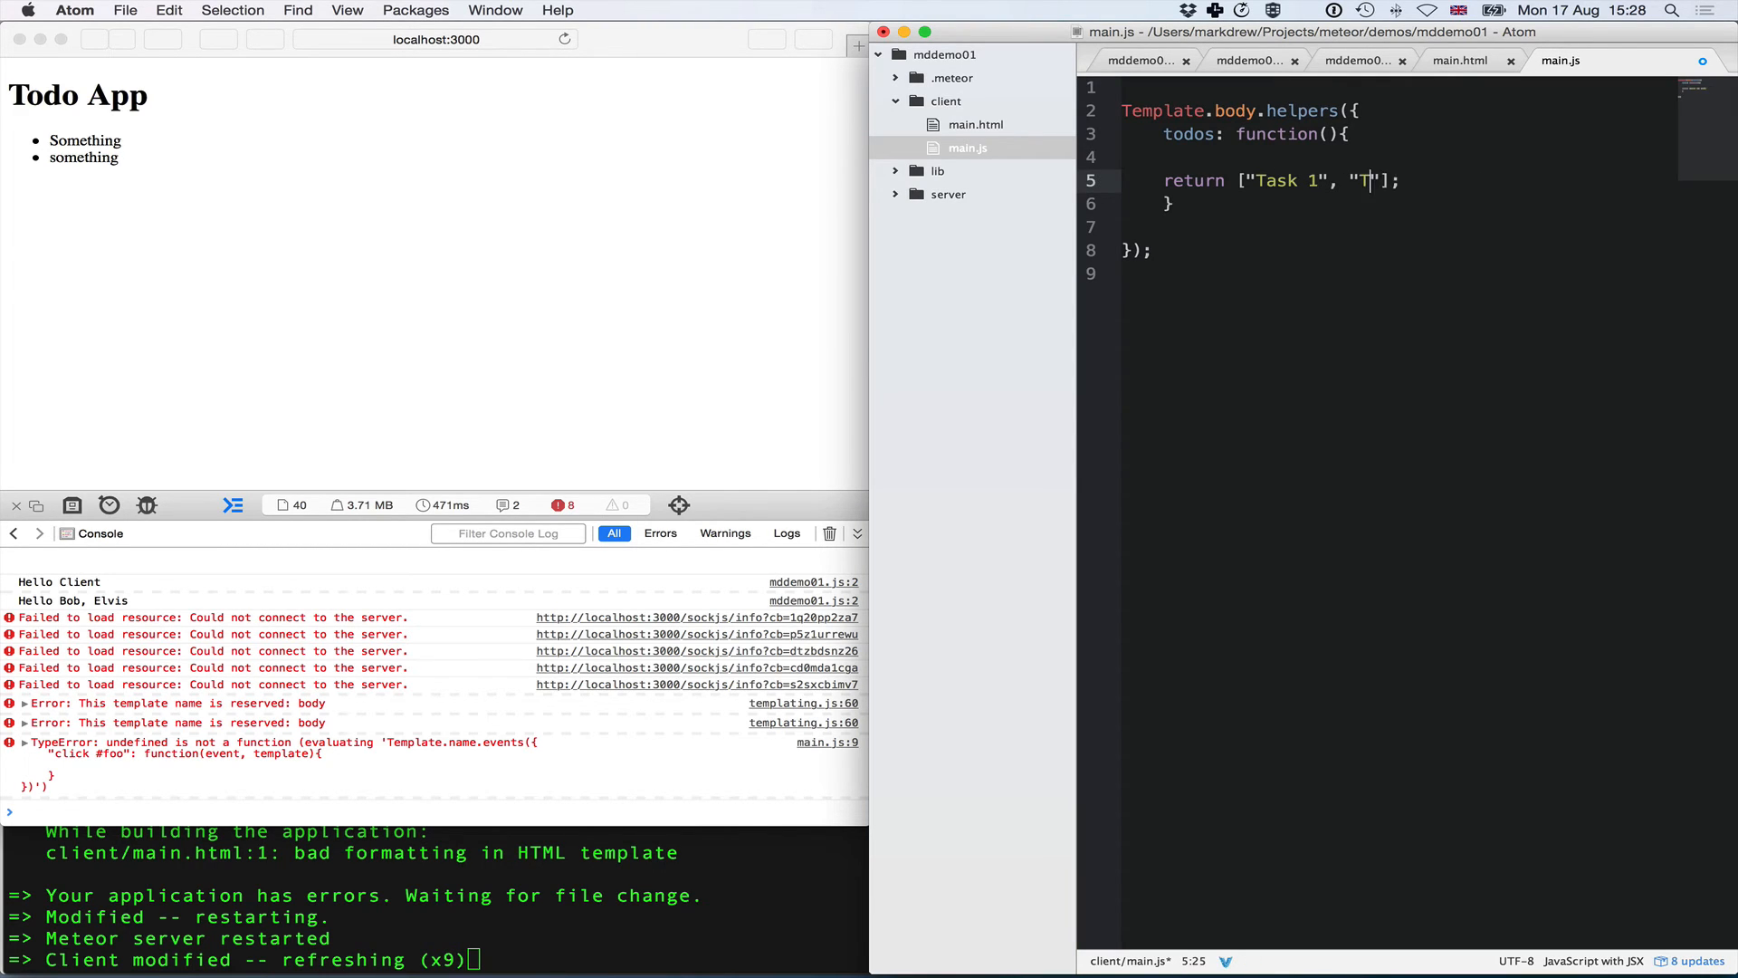
{"action": "type", "text": "ask 2"}
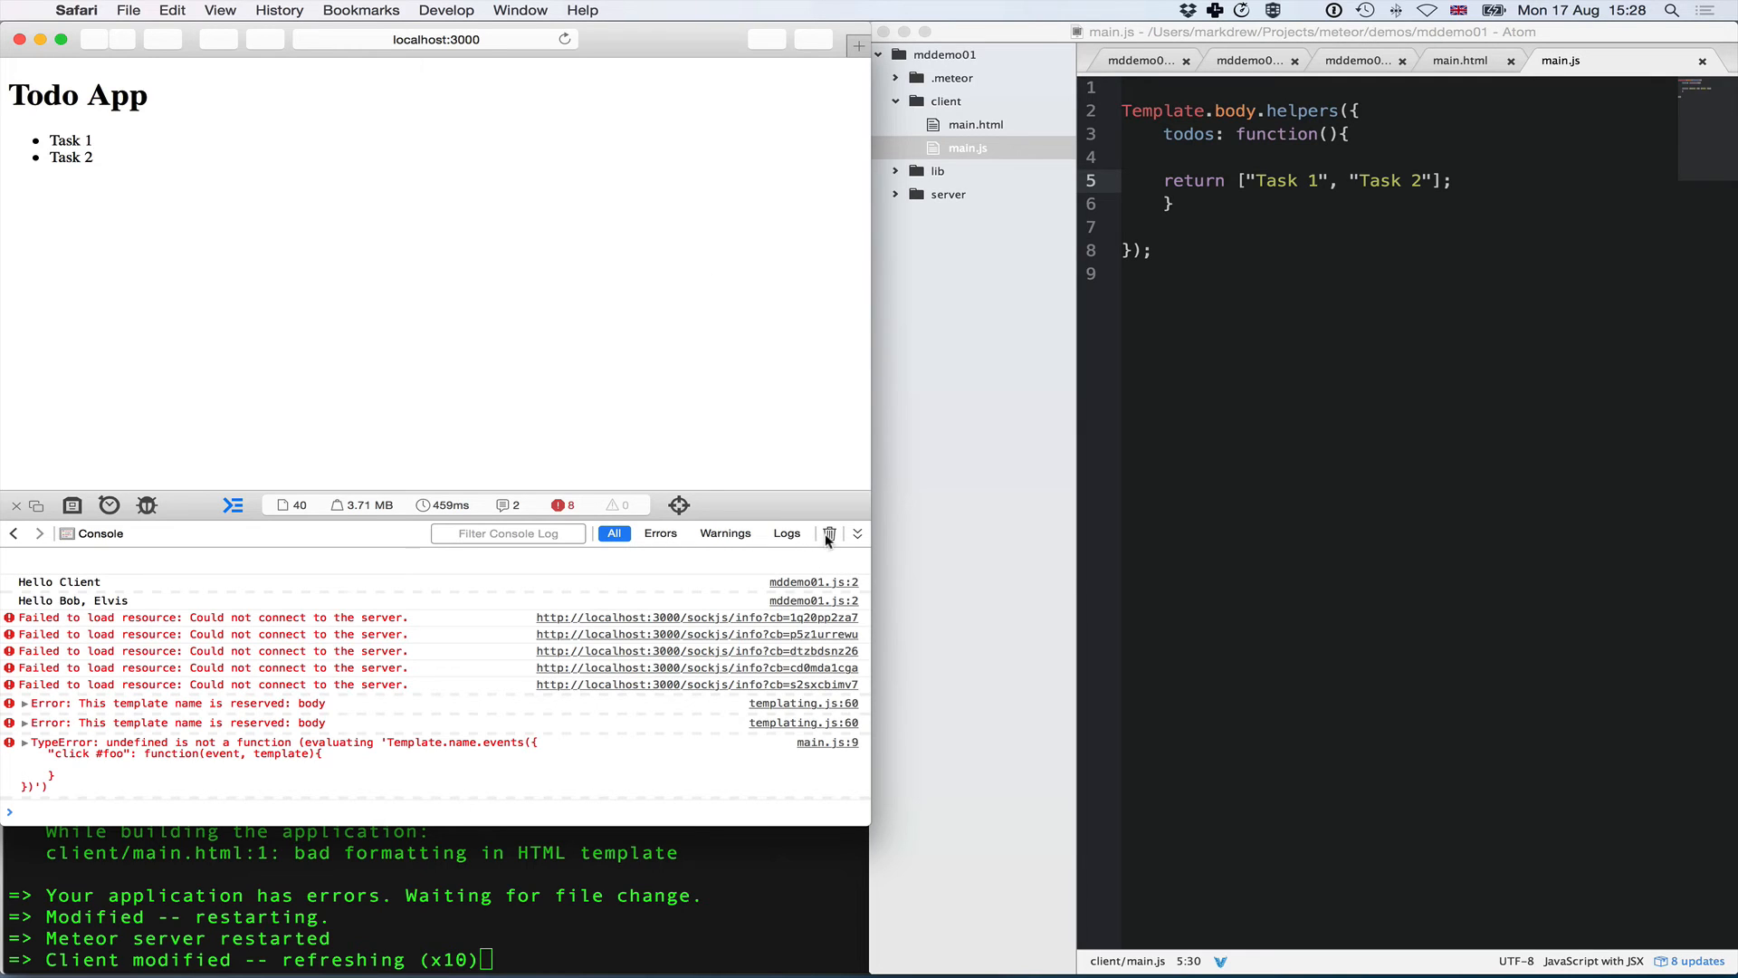
- Clear Safari's Web Inspector console of its earlier messages and errors
{"action": "left_click", "coordinate": [829, 532]}
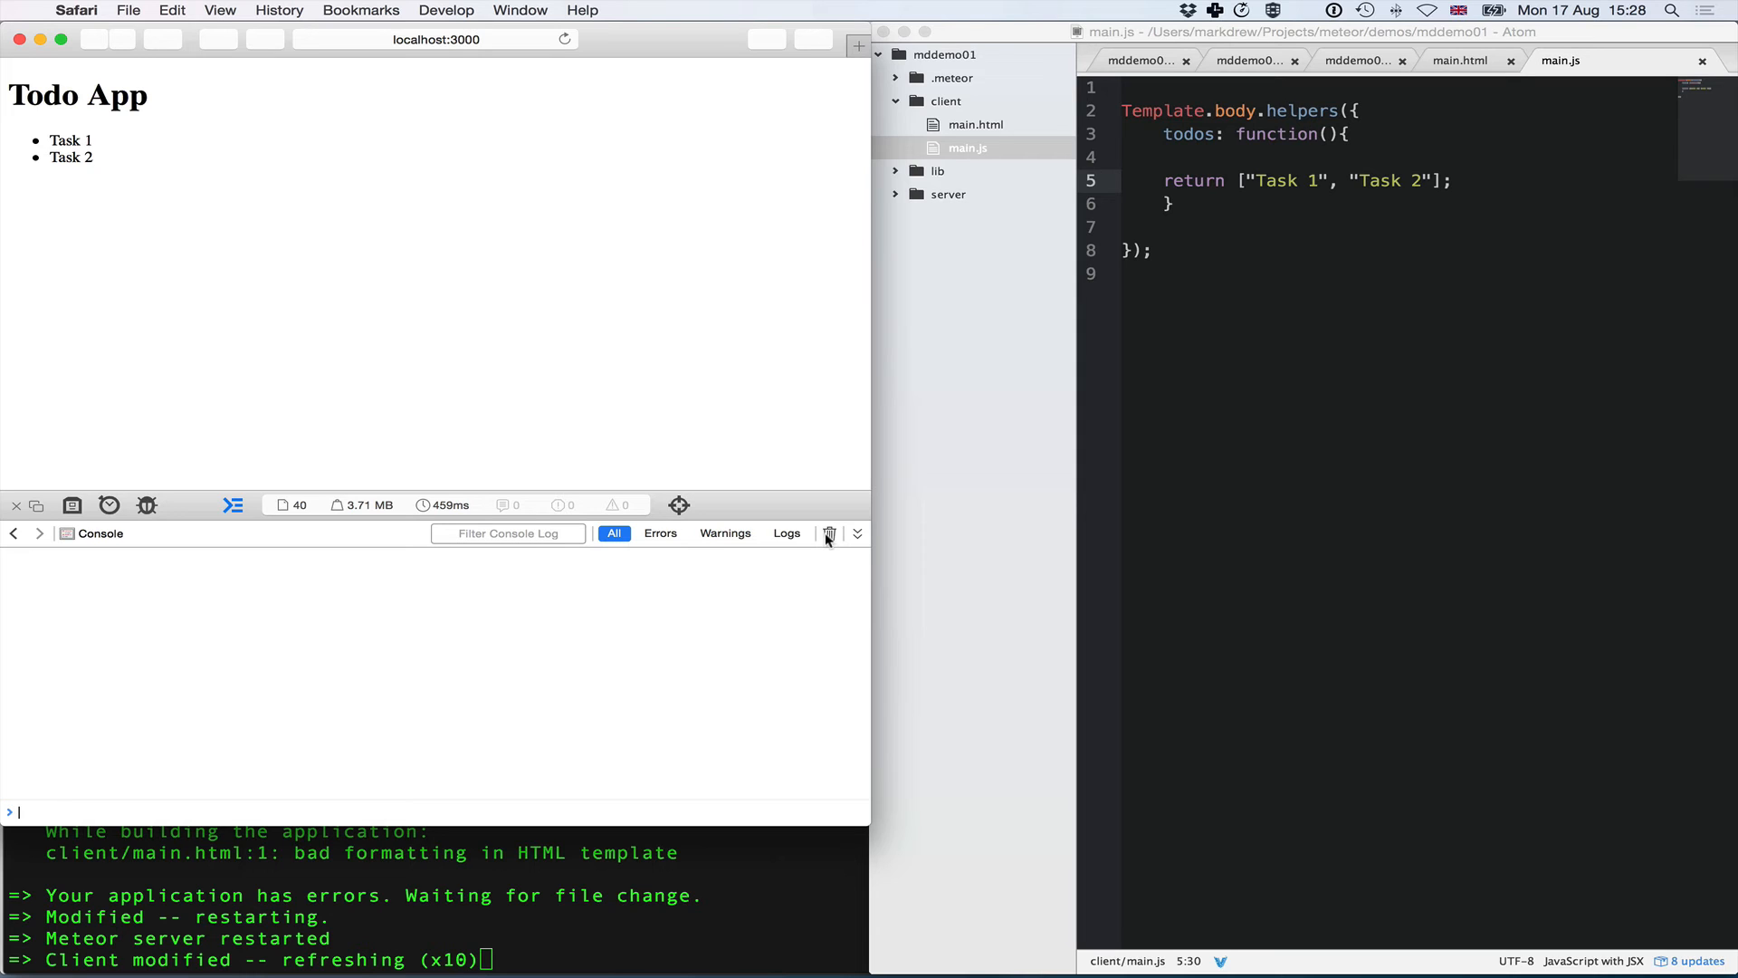
- Create a new collections.js file inside the lib folder
{"action": "left_click", "coordinate": [970, 172]}
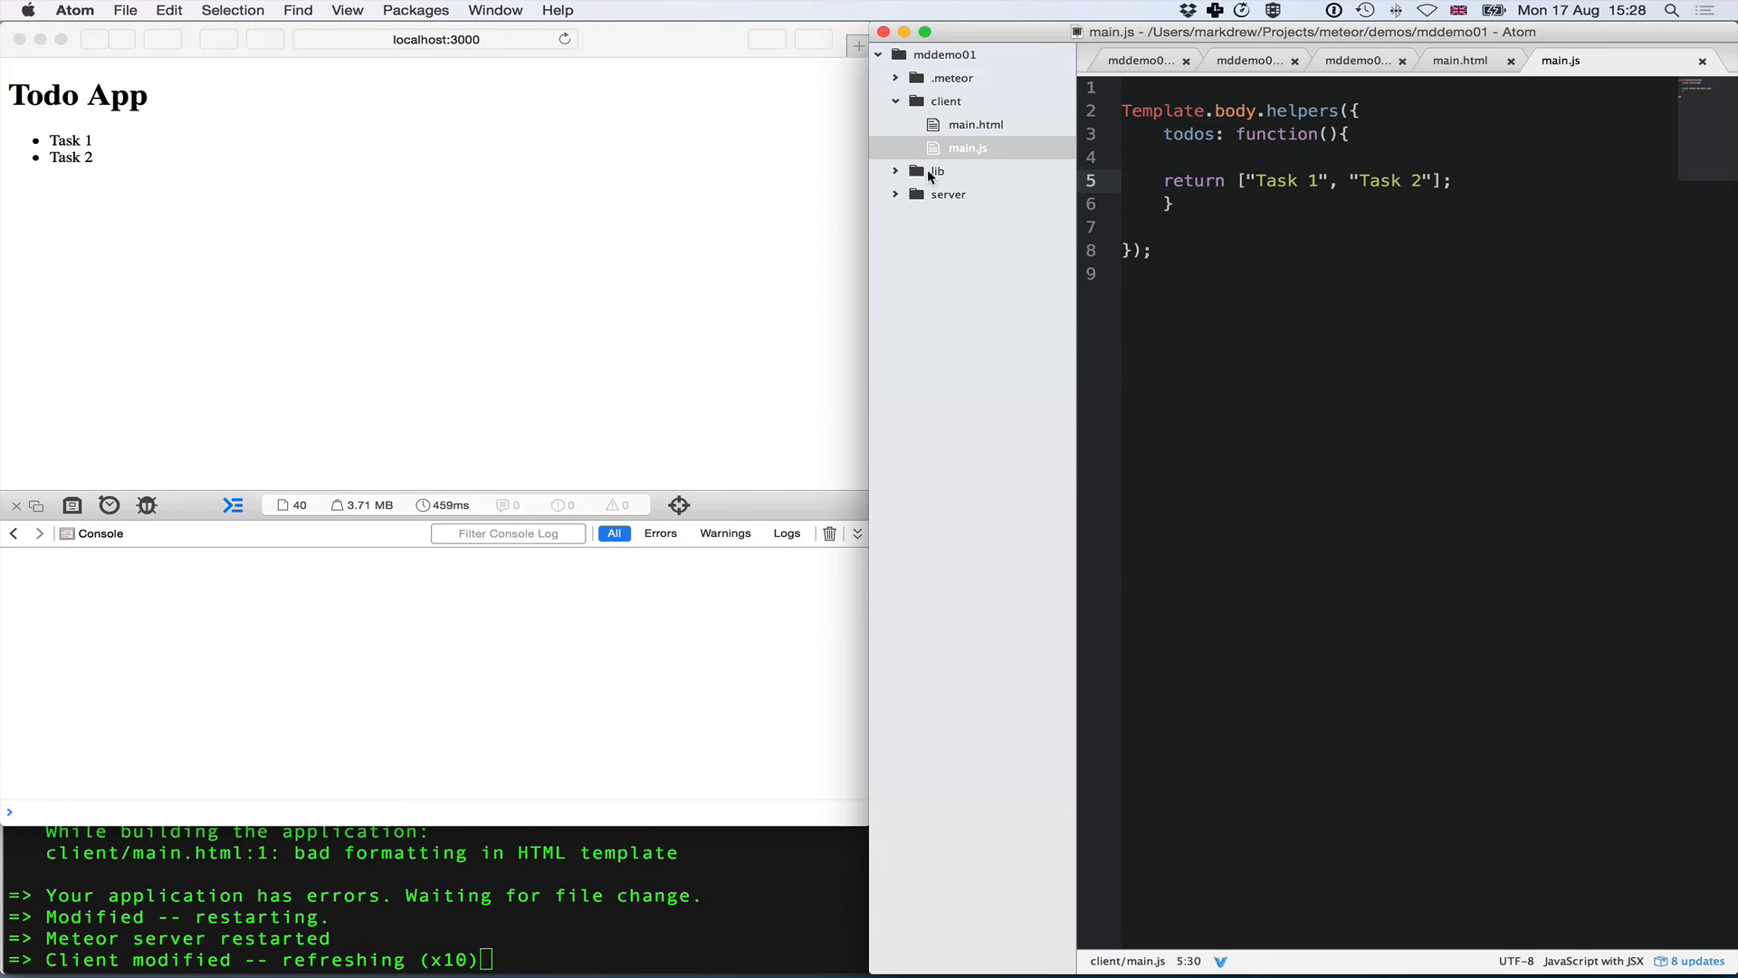
{"action": "left_click", "coordinate": [938, 170]}
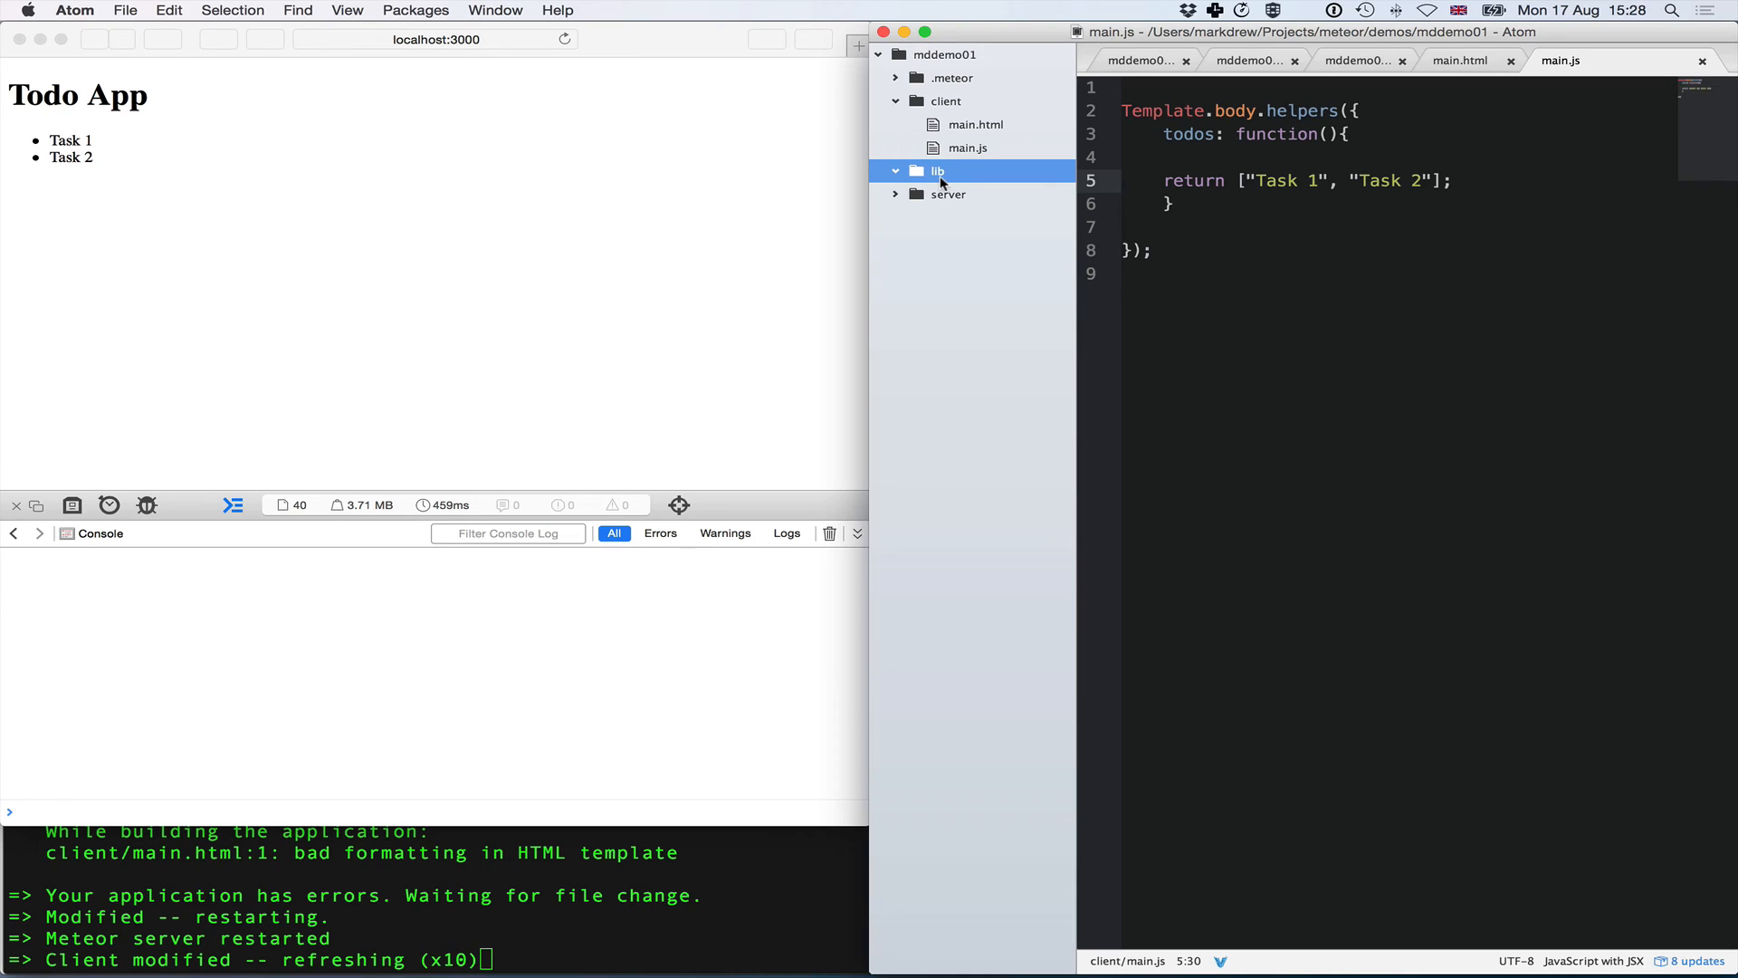
{"action": "right_click", "coordinate": [939, 170]}
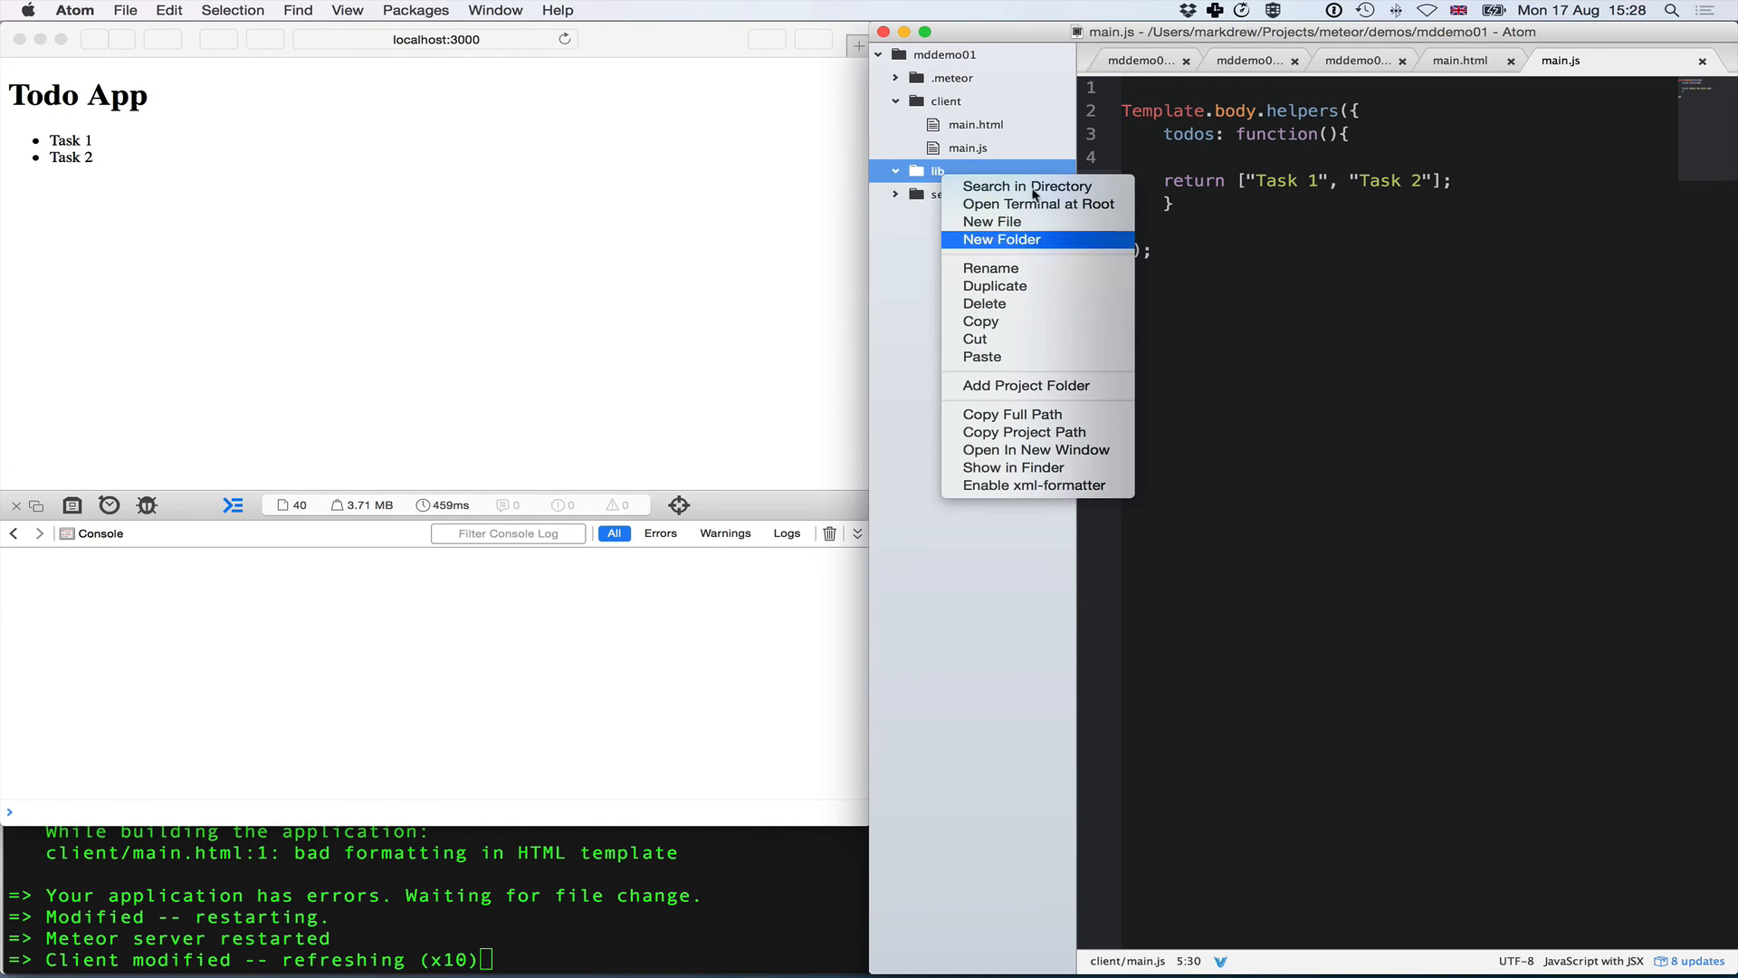
{"action": "mouse_move", "coordinate": [1056, 357]}
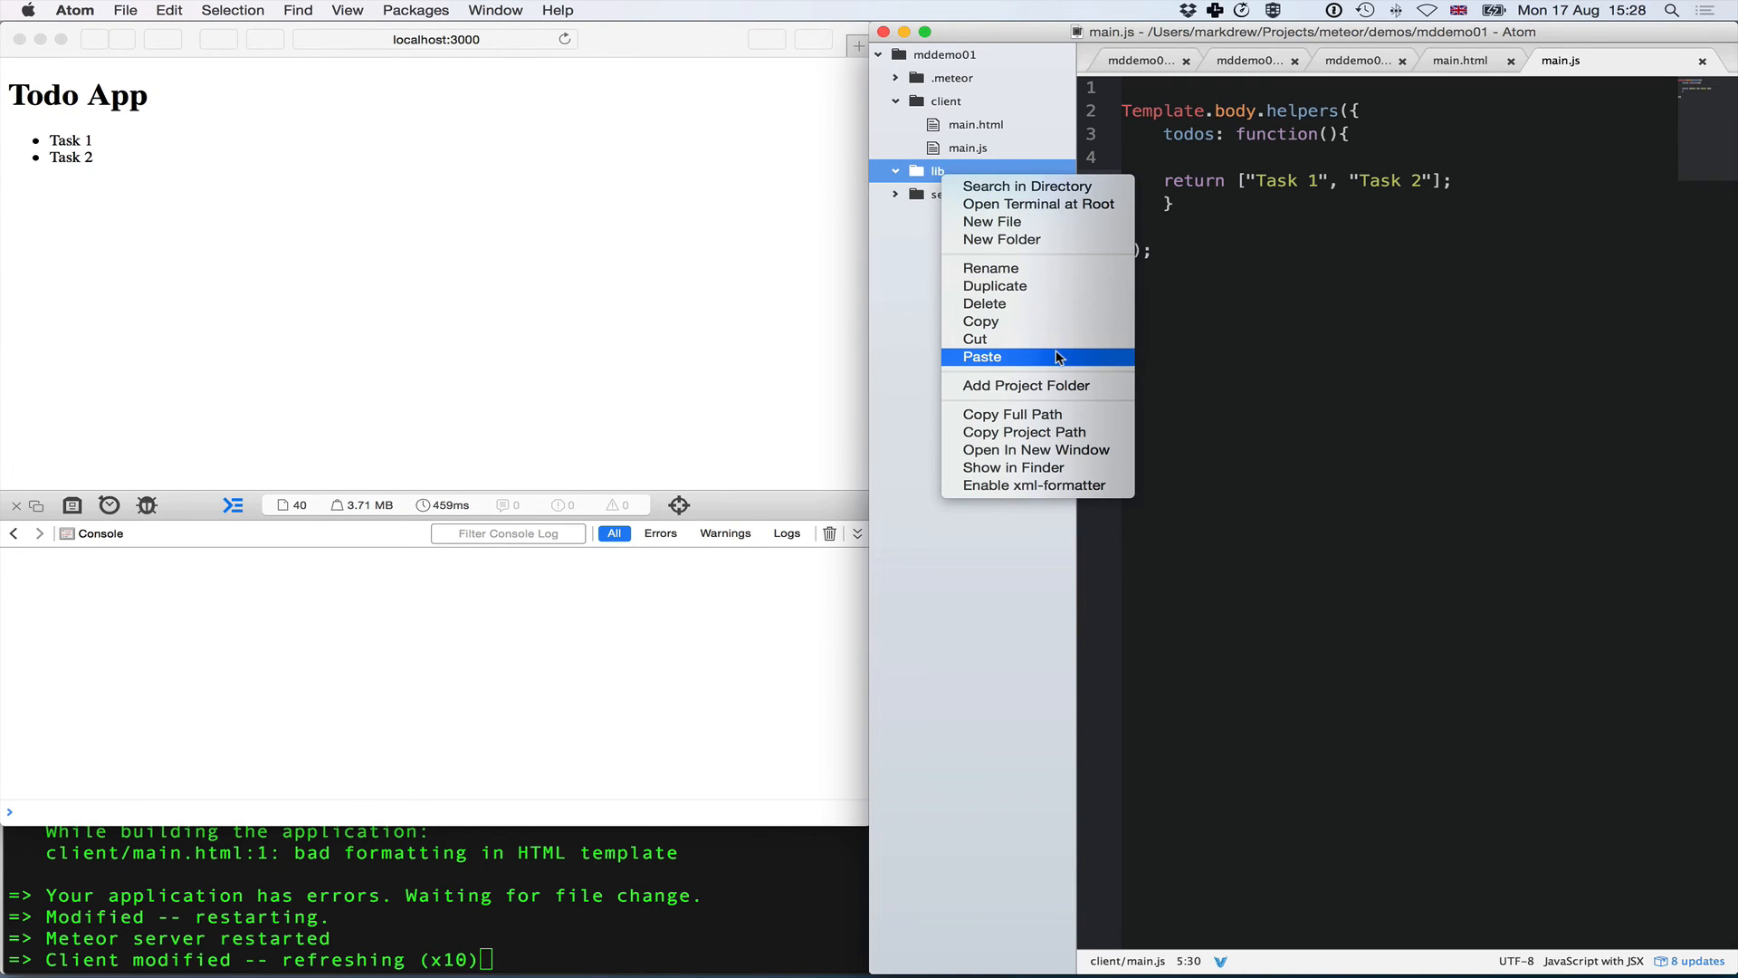
{"action": "left_click", "coordinate": [990, 221]}
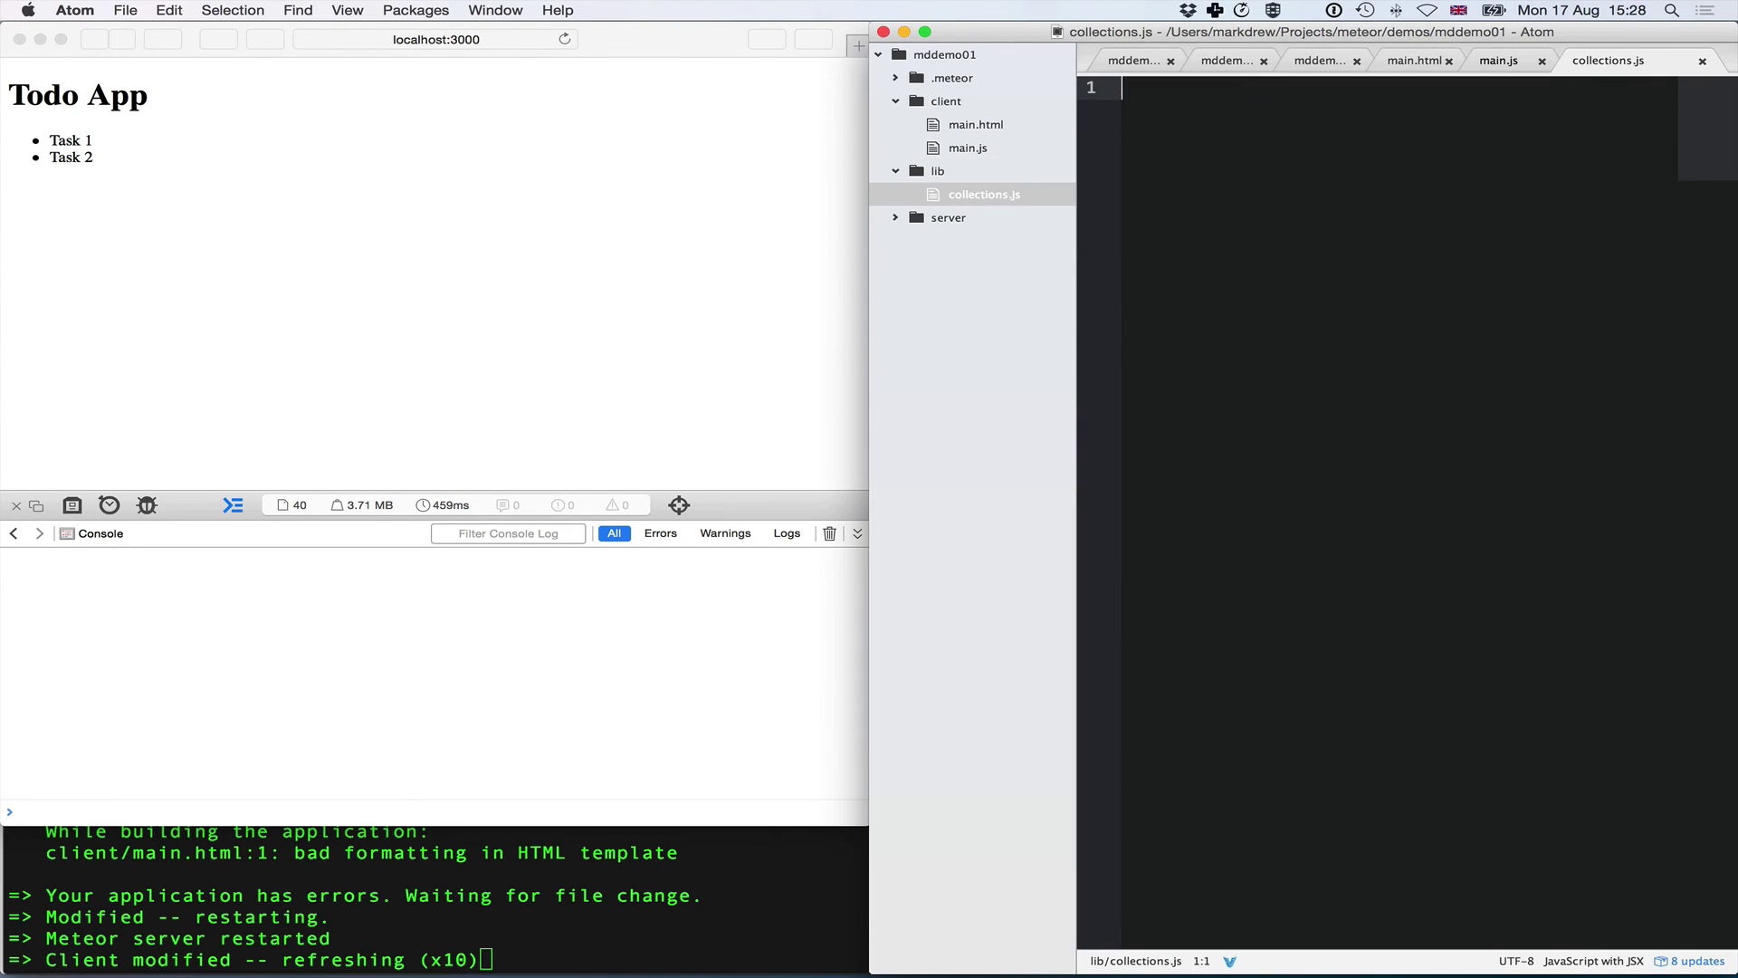
- Define Todos = new Meteor.Collection('todos'); in collections.js
{"action": "type", "text": "Todos"}
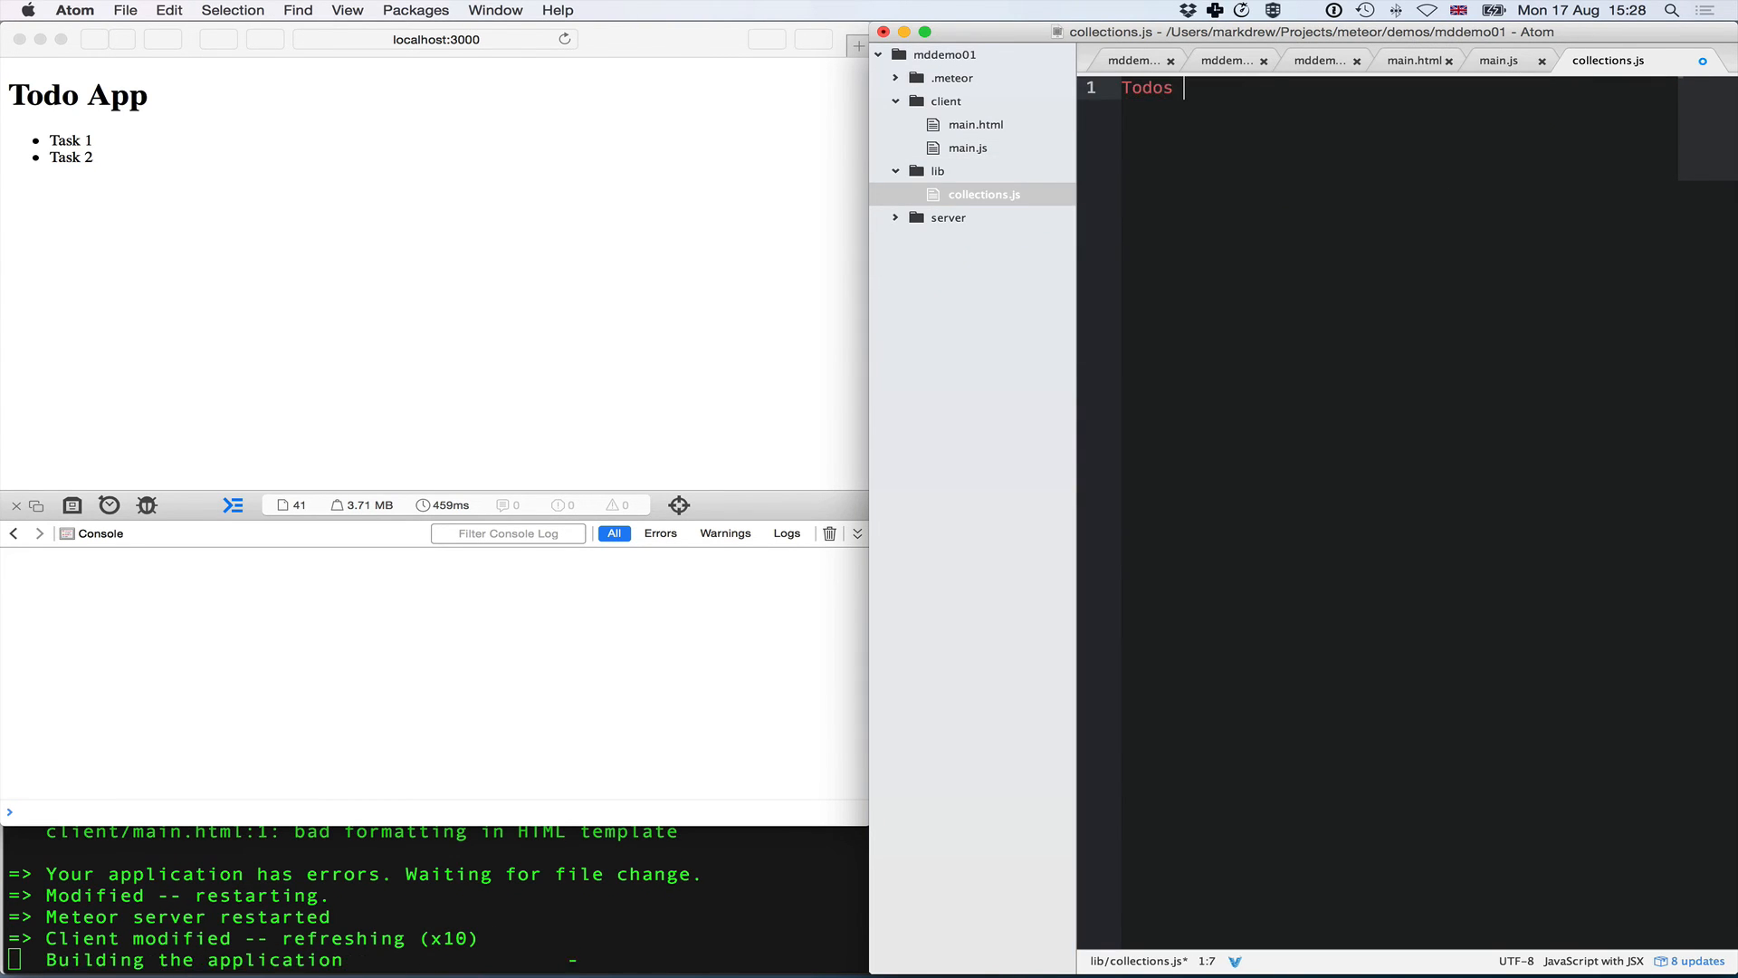
{"action": "type", "text": "= new Metoer"}
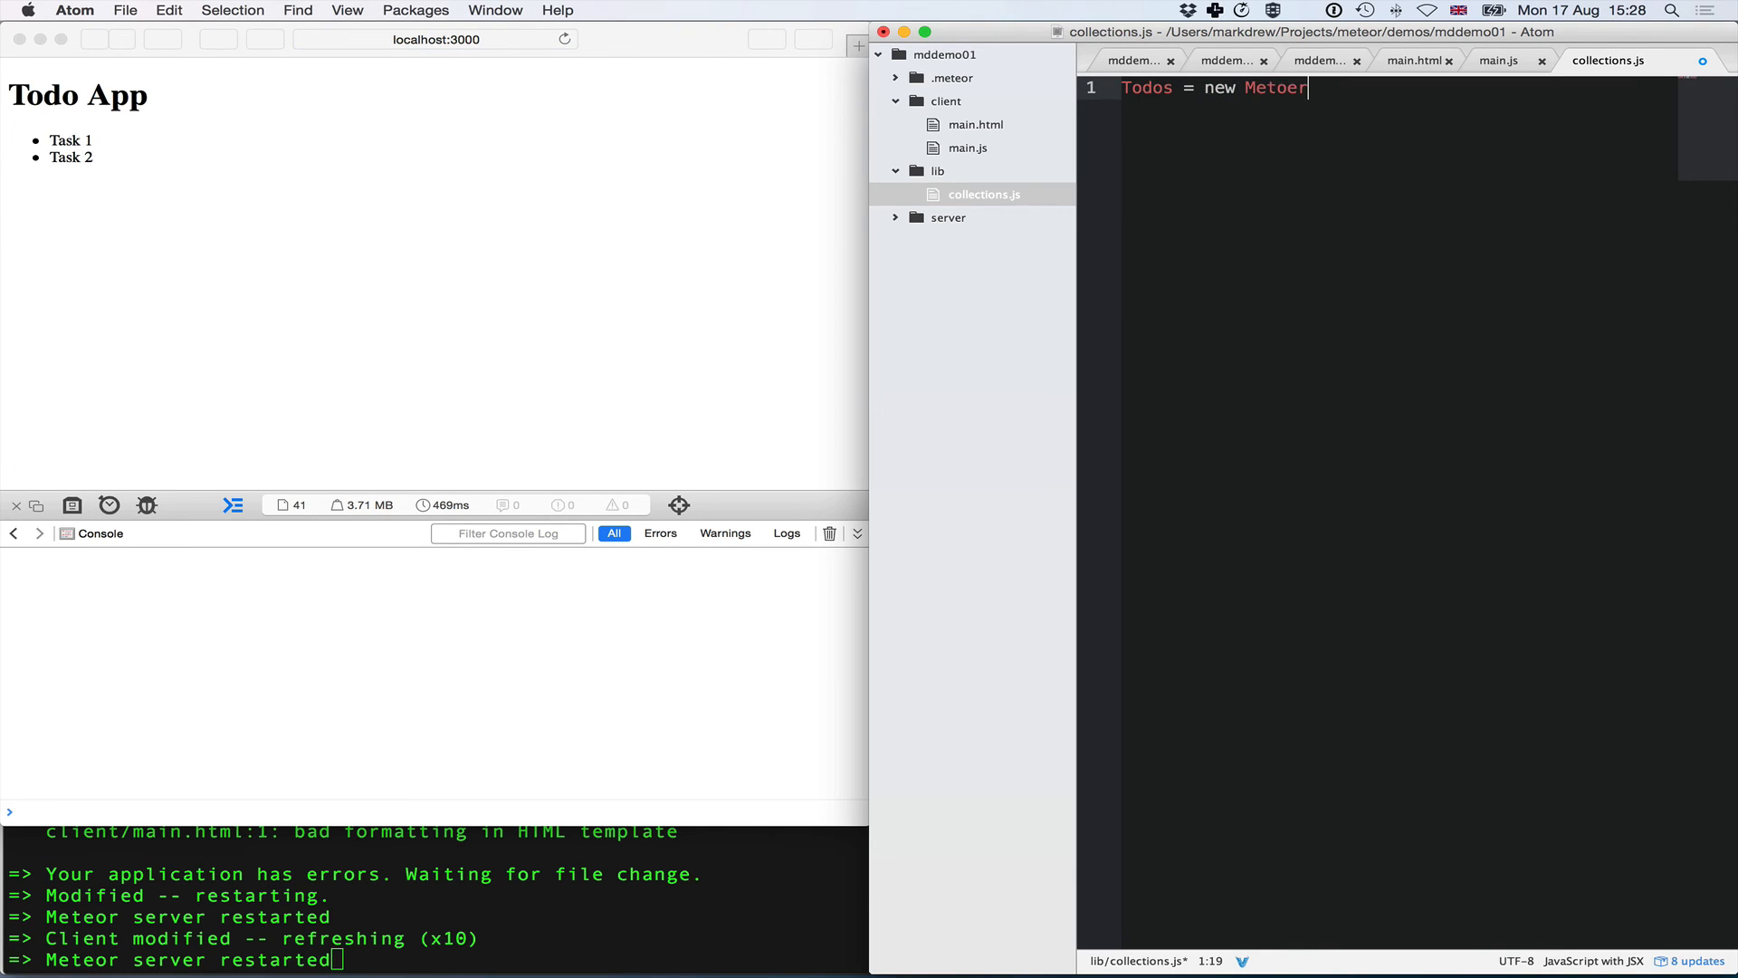
{"action": "type", "text": ".Collection('"}
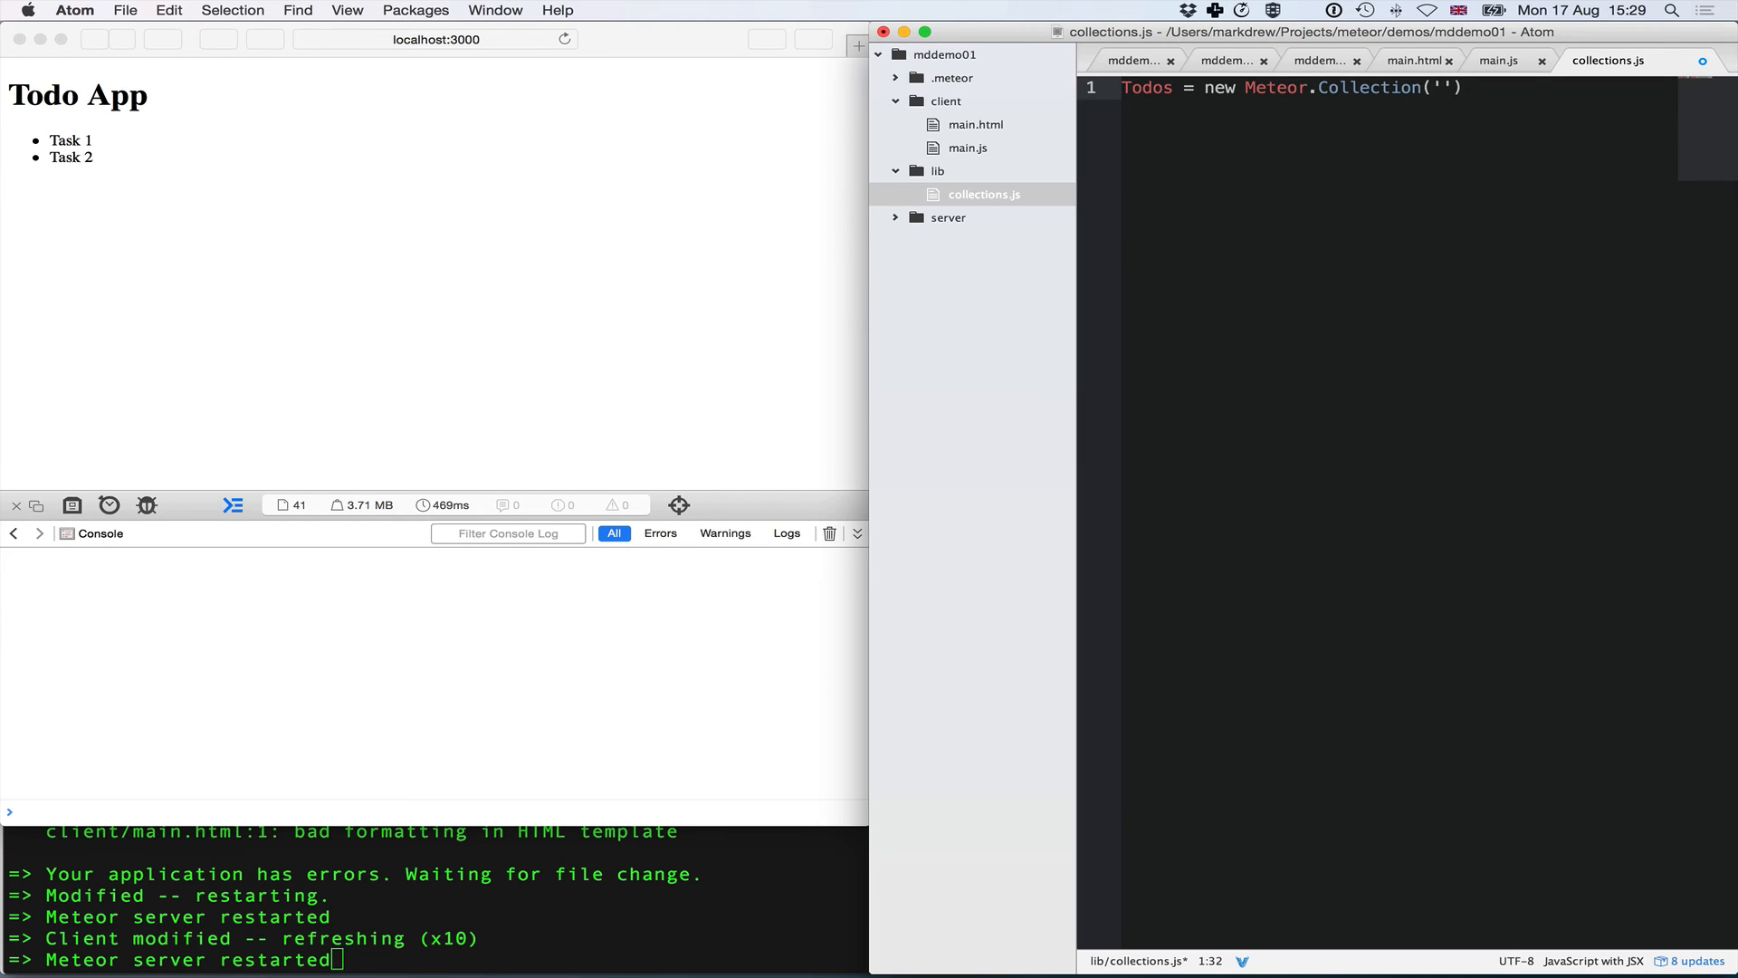
{"action": "type", "text": ";"}
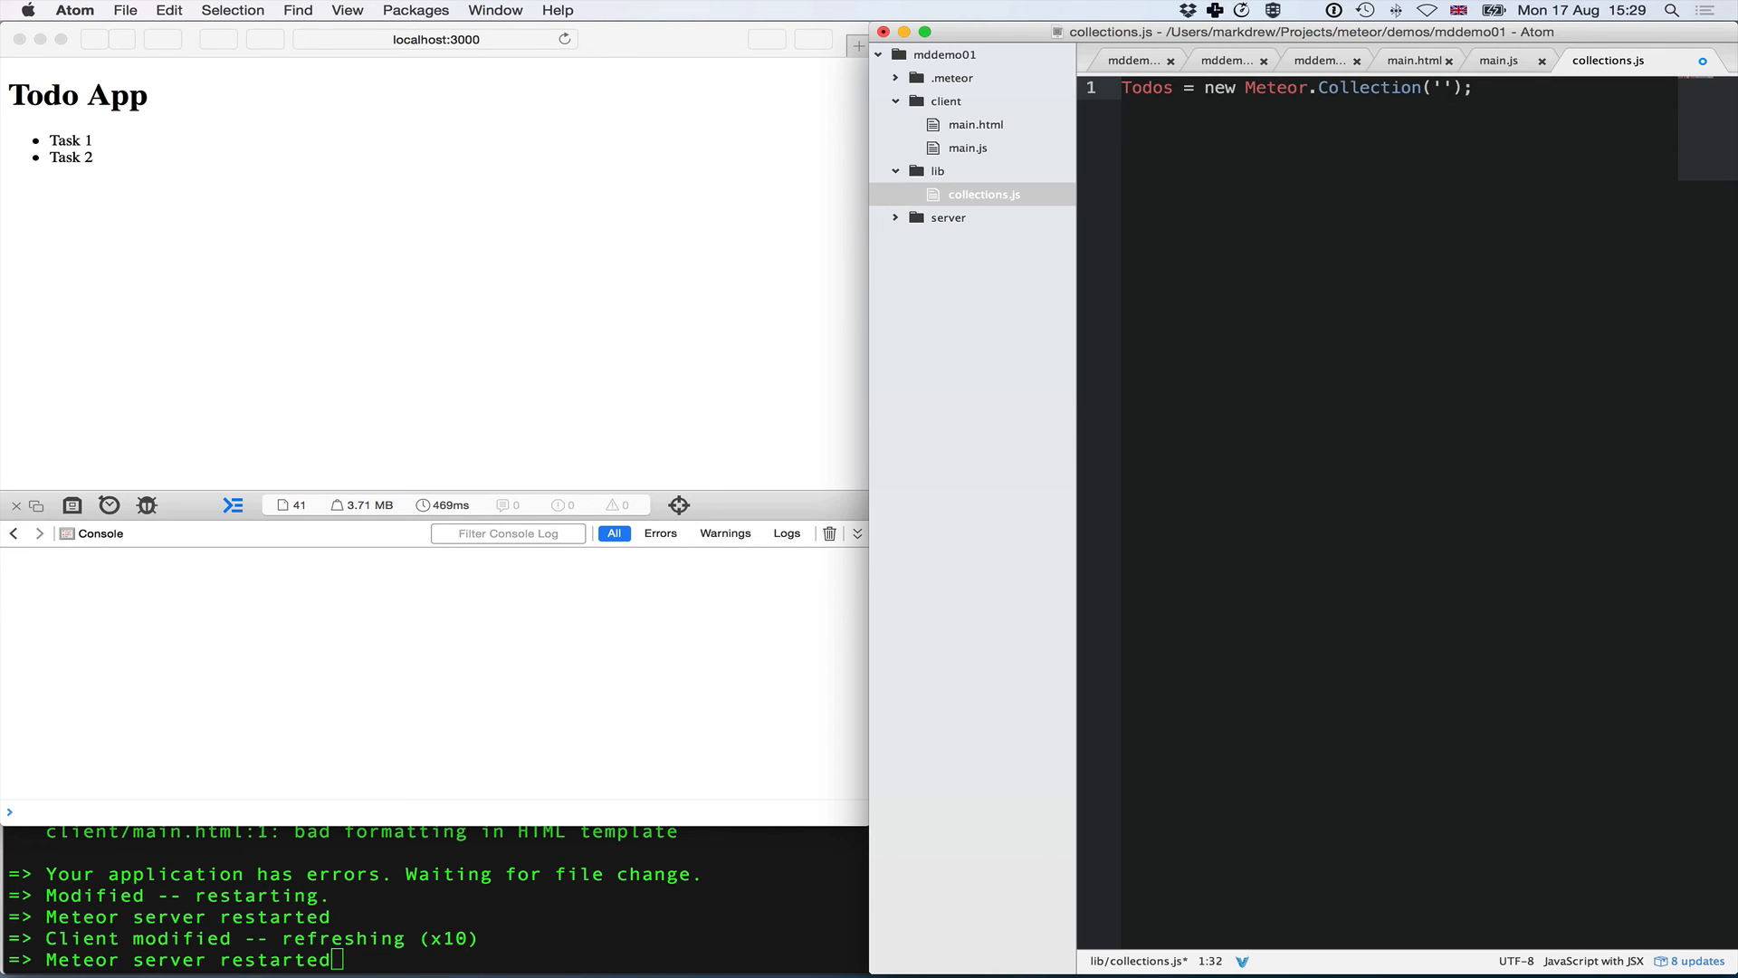
{"action": "type", "text": "t"}
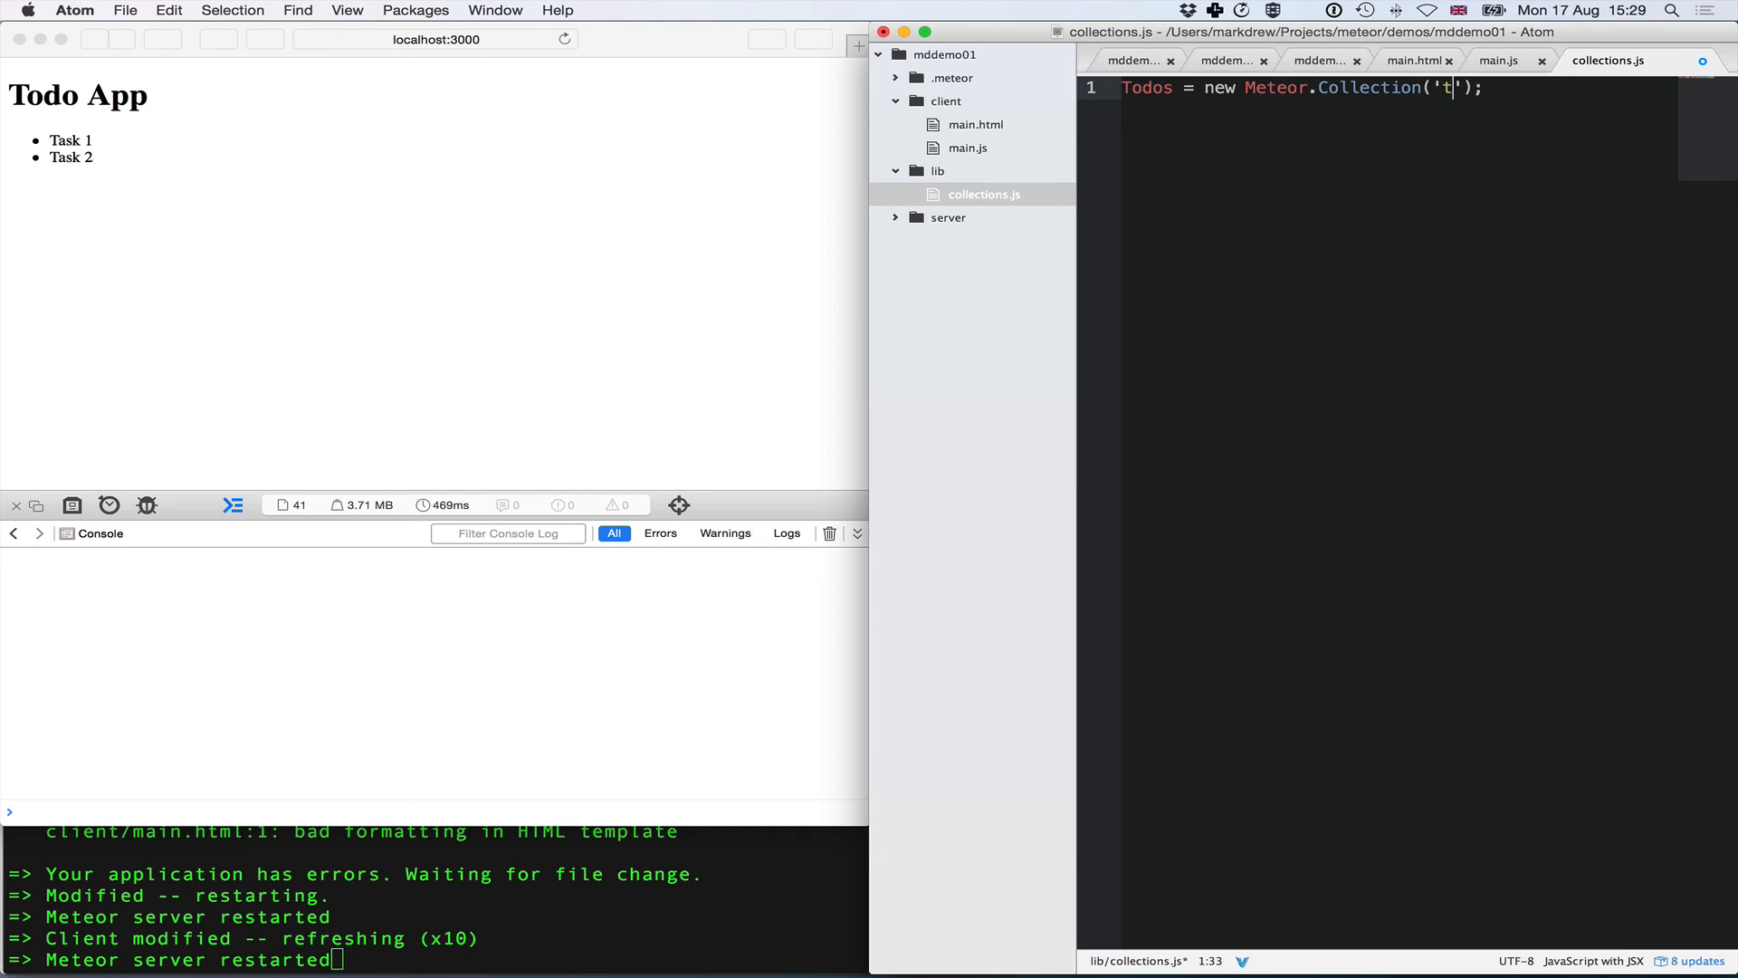
{"action": "type", "text": "odos"}
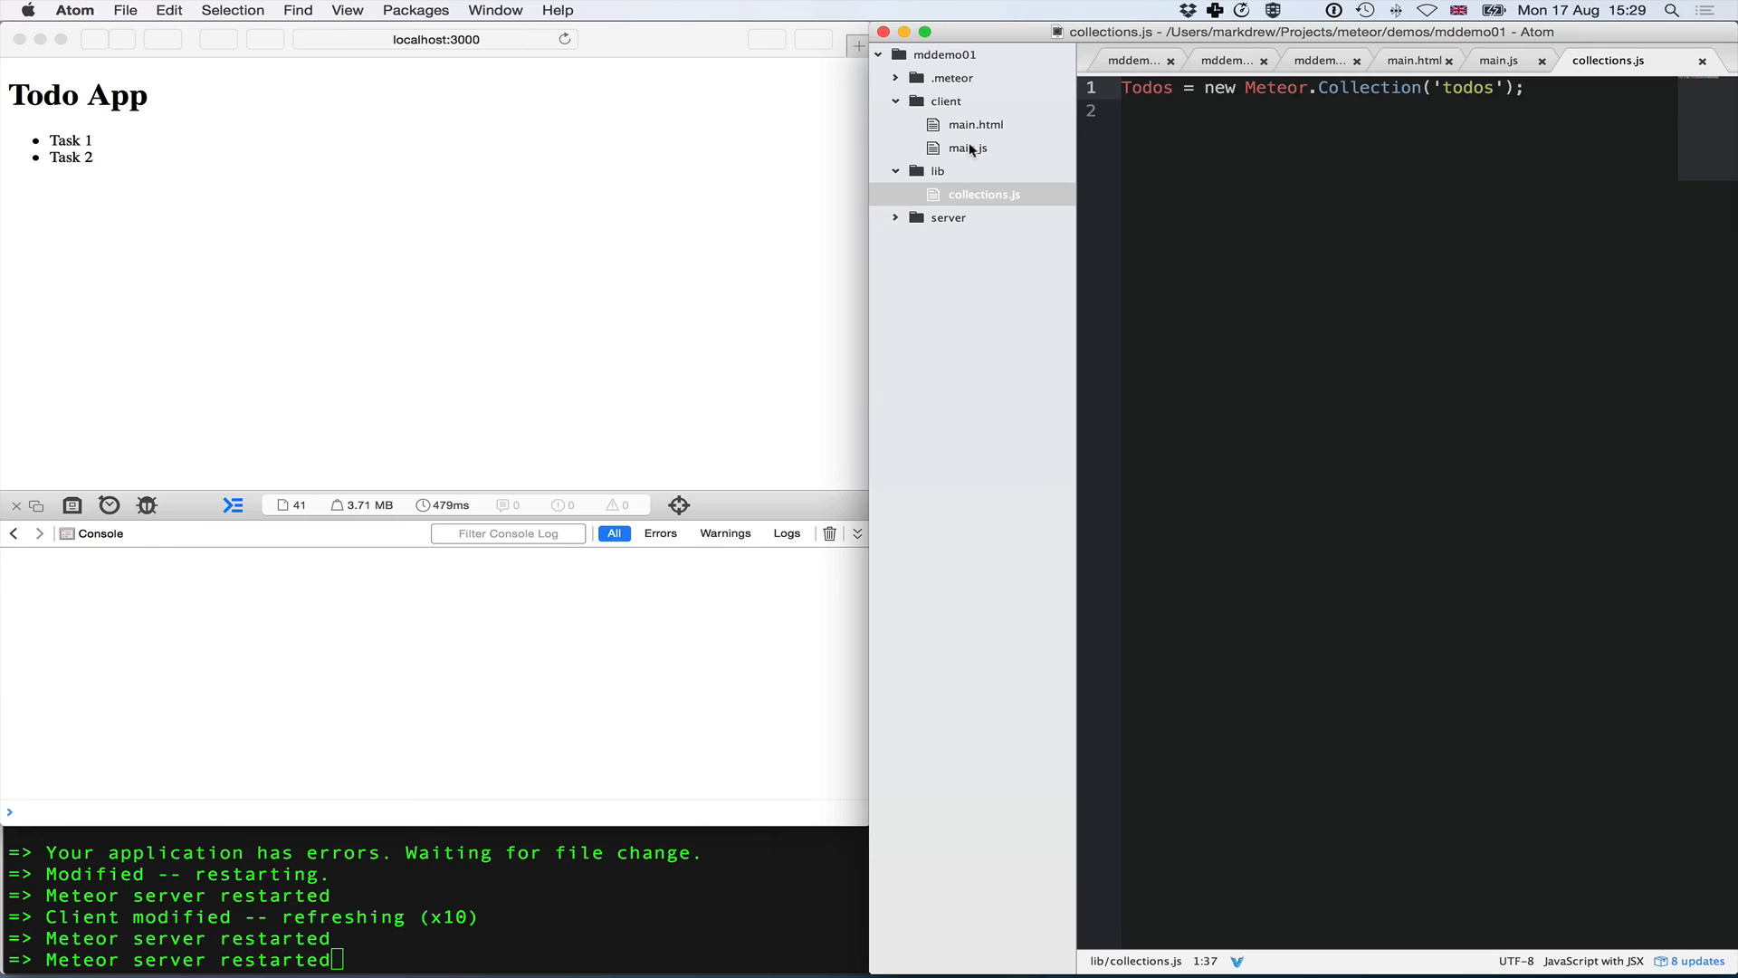
- In client/main.js make the todos helper return Todos.find()
{"action": "left_click", "coordinate": [966, 146]}
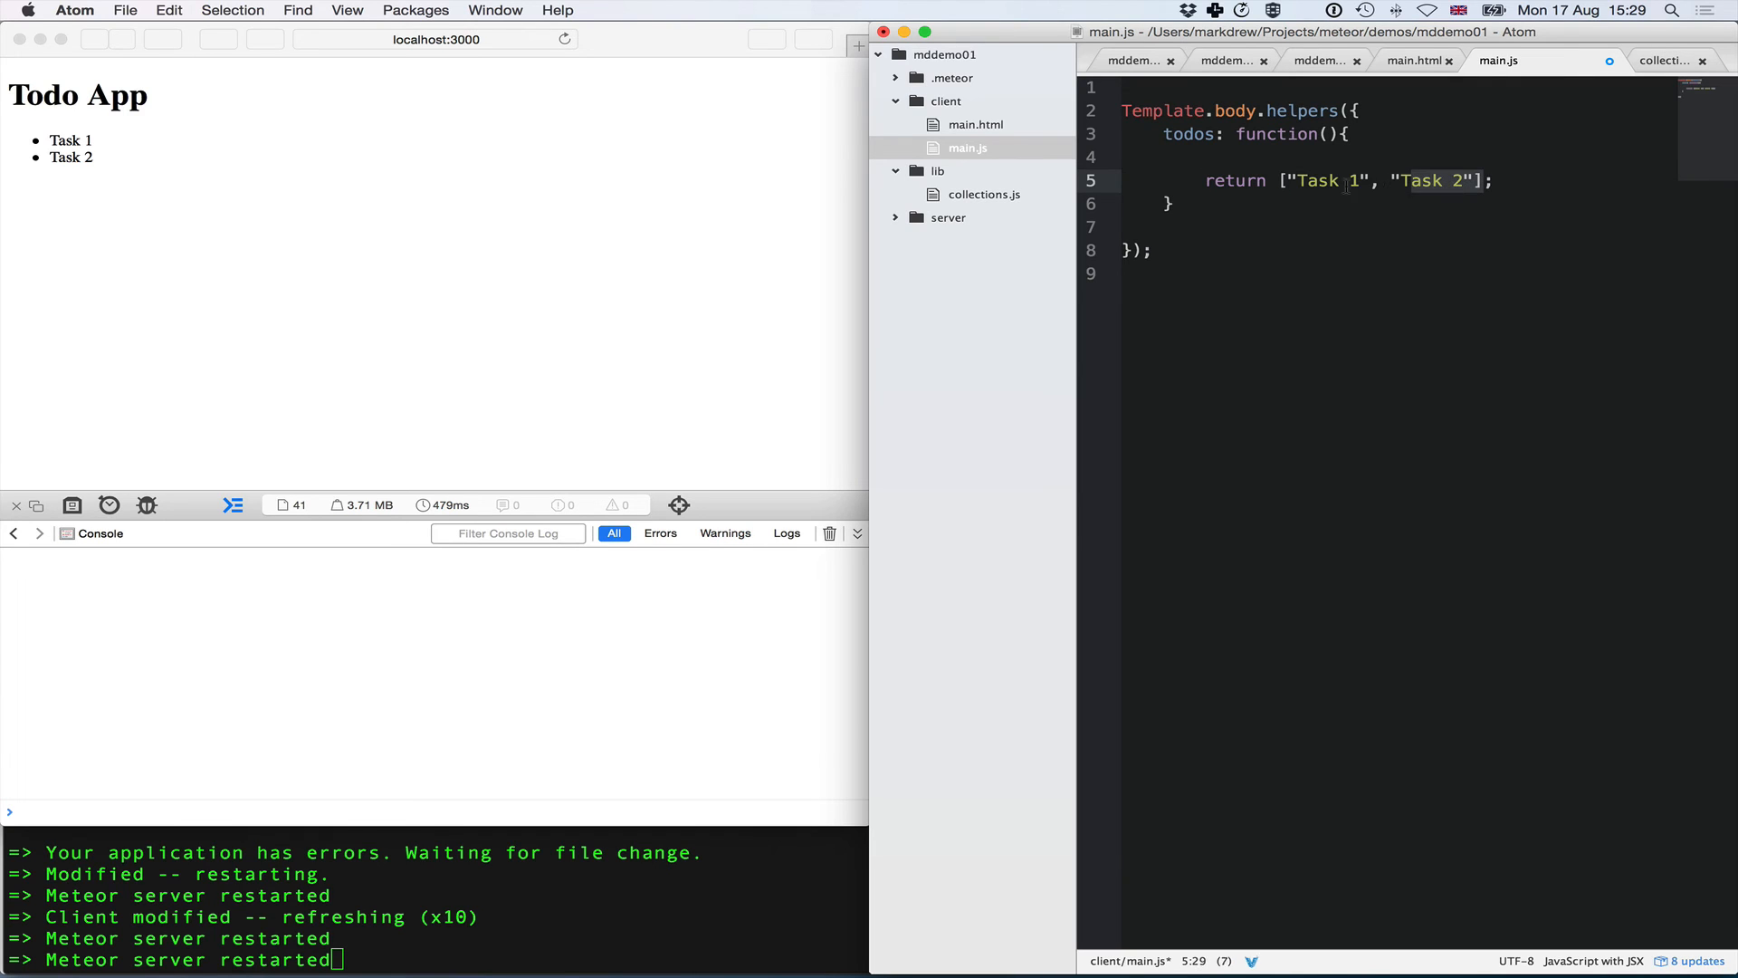
{"action": "type", "text": "T;"}
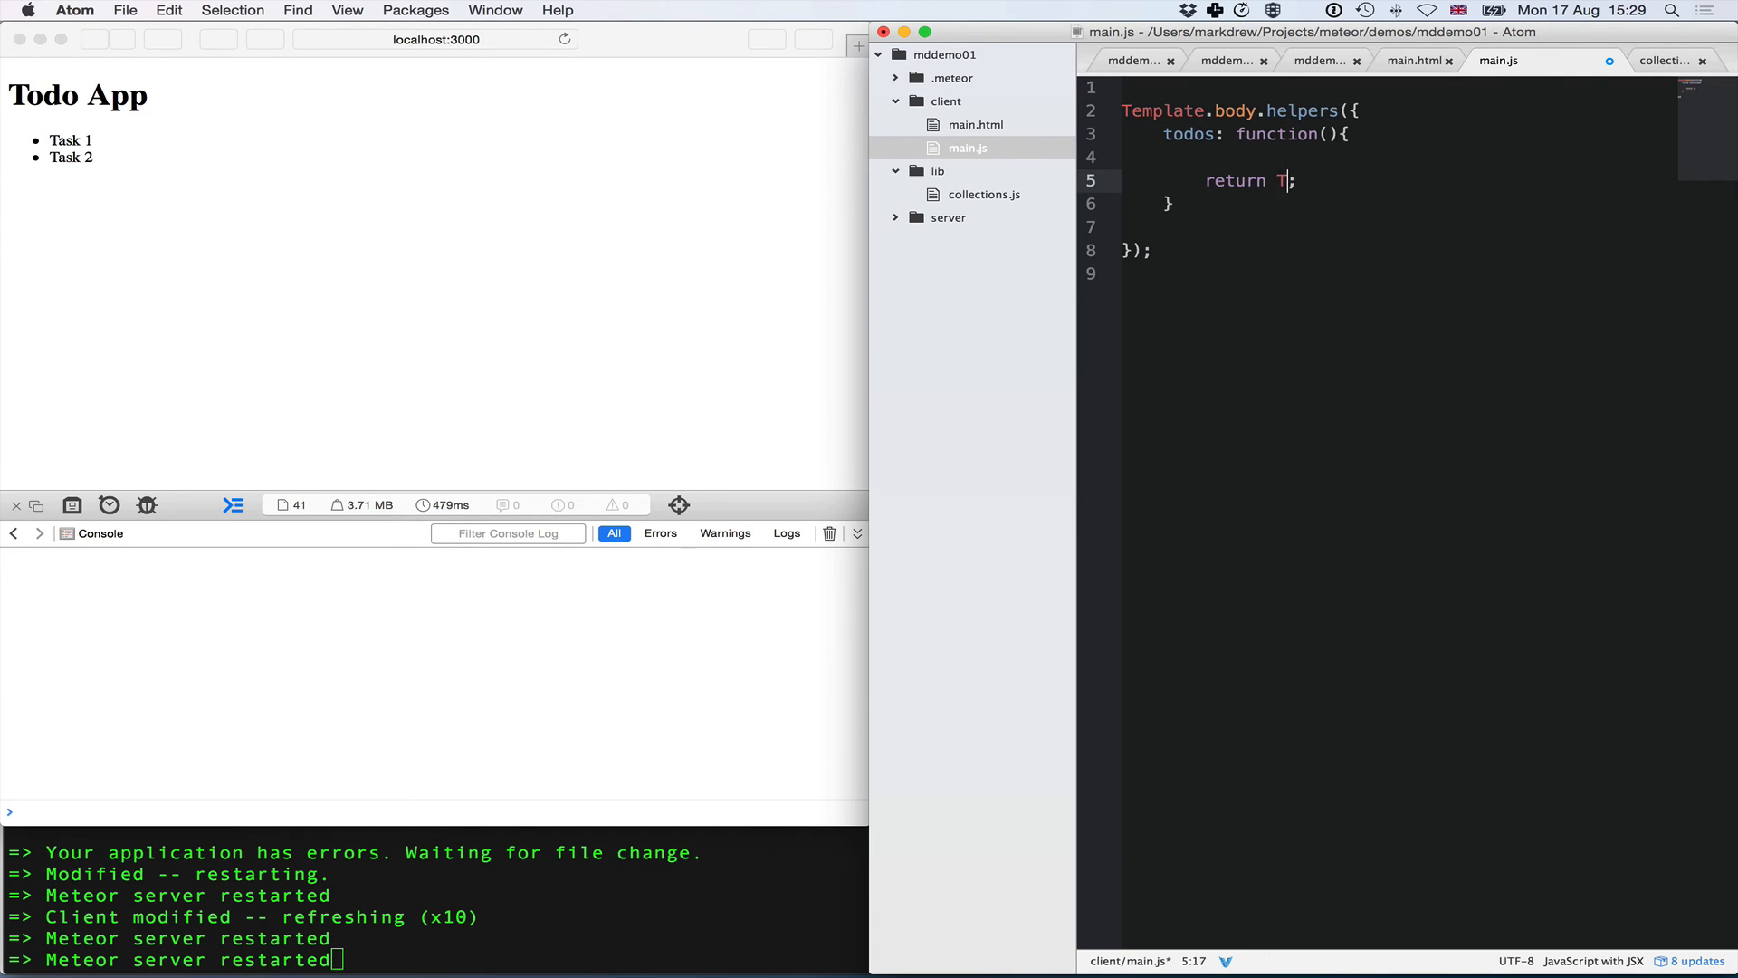
{"action": "type", "text": "odos."}
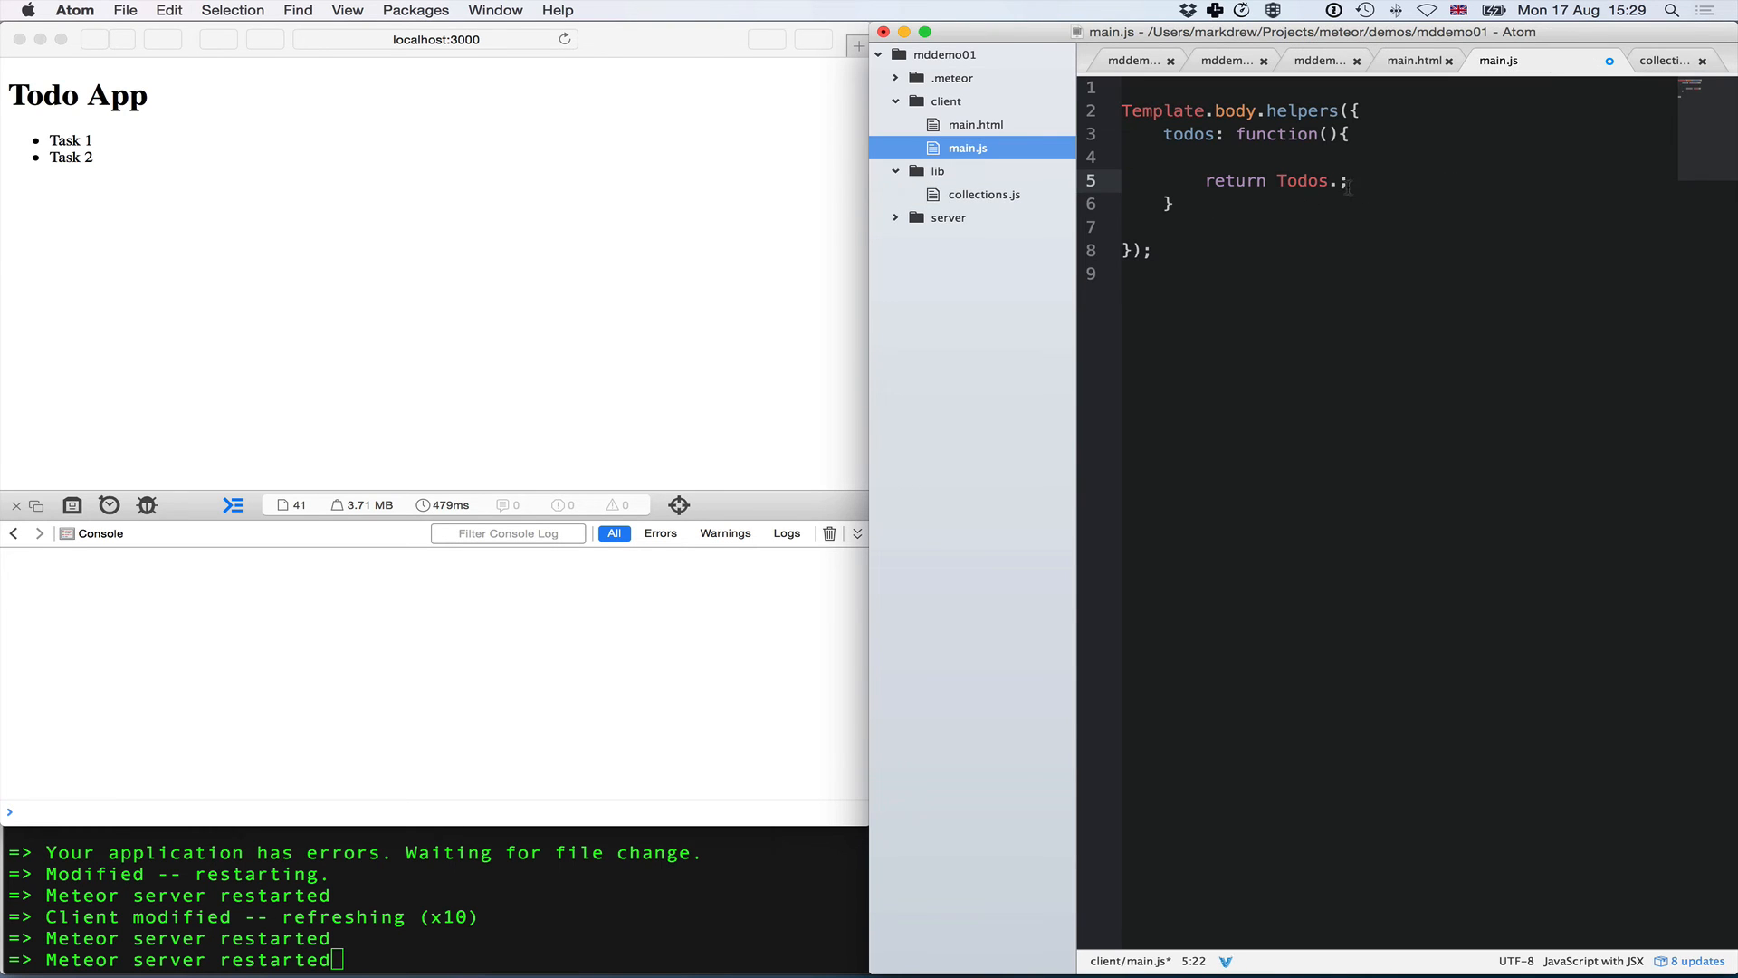
{"action": "type", "text": "find()"}
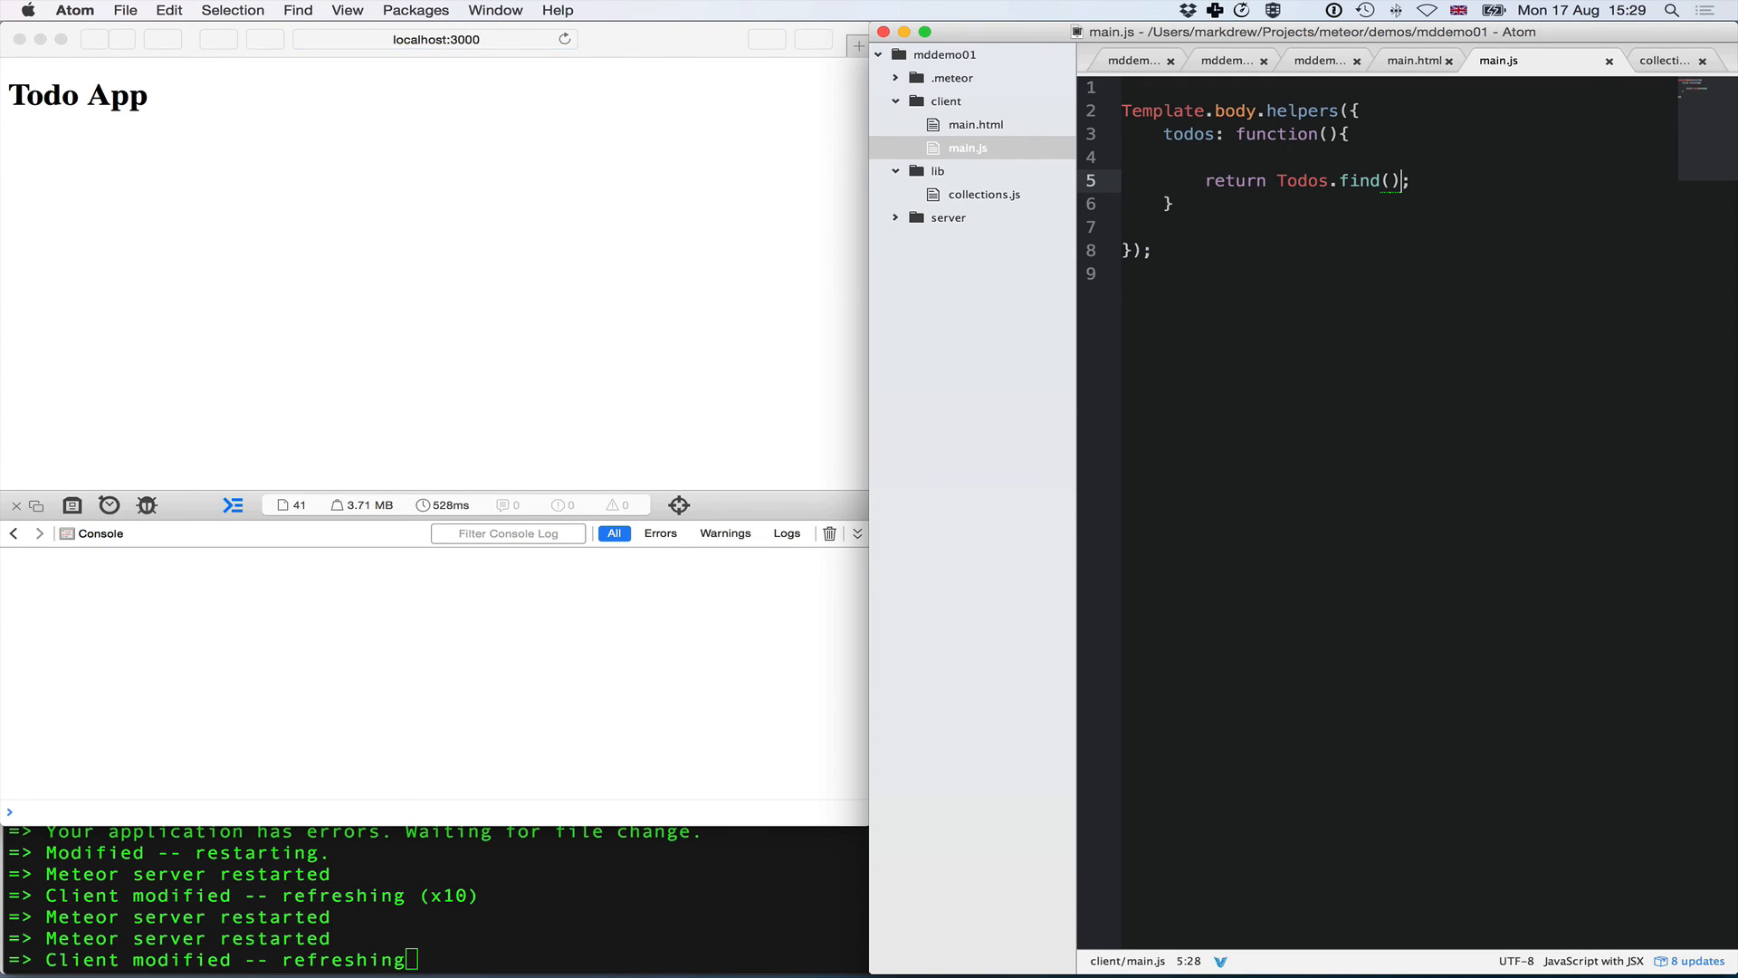
{"action": "mouse_move", "coordinate": [1229, 230]}
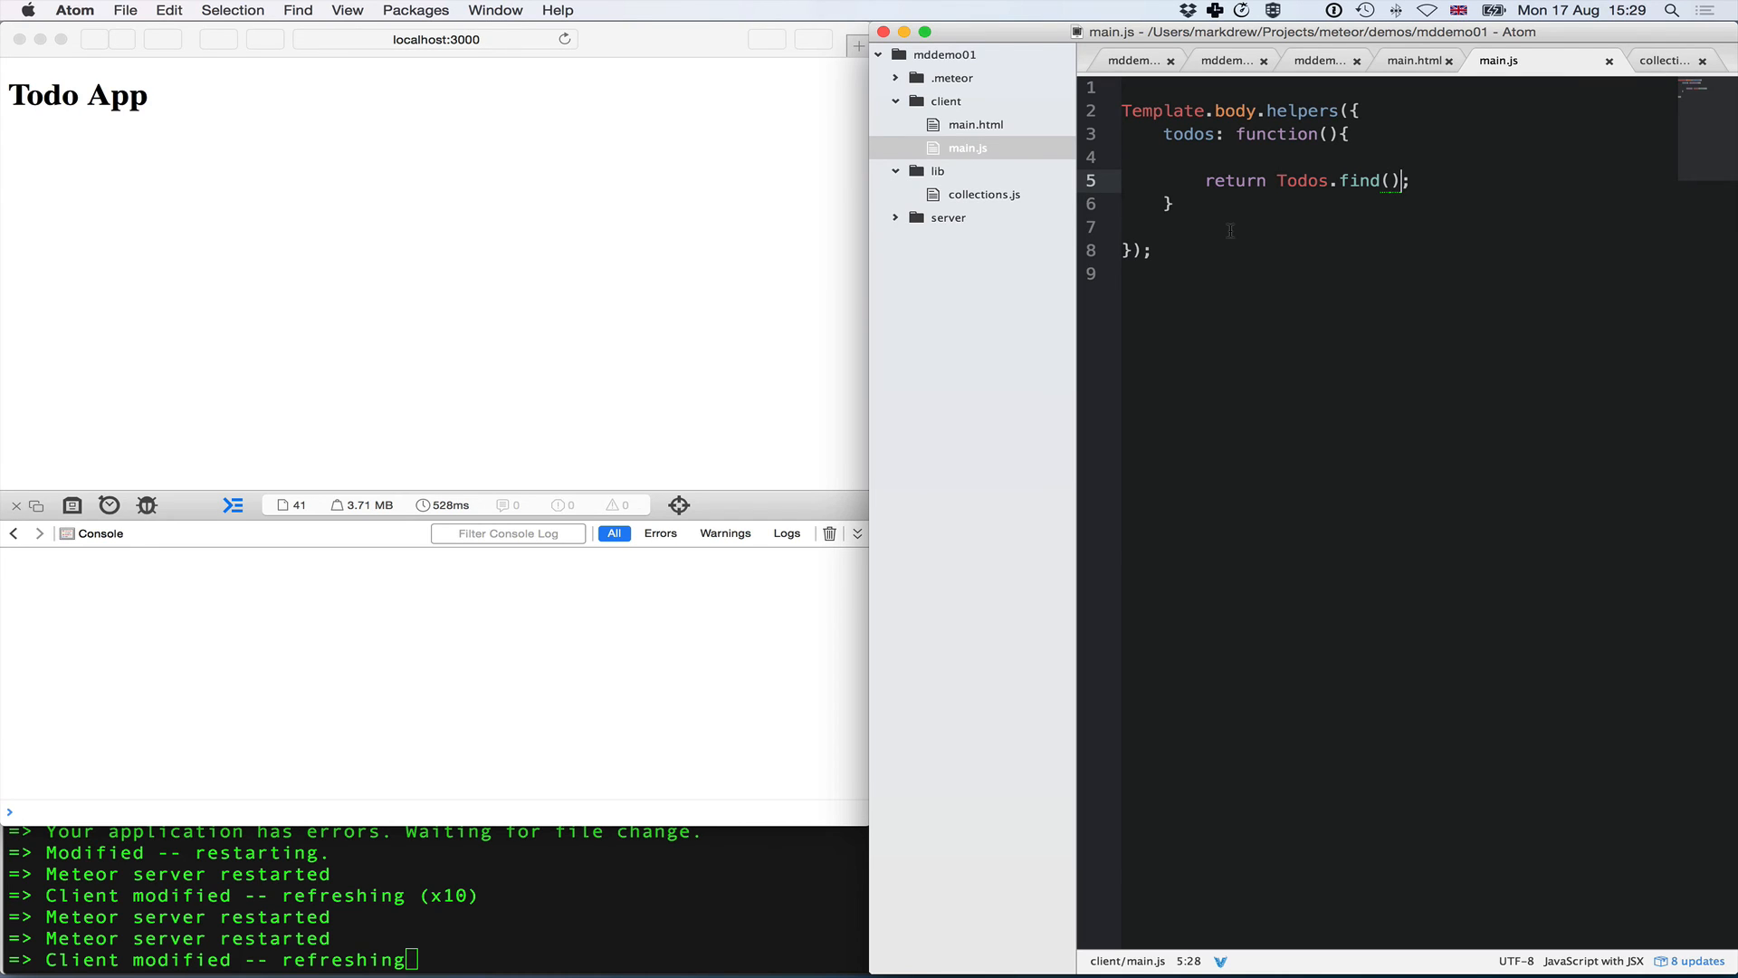
{"action": "mouse_move", "coordinate": [249, 699]}
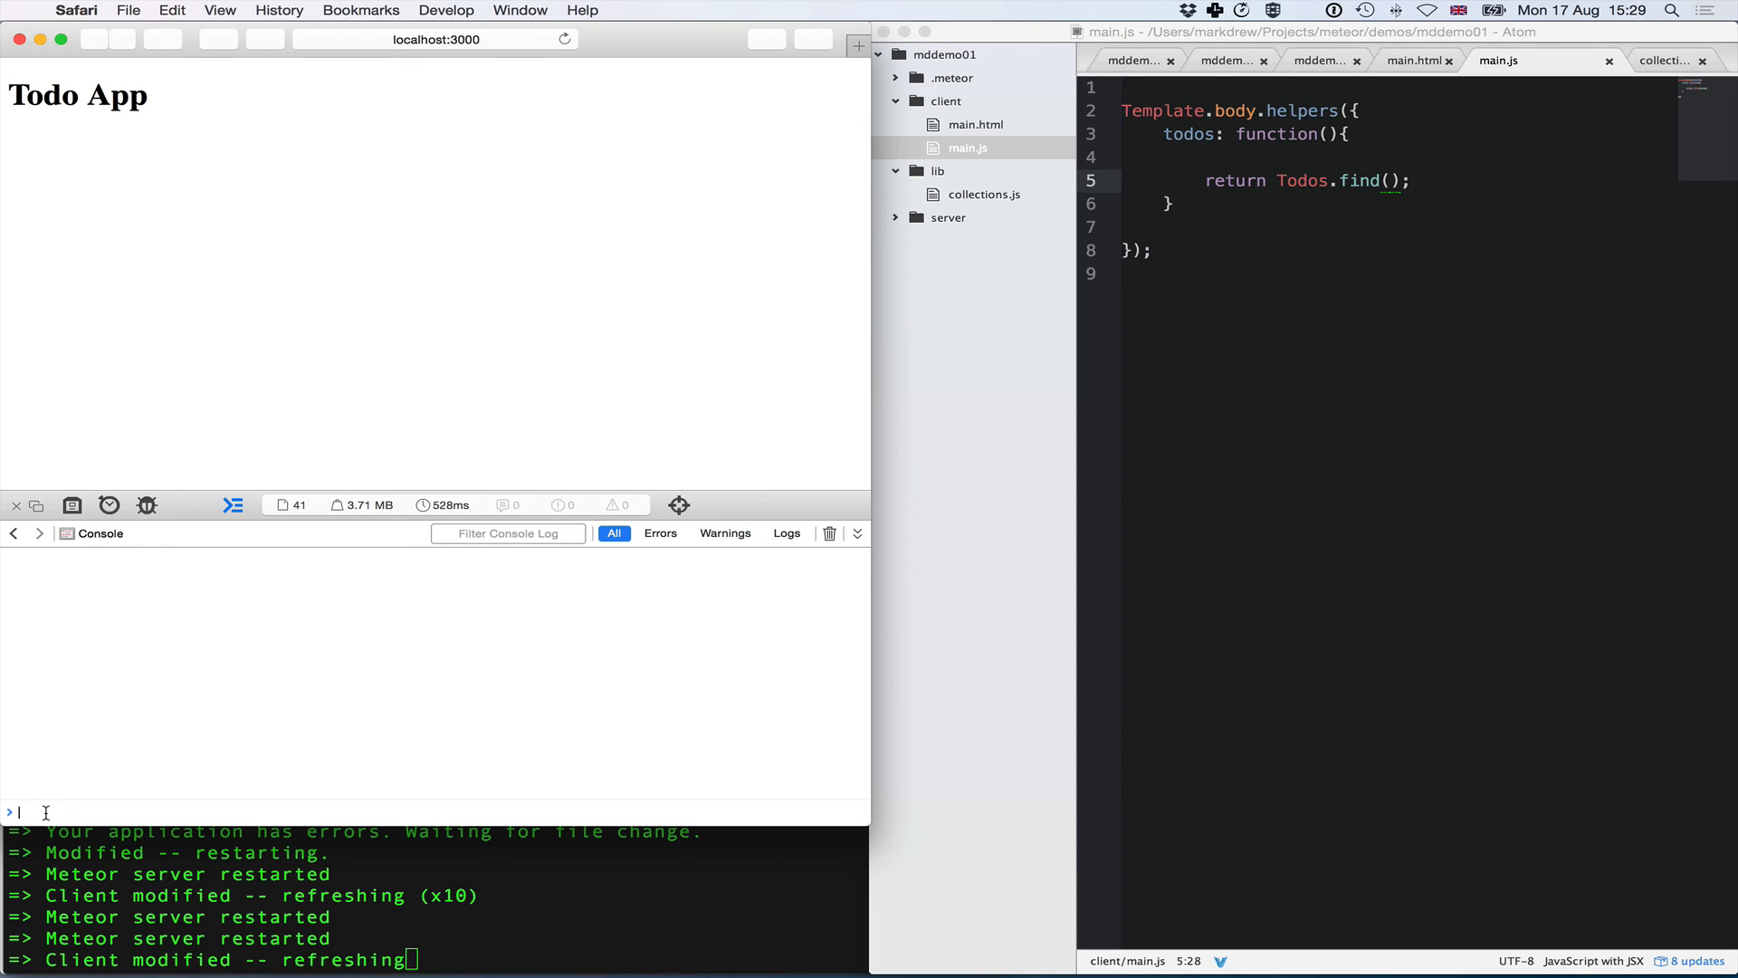
- Run Todos.insert({text:"Task N"}) in the console for Task 1, Task 2 and Task 3
{"action": "type", "text": "Todos."}
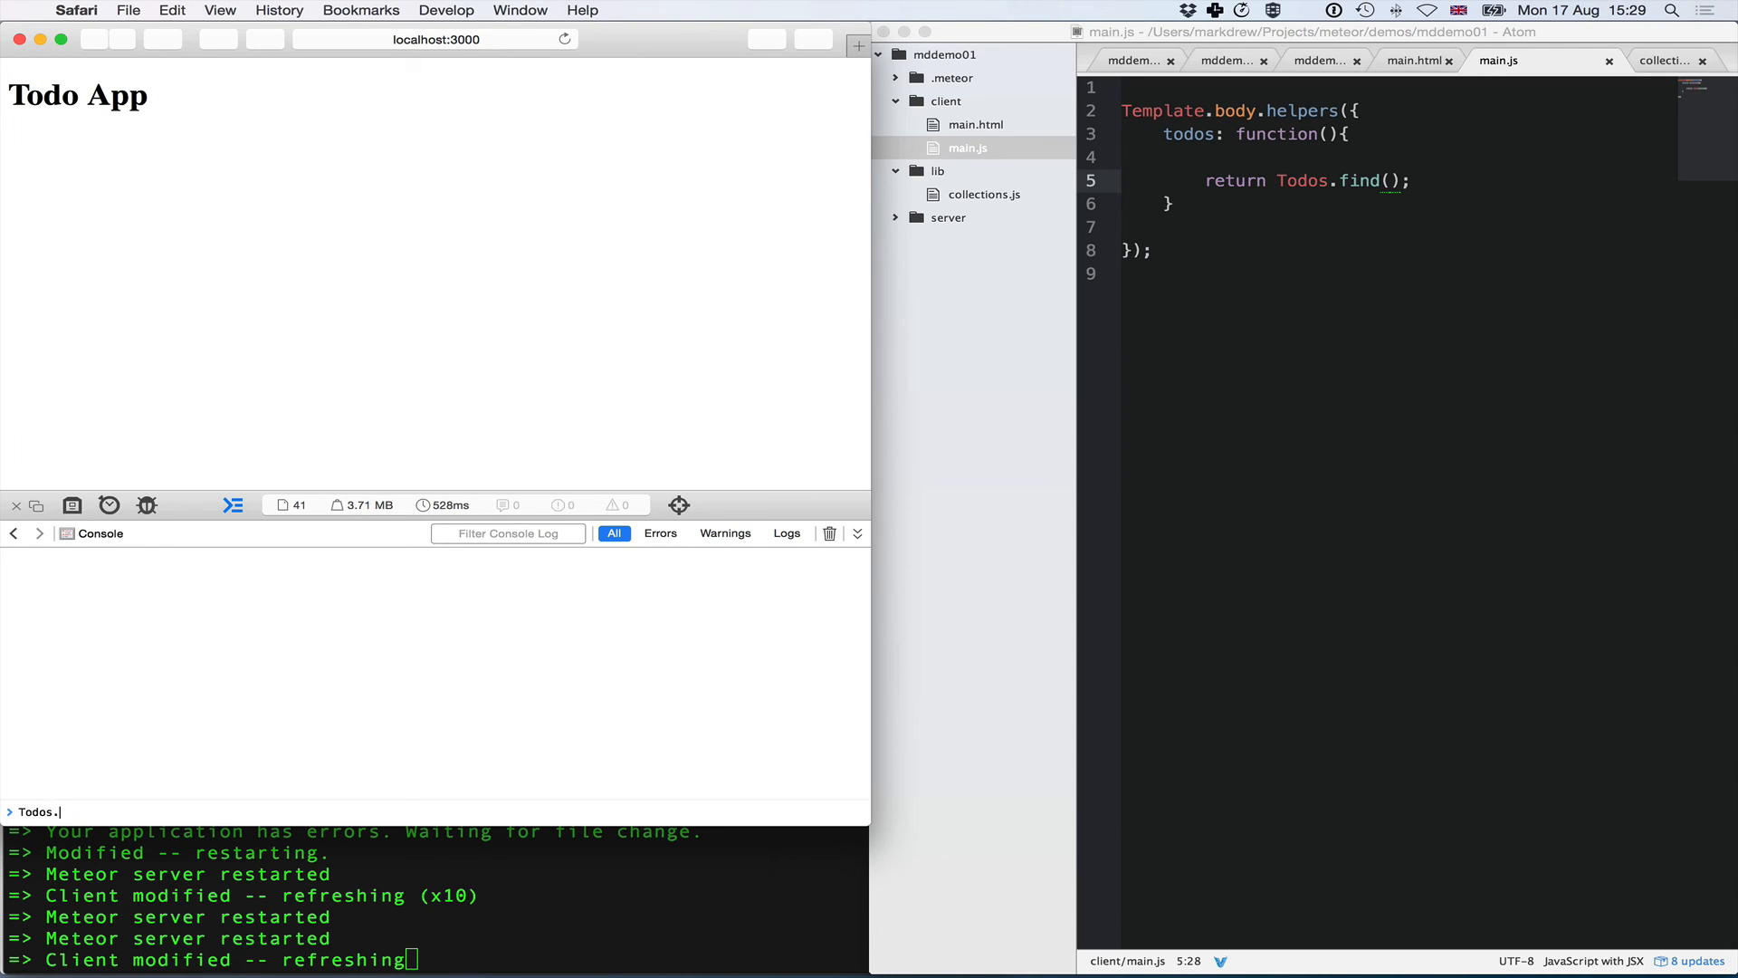
{"action": "type", "text": "insert({"}
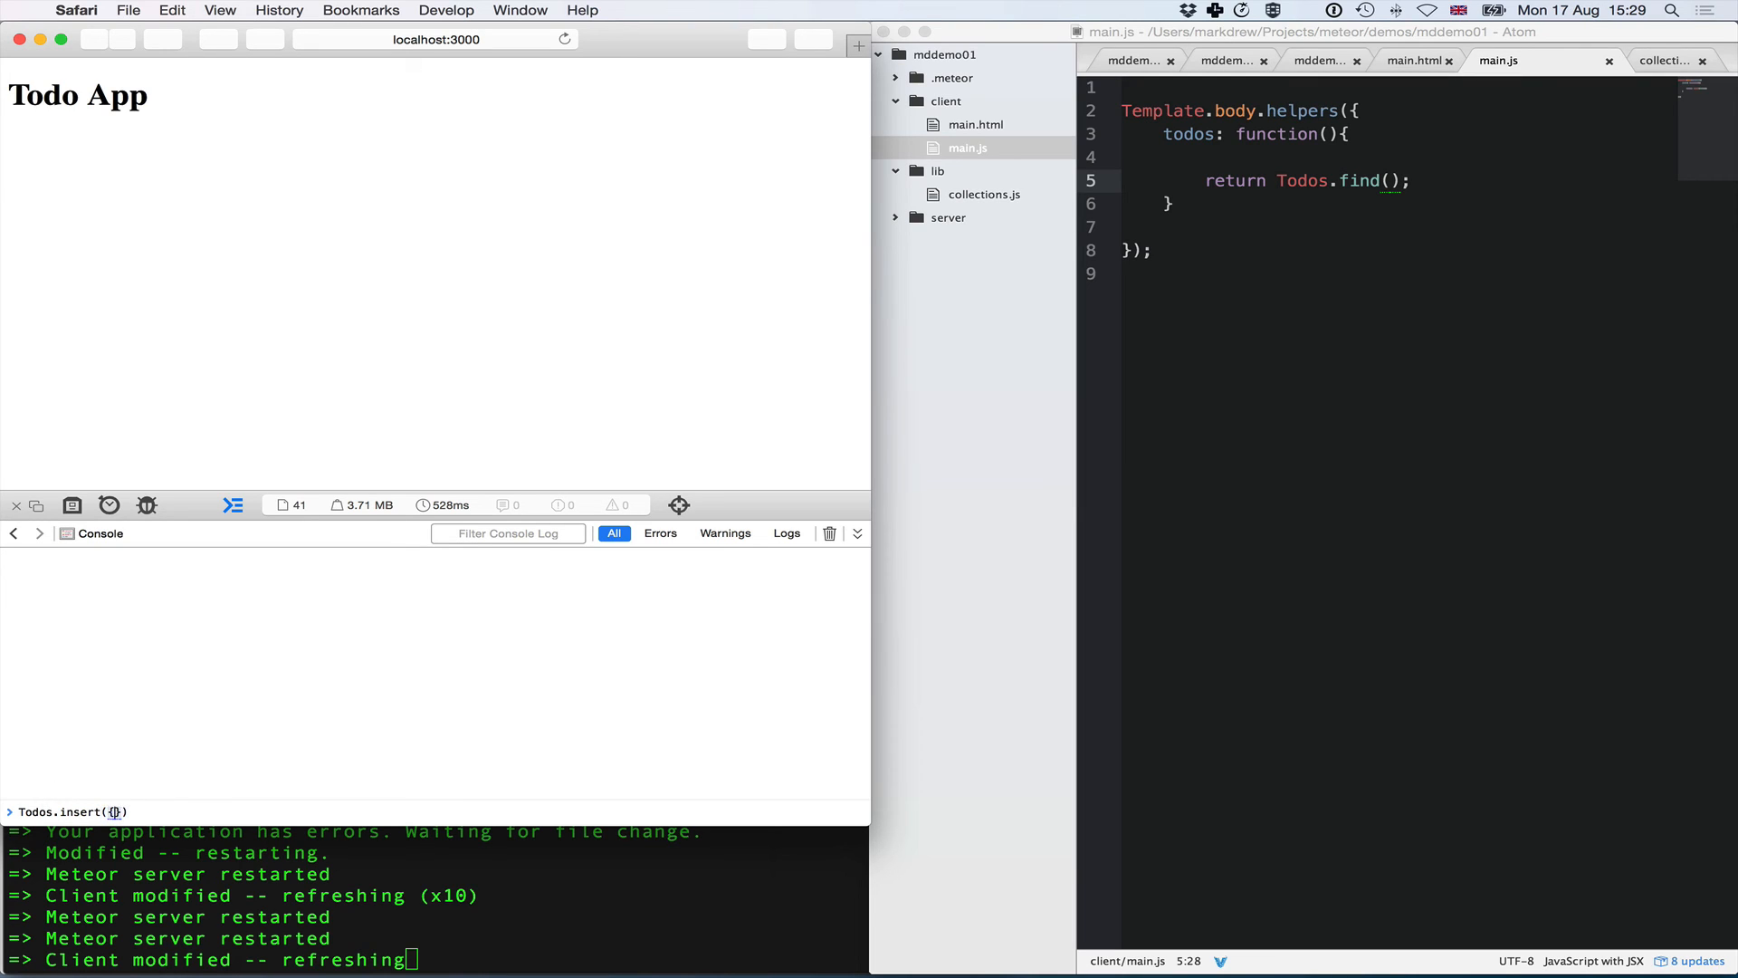
{"action": "type", "text": "text:\"Task 1"}
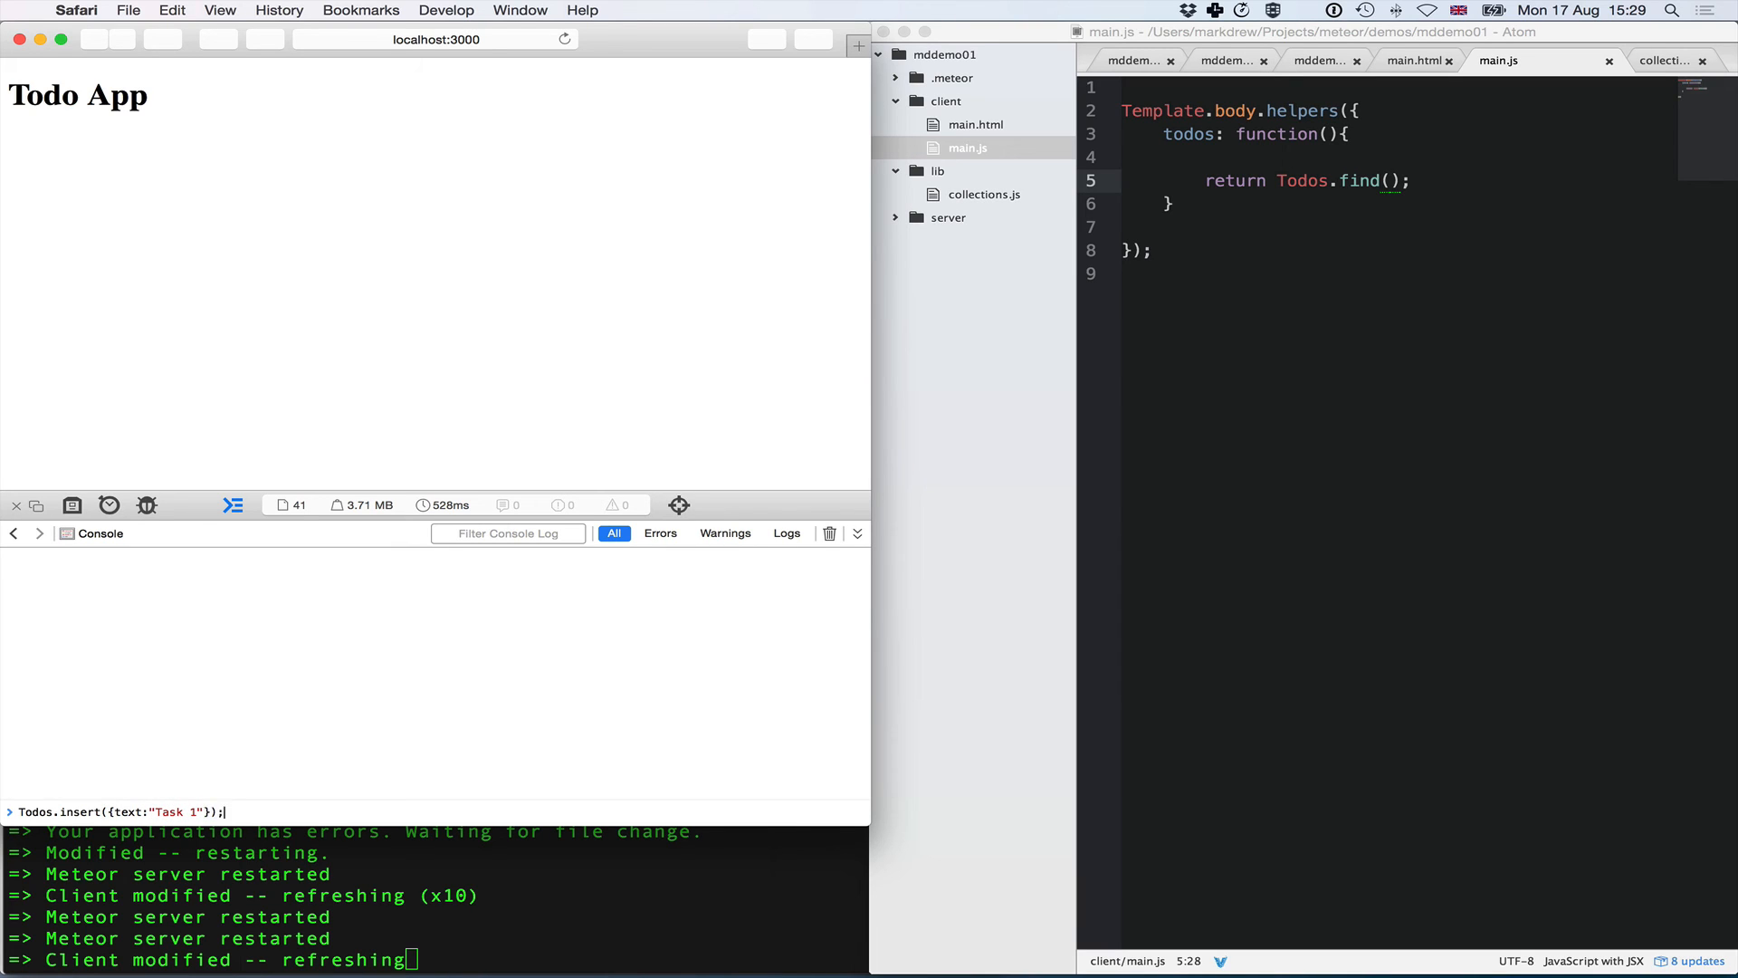
{"action": "key", "text": "Return"}
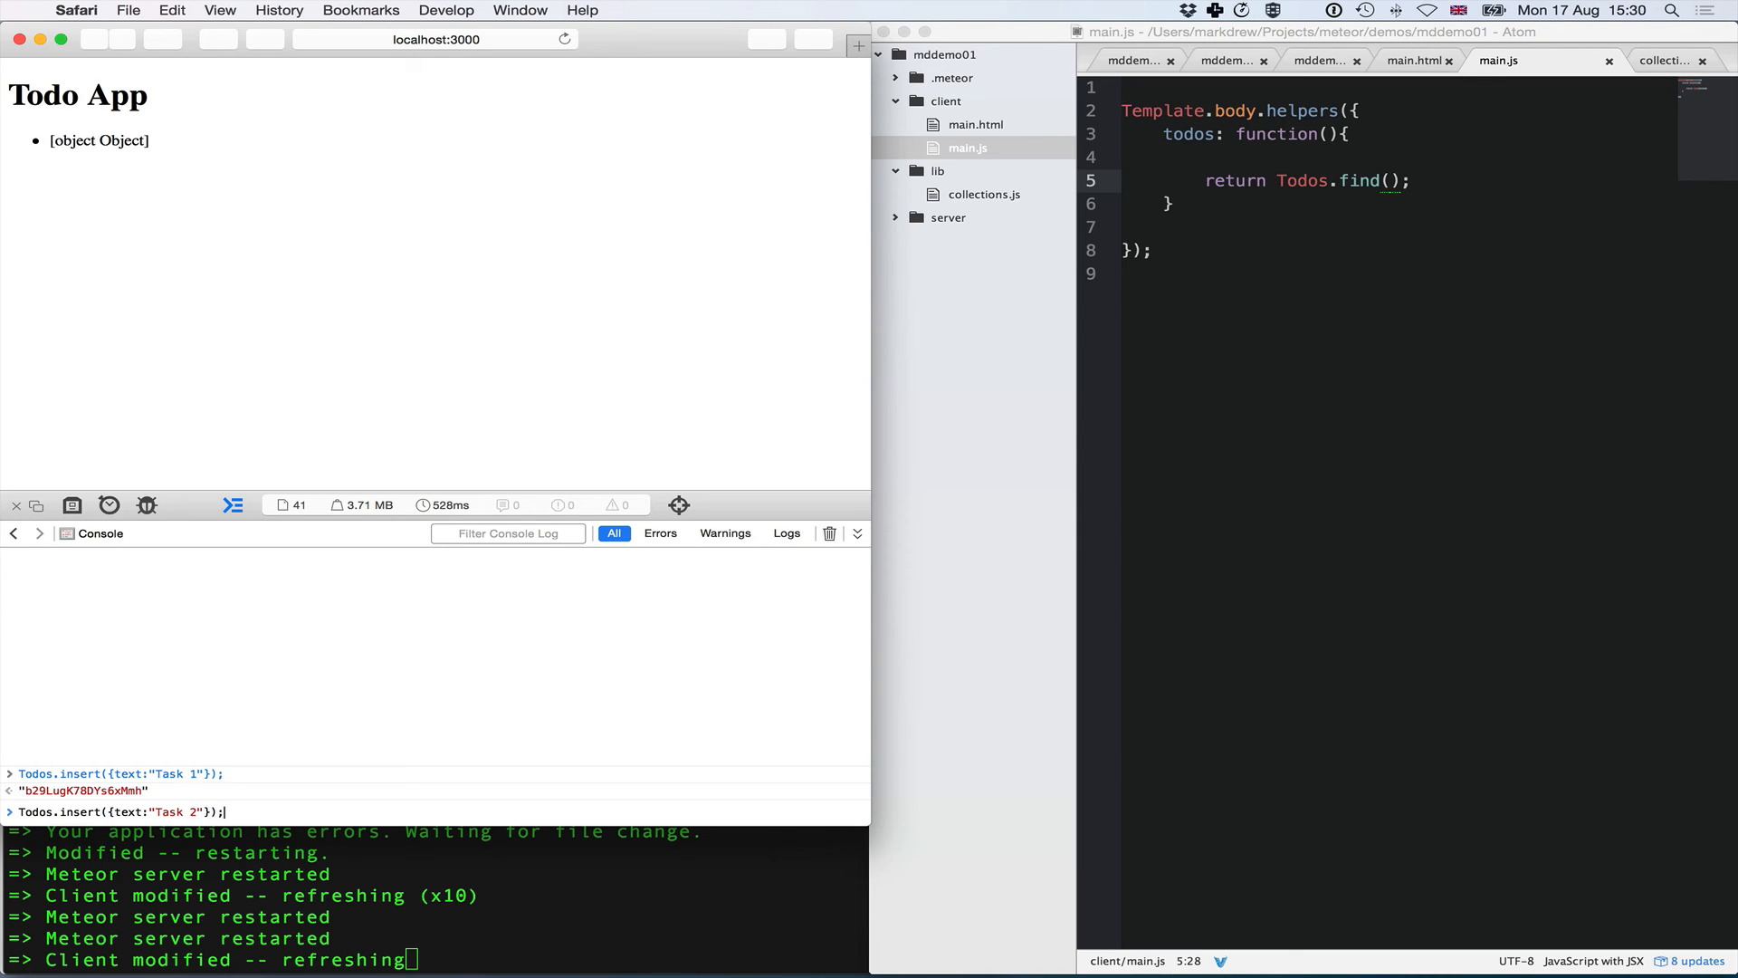
{"action": "key", "text": "Return"}
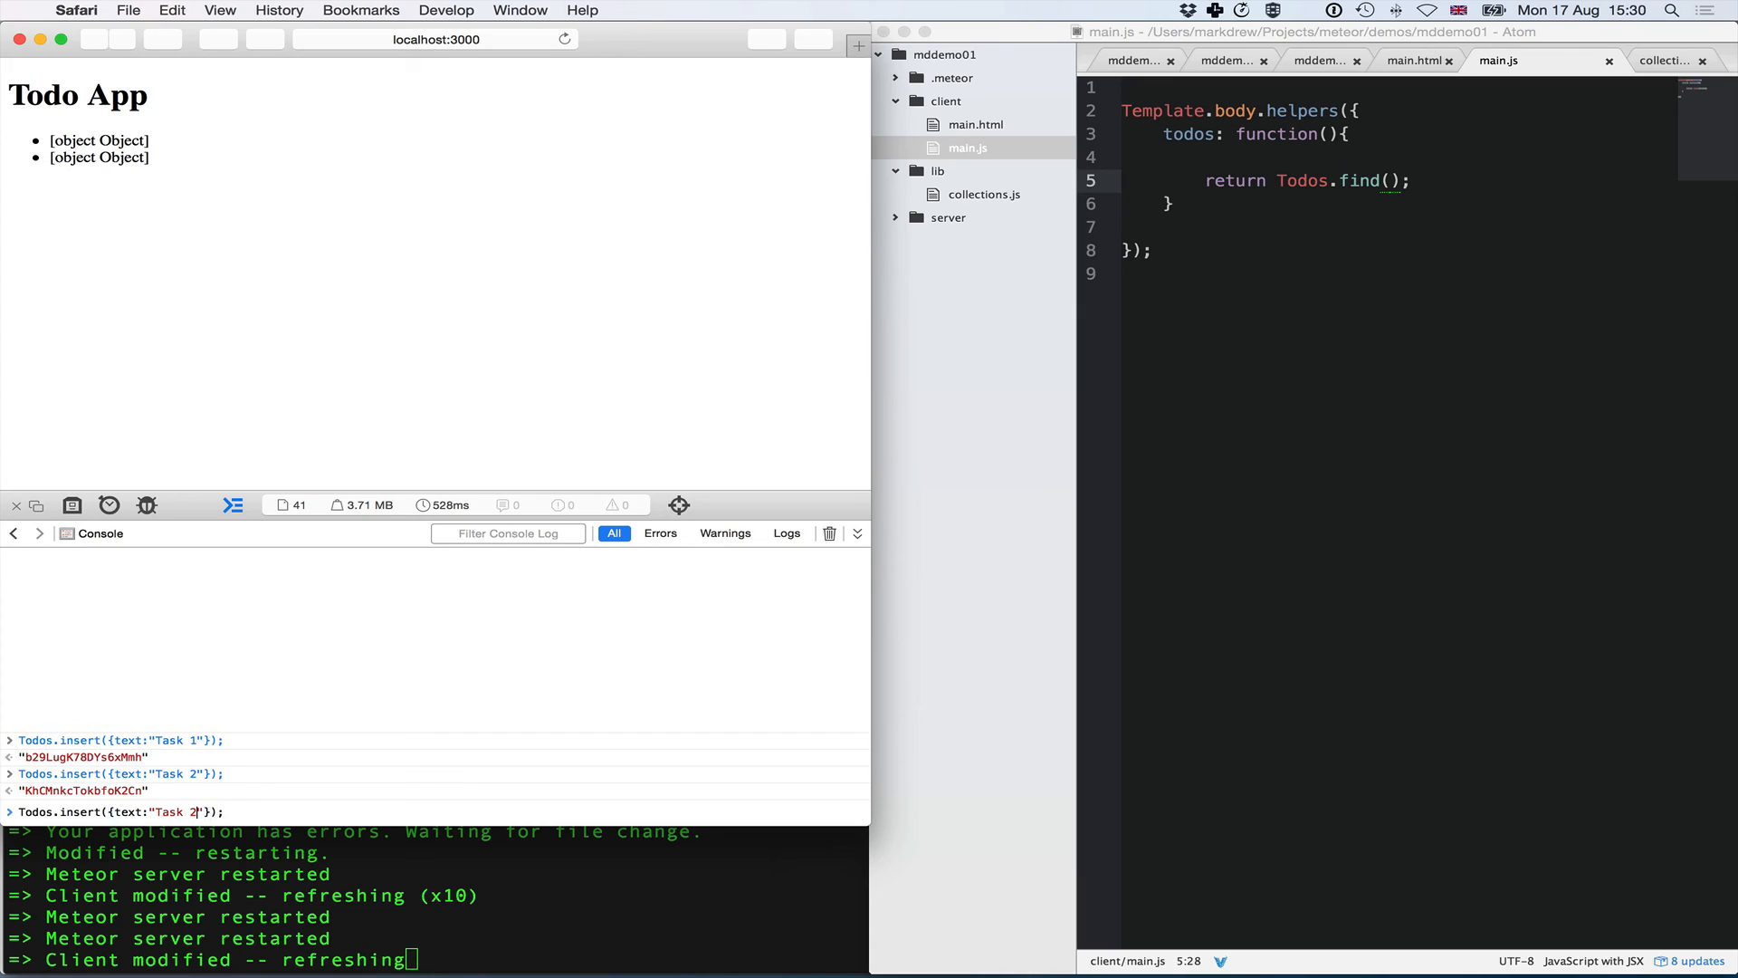
{"action": "type", "text": "3"}
{"action": "key", "text": "Return"}
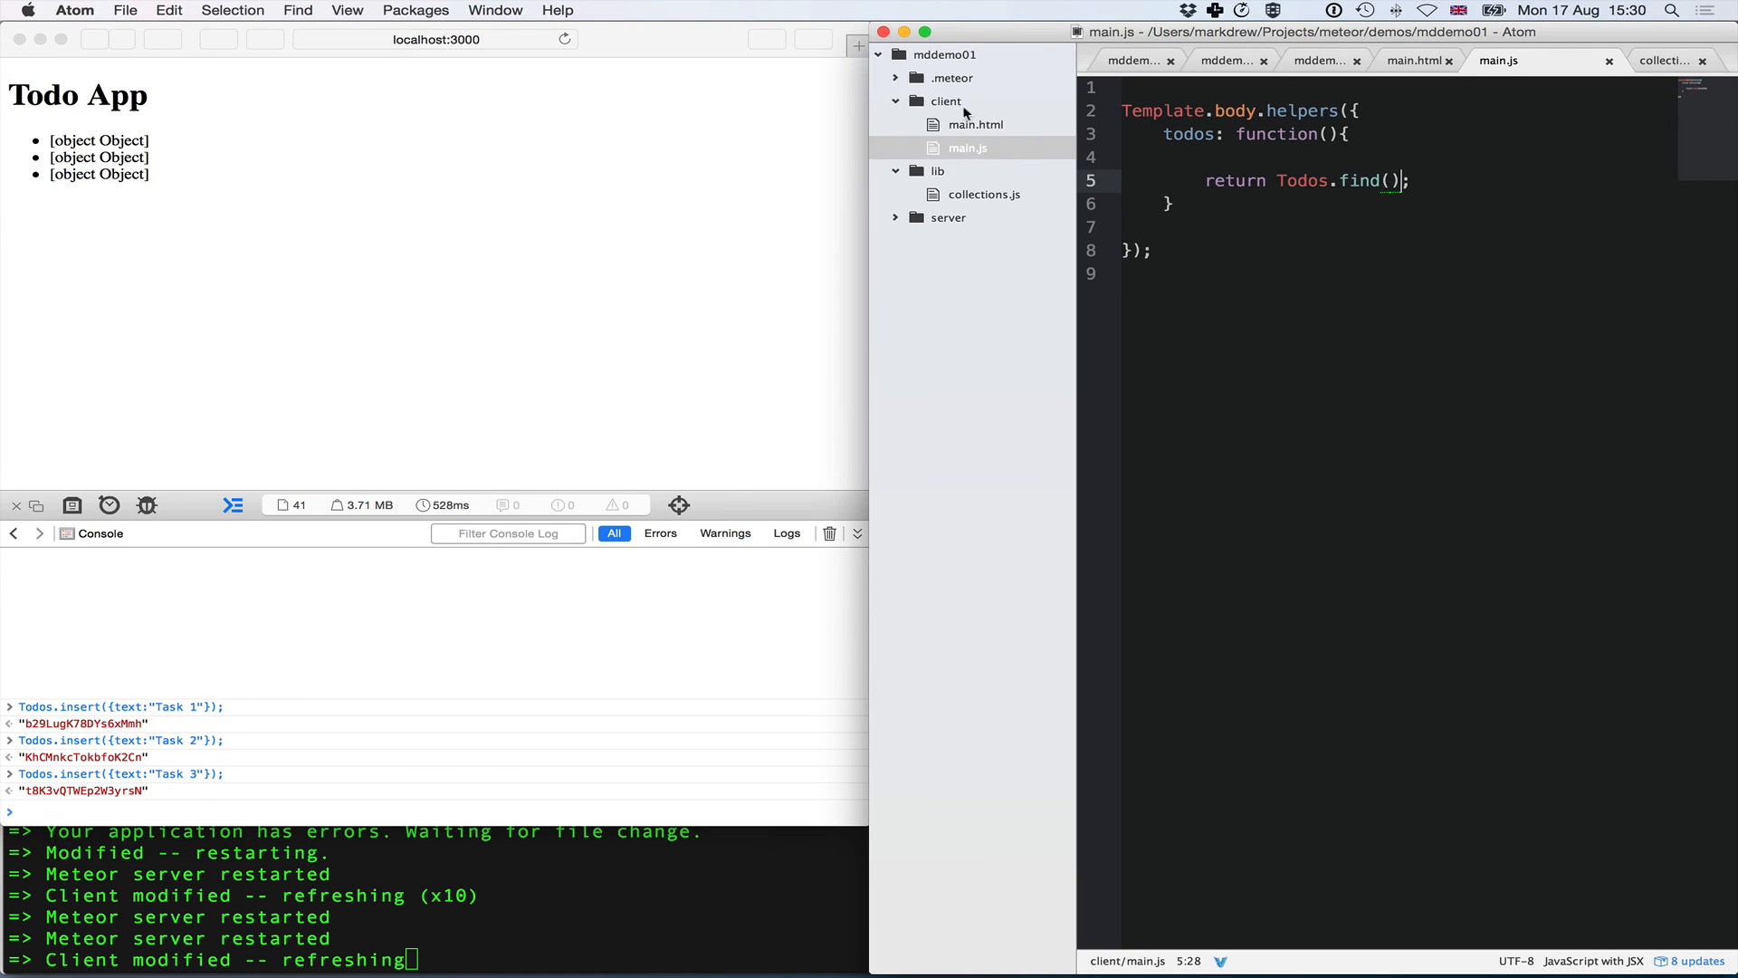
- In main.html change the todo template's <li> to render {{text}}
{"action": "left_click", "coordinate": [976, 123]}
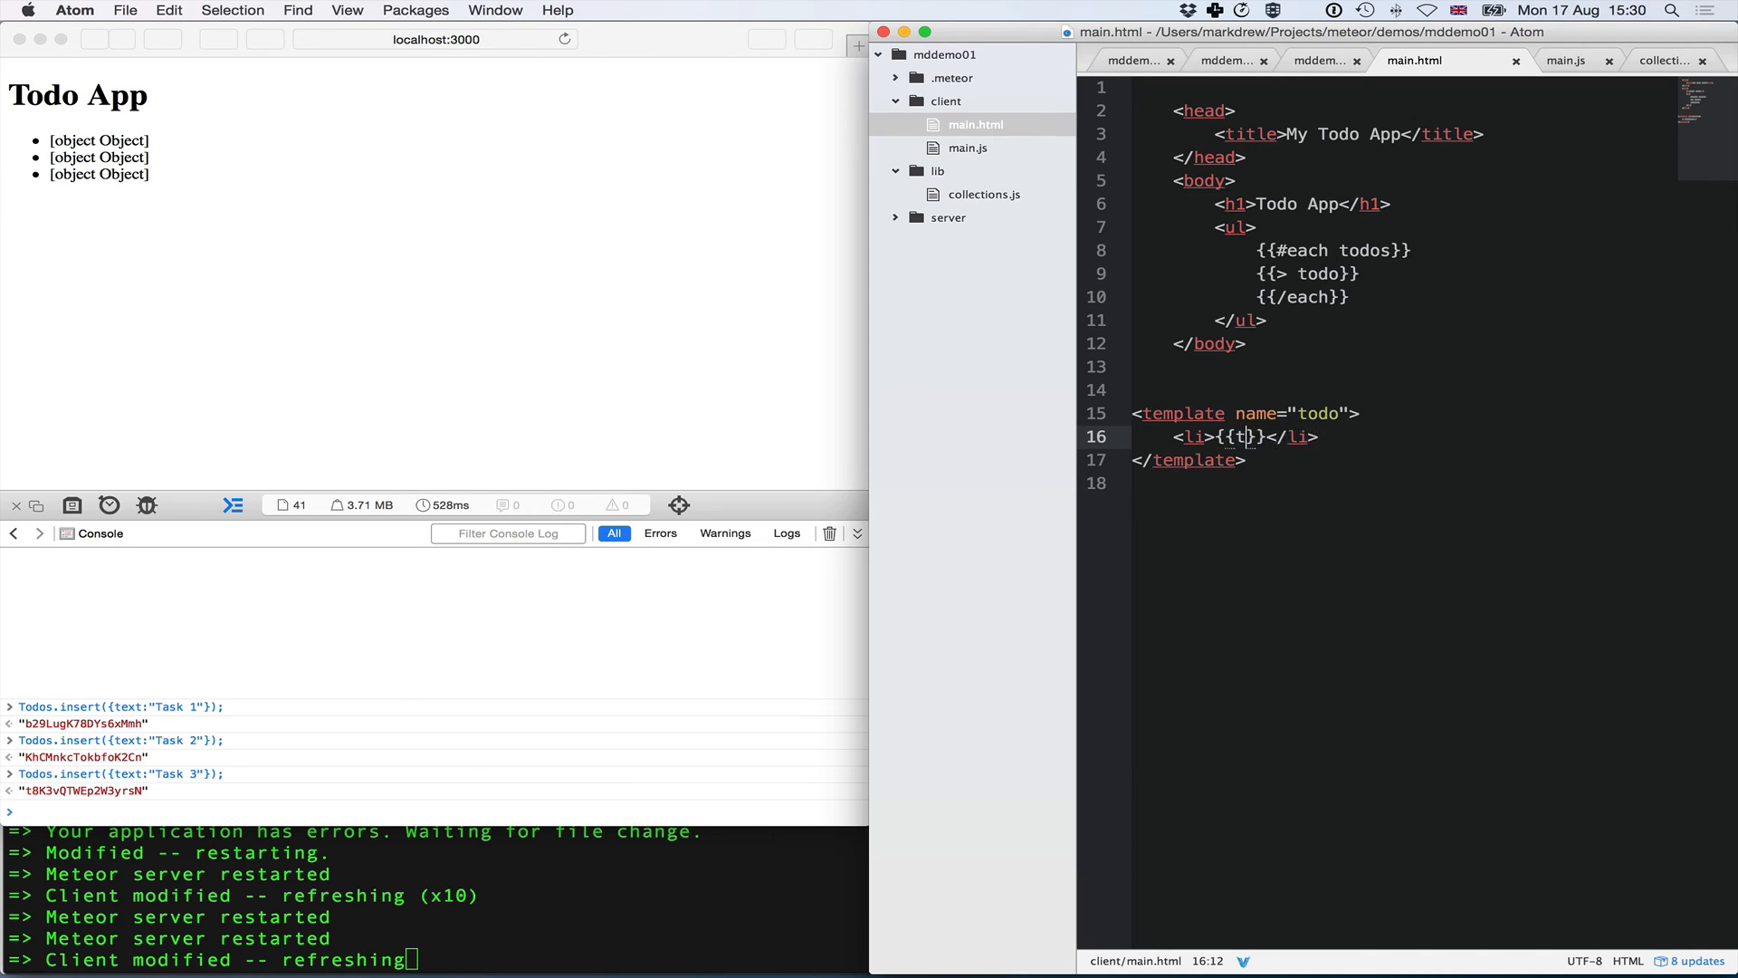
{"action": "type", "text": "ext"}
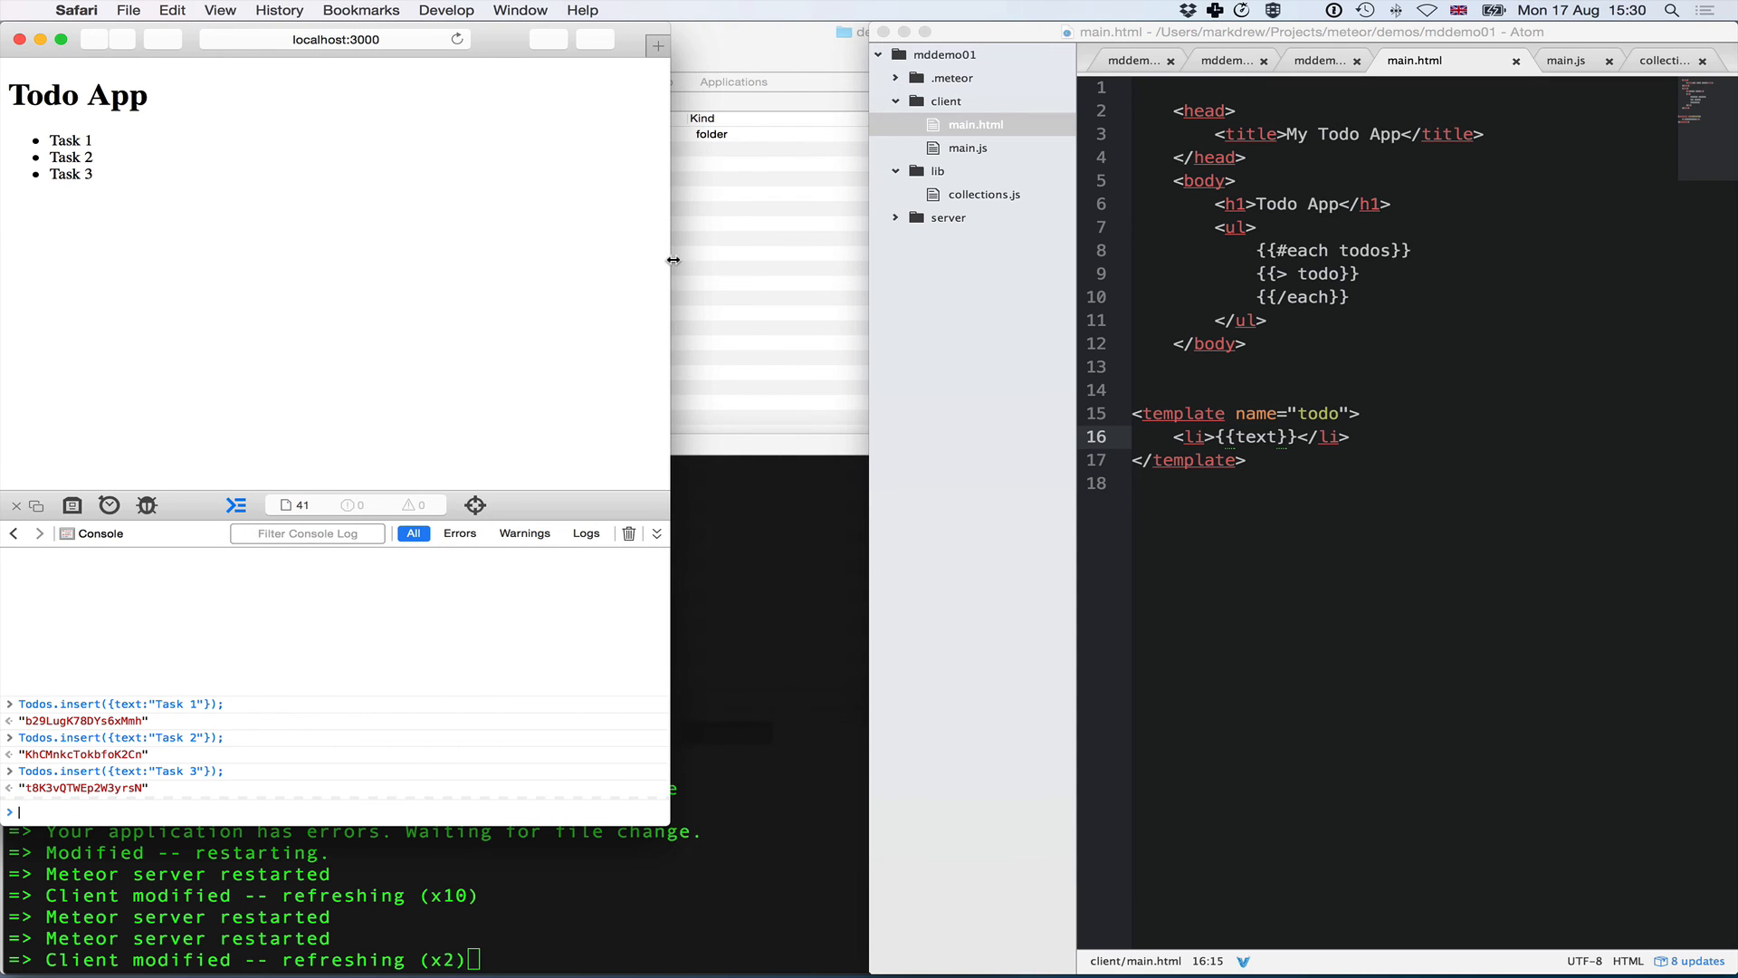
{"action": "mouse_move", "coordinate": [590, 274]}
{"action": "type", "text": "l"}
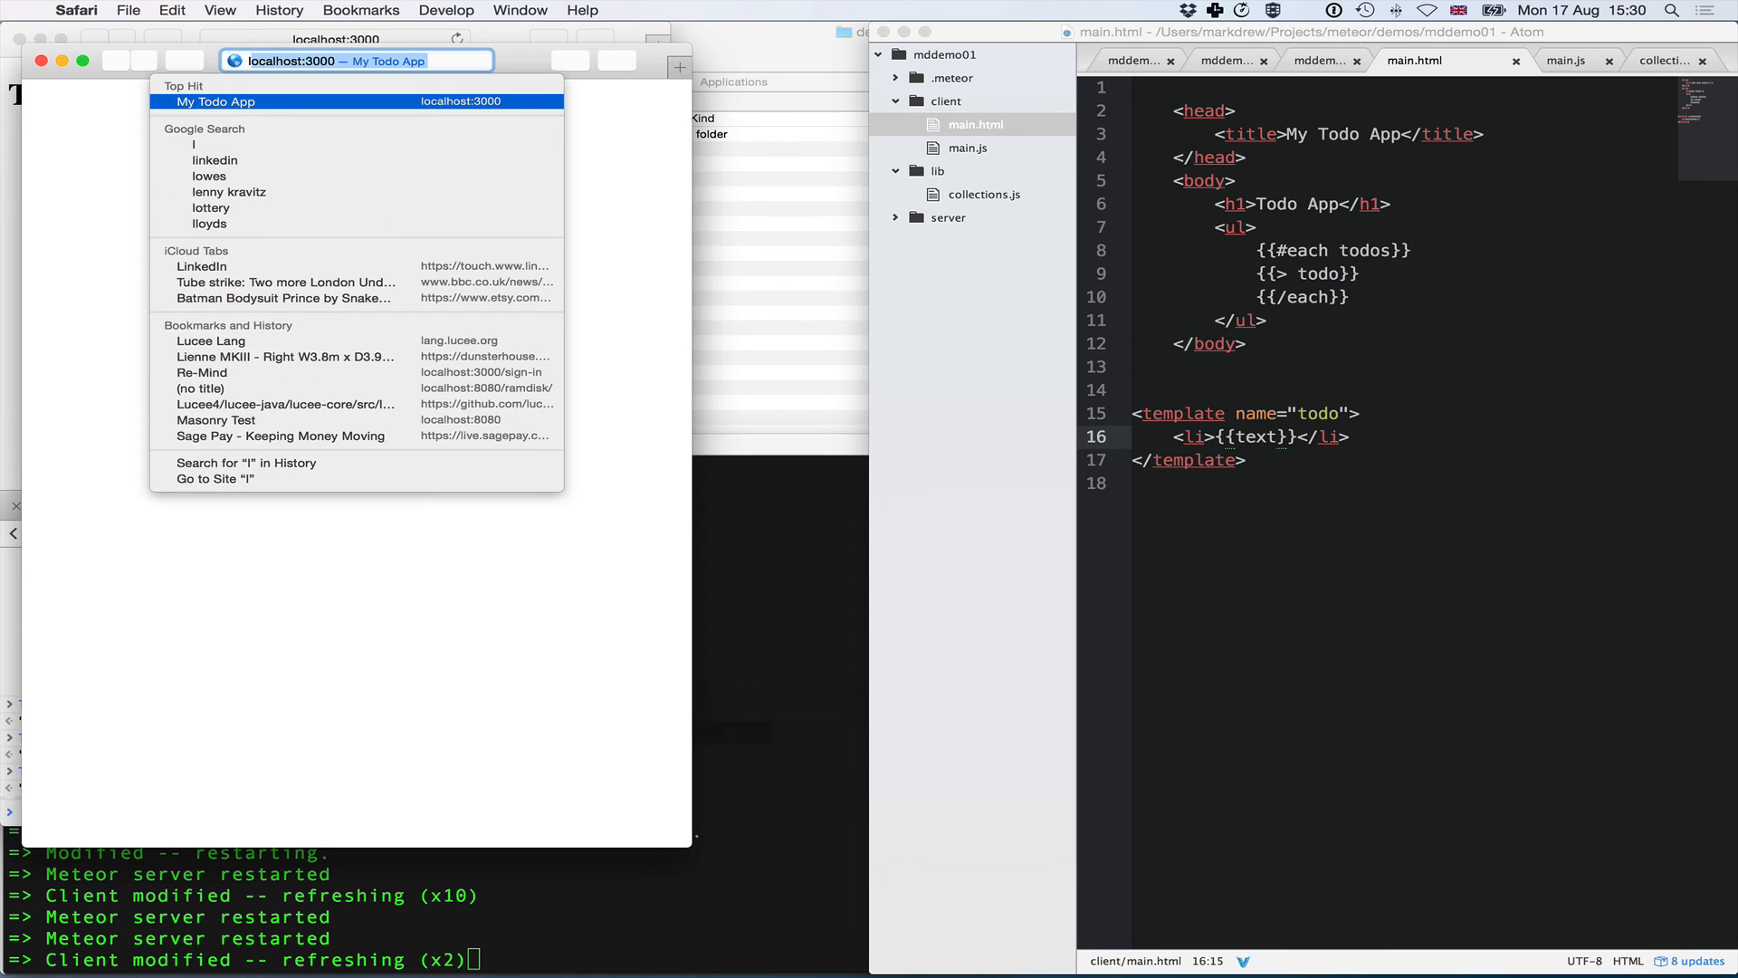
- Open a new private Safari window on localhost:3000 showing the todo list
{"action": "left_click", "coordinate": [127, 11]}
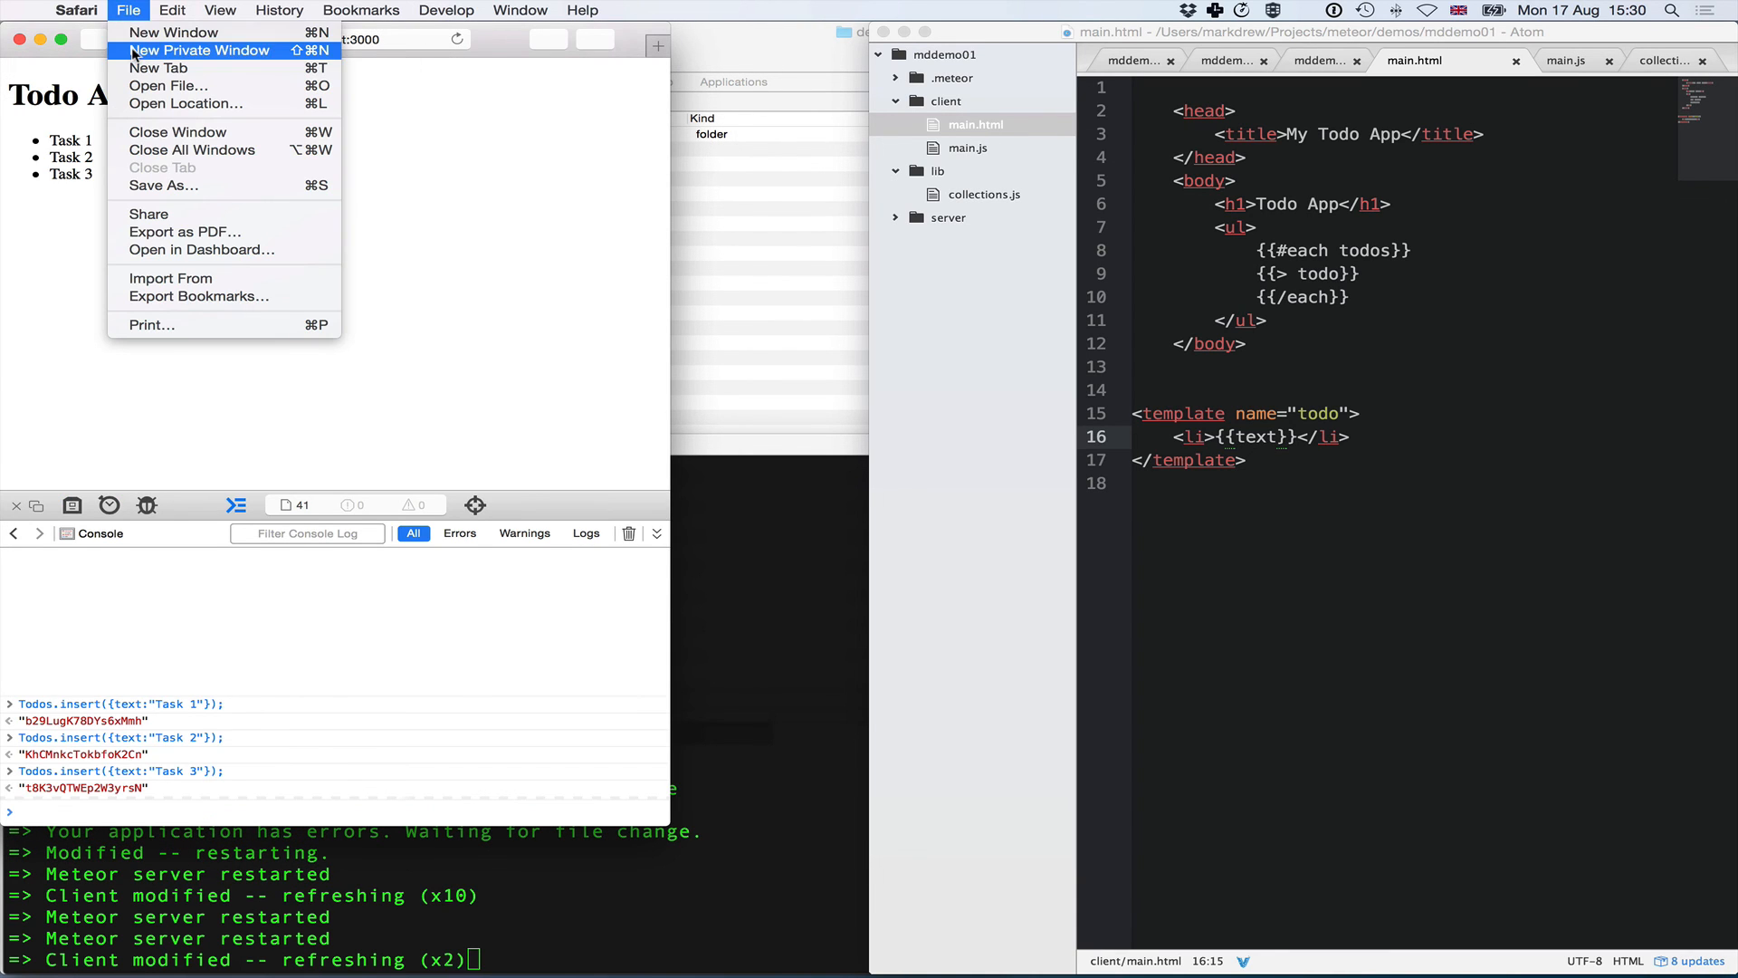
{"action": "left_click", "coordinate": [199, 51]}
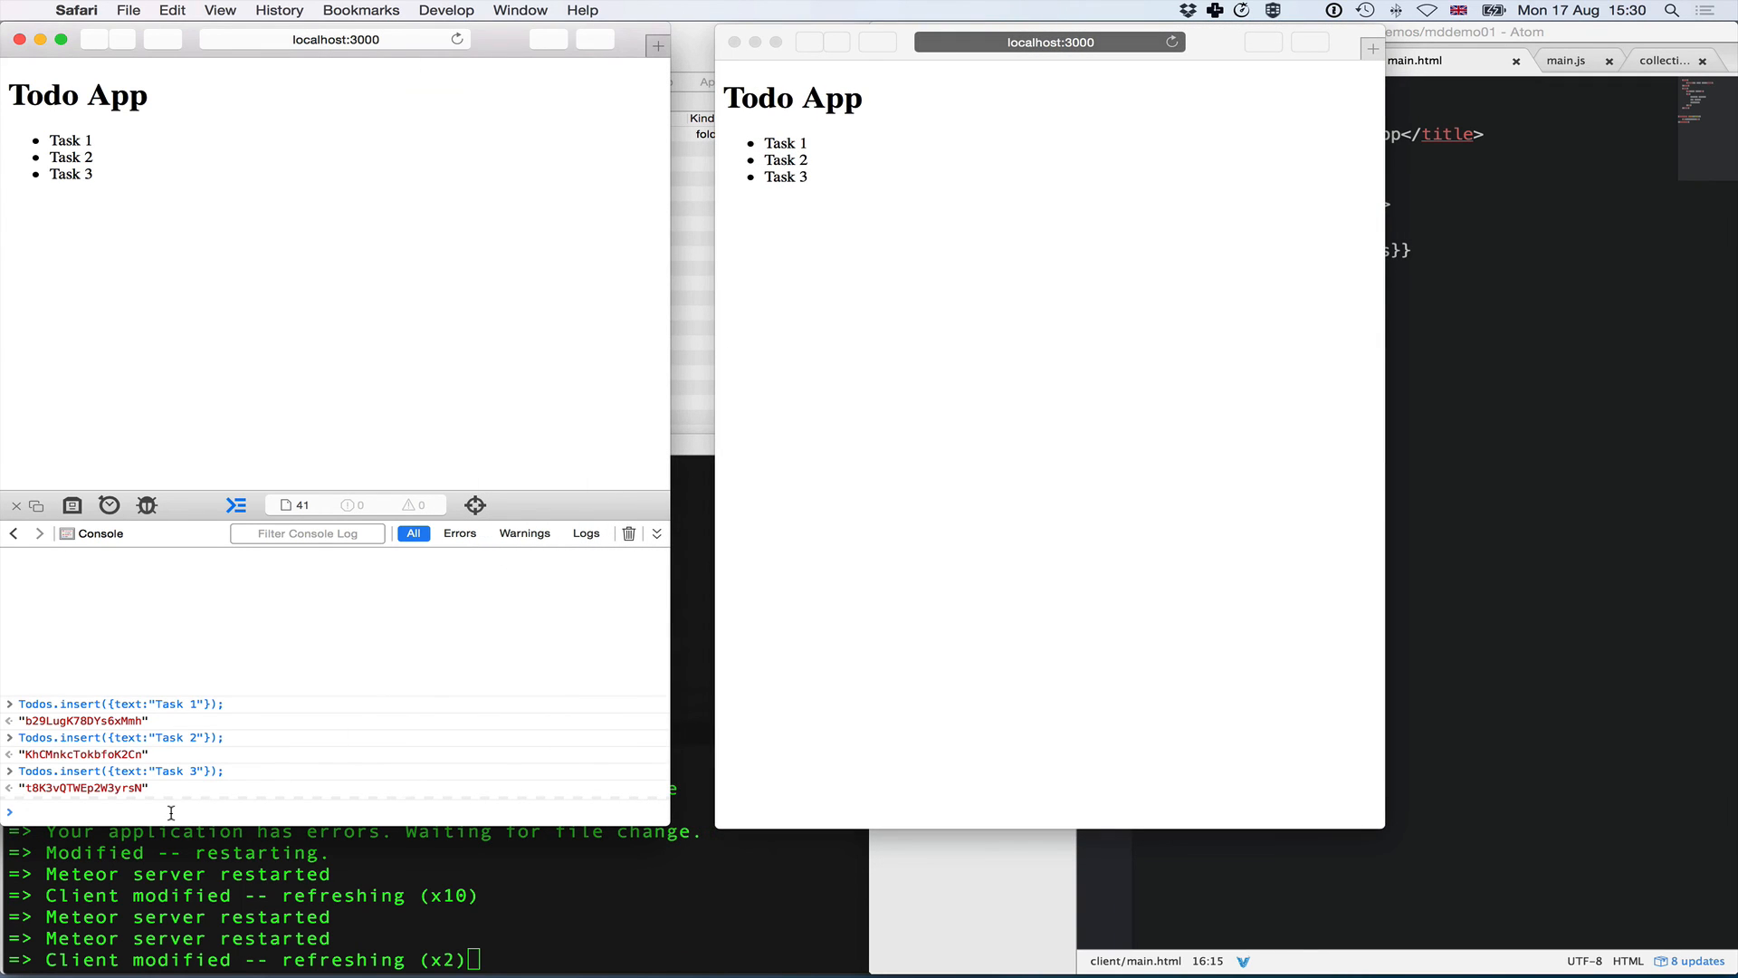
- Insert more Task entries via Todos.insert so they appear in both windows
{"action": "type", "text": "Todos.insert({text:\"Task 3\"});"}
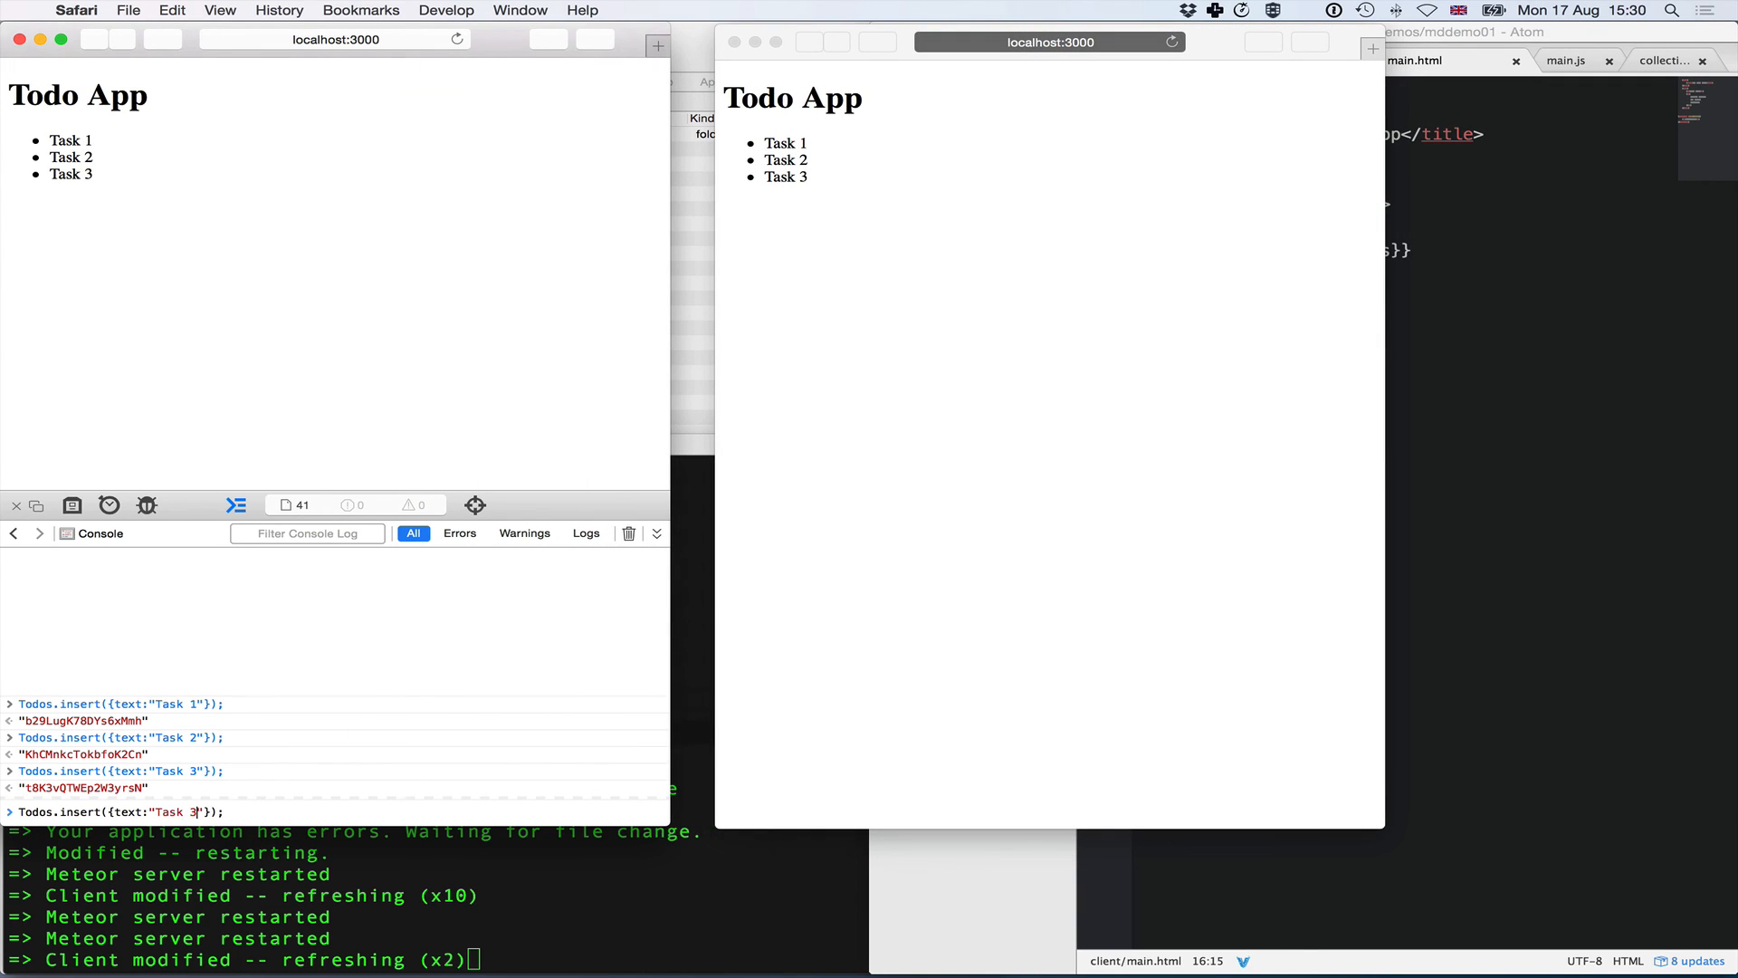
{"action": "key", "text": "Return"}
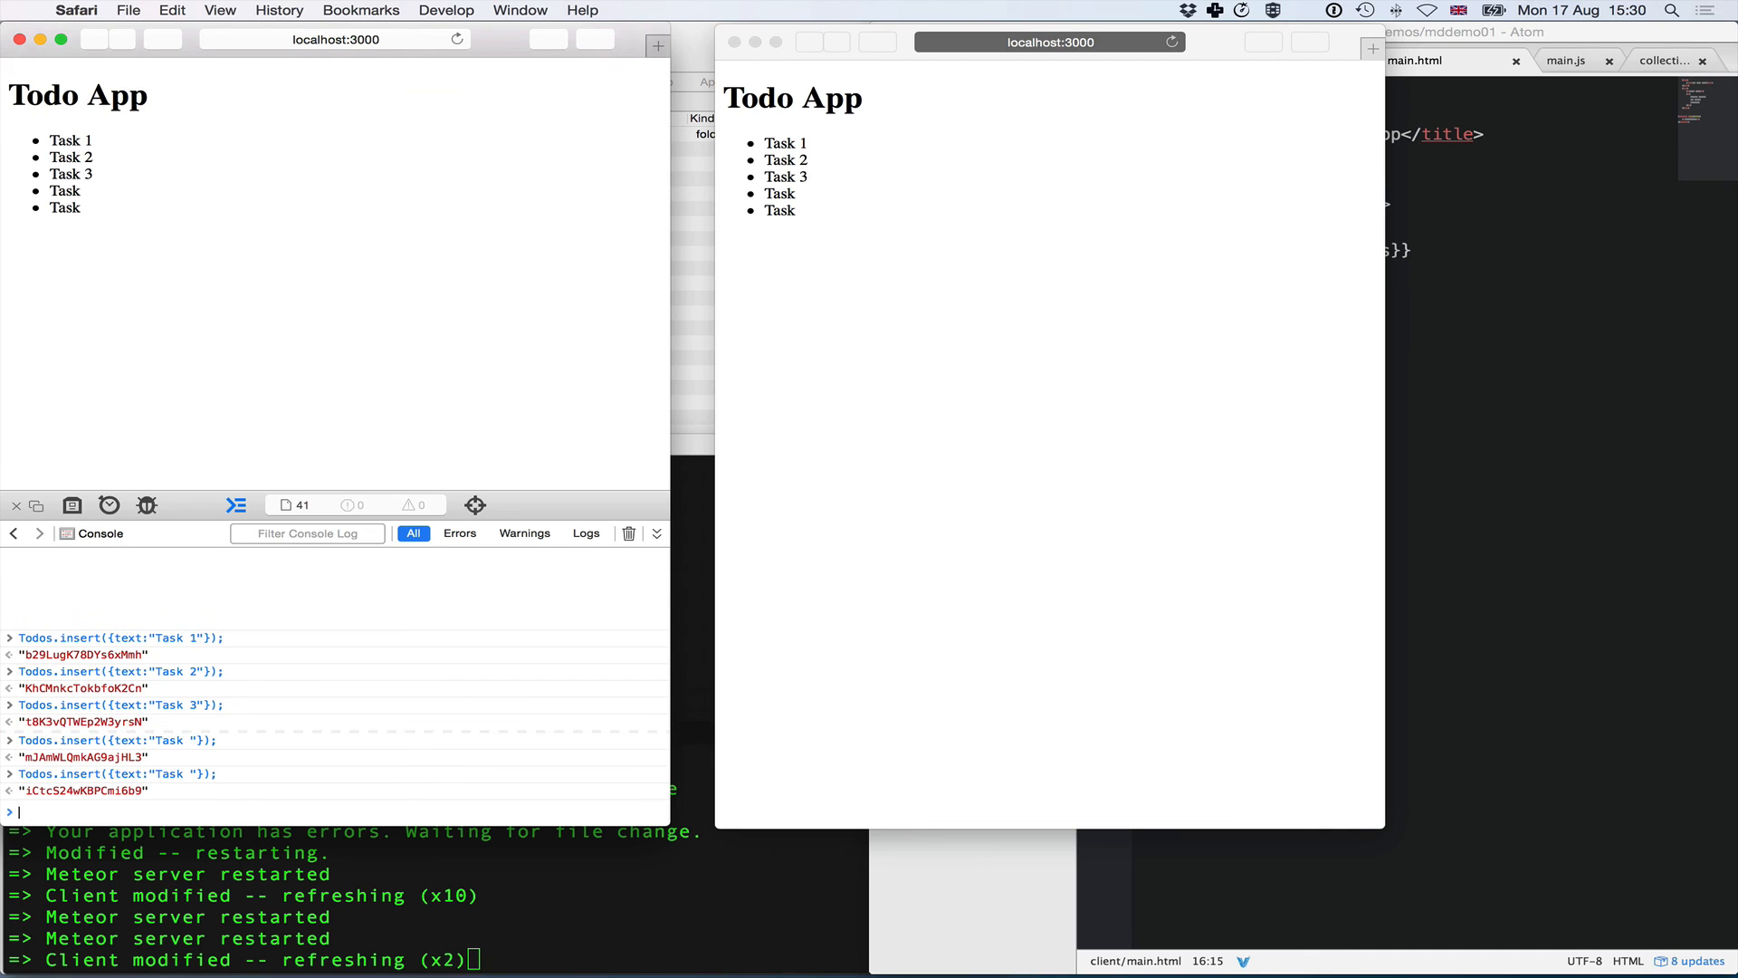
{"action": "type", "text": "Todos.insert({text:\"Task \"});"}
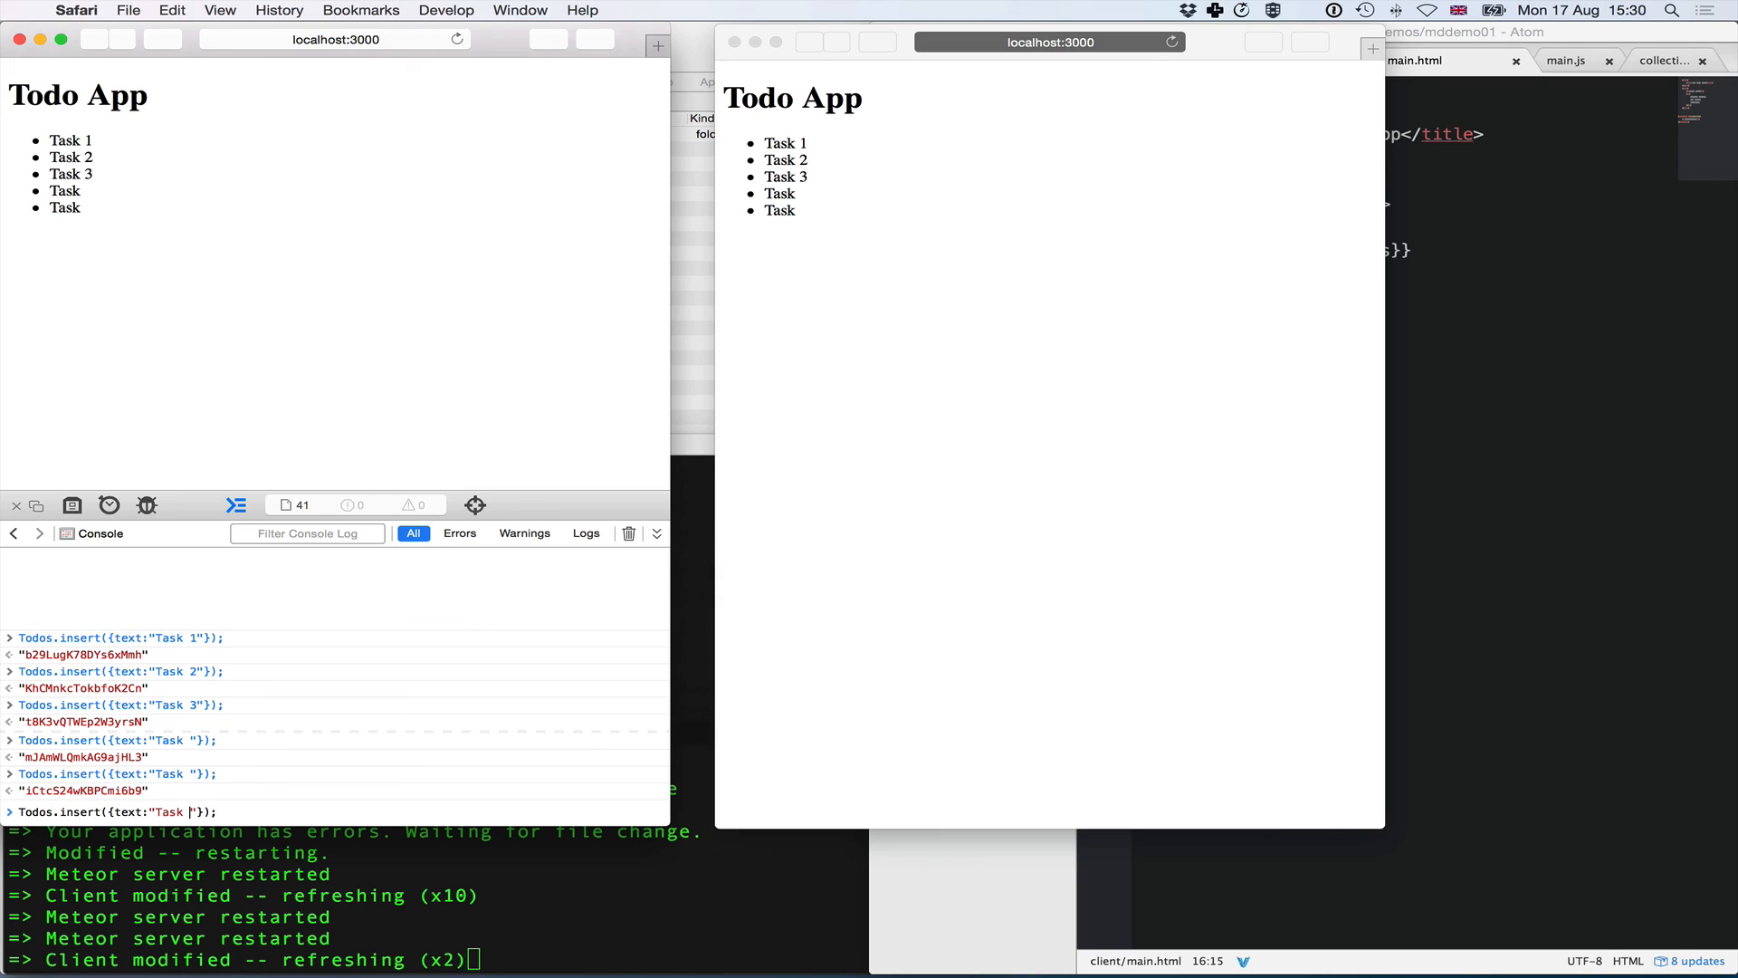
{"action": "key", "text": "Return"}
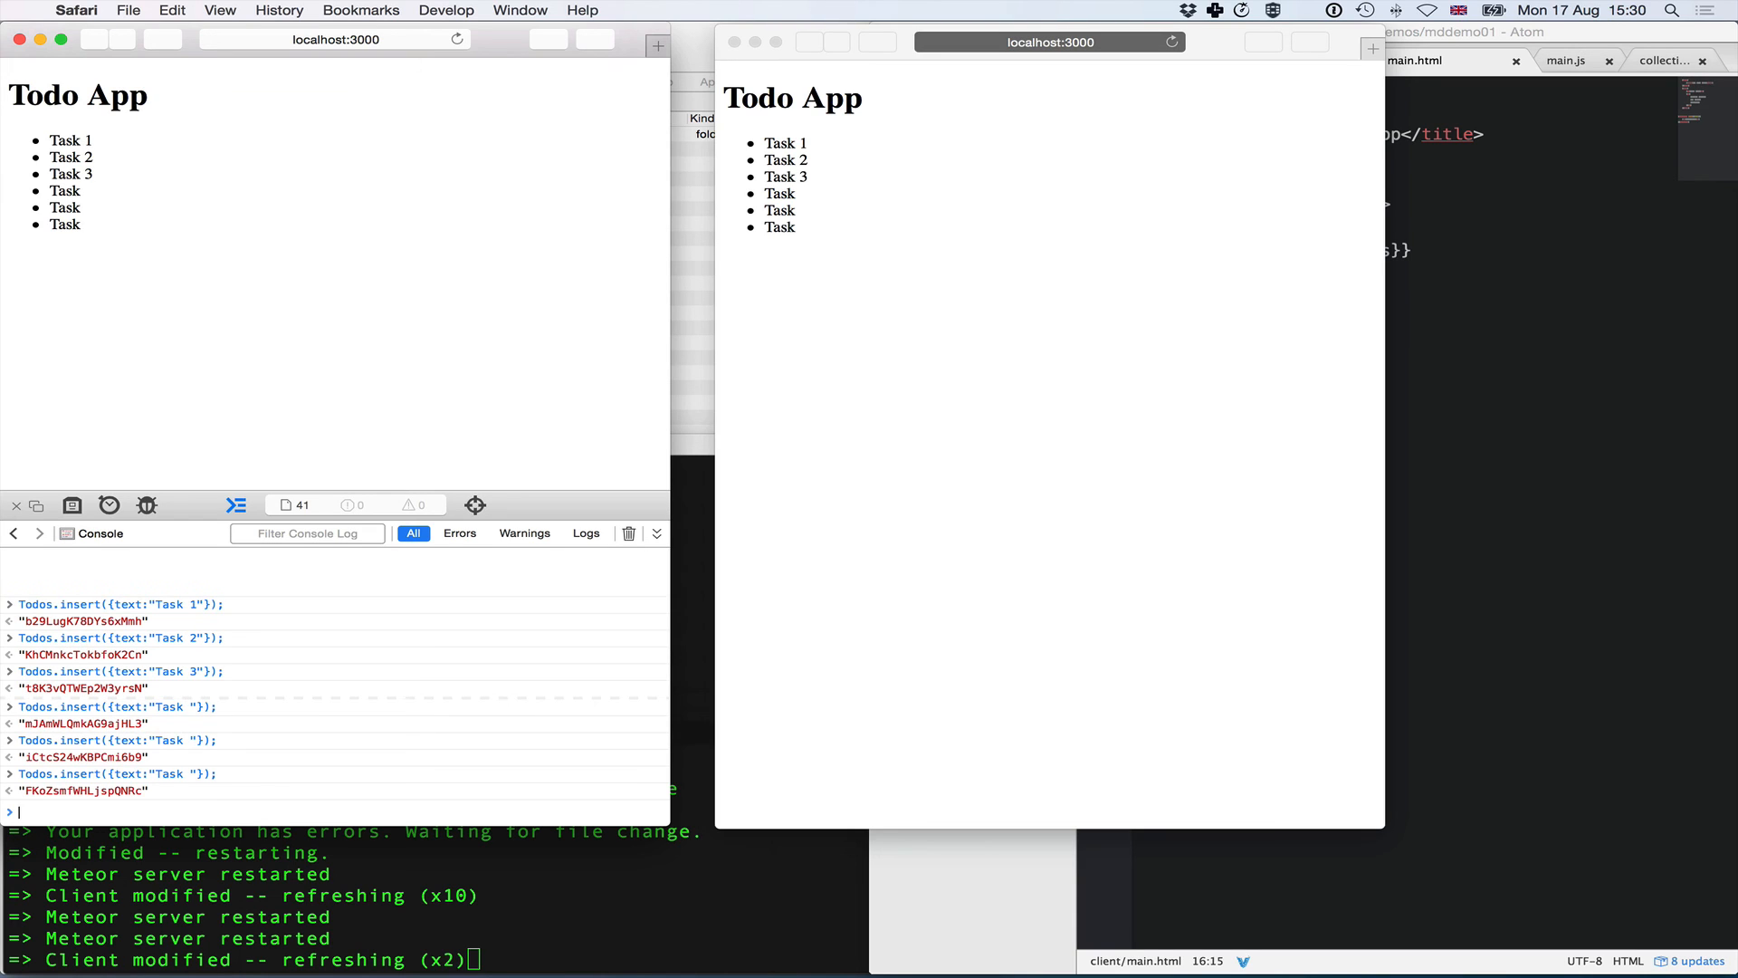
{"action": "mouse_move", "coordinate": [194, 713]}
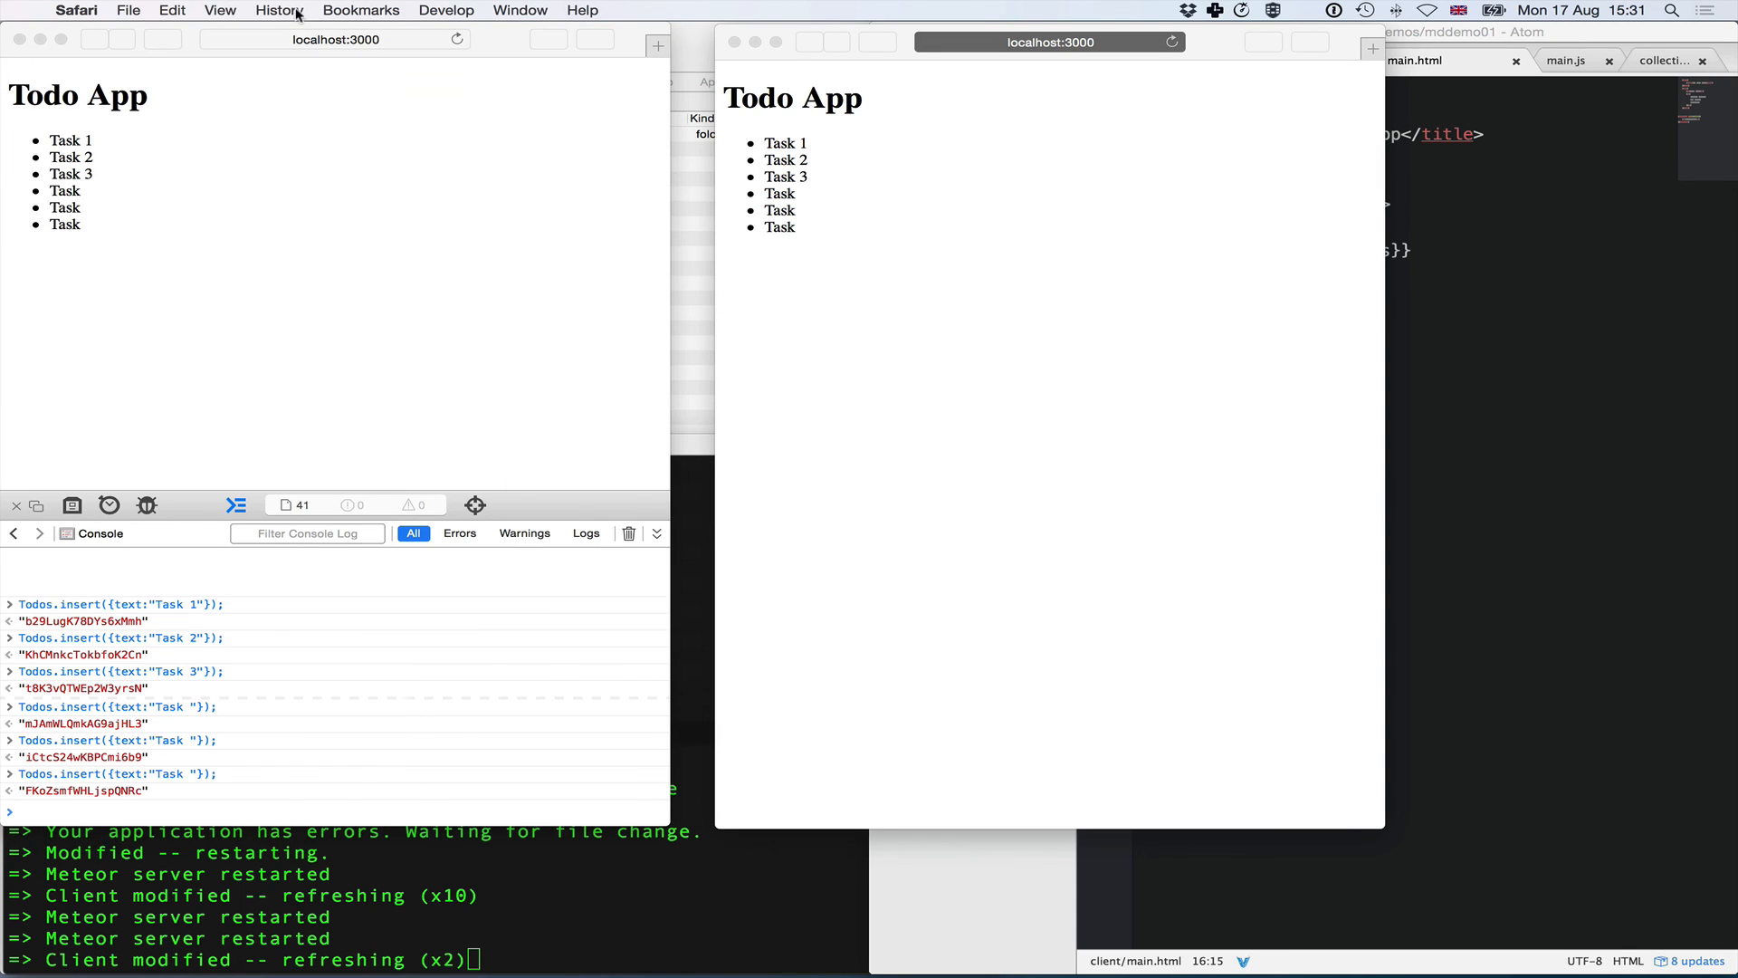
{"action": "mouse_move", "coordinate": [657, 101]}
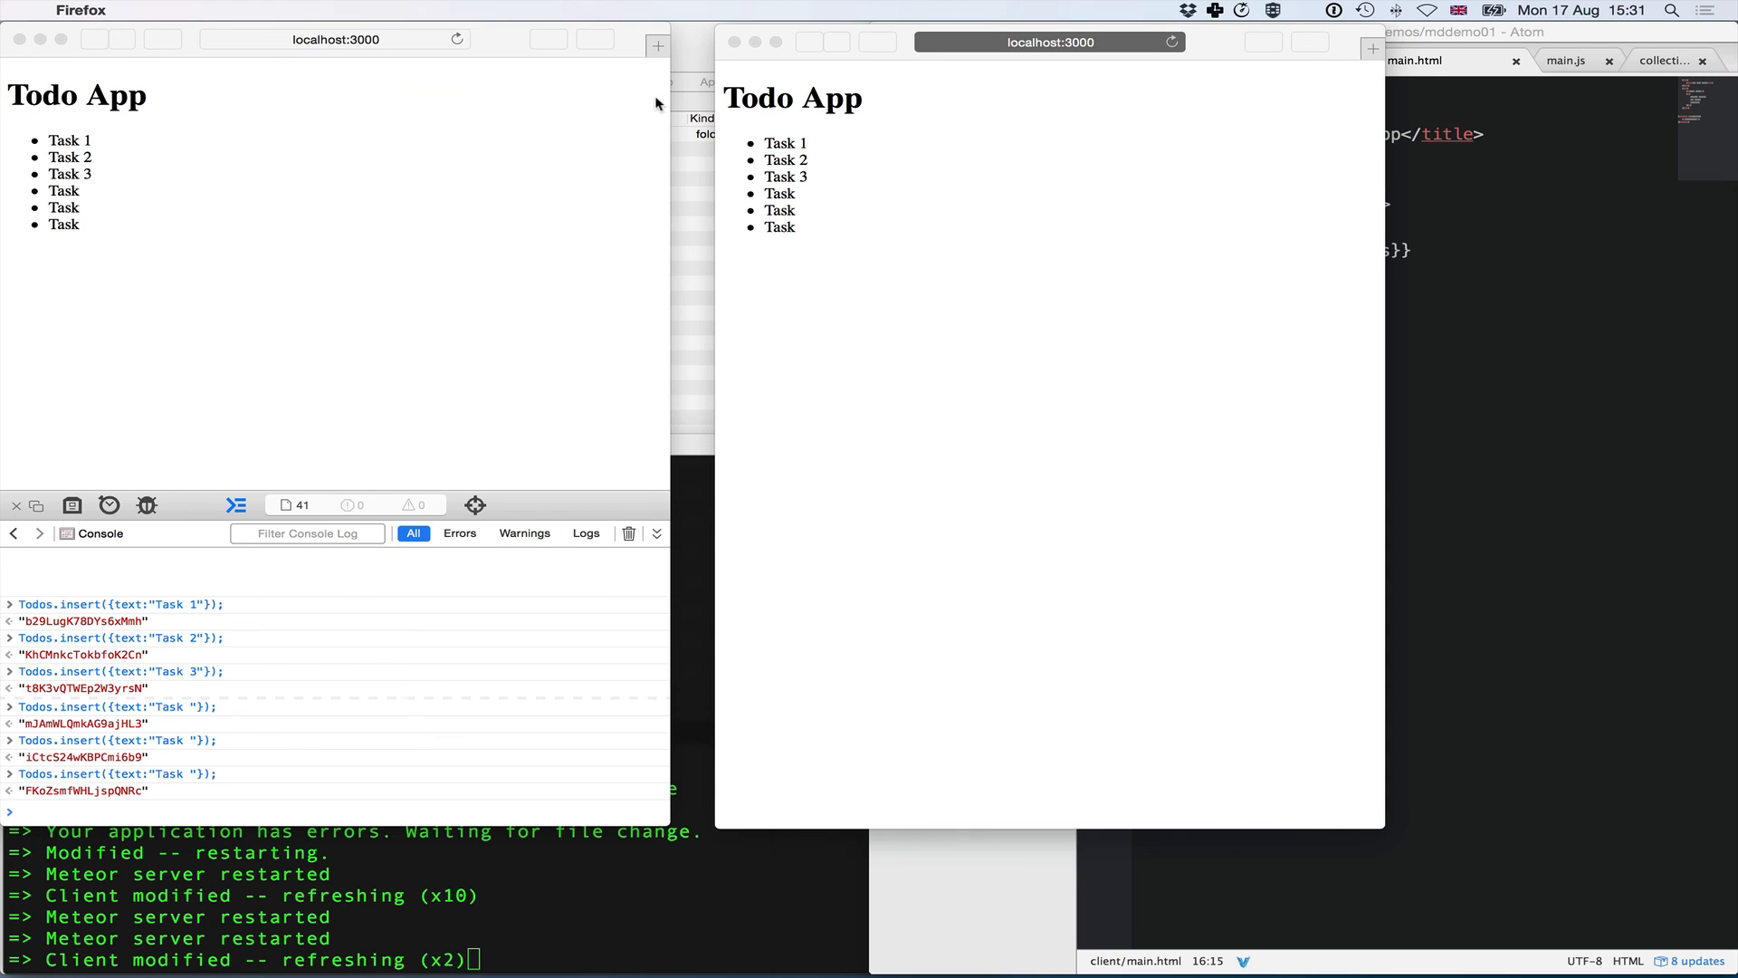
{"action": "mouse_move", "coordinate": [795, 207]}
{"action": "type", "text": "local"}
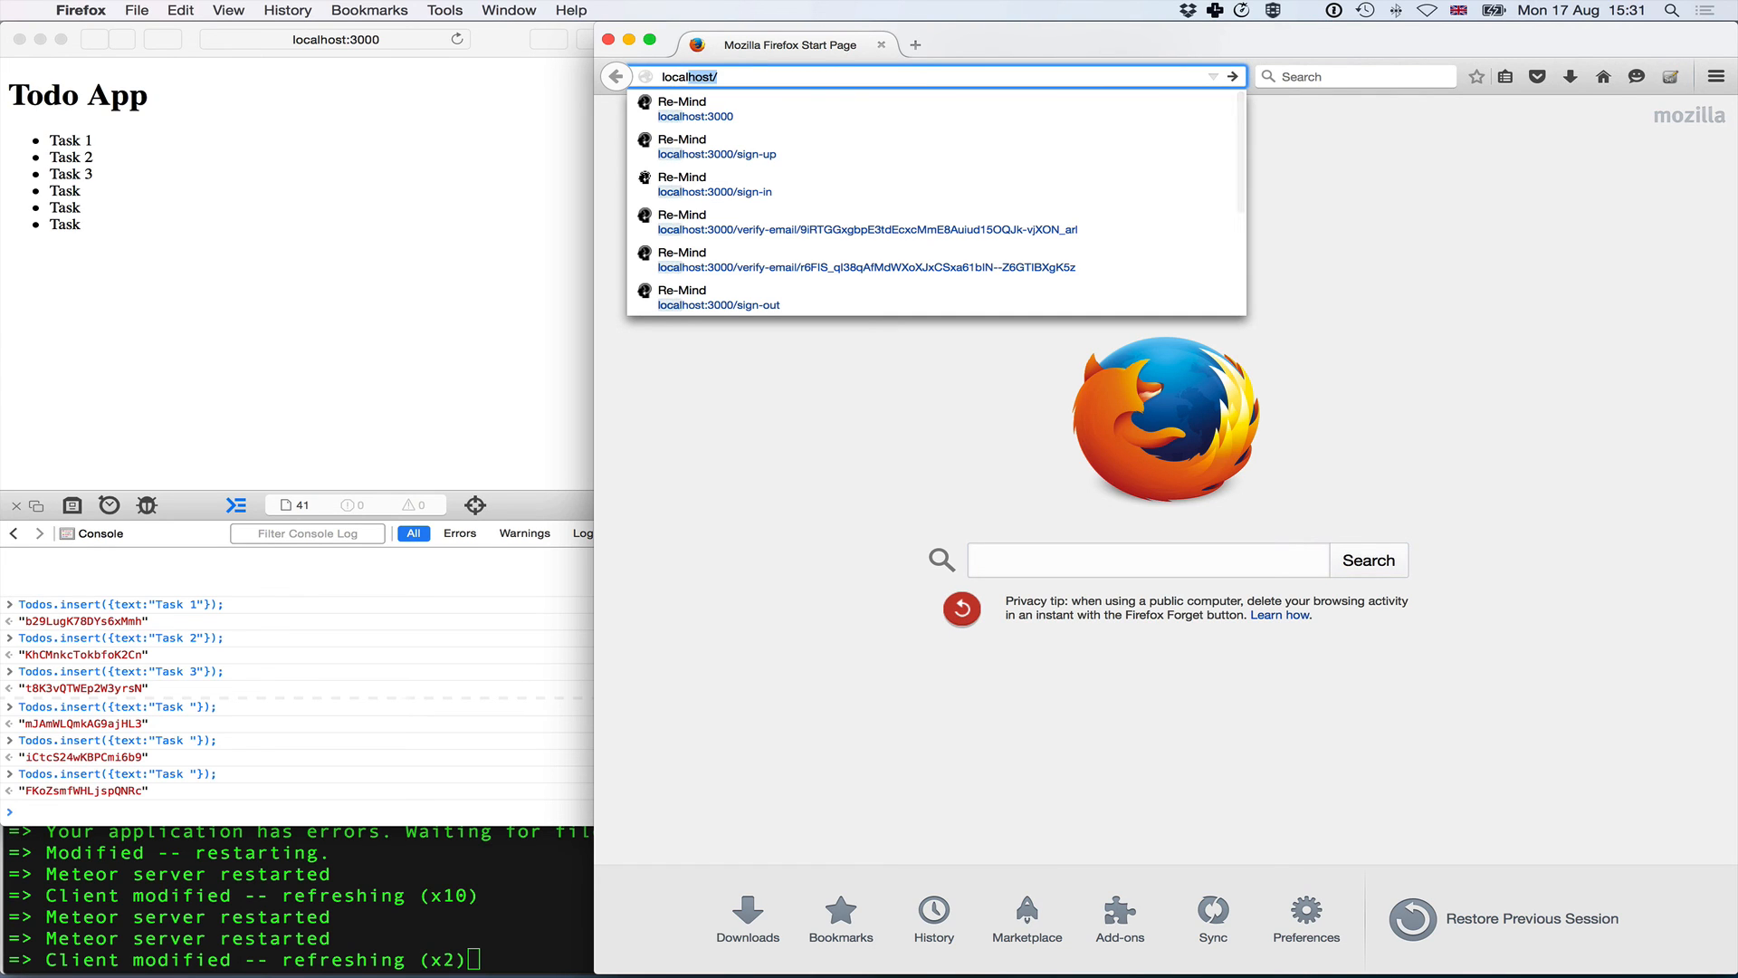
- Load the todo app at localhost:3000 in Firefox, showing the same six tasks
{"action": "left_click", "coordinate": [696, 116]}
{"action": "type", "text": "Todos.insert({text:\" \"});"}
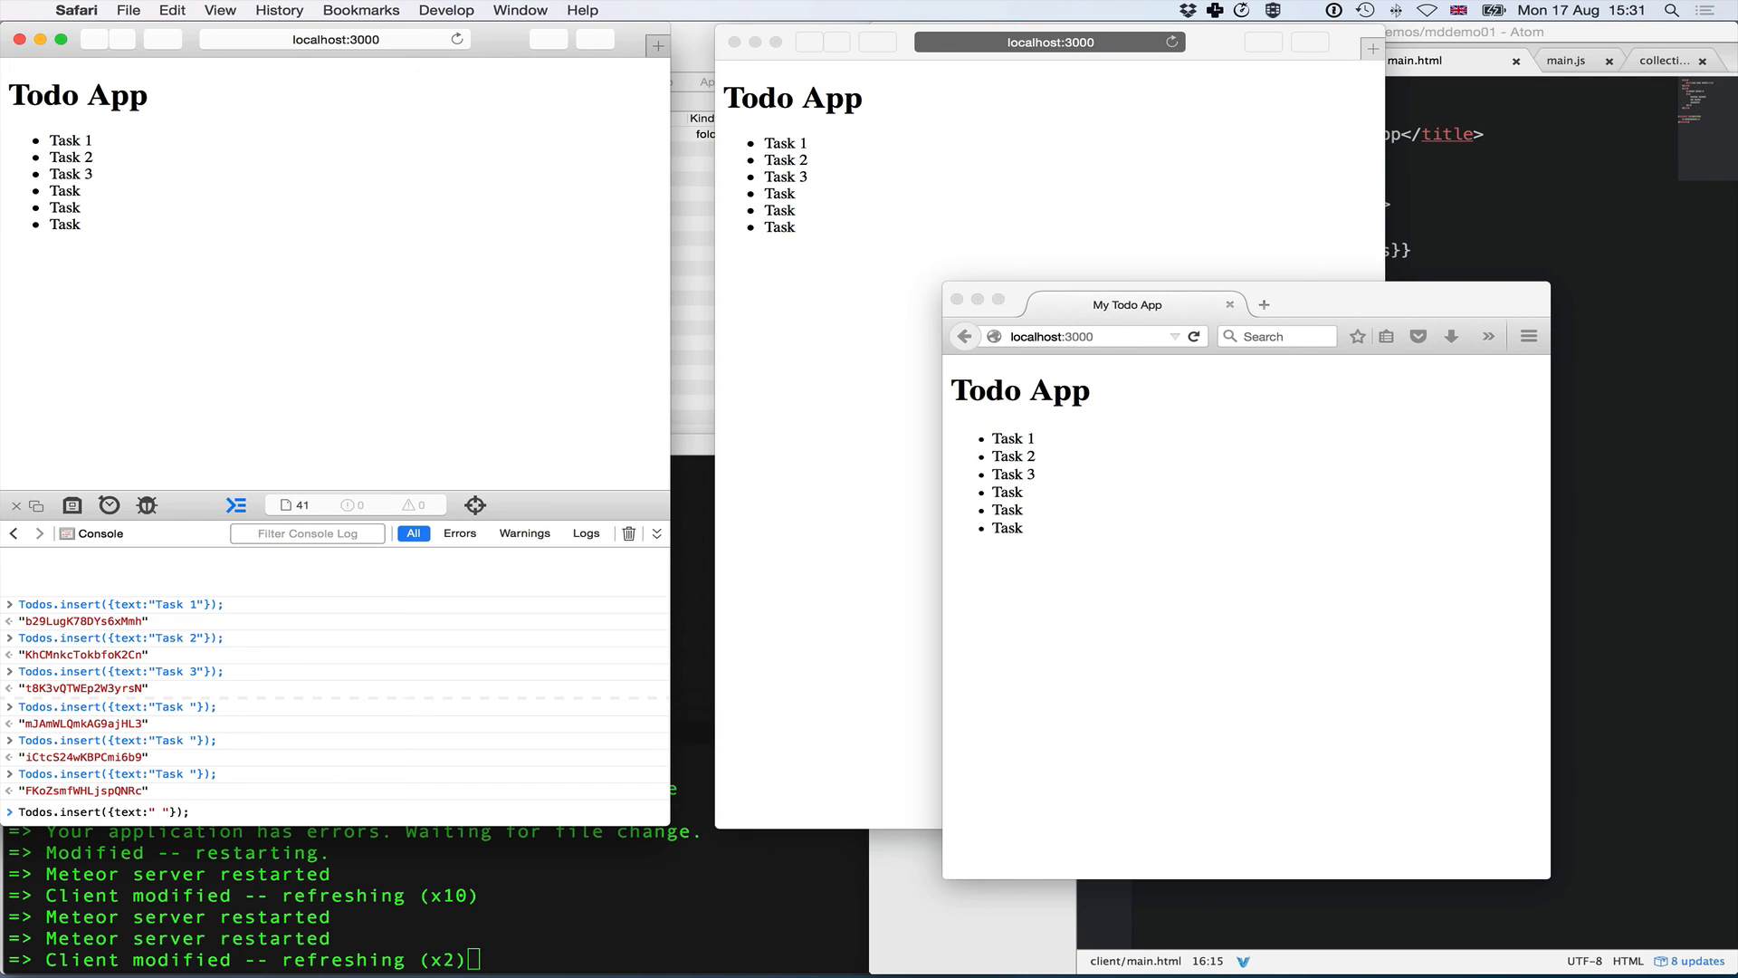
- Run Todos.insert with text '3s45' from Safari's console so it syncs to all three browsers
{"action": "double_click", "coordinate": [81, 791]}
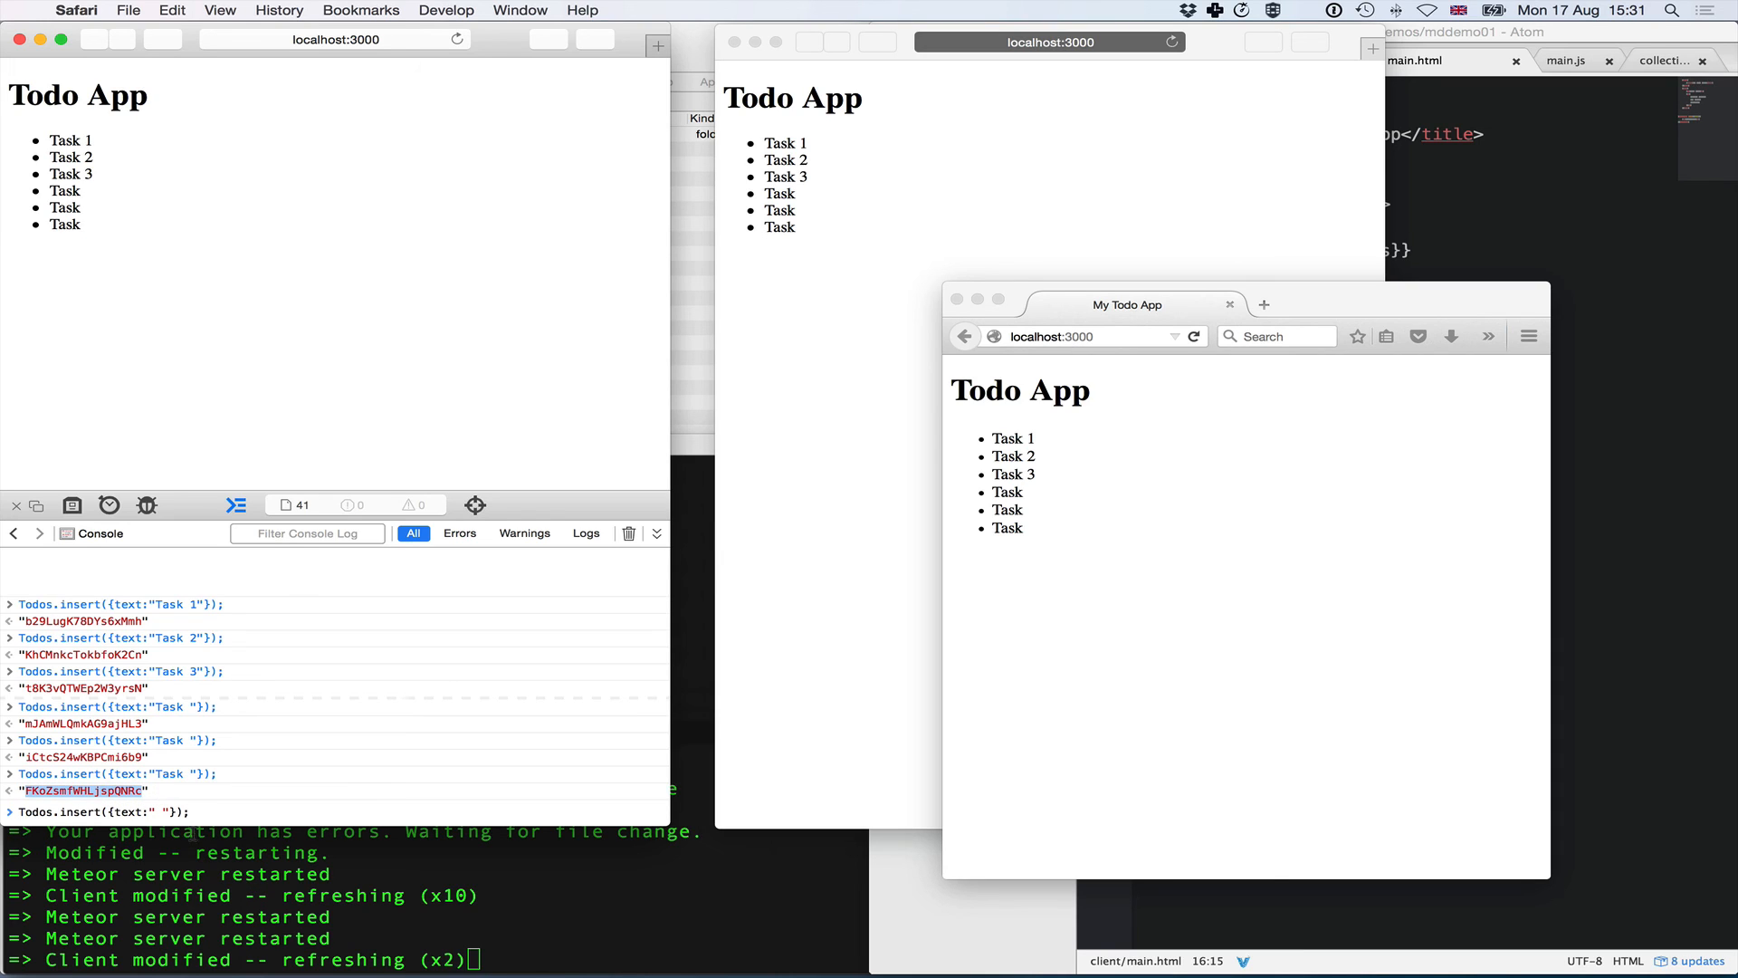
{"action": "type", "text": "3s"}
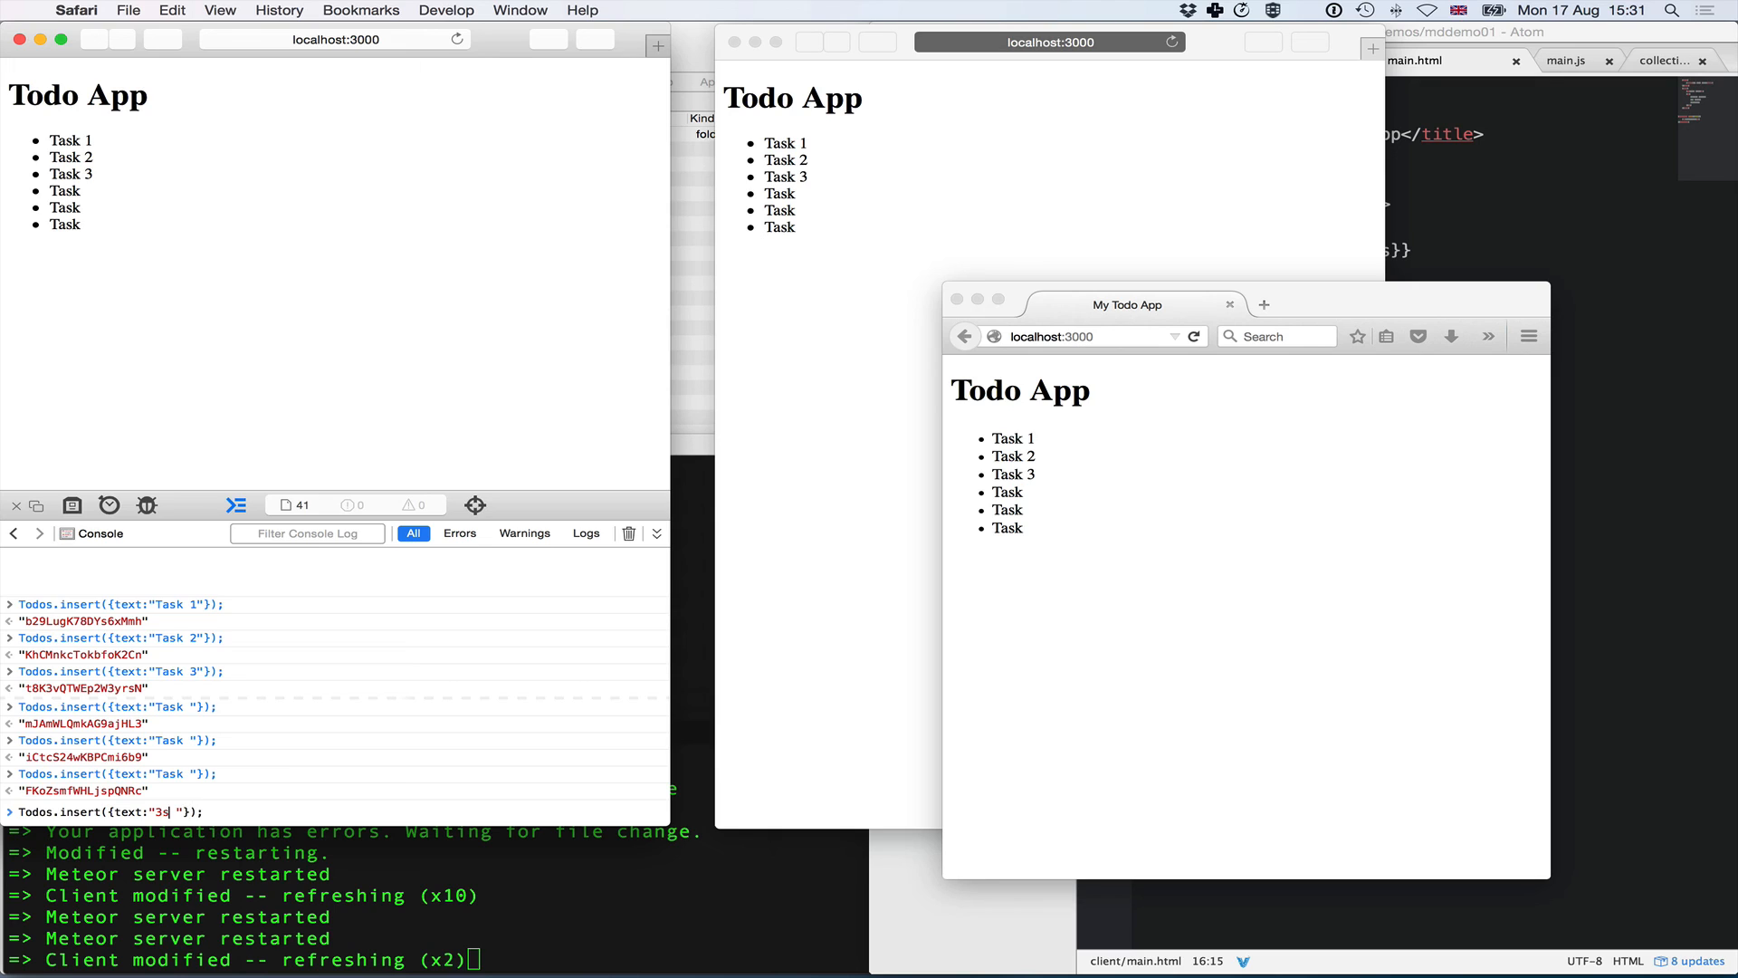
{"action": "type", "text": "45"}
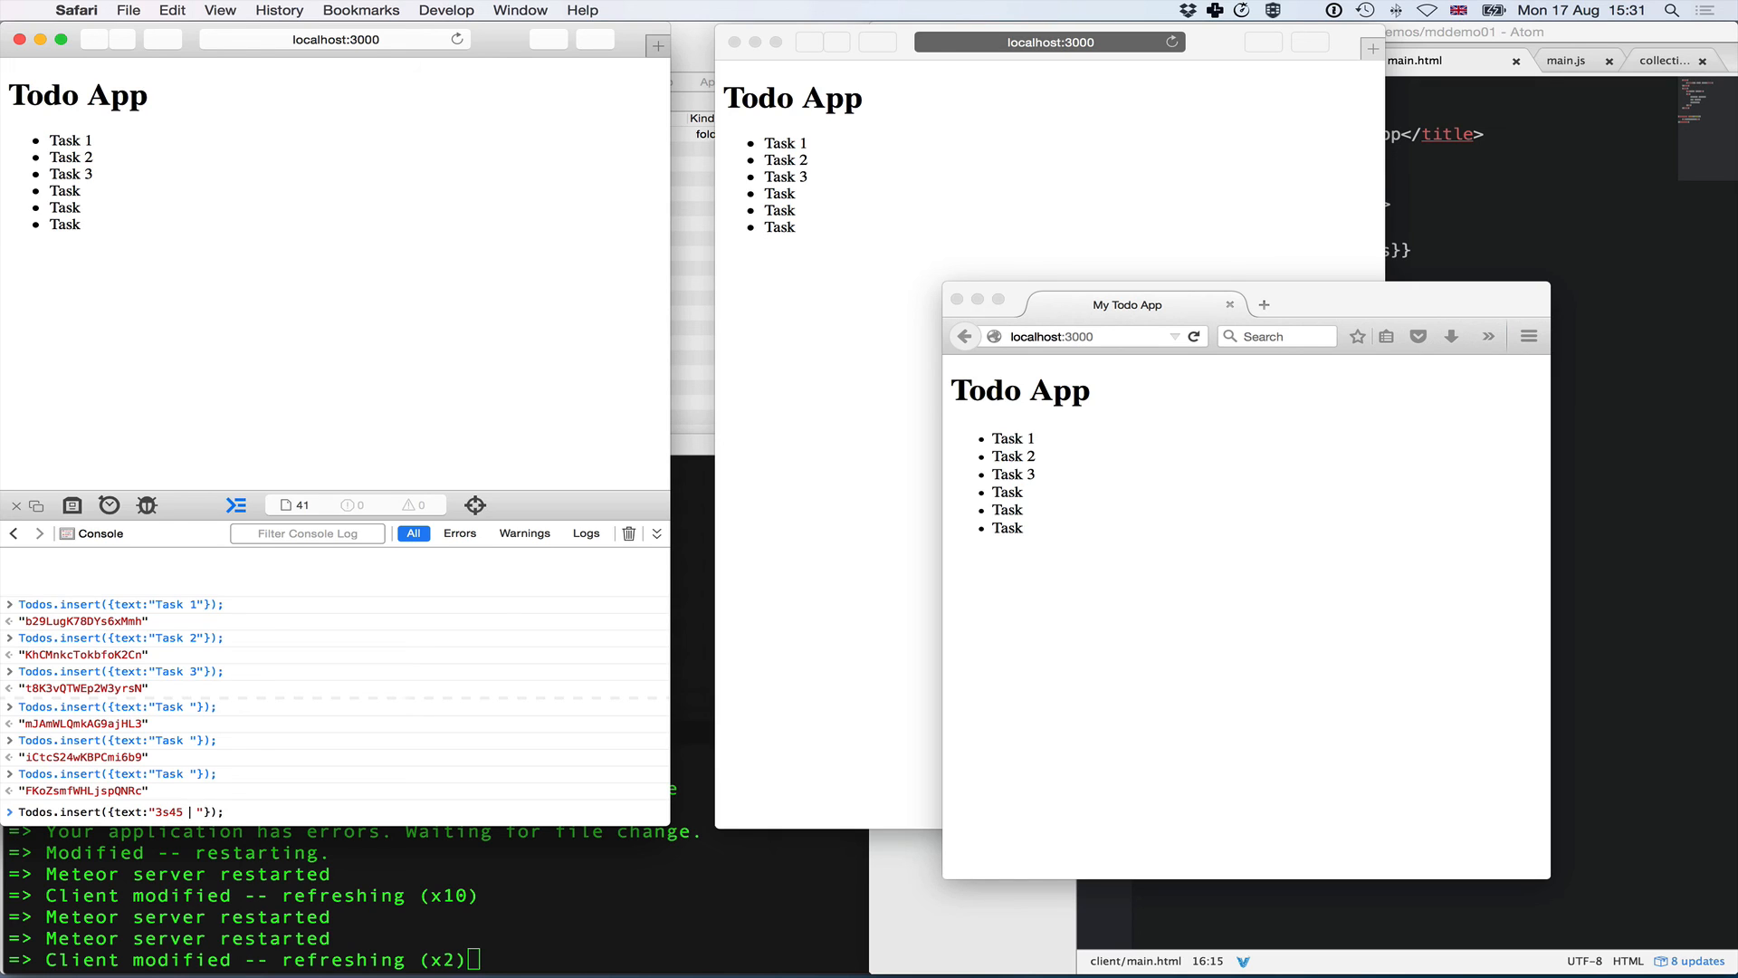
{"action": "key", "text": "Return"}
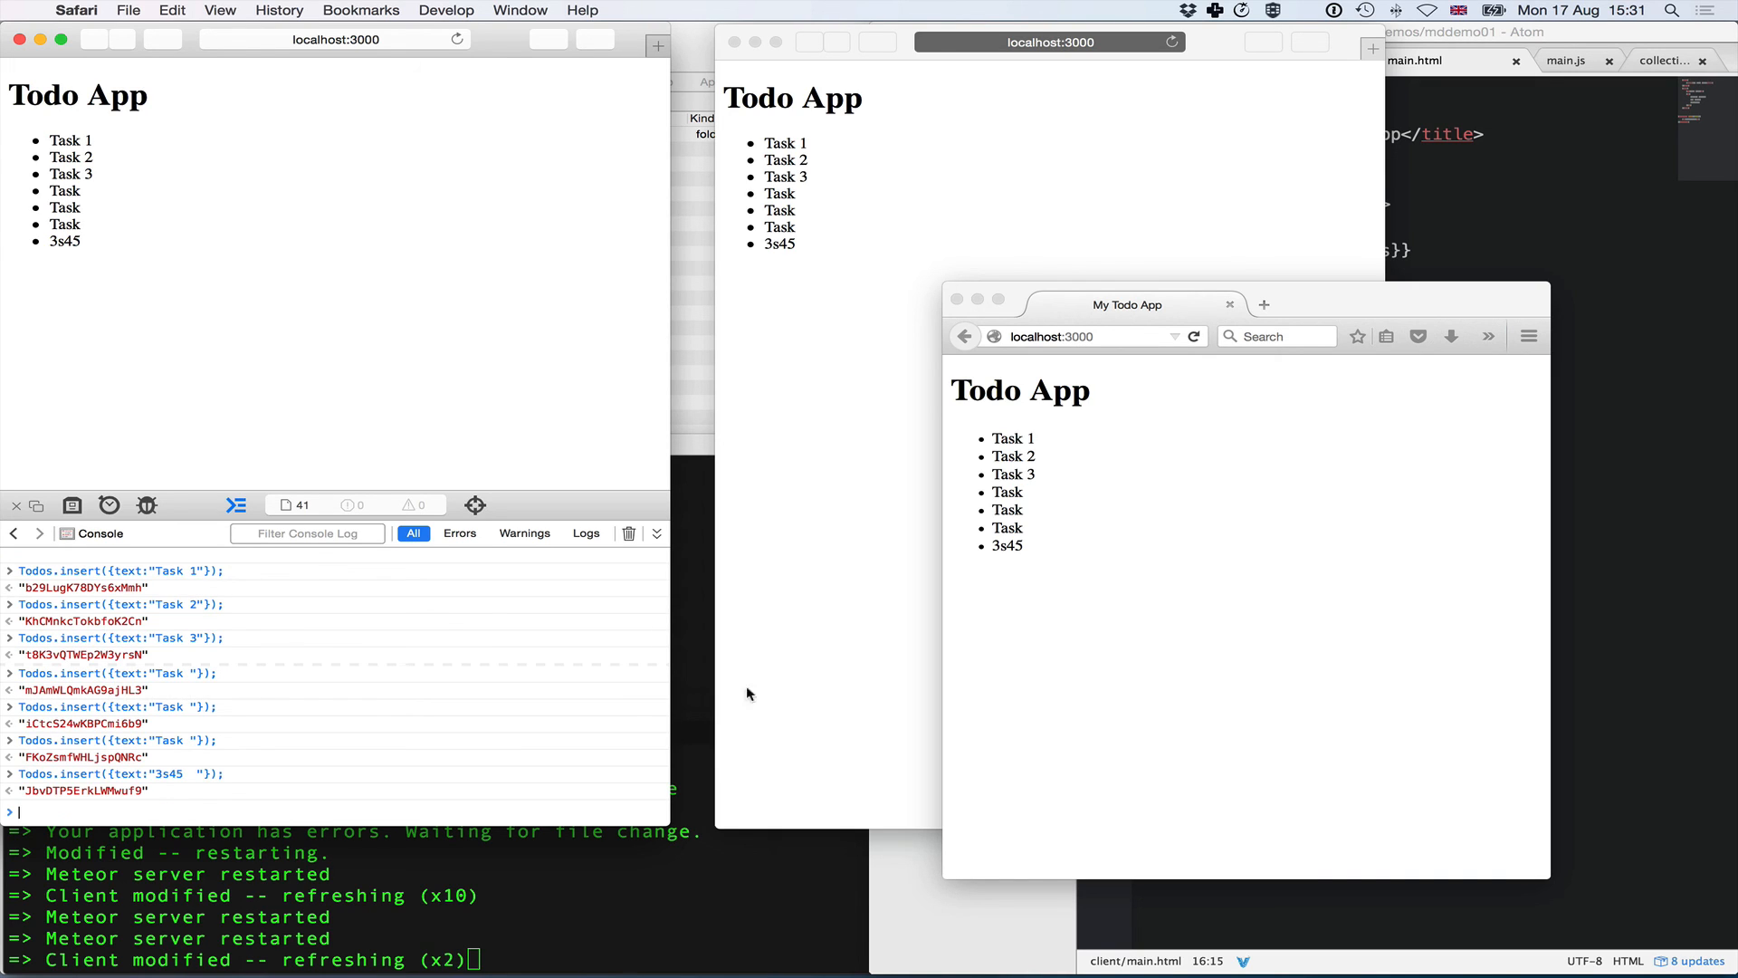
{"action": "mouse_move", "coordinate": [196, 335]}
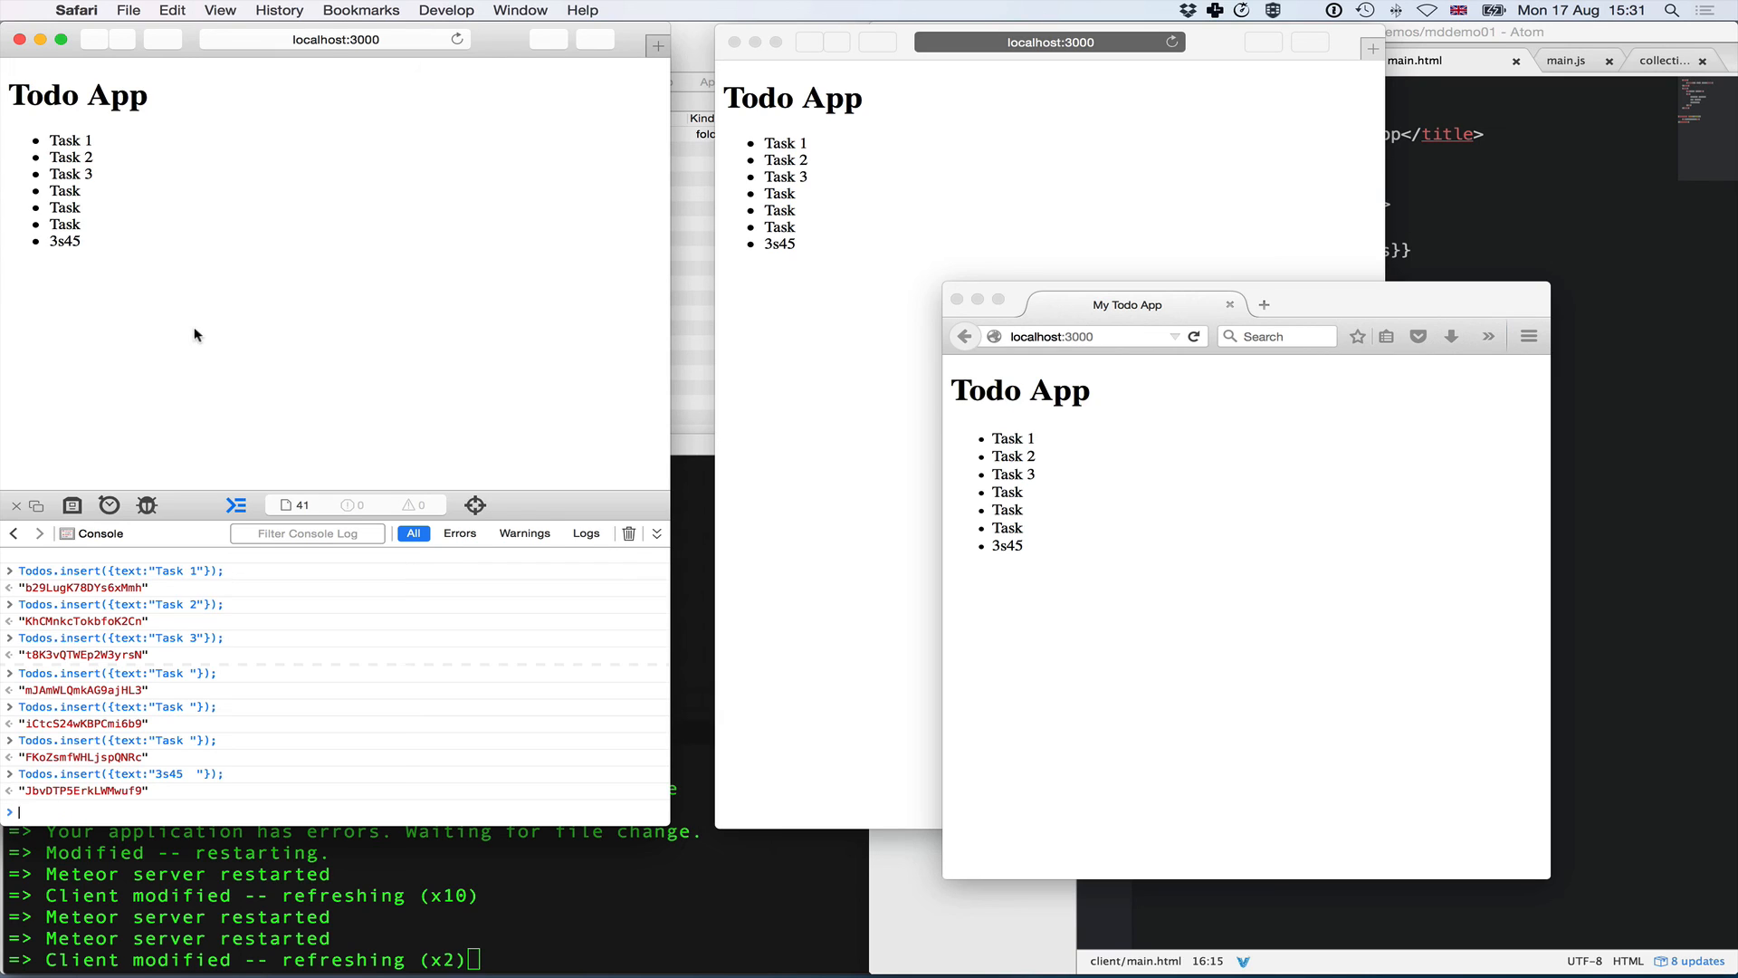